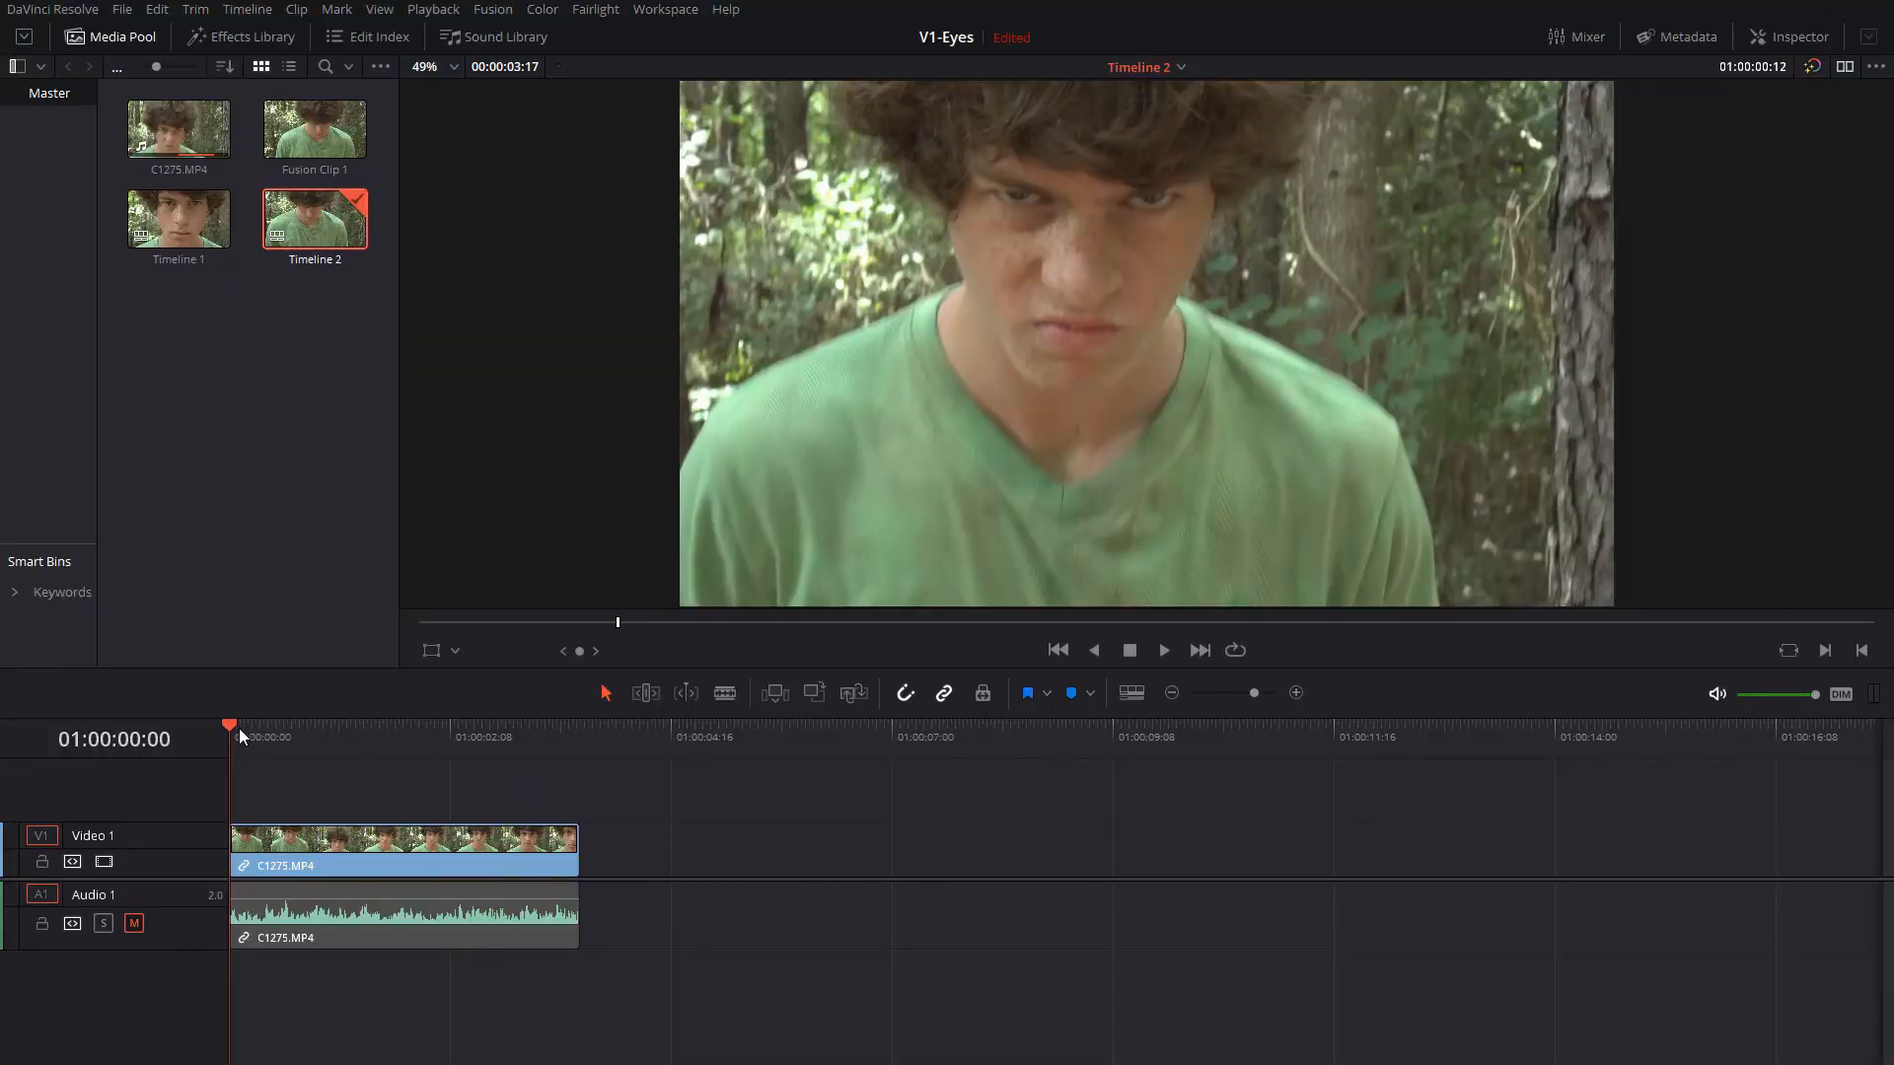
mouse_move(322, 750)
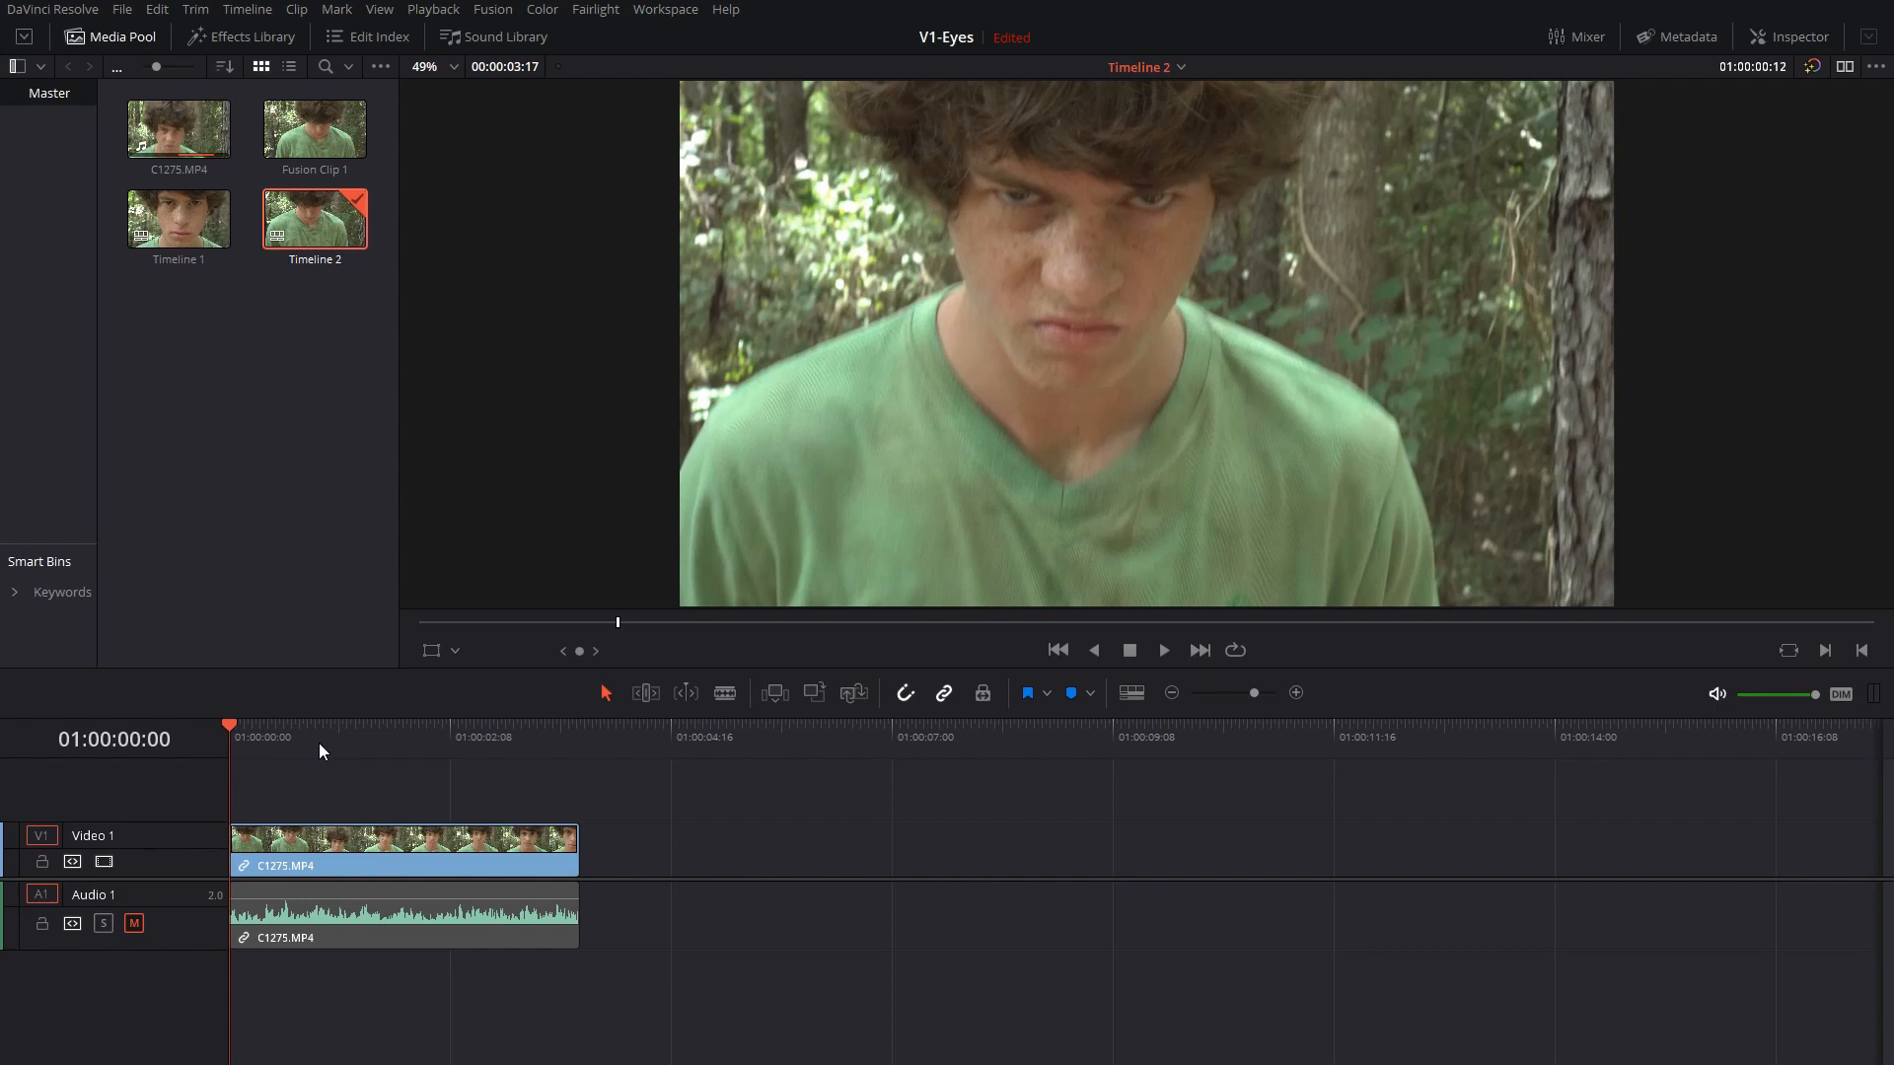
mouse_move(698, 947)
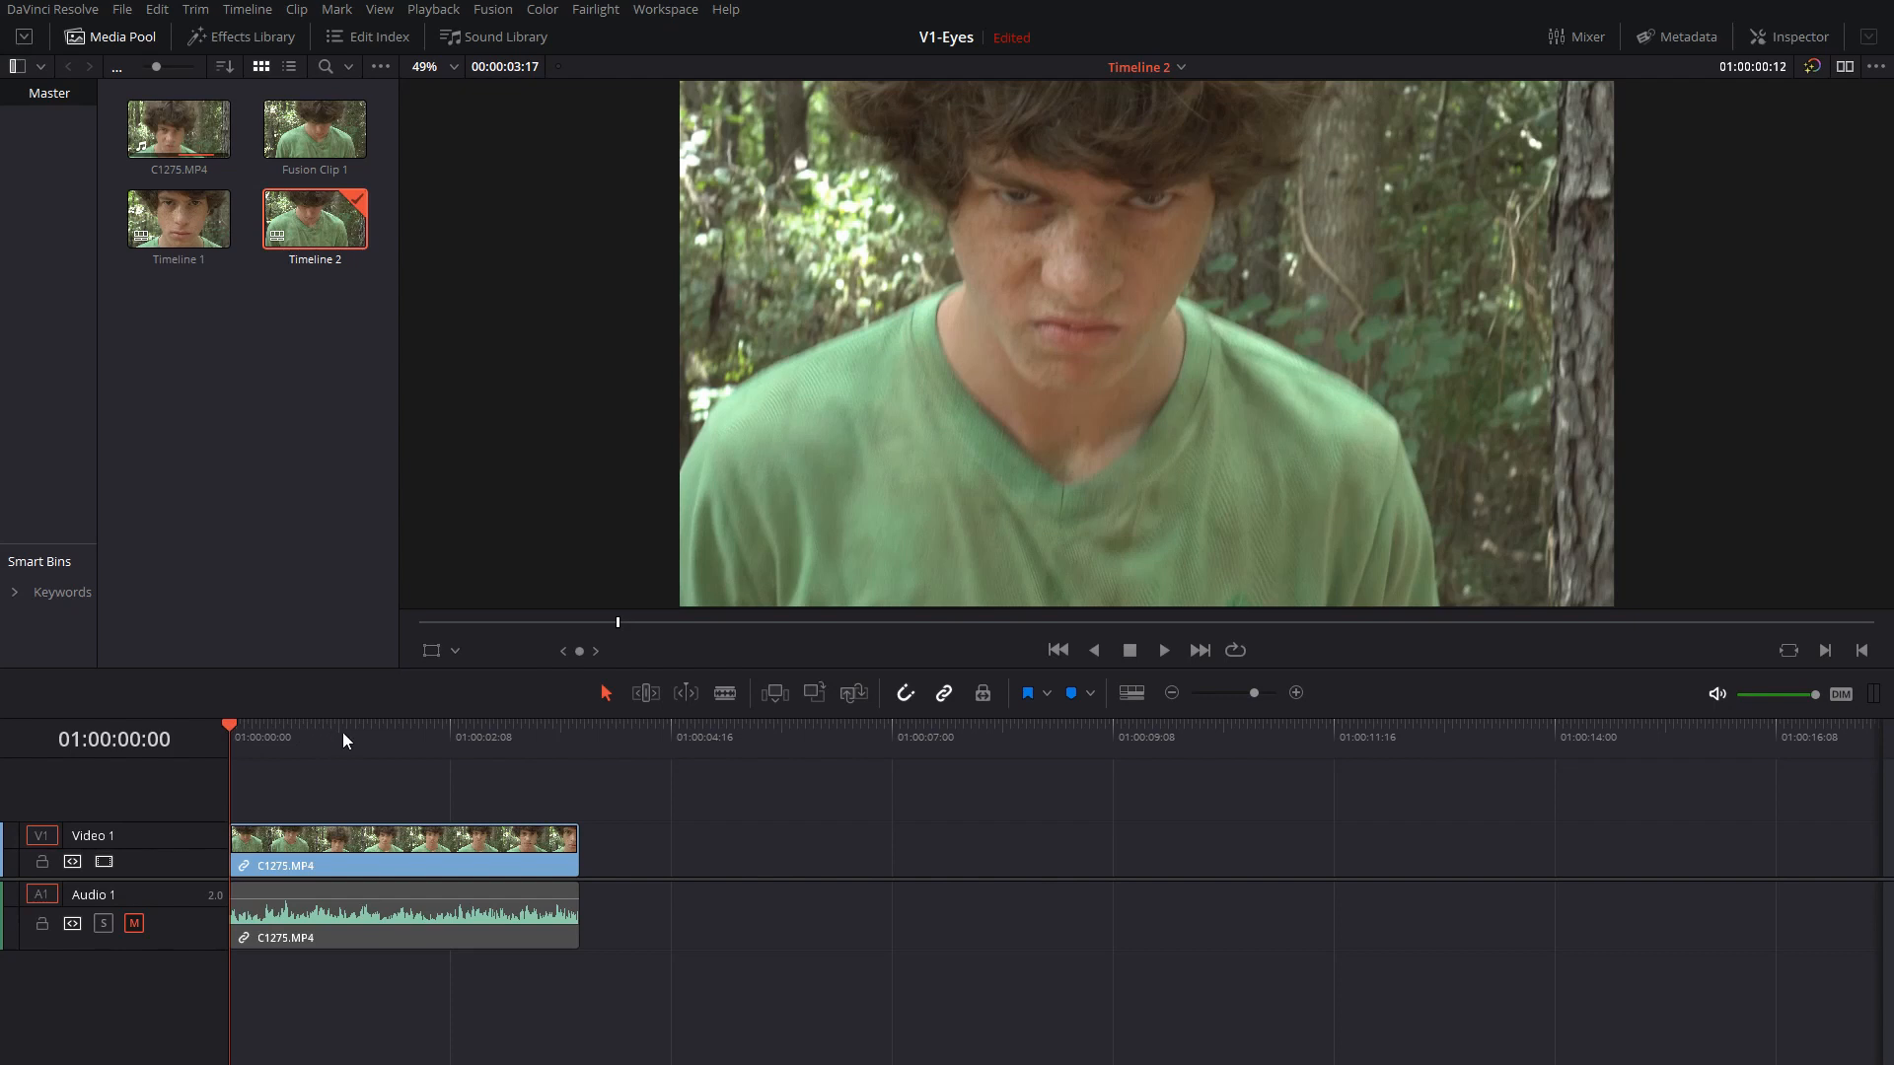
mouse_move(355, 746)
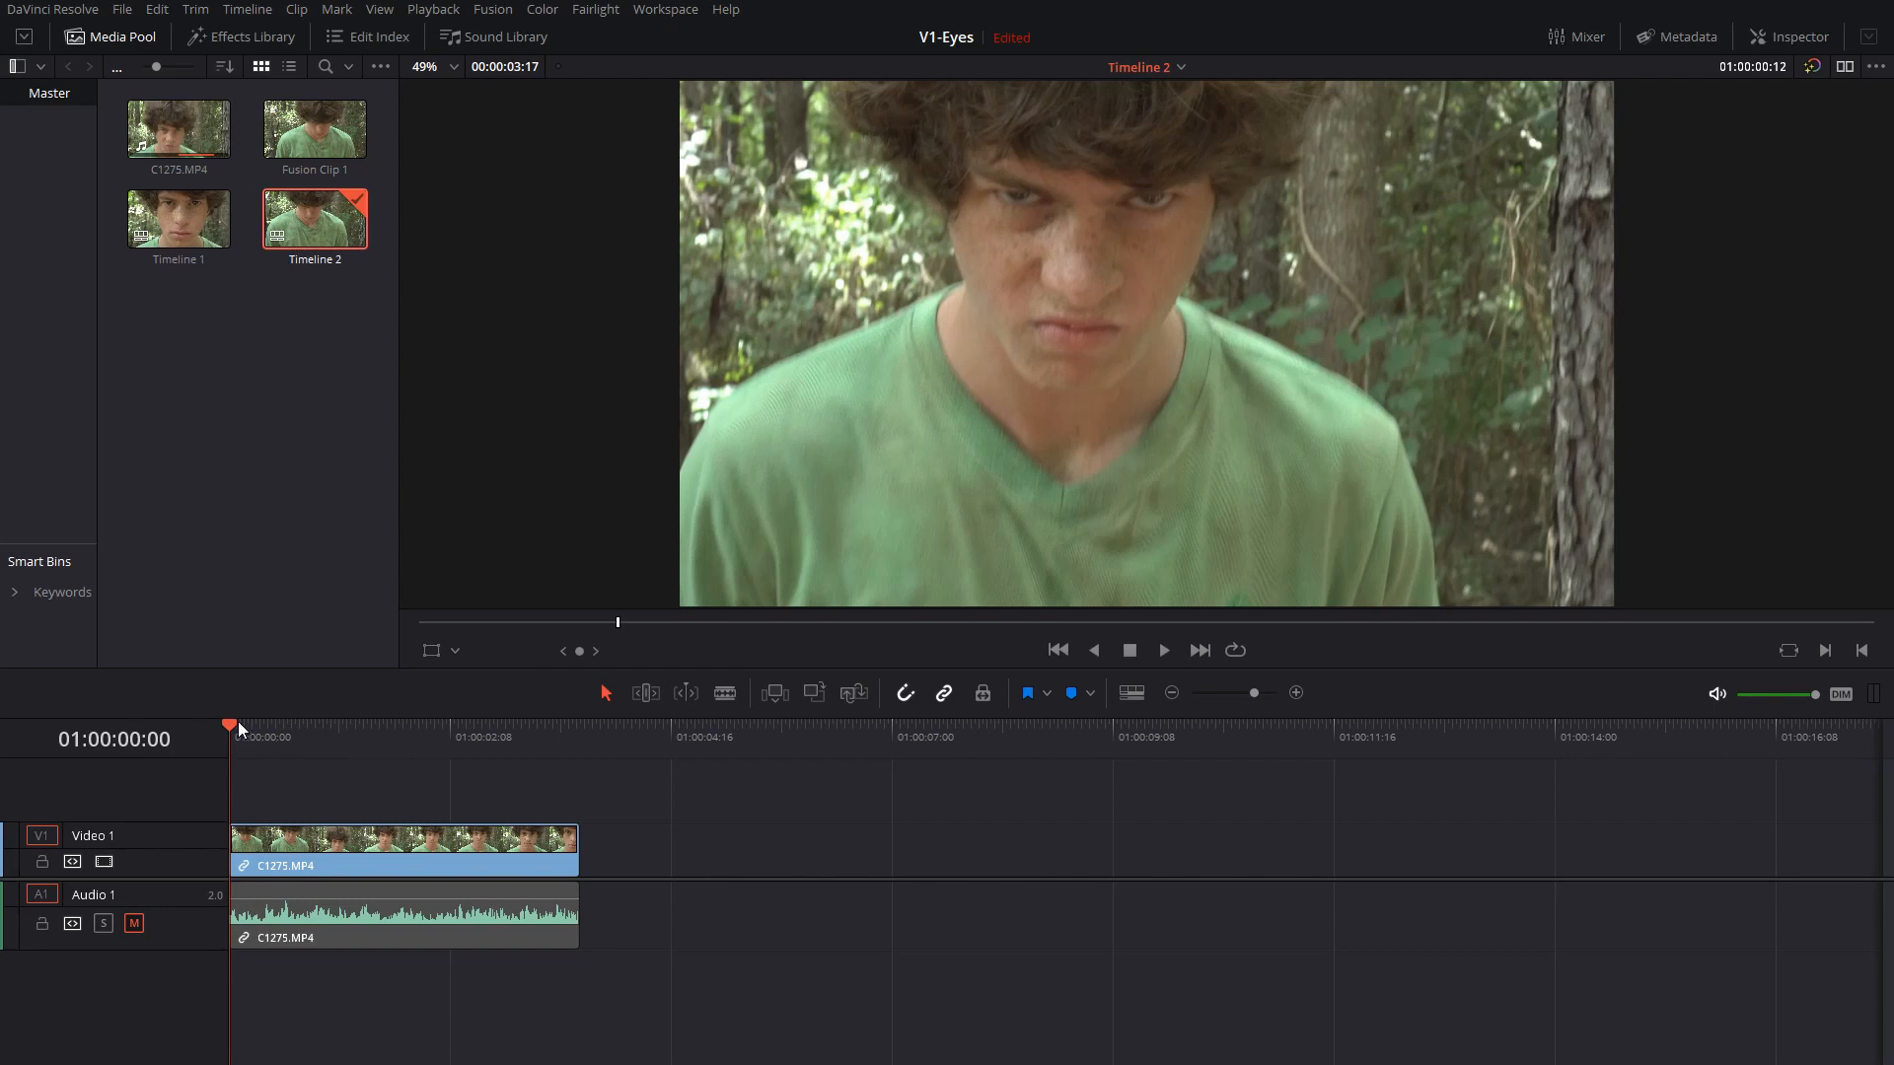
mouse_move(393, 753)
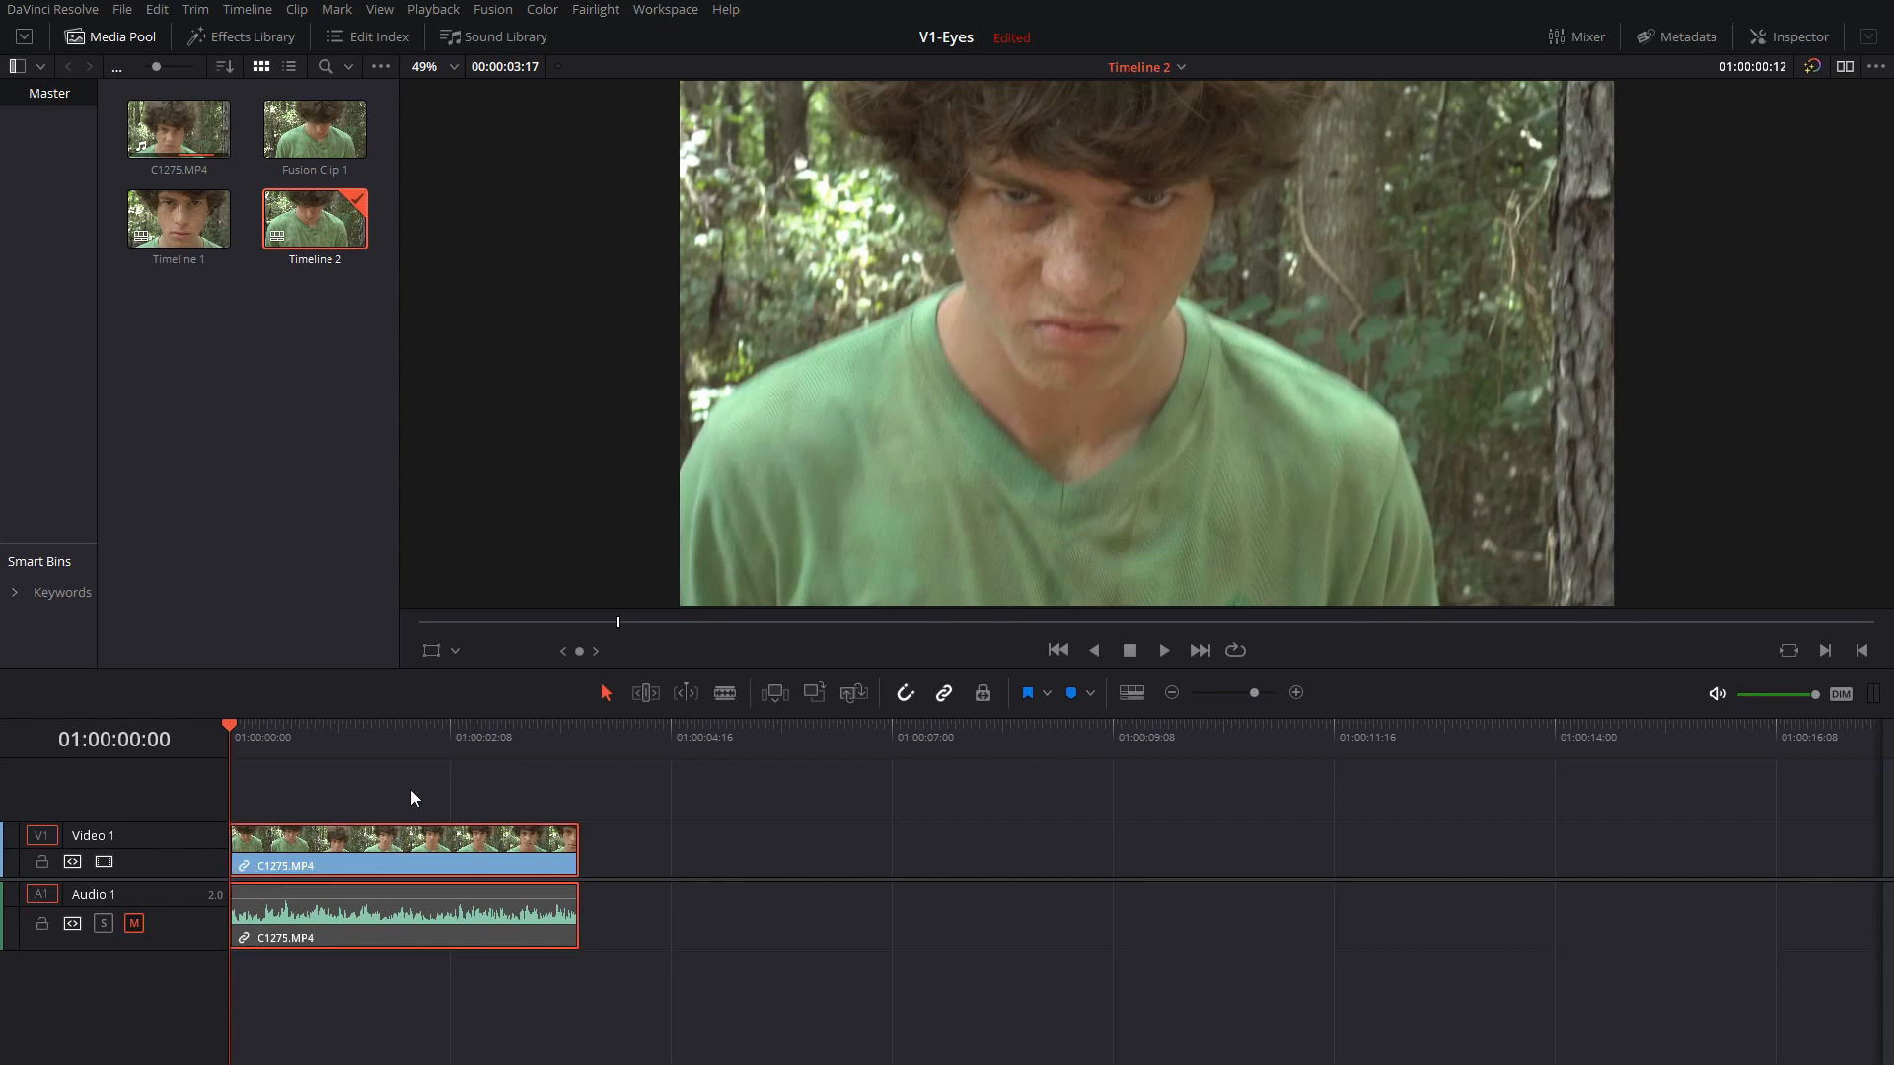
mouse_move(503, 238)
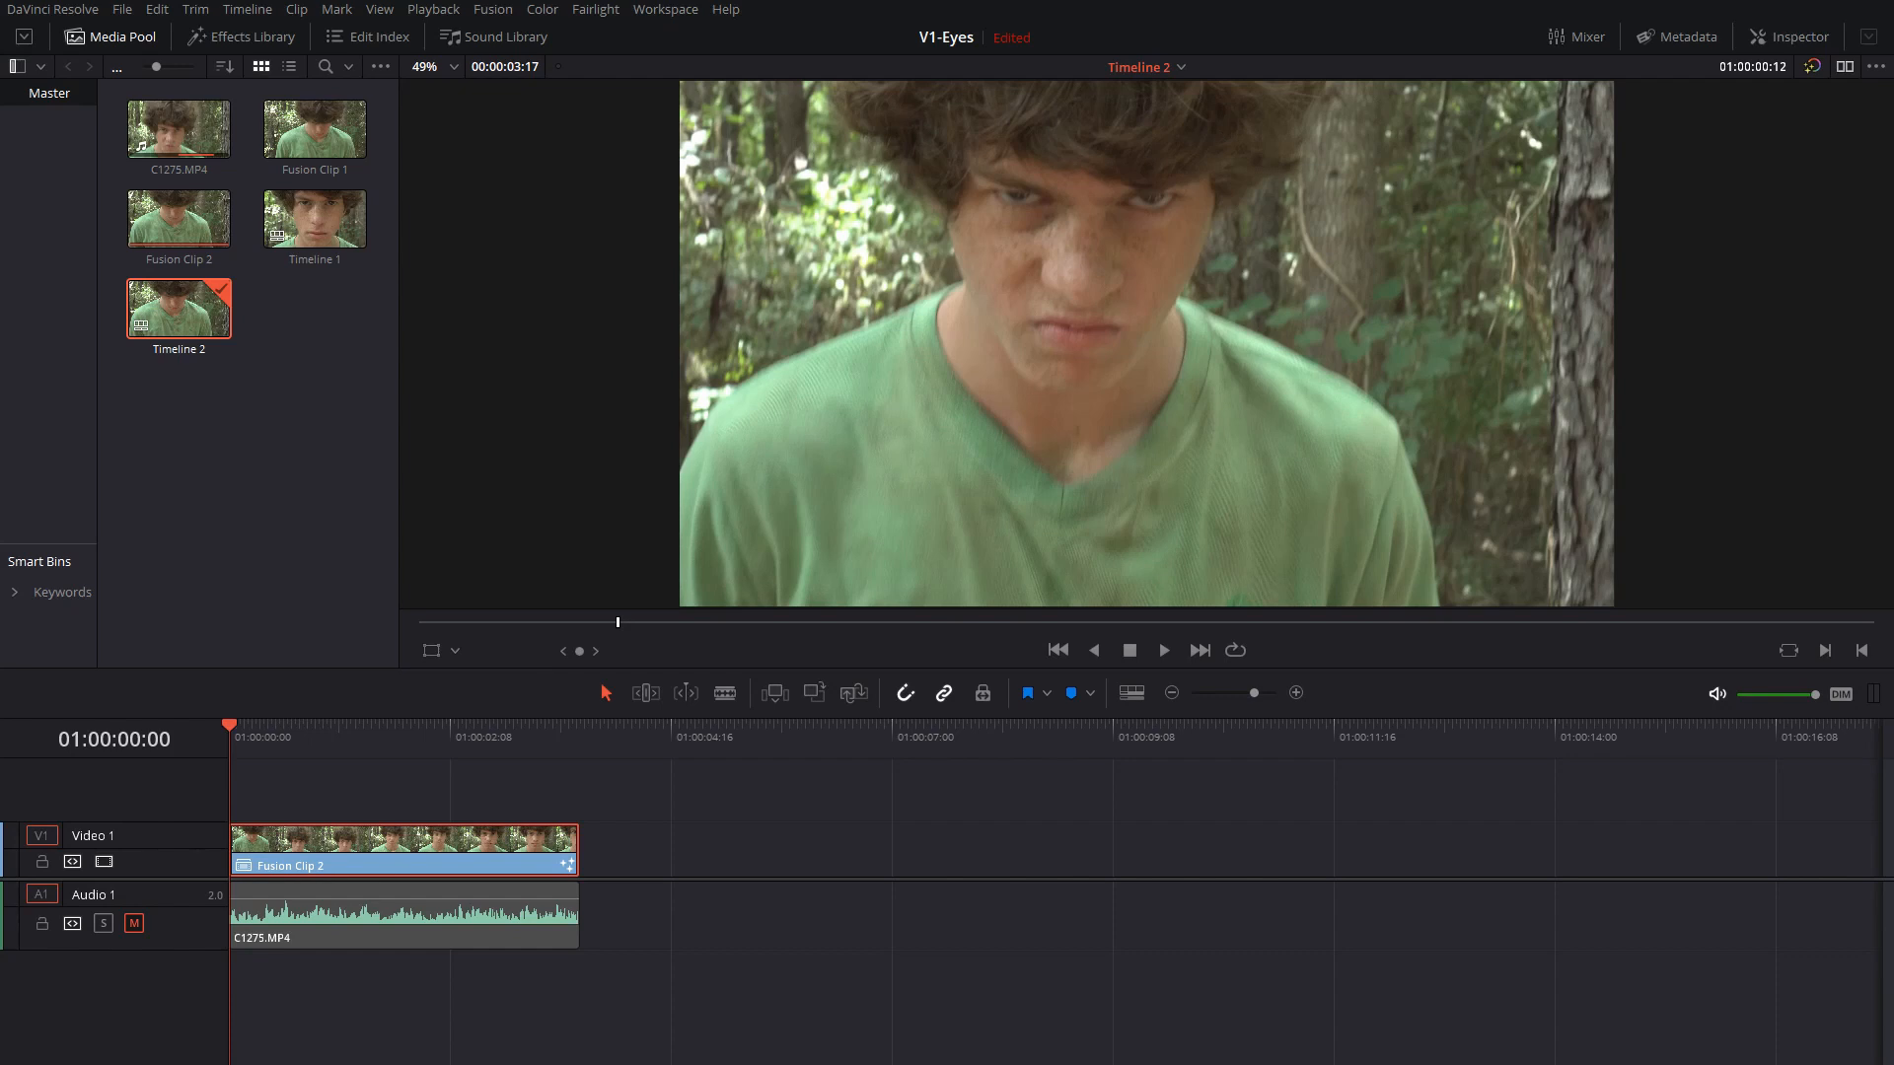
Bring the clip into the Fusion page with MediaIn1 beside MediaOut1 shown in a single viewer.
click(492, 8)
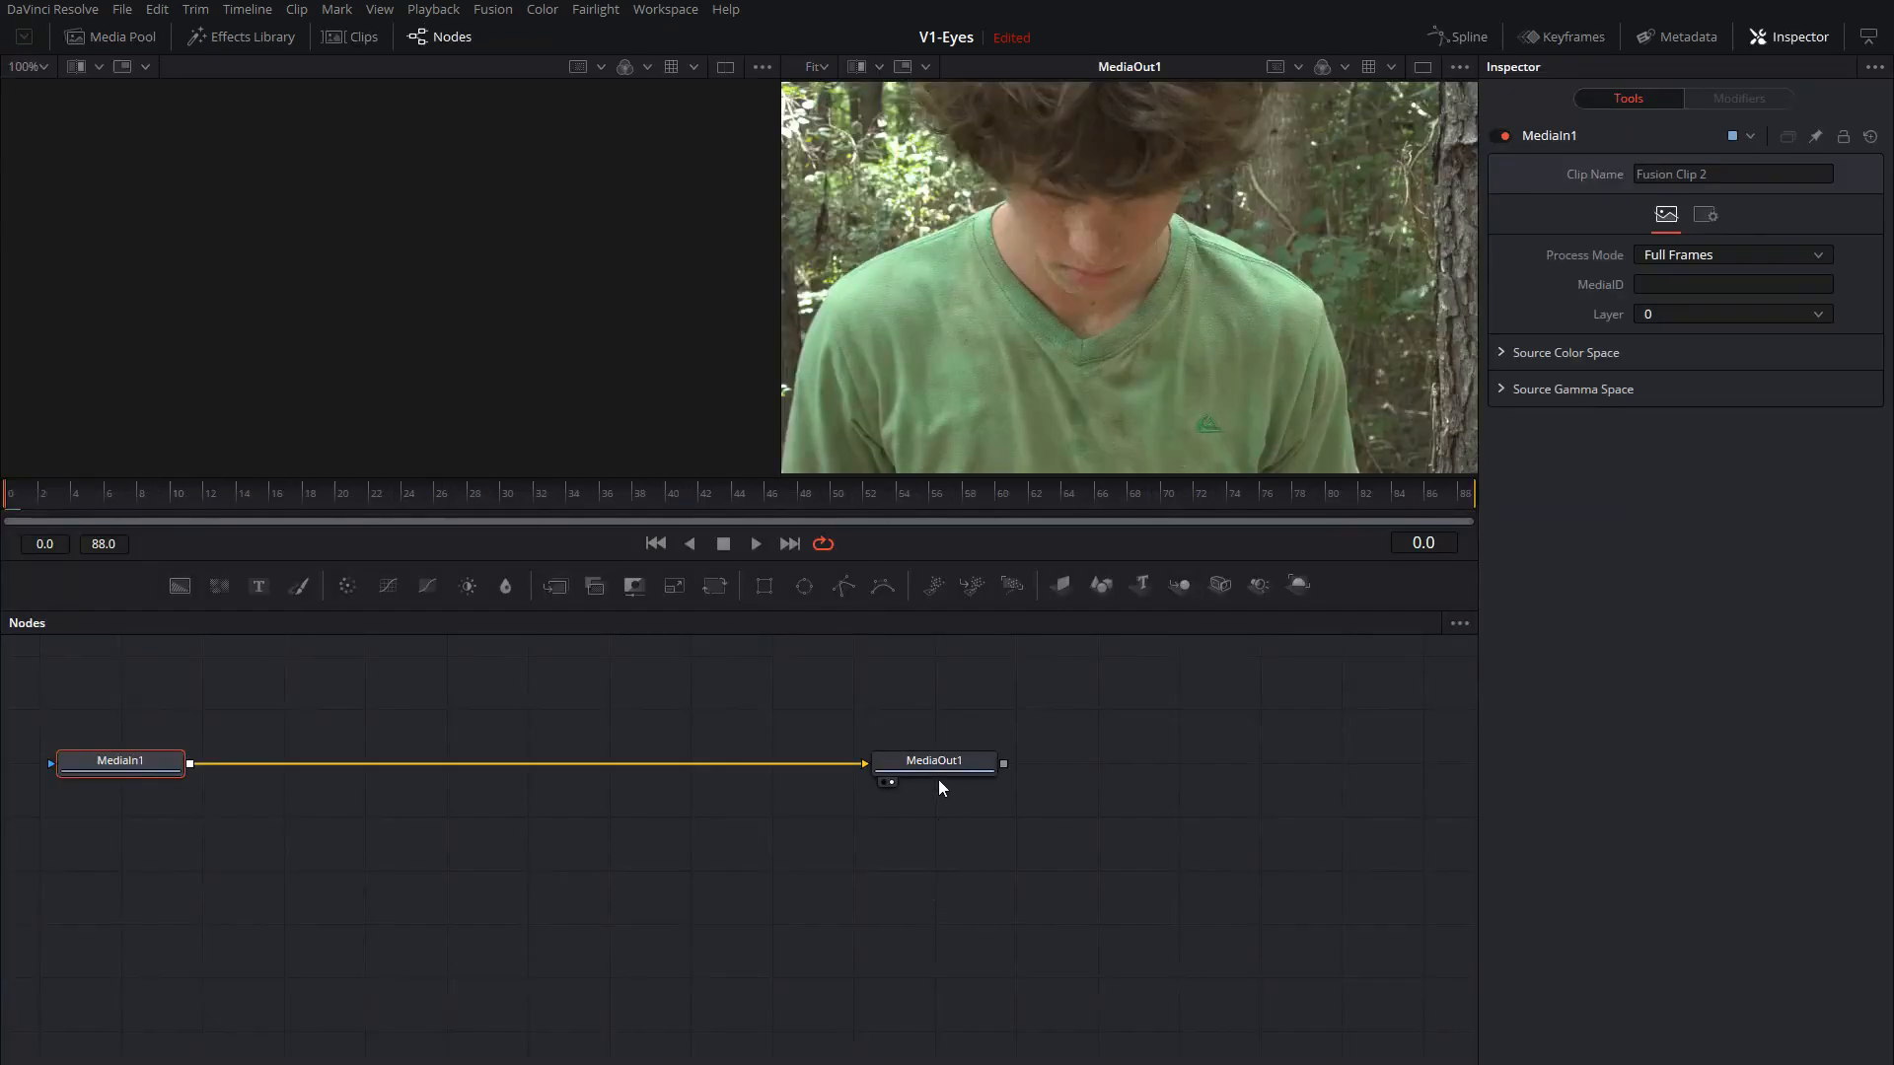
drag(121, 762, 472, 787)
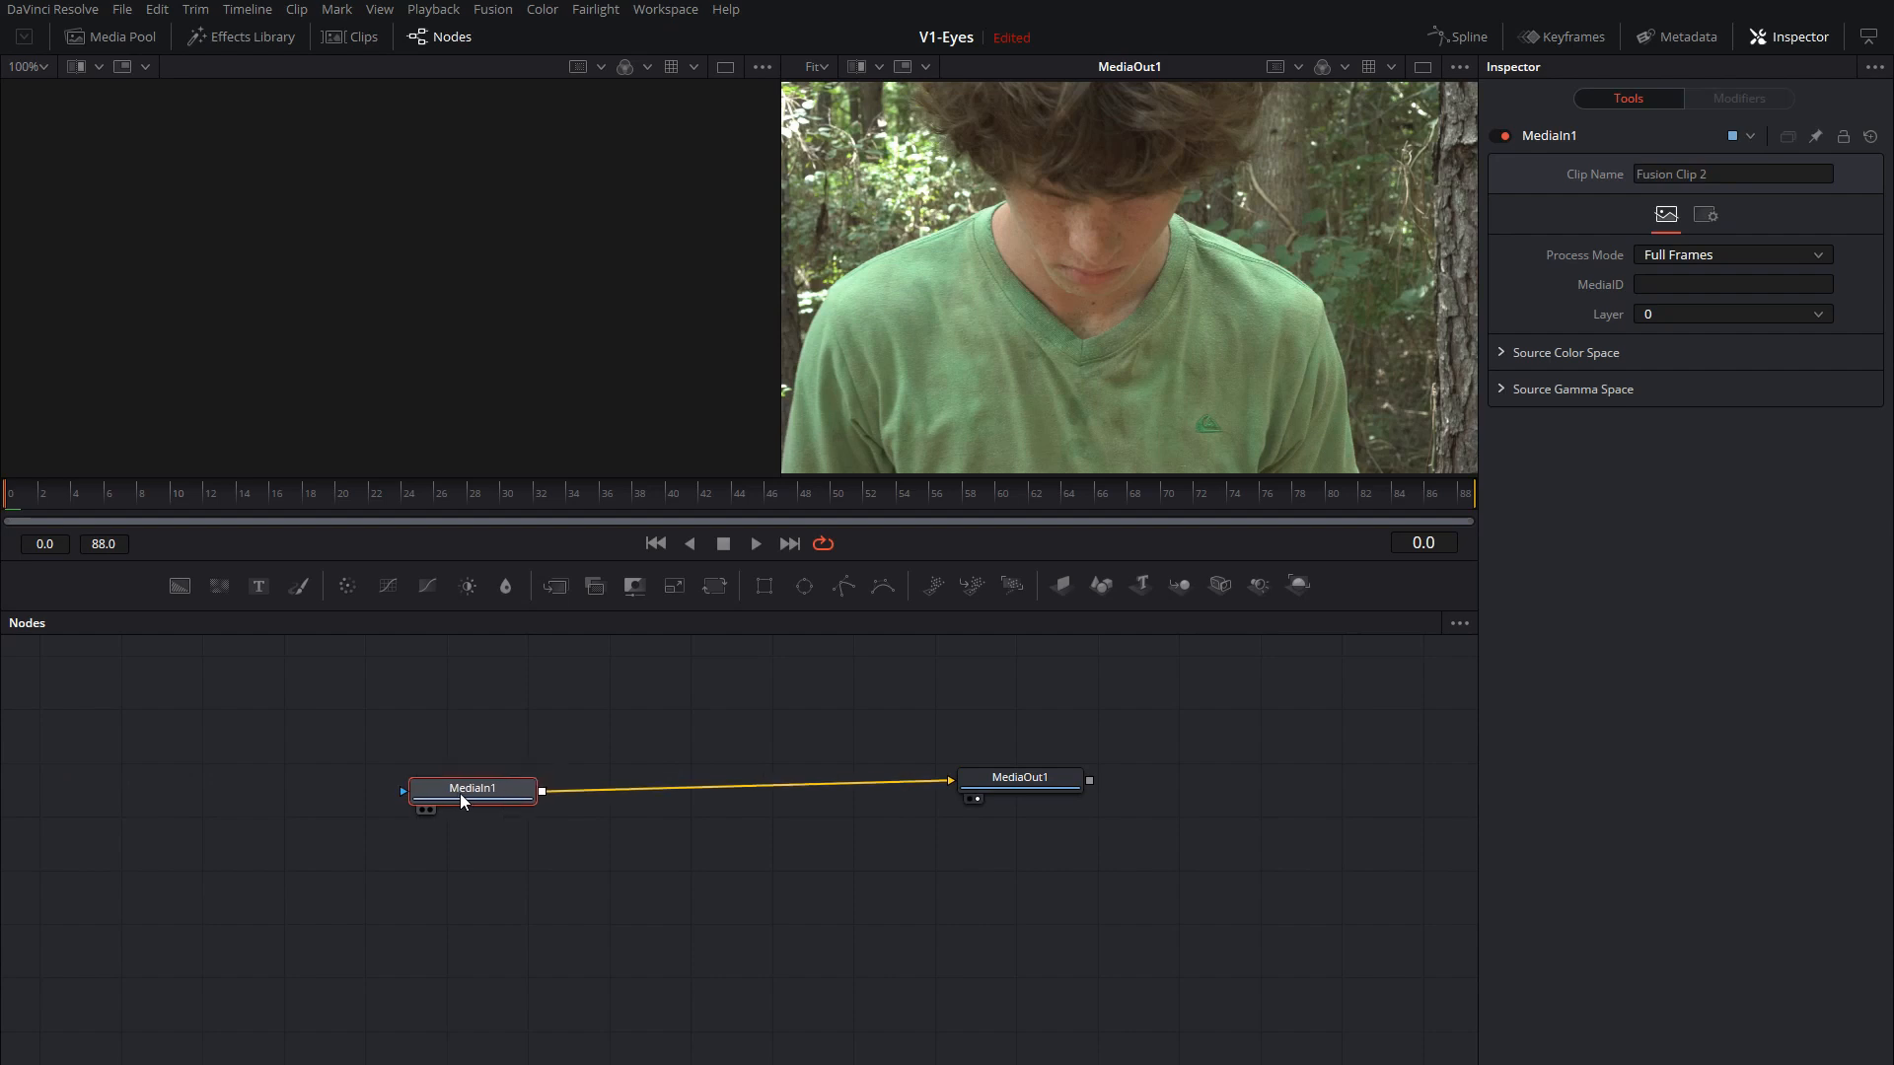
click(1018, 778)
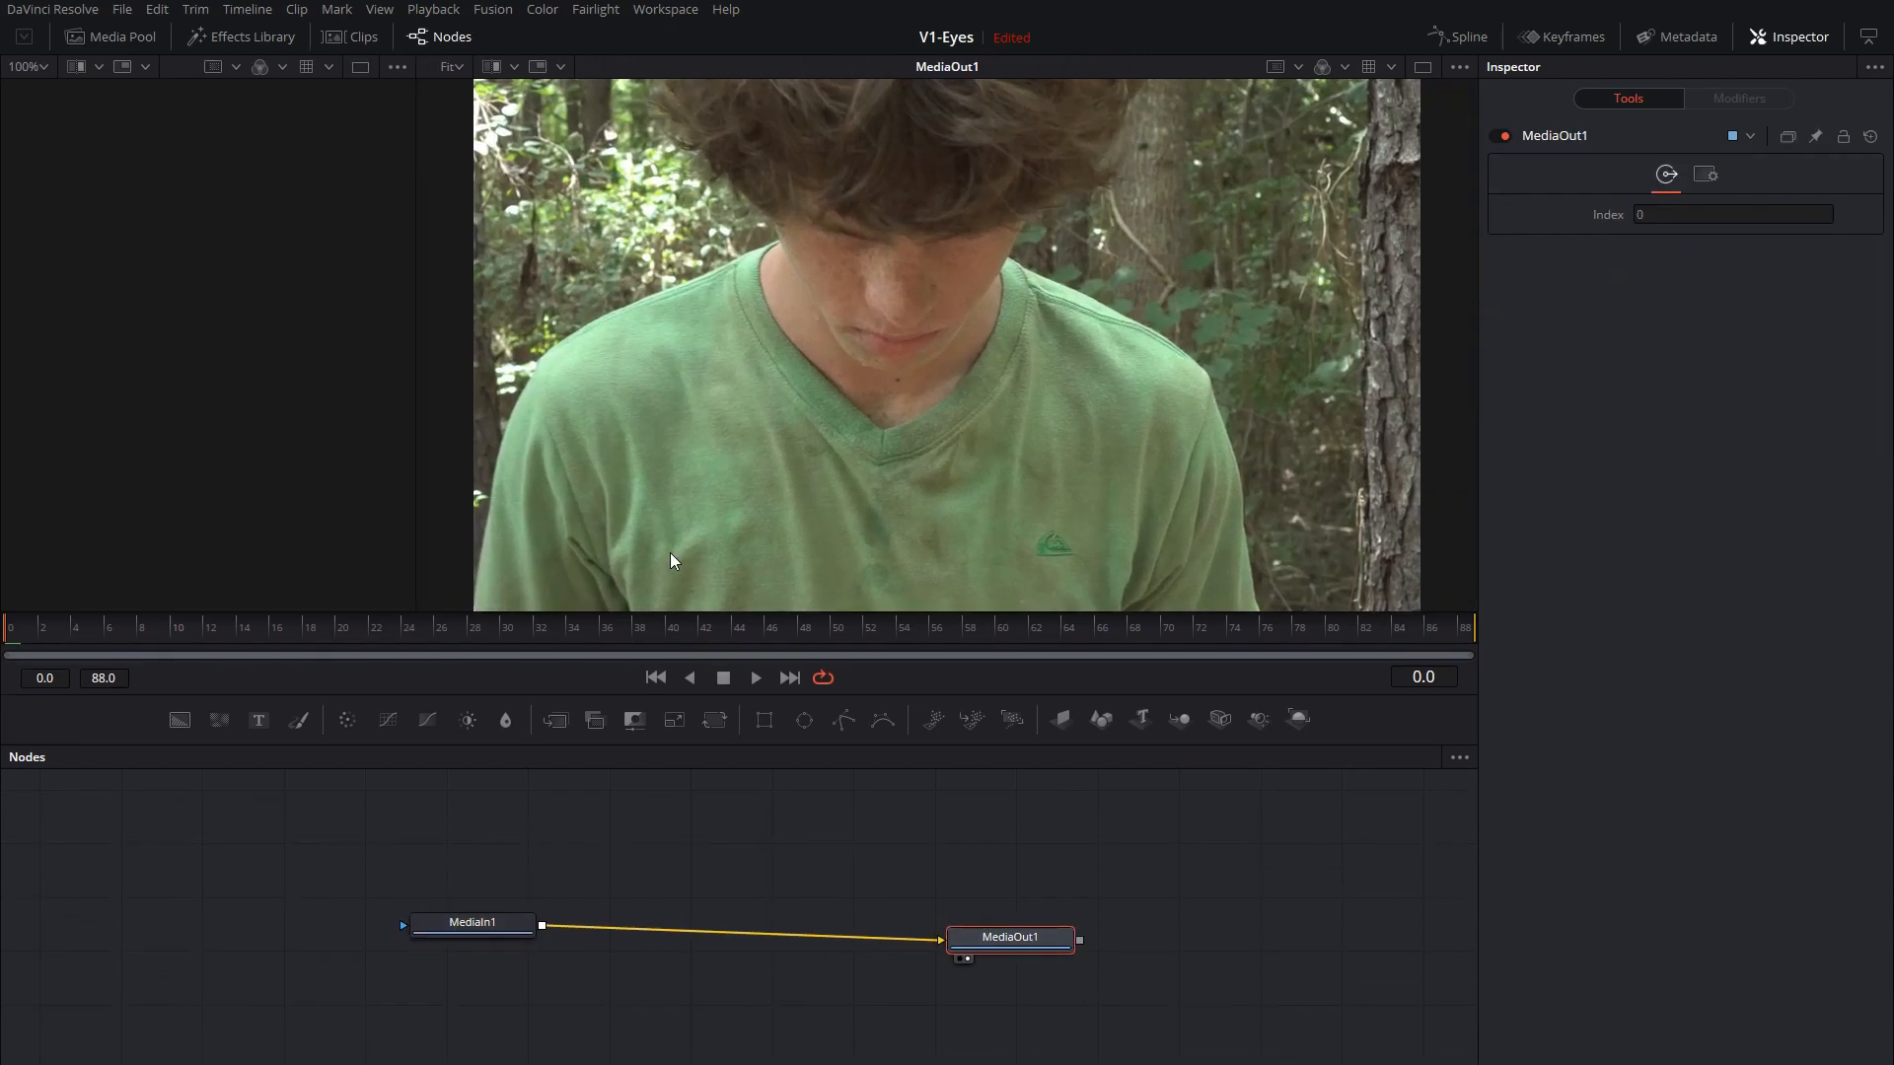
Scrub the time ruler through frames 12 and 40 to preview the shot.
click(211, 627)
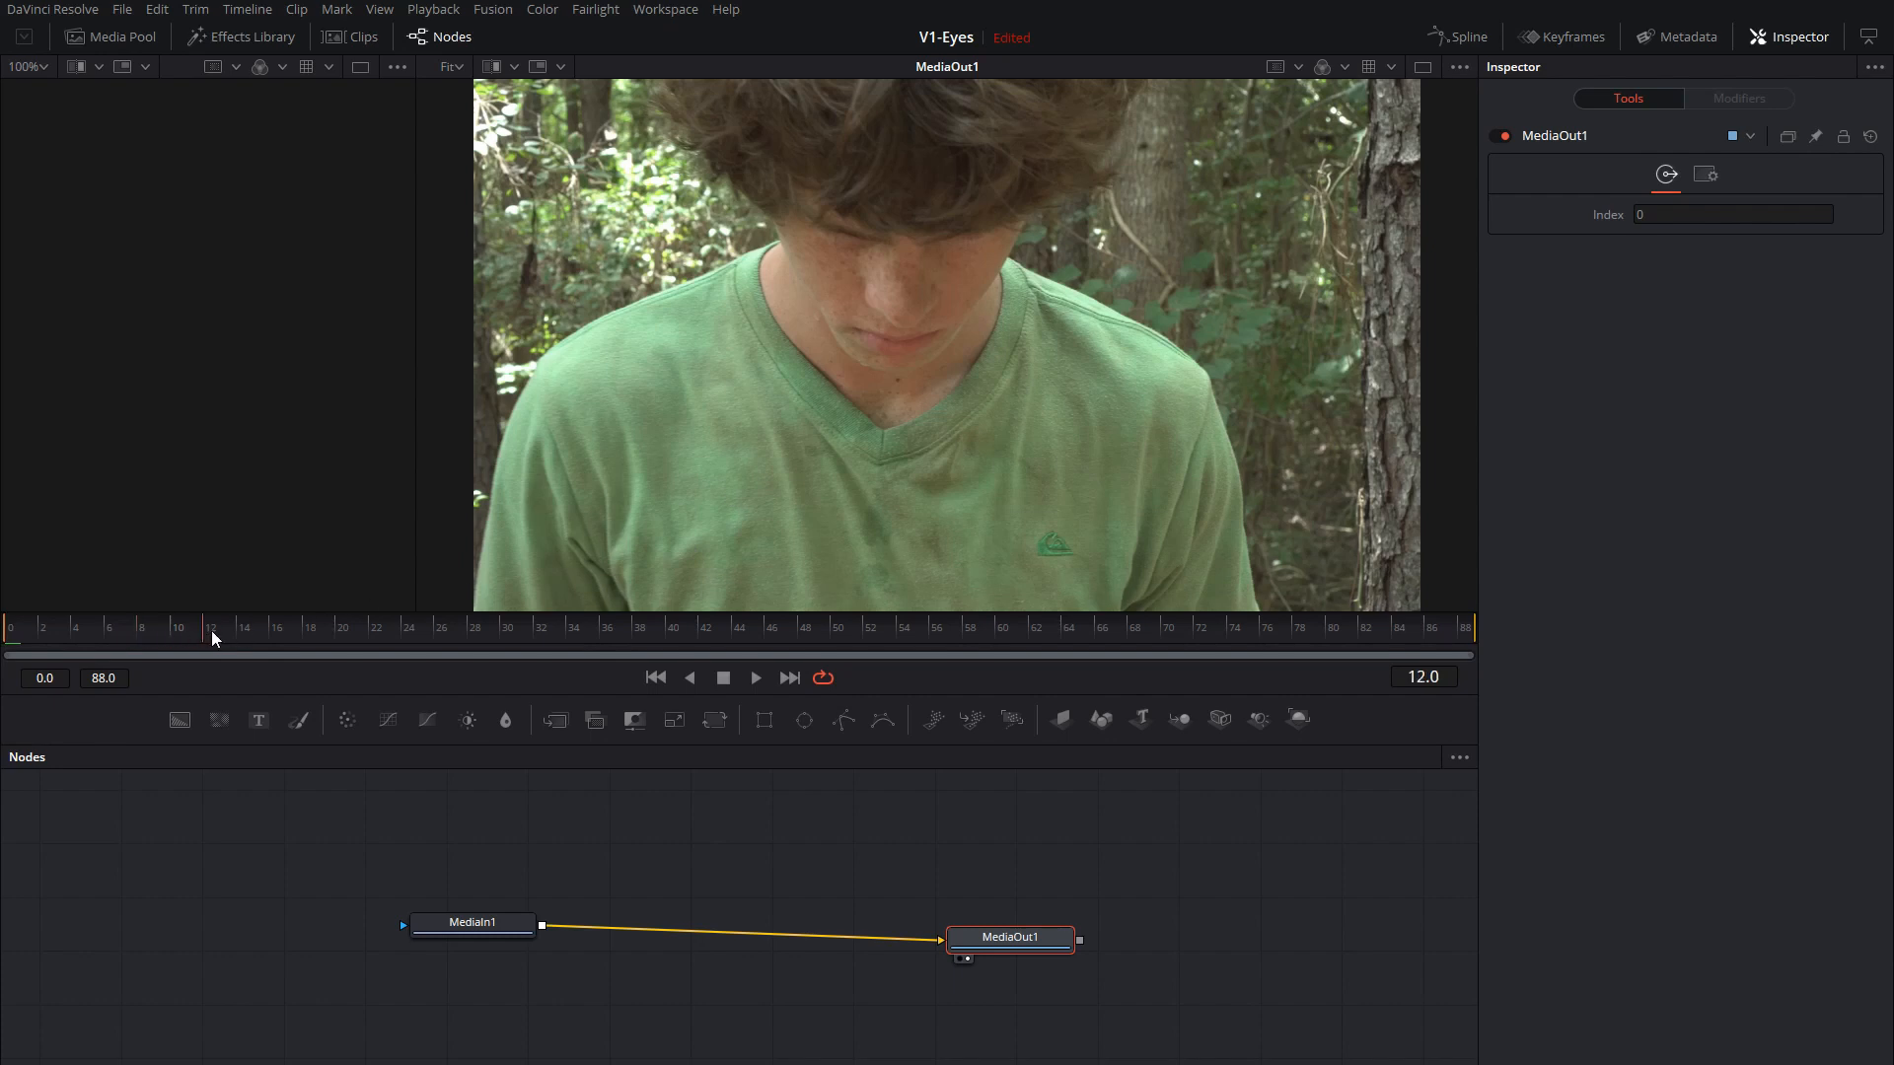
click(217, 627)
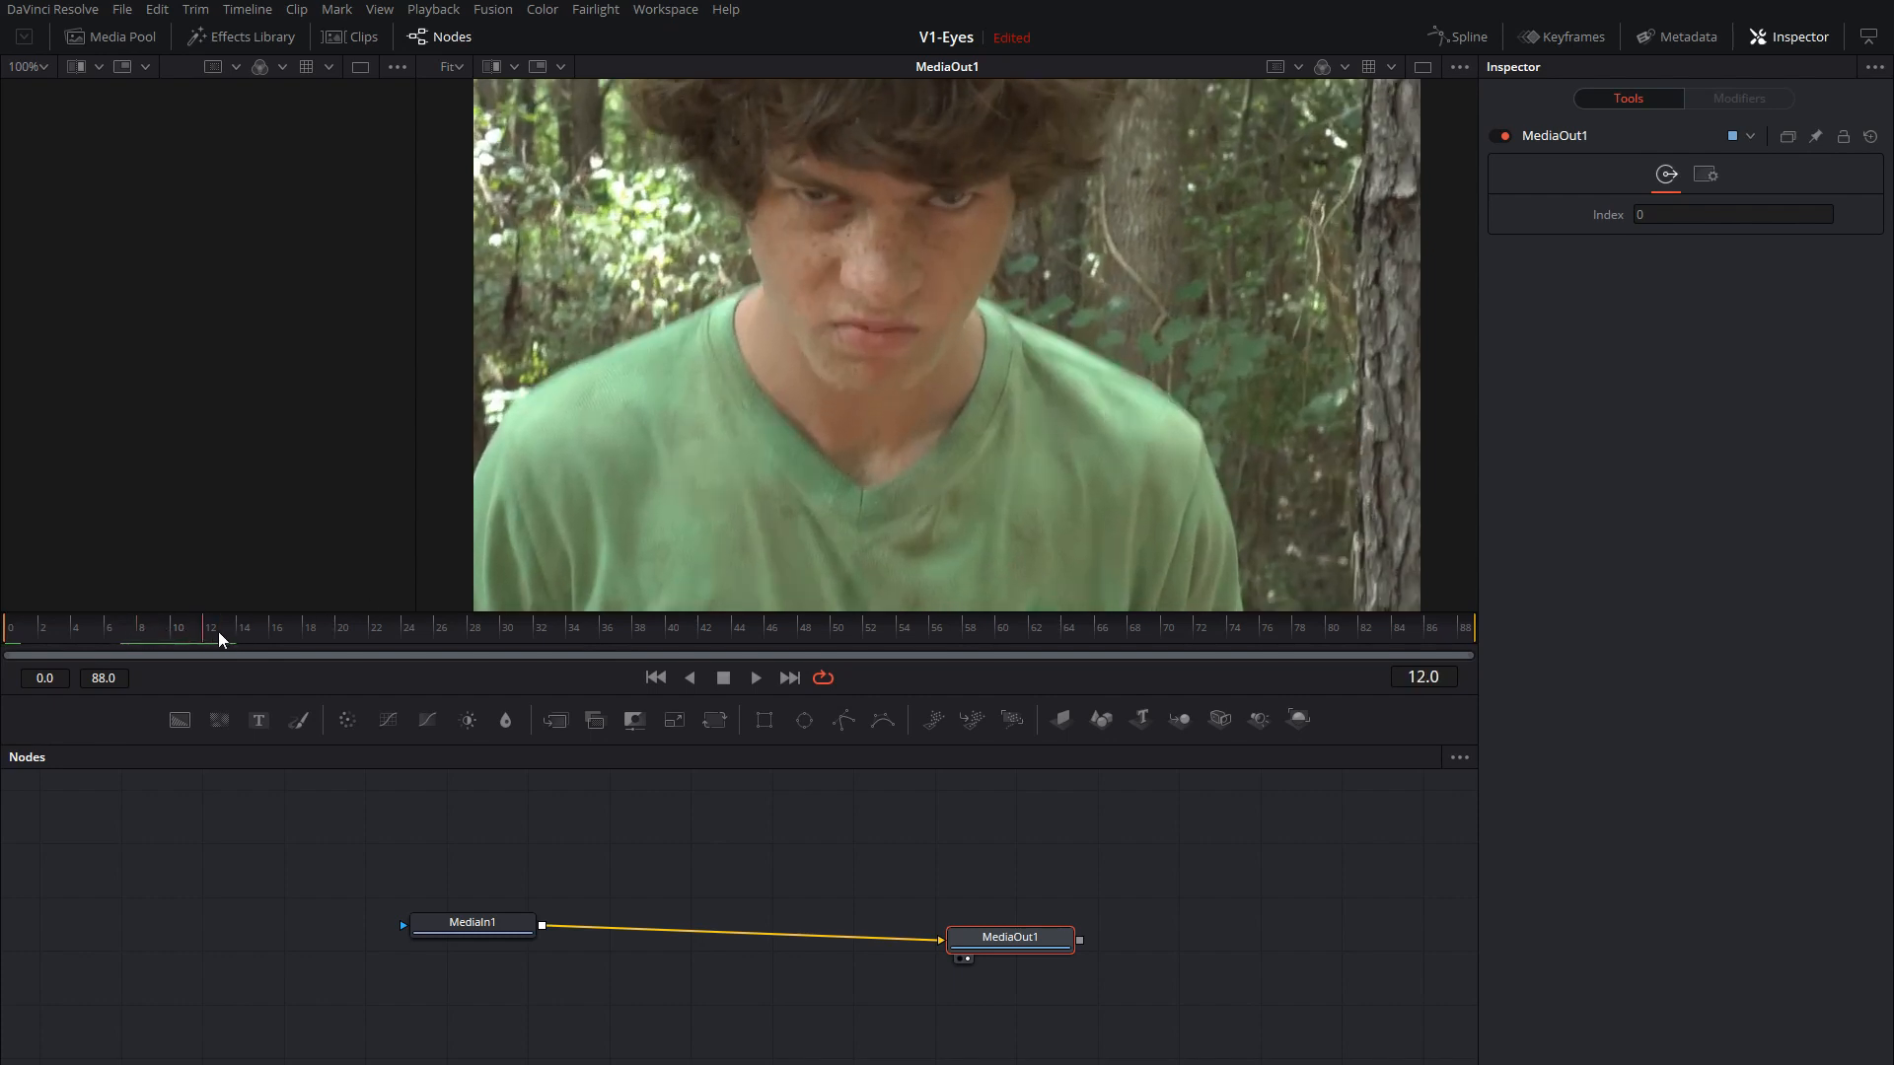
click(675, 628)
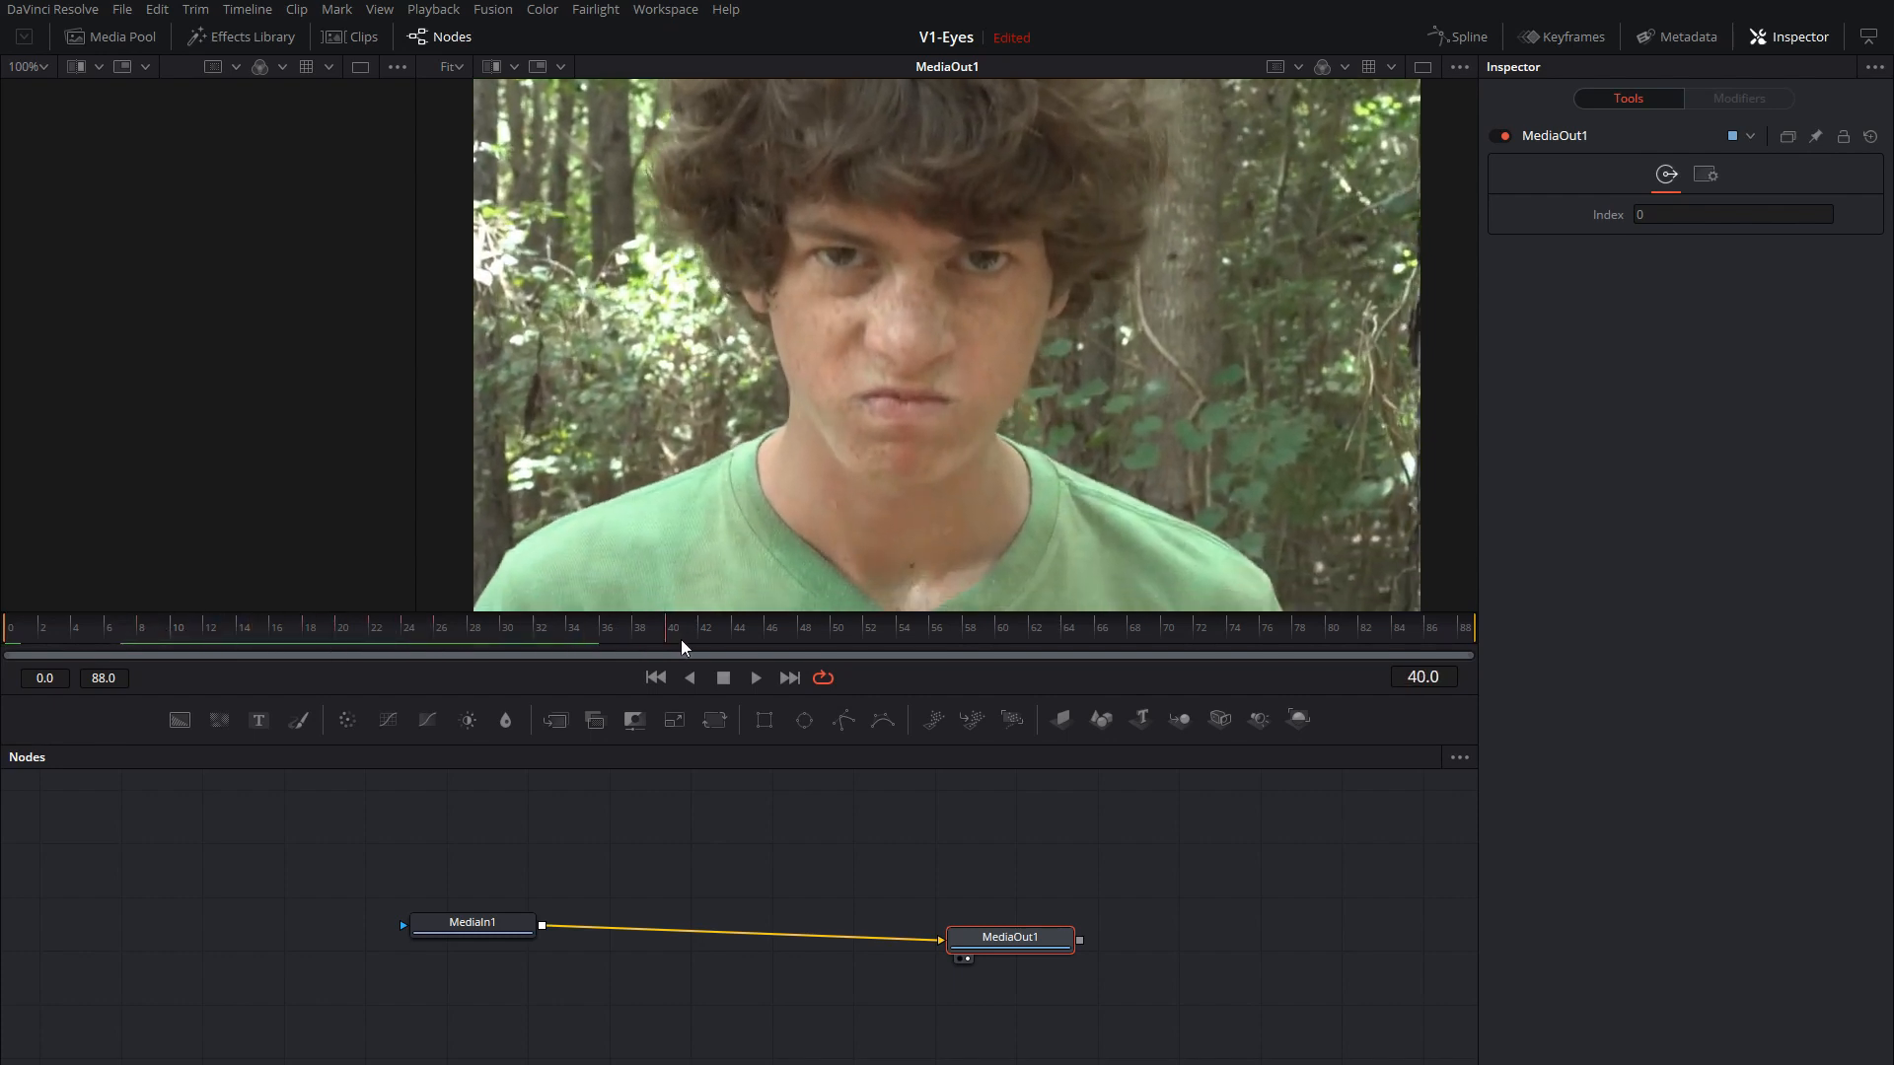
click(337, 628)
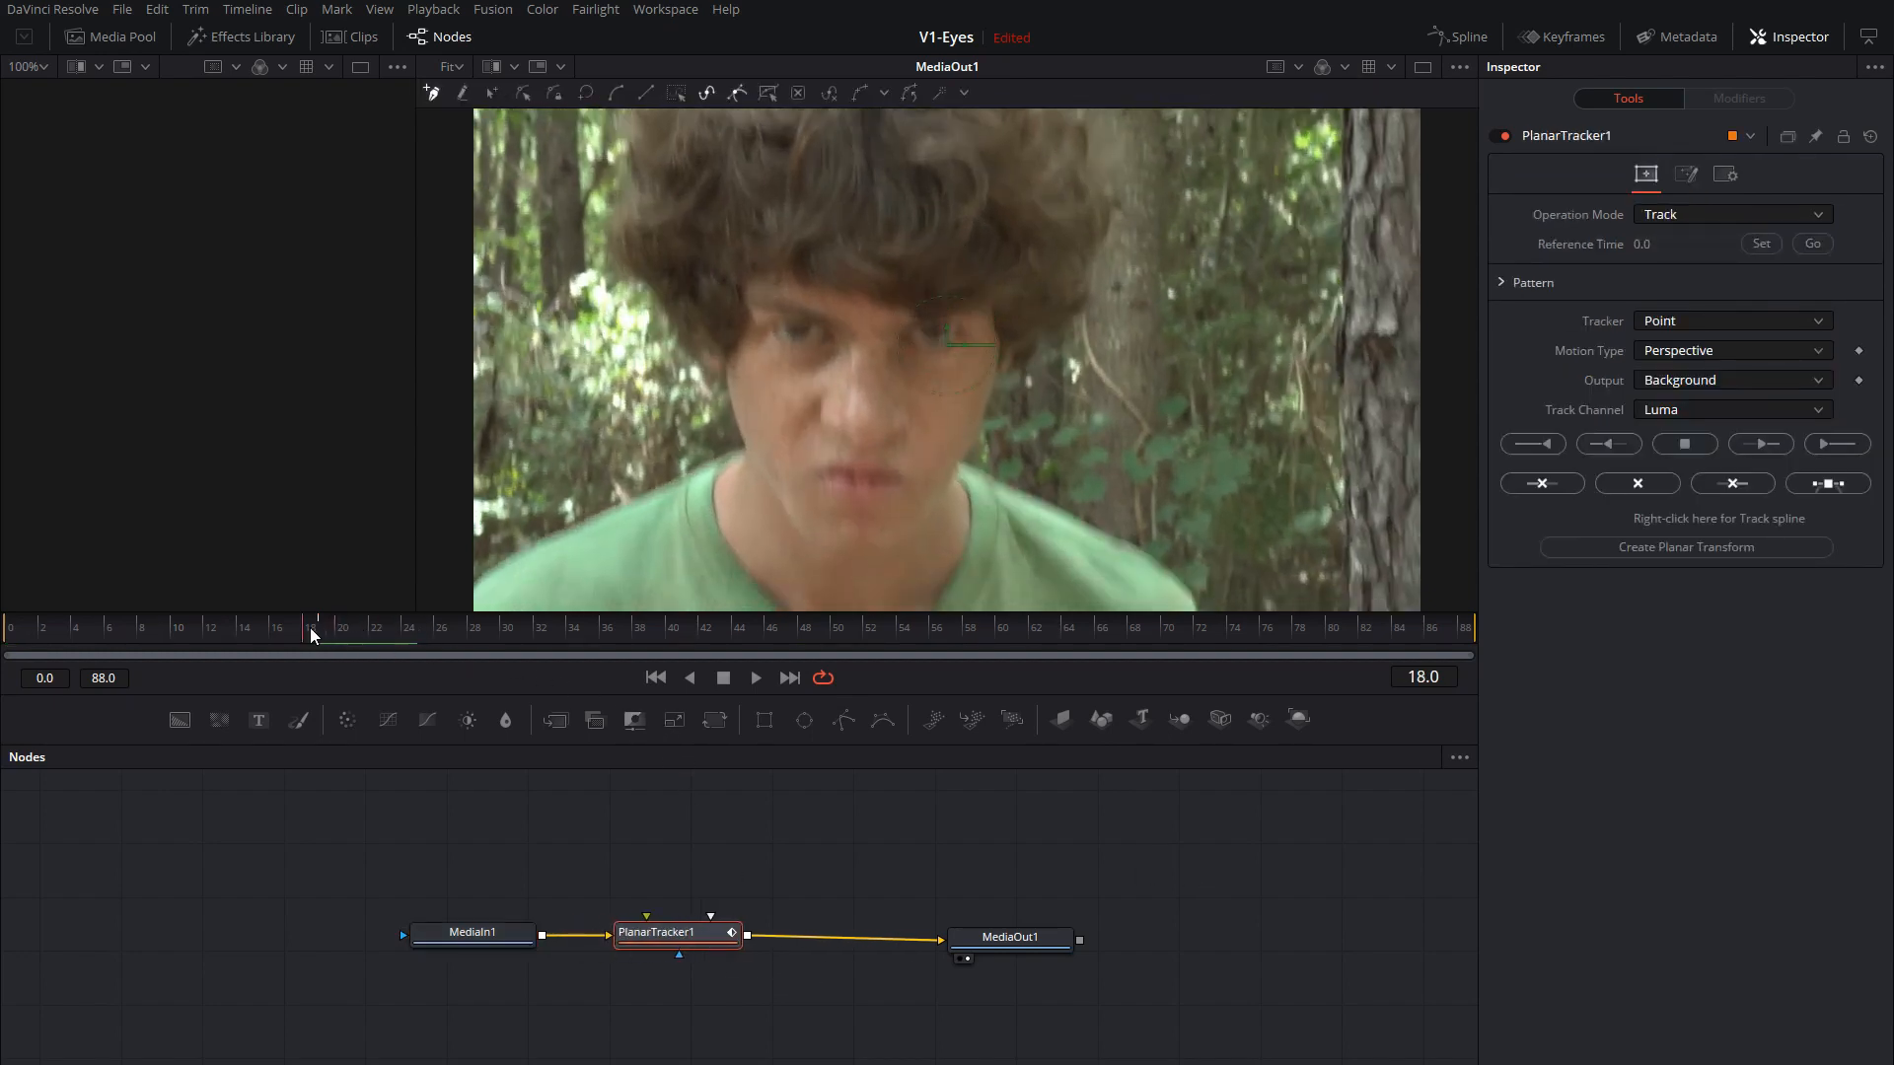
From frame 8, set PlanarTracker1's Tracker to Hybrid Point/Area and adjust its Motion Type.
click(254, 627)
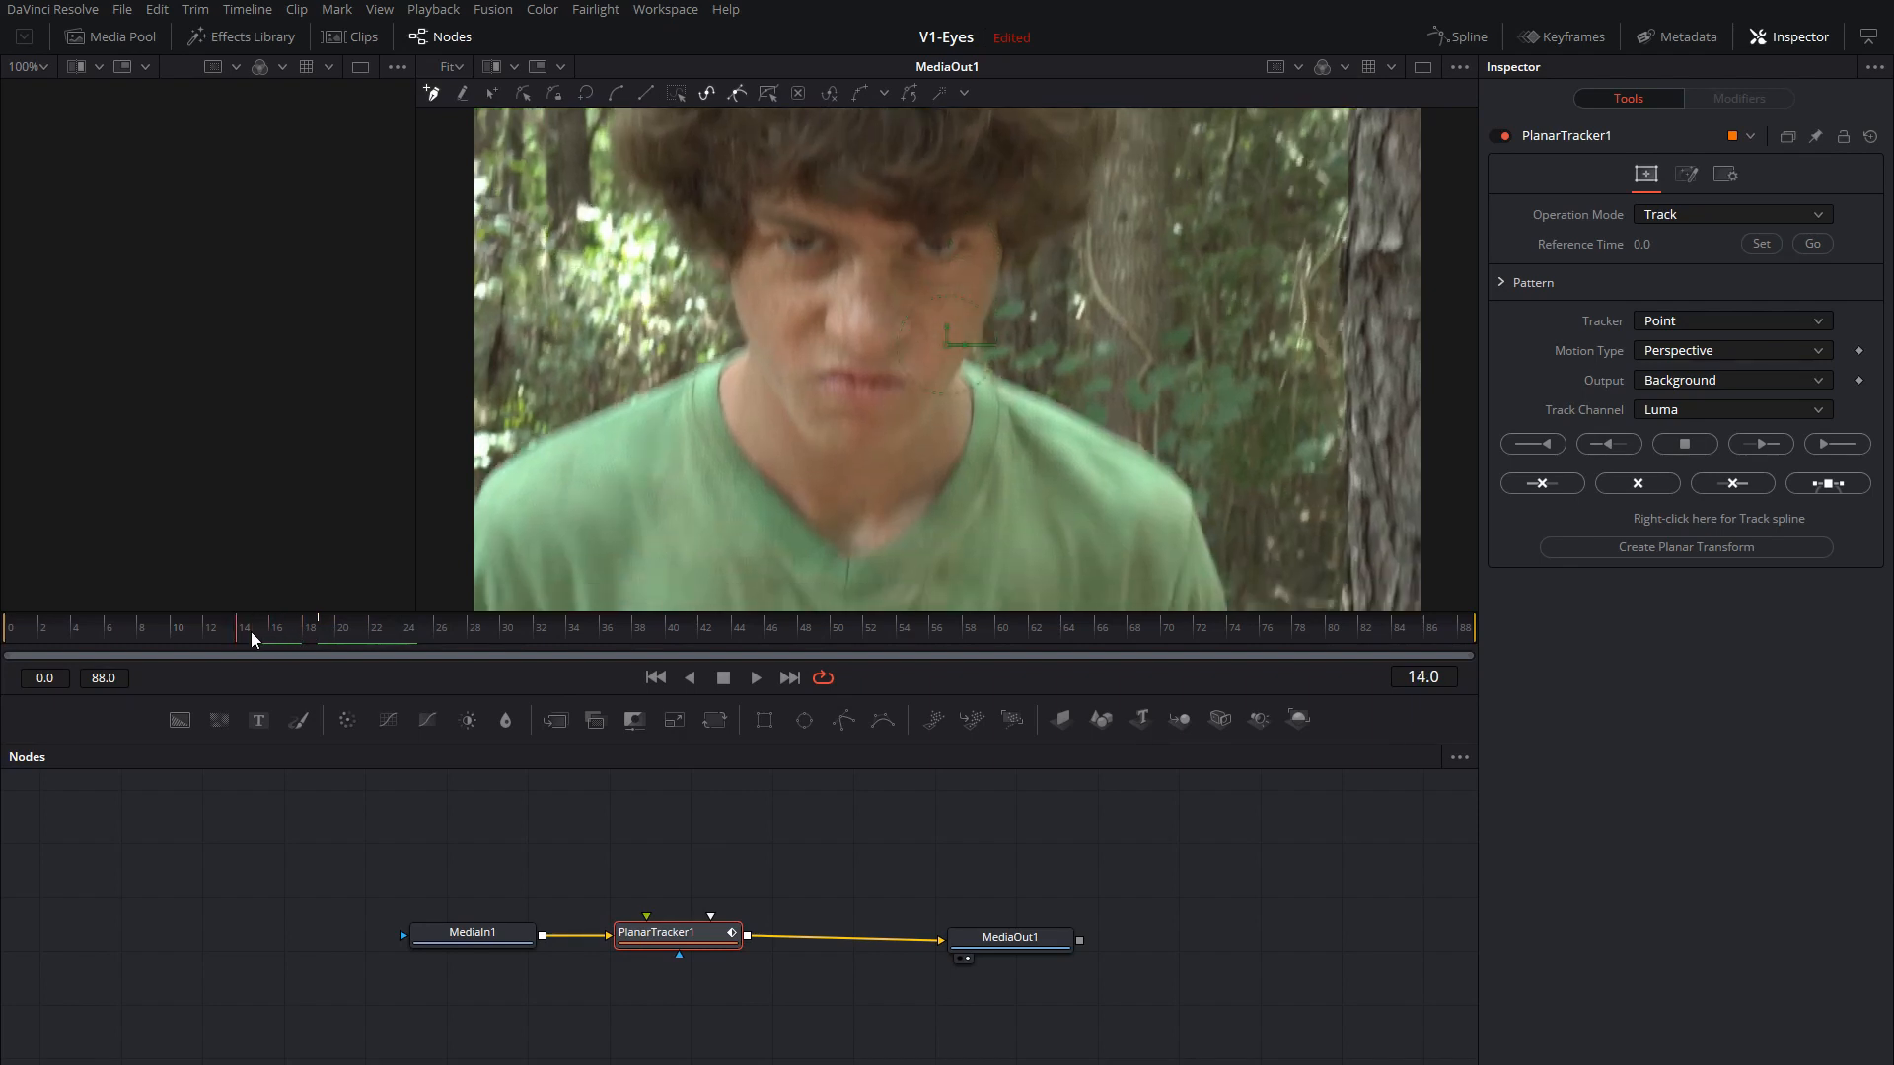
click(153, 627)
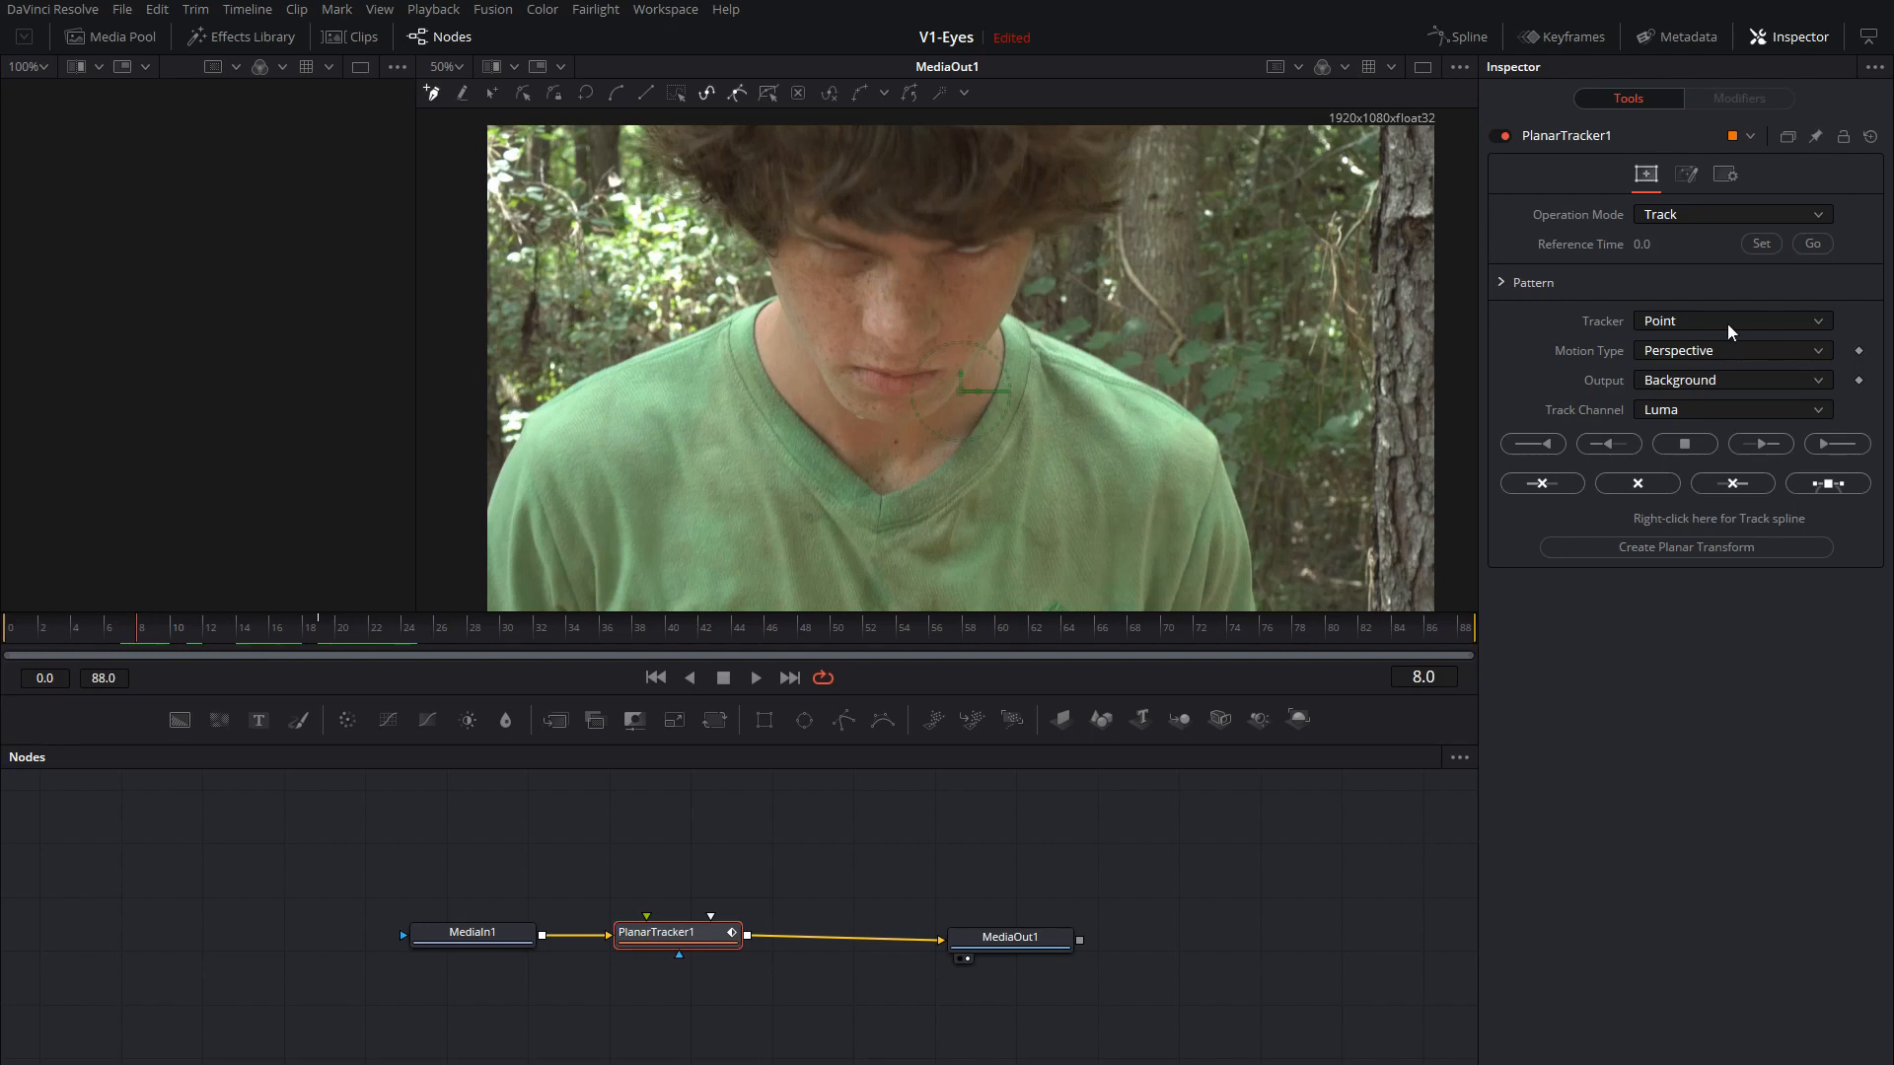
click(1732, 320)
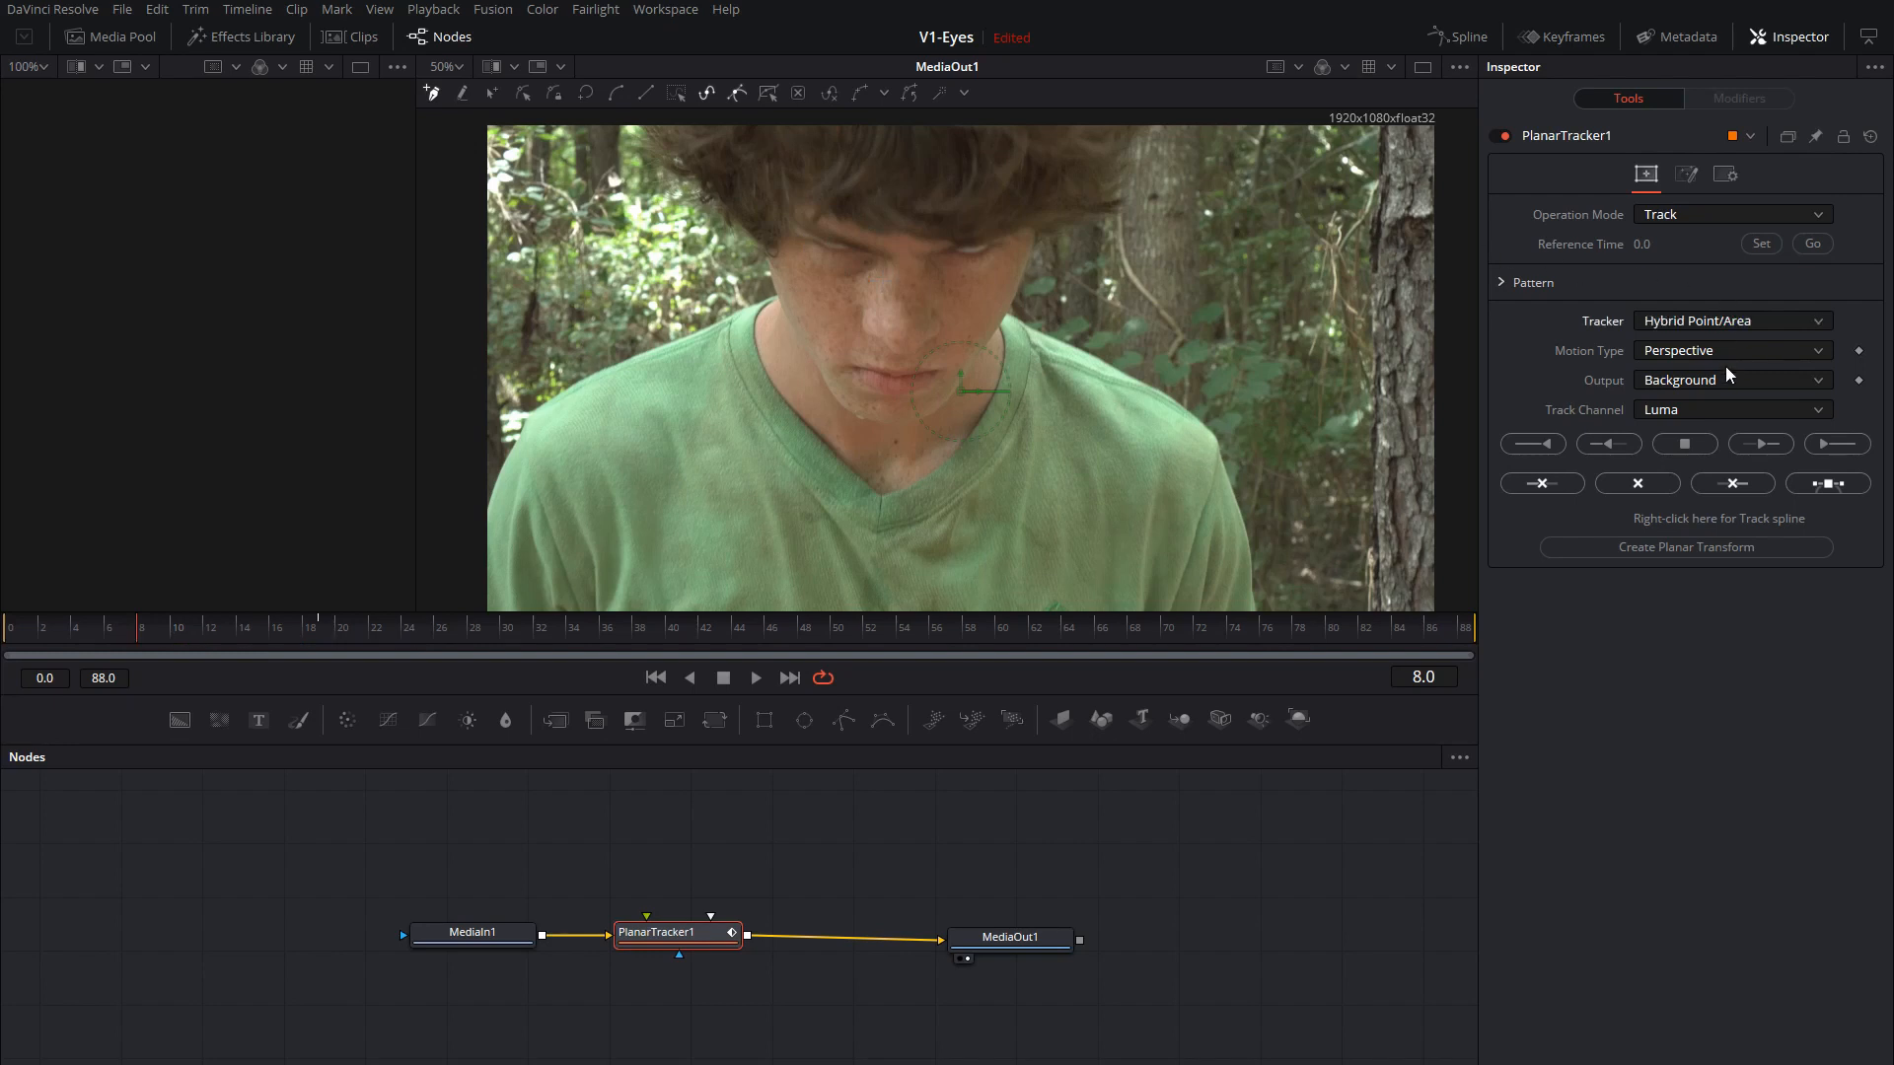
mouse_move(1718, 432)
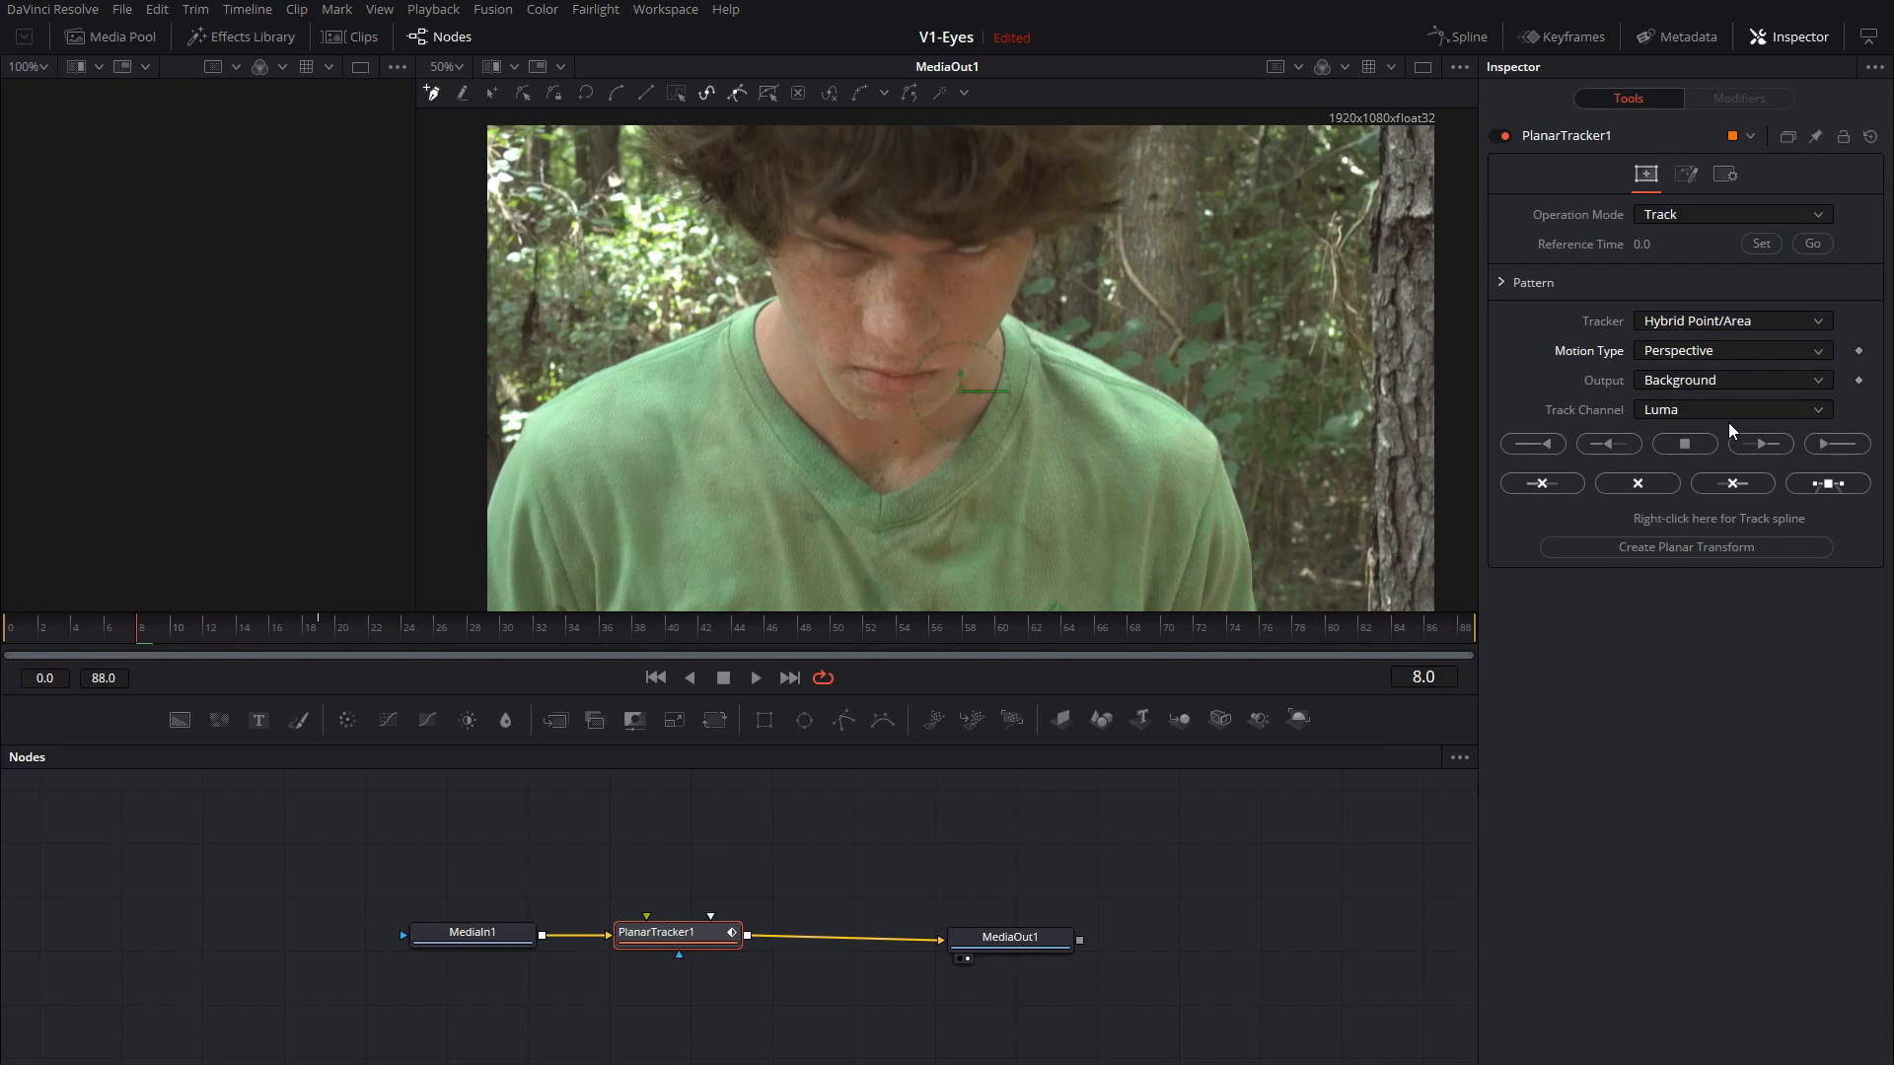
click(1730, 351)
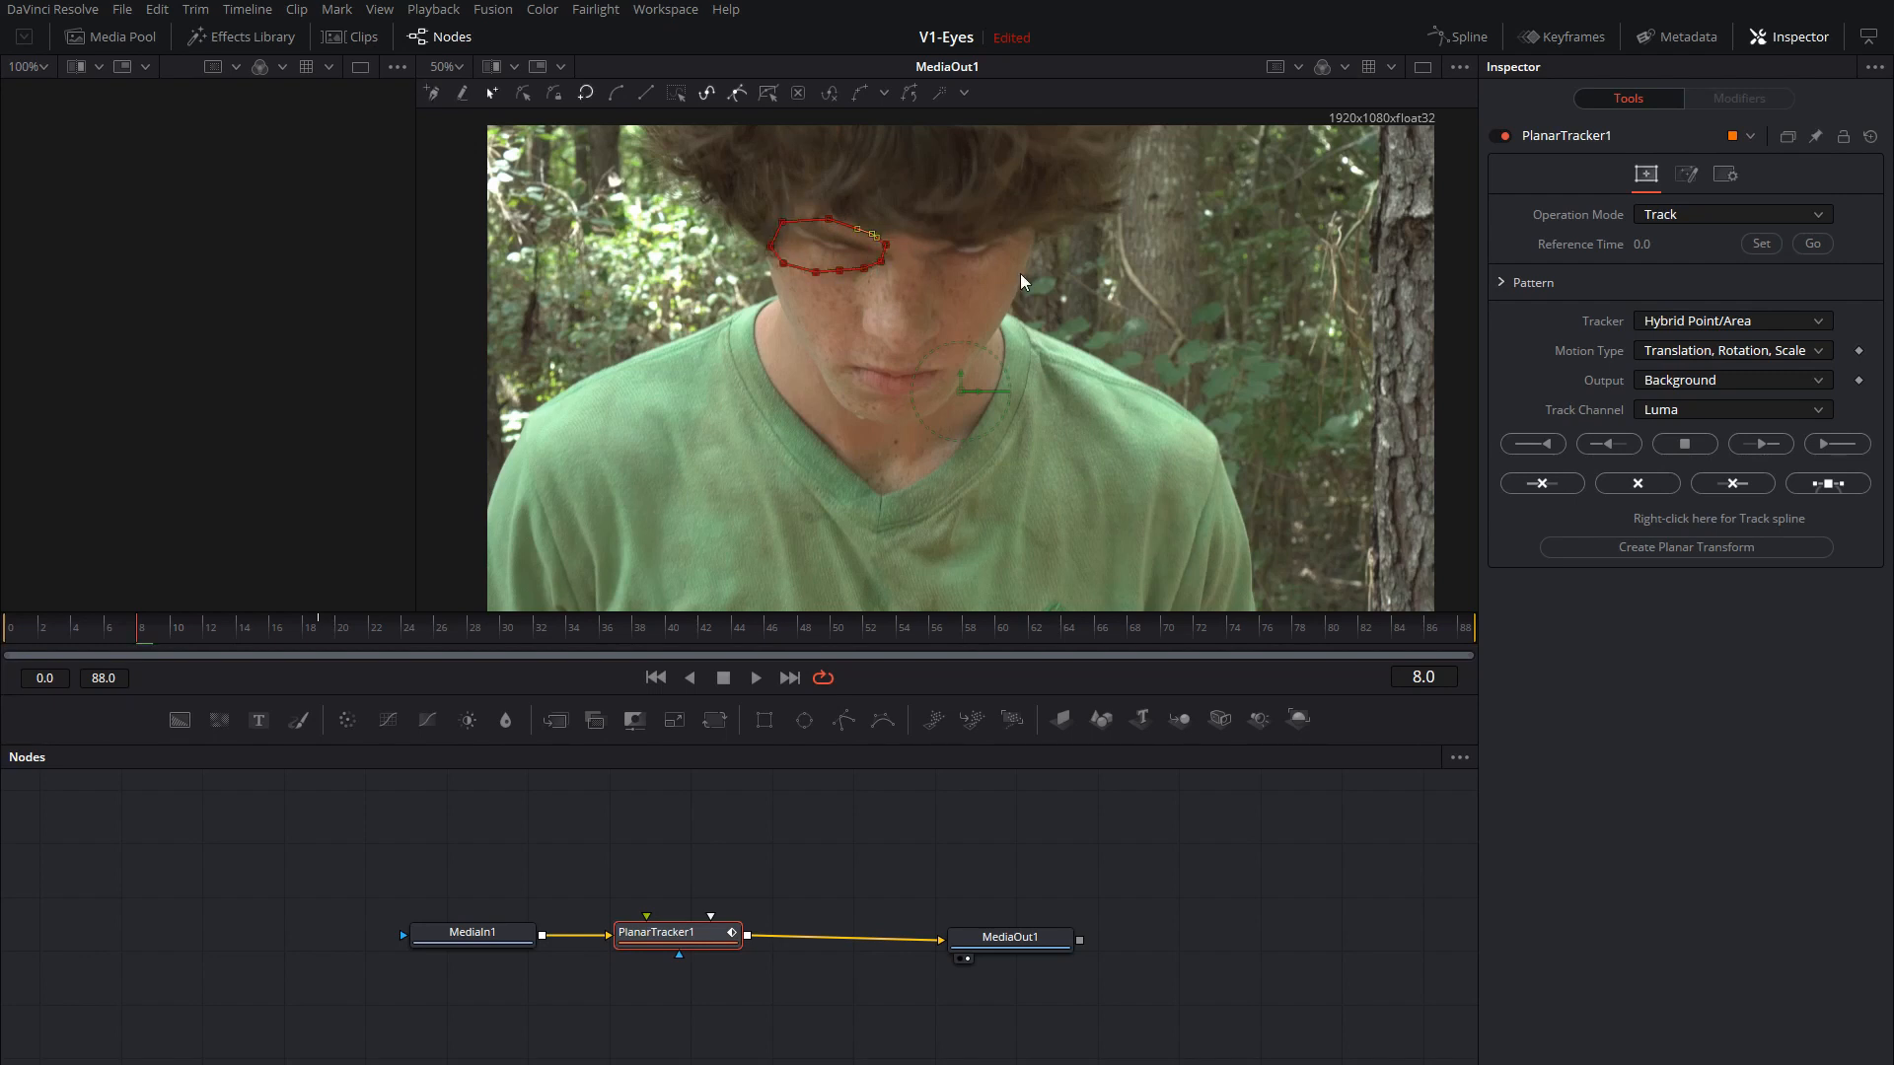
mouse_move(1384, 185)
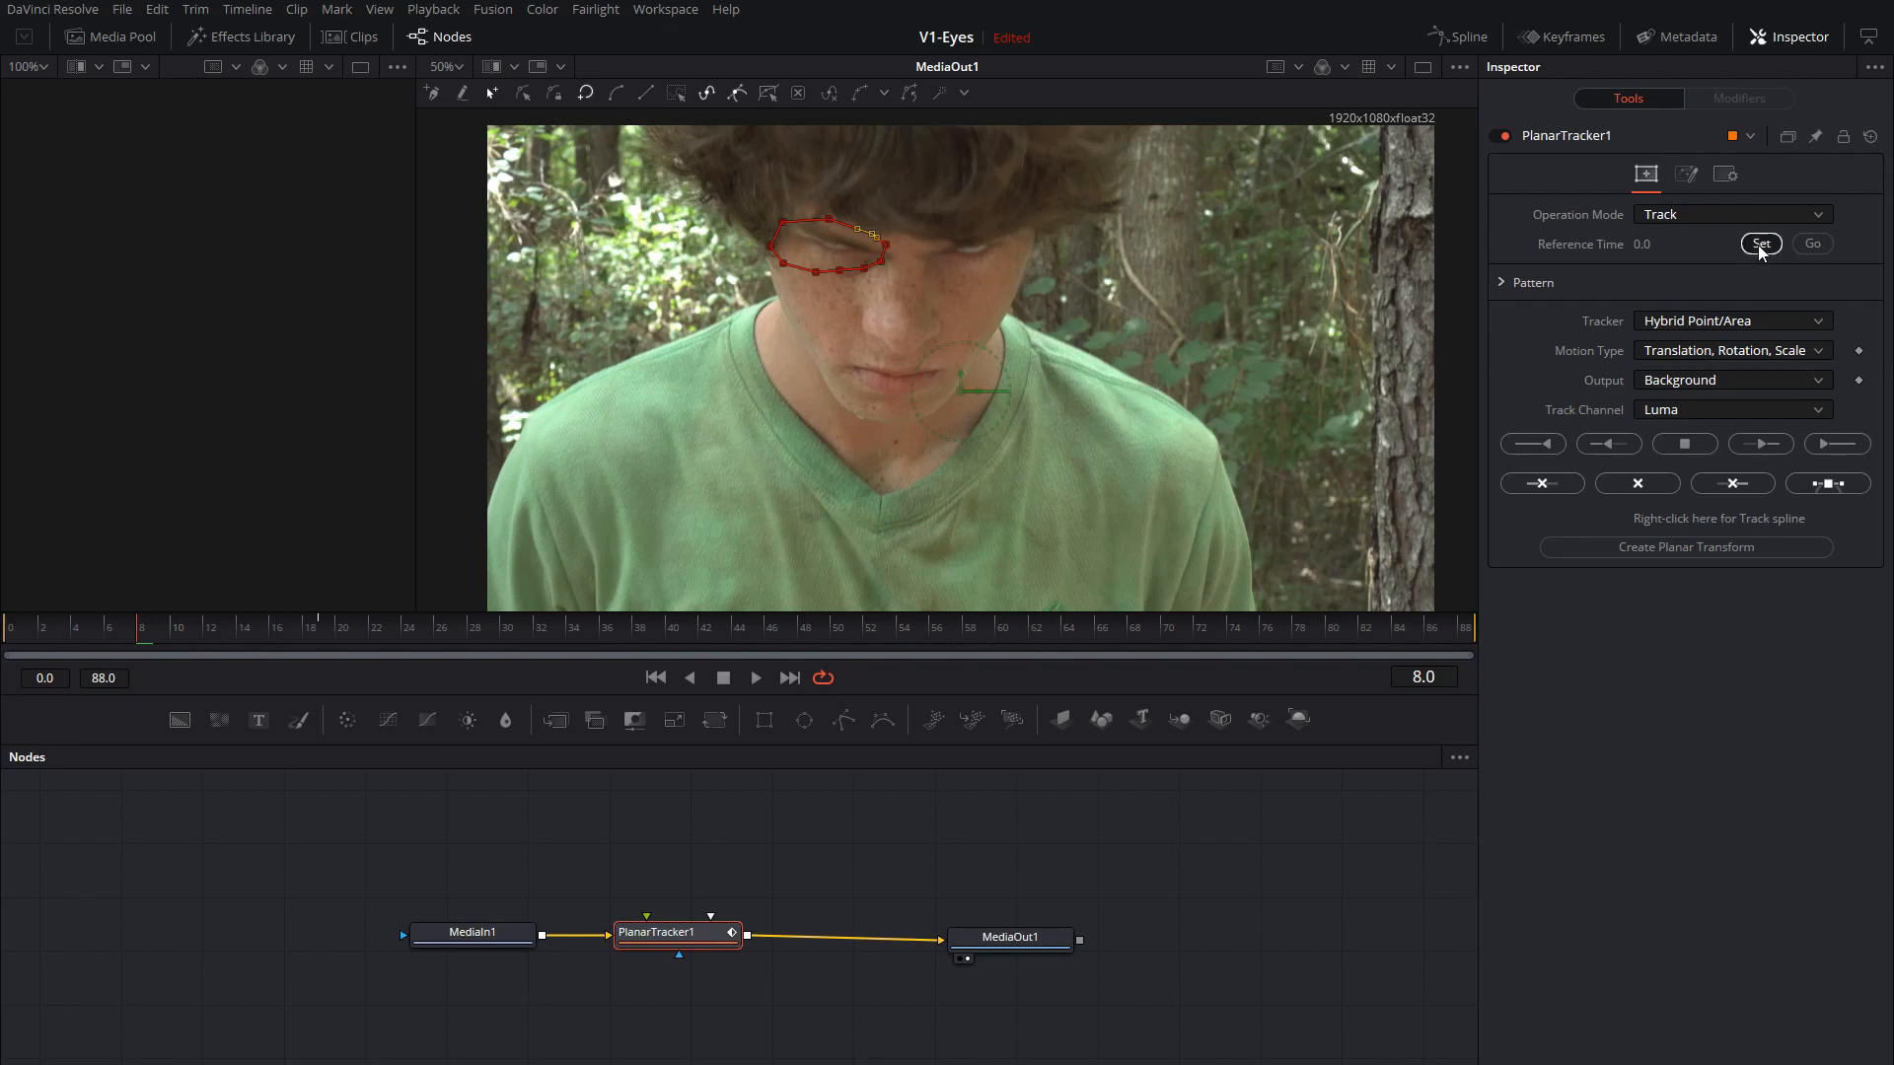
Set frame 8 as the reference time and track the outlined eye forward to frame 88.
click(1760, 245)
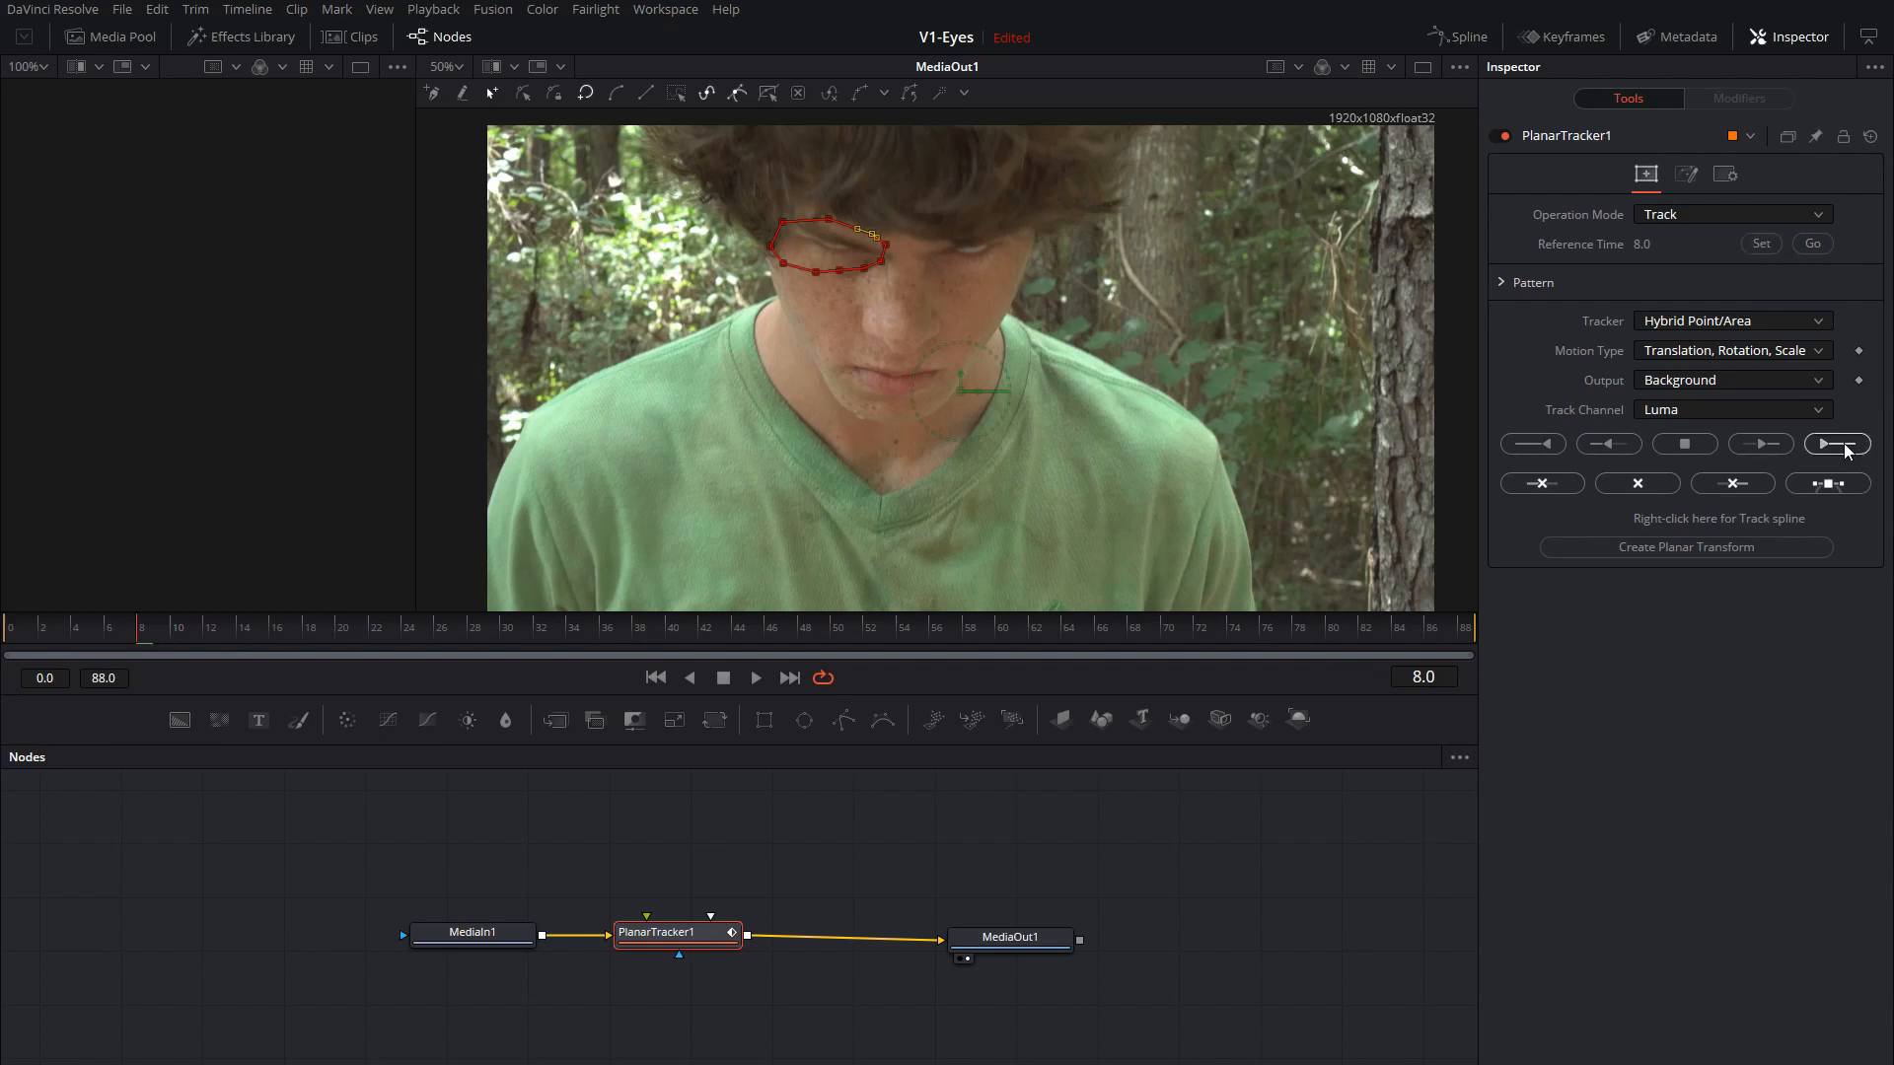
click(1837, 444)
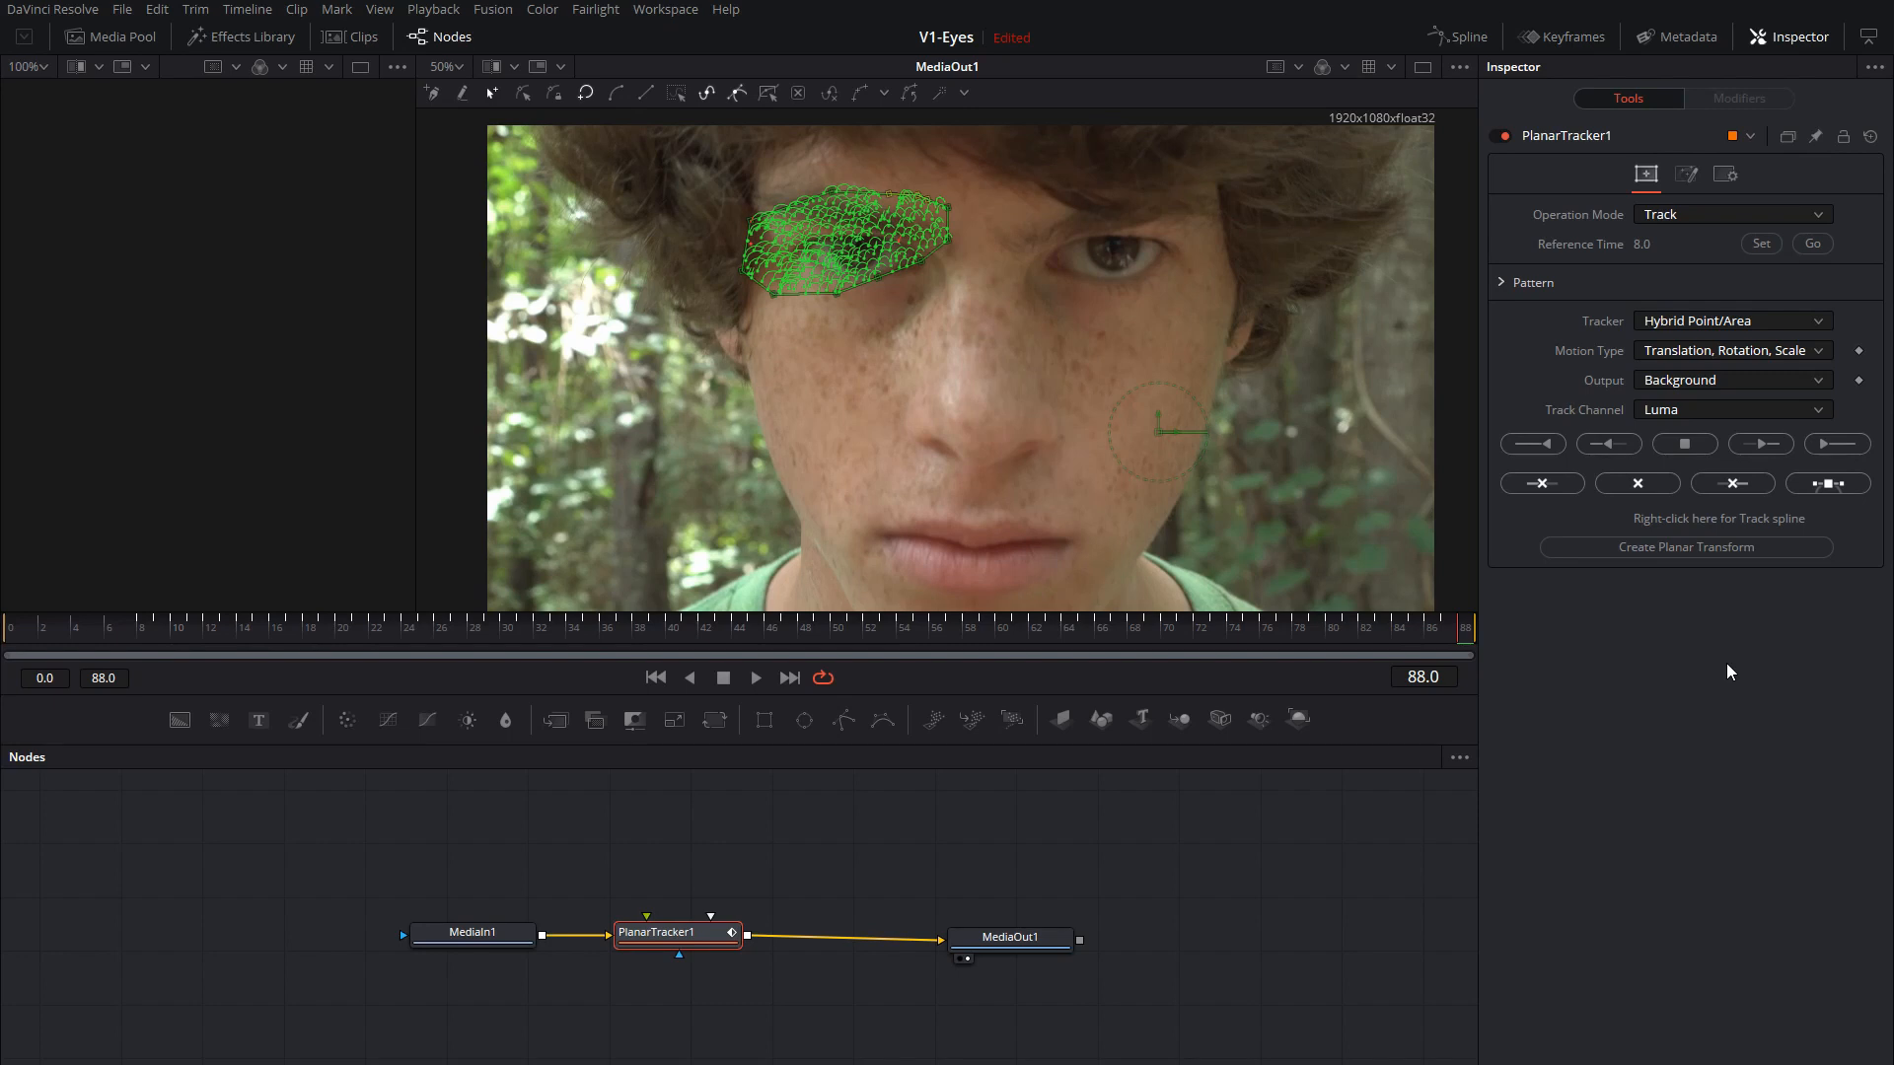
mouse_move(1134, 712)
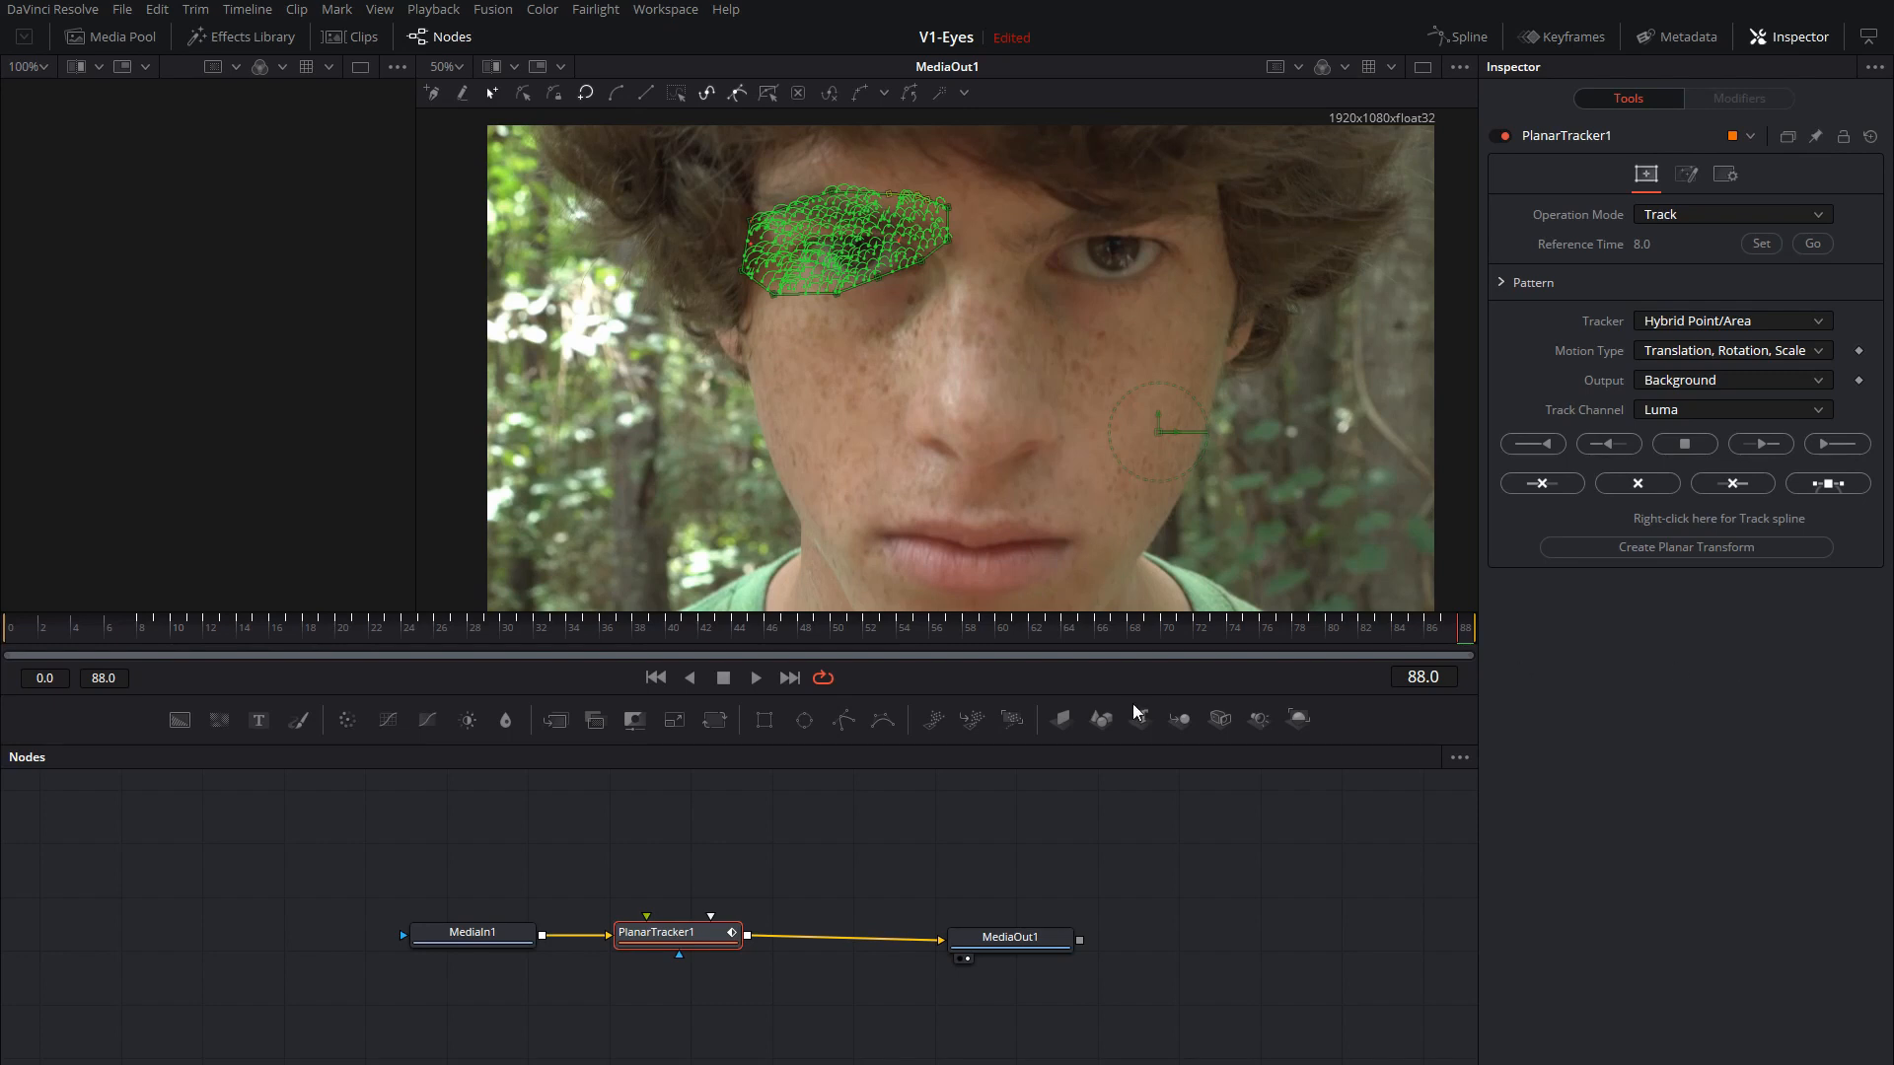
click(465, 938)
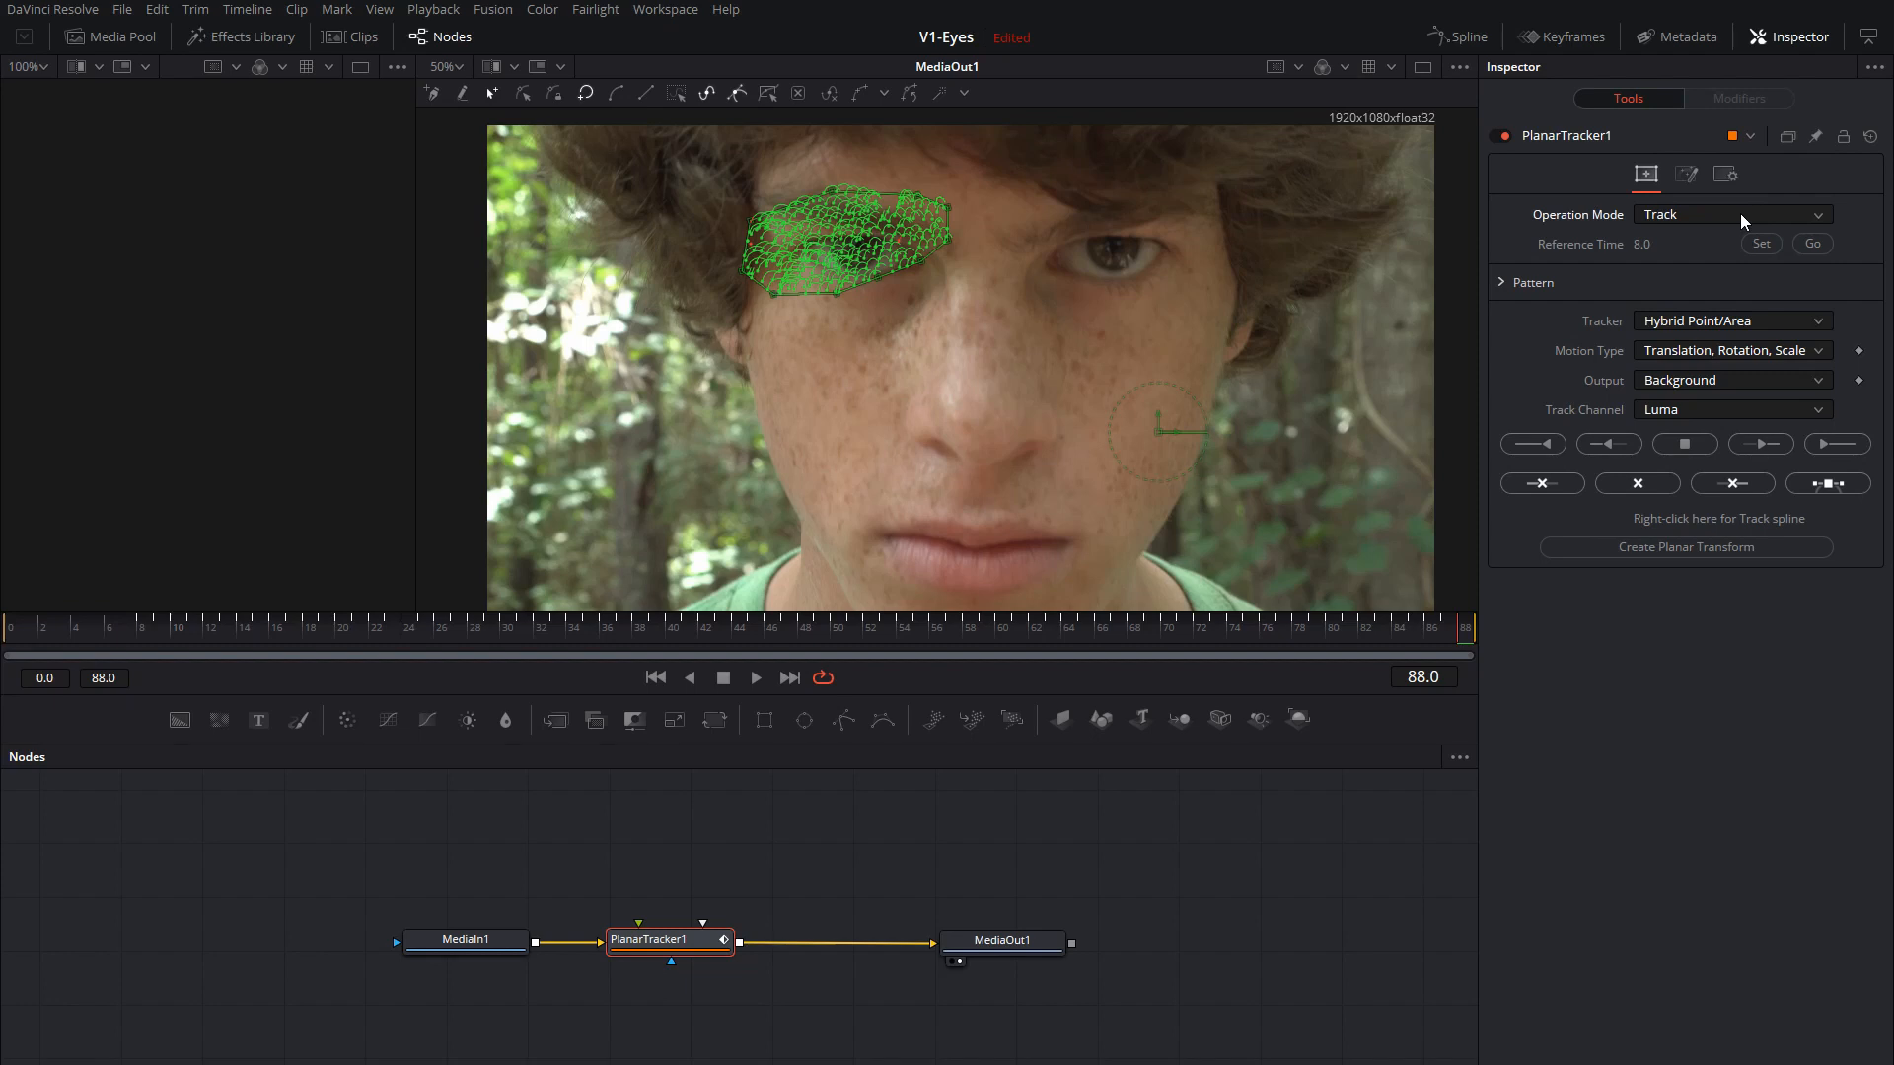
Switch PlanarTracker1 to Corner Pin and pull its four corners in around the left eye.
click(1732, 213)
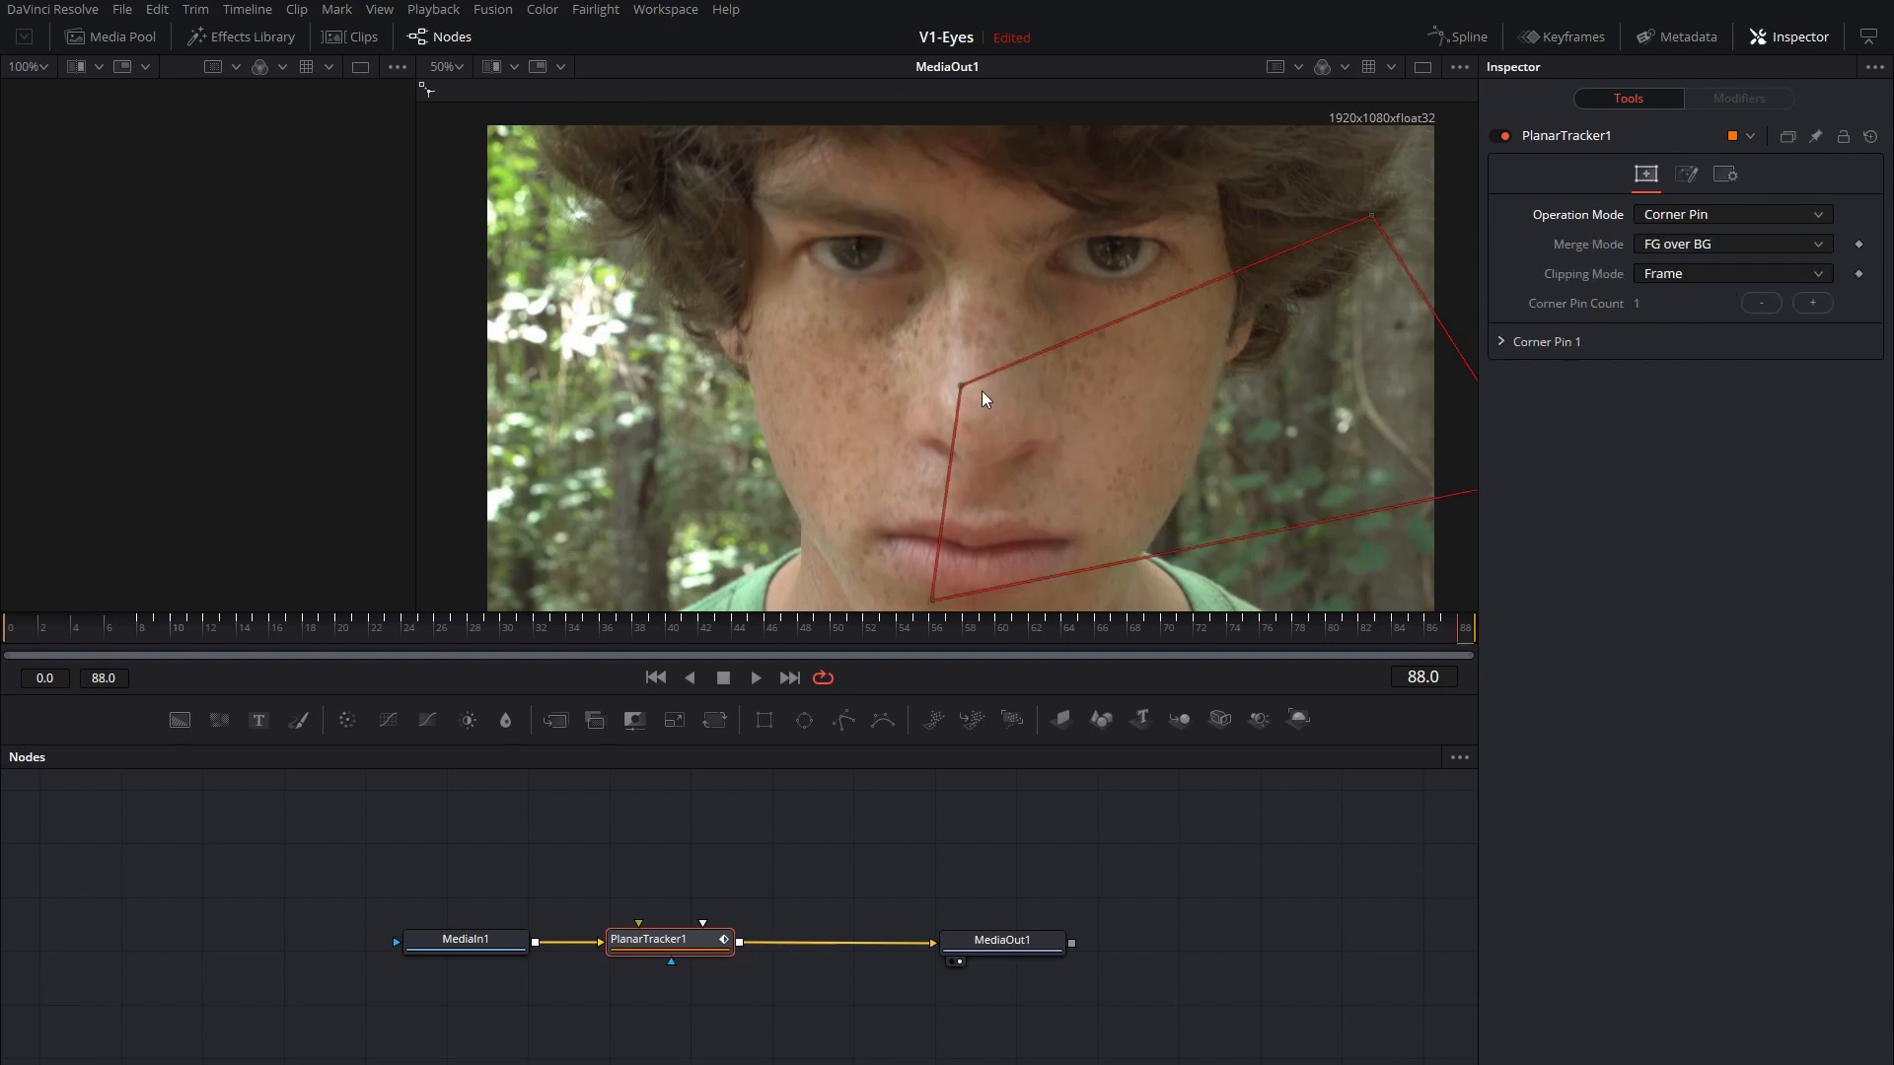
drag(978, 399, 787, 227)
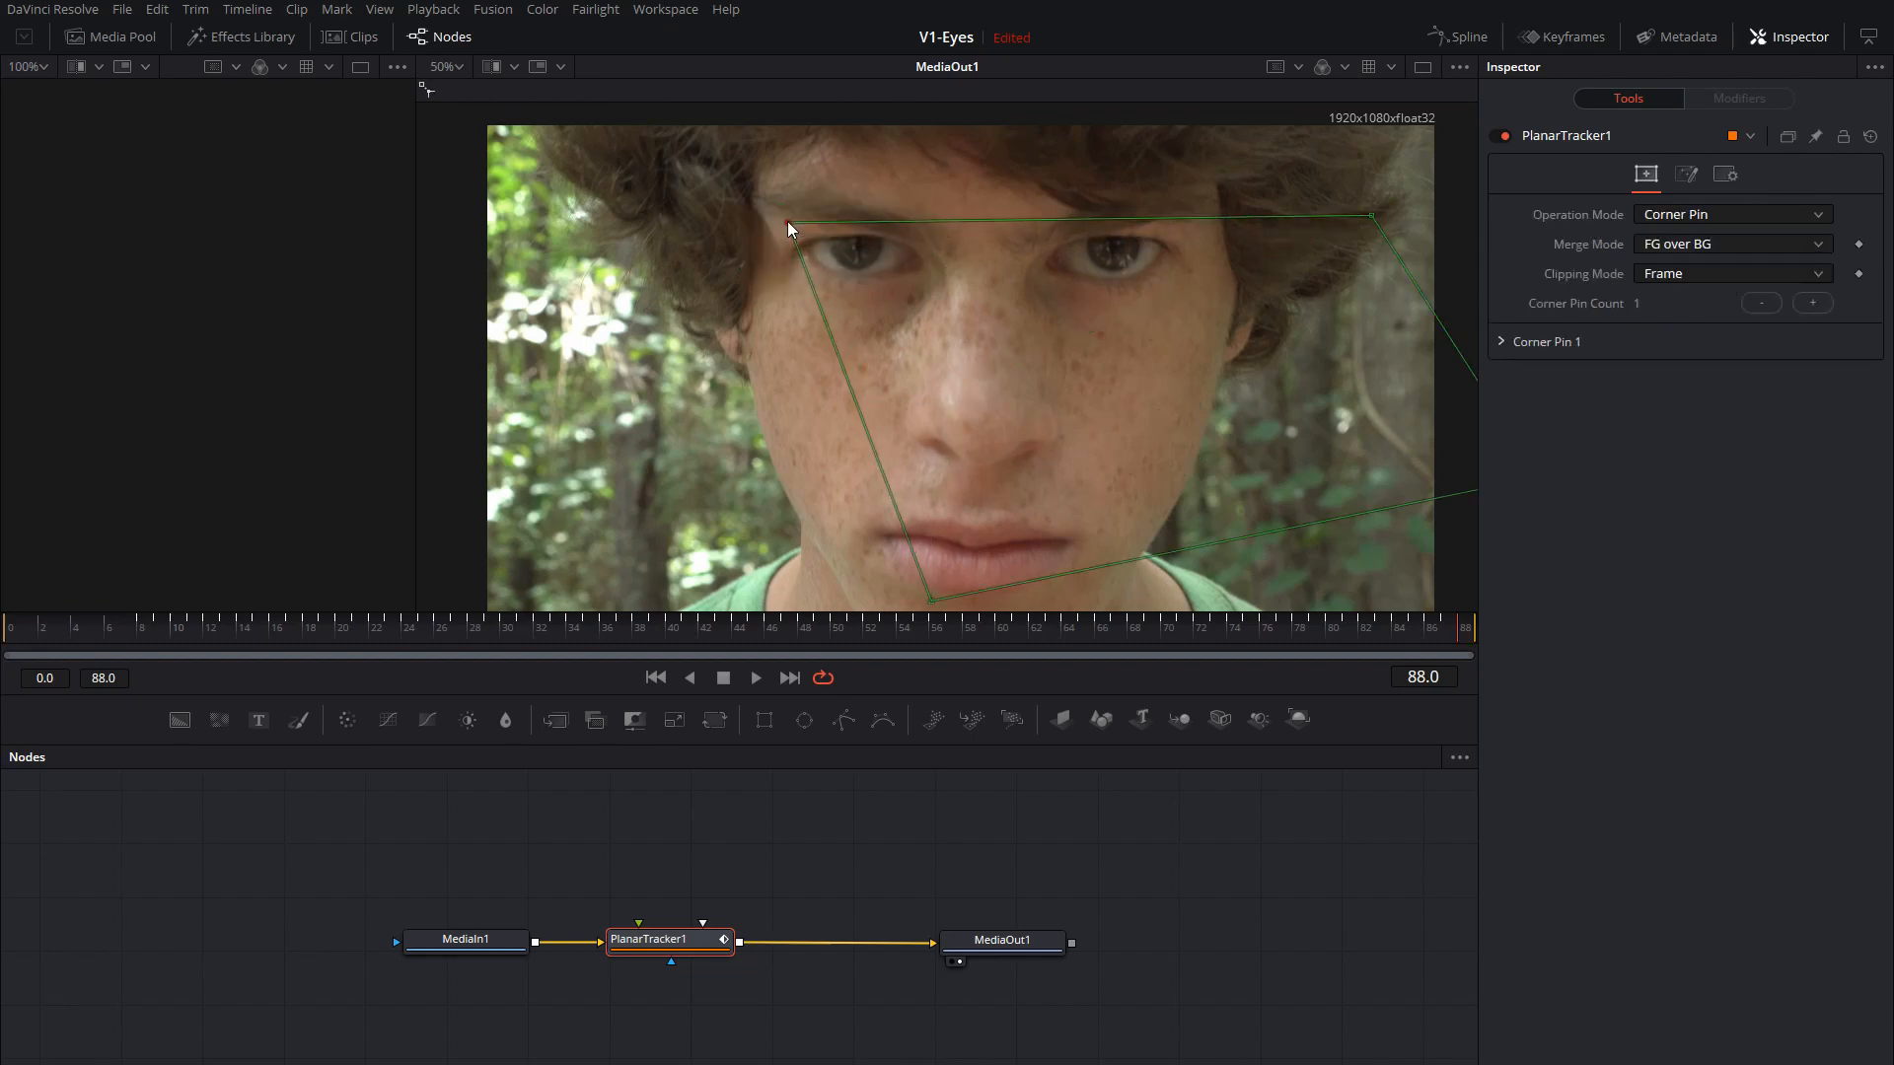
drag(791, 229, 785, 300)
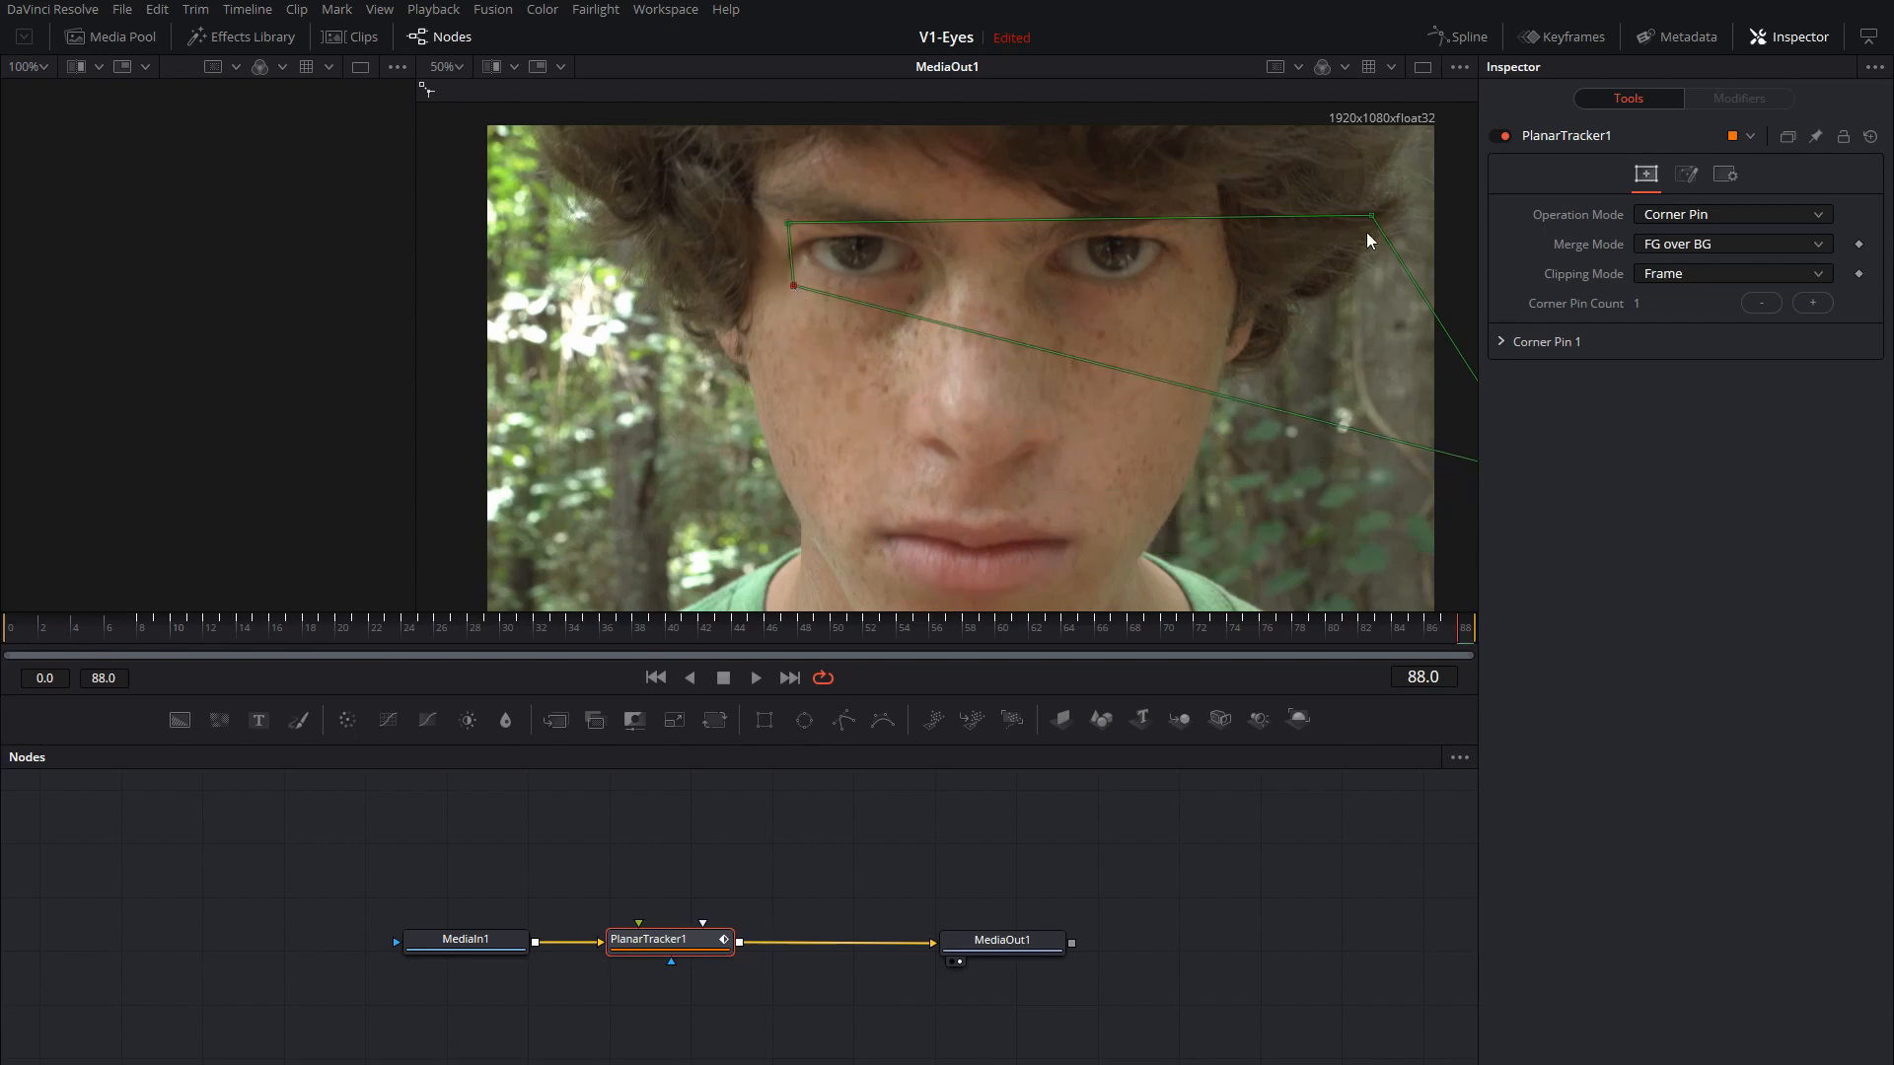
drag(1369, 225, 929, 239)
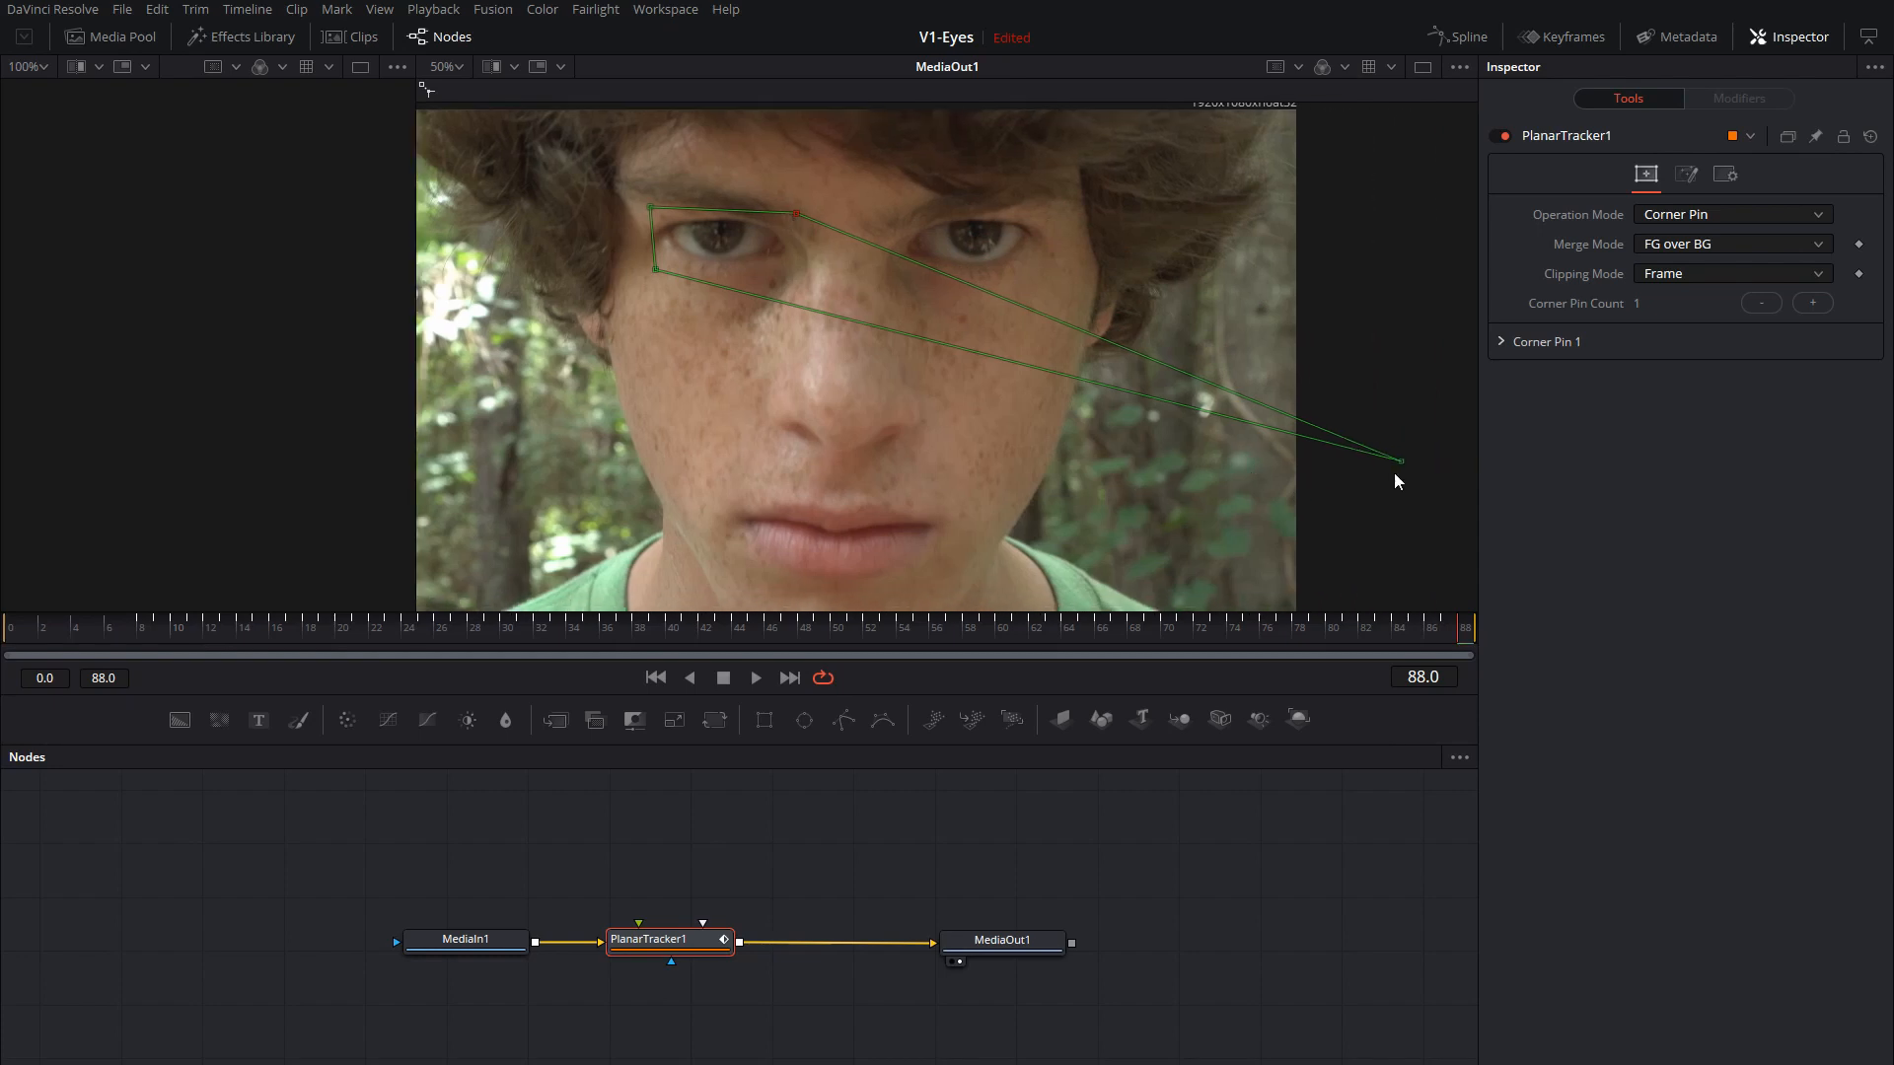
drag(1397, 462, 811, 288)
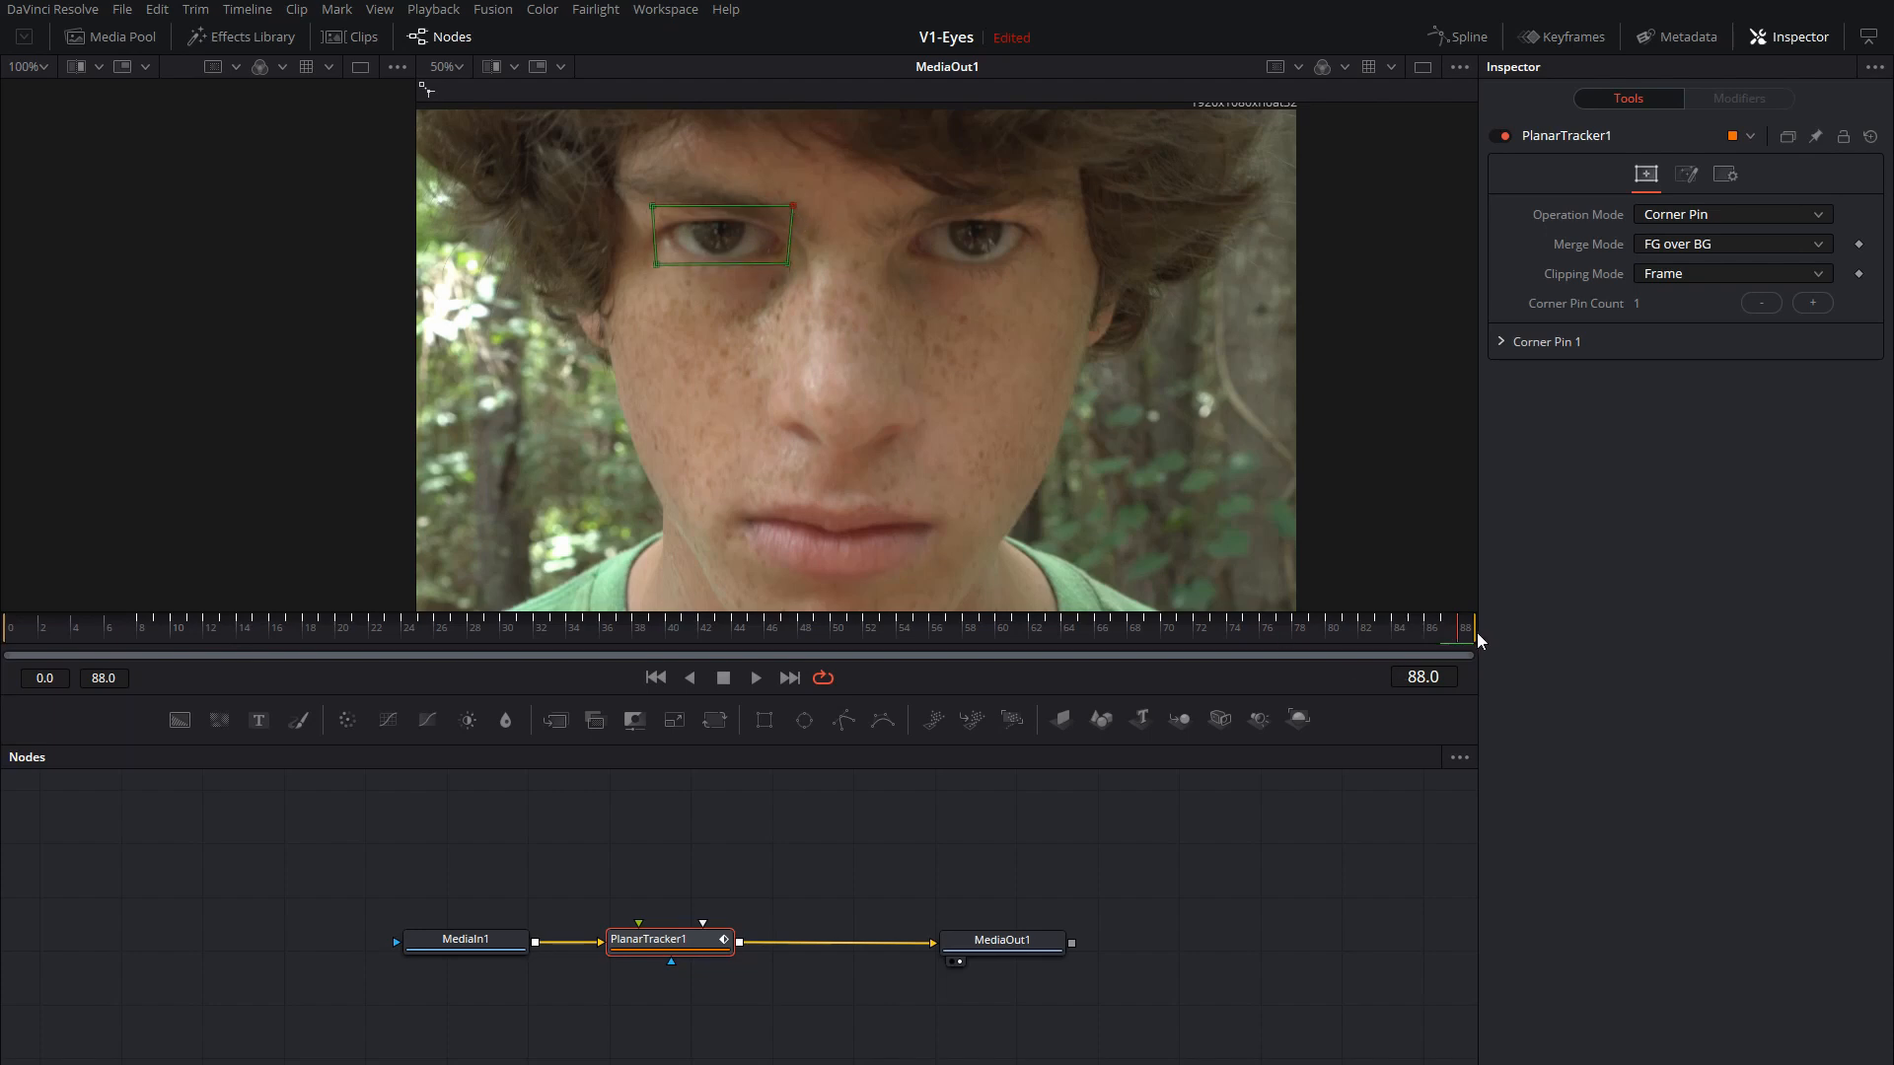
mouse_move(661, 232)
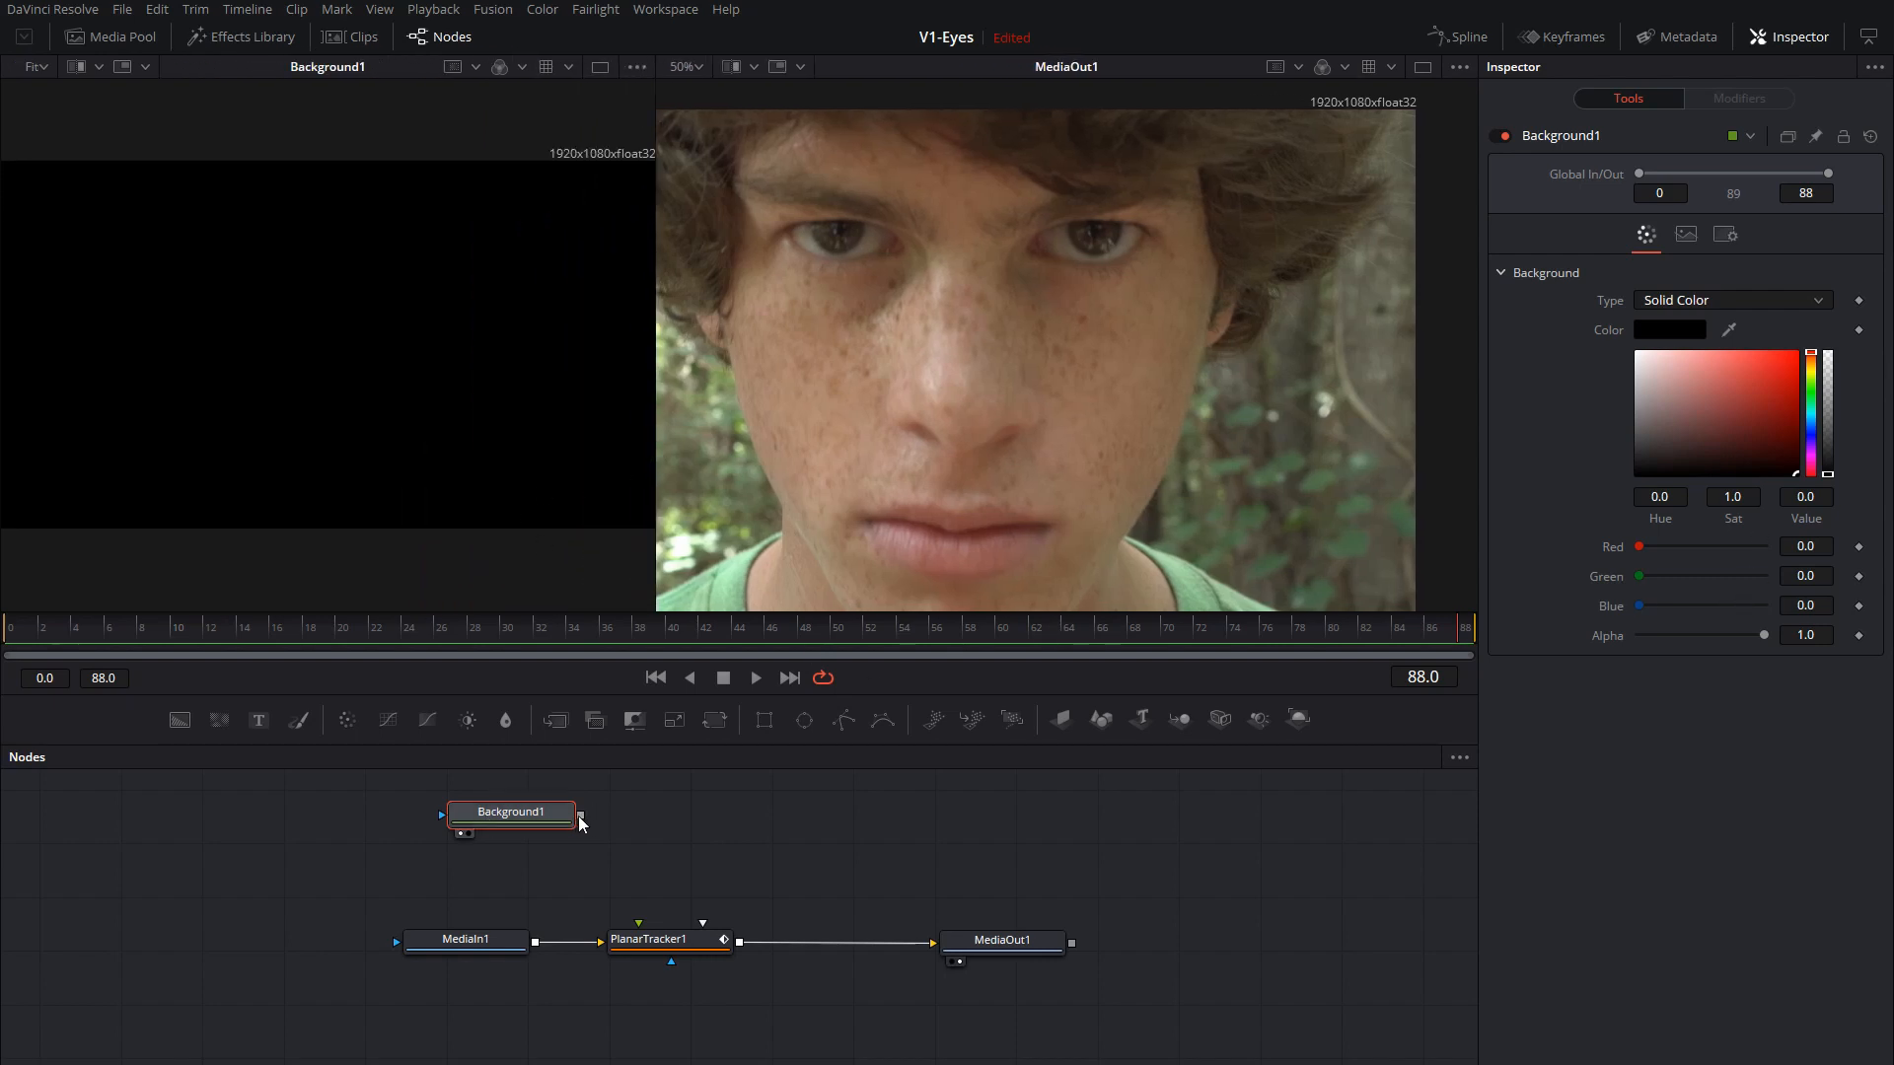
Feed Background1 into PlanarTracker1's corner pin and scrub frames to confirm the patch follows the eye.
drag(580, 810, 637, 939)
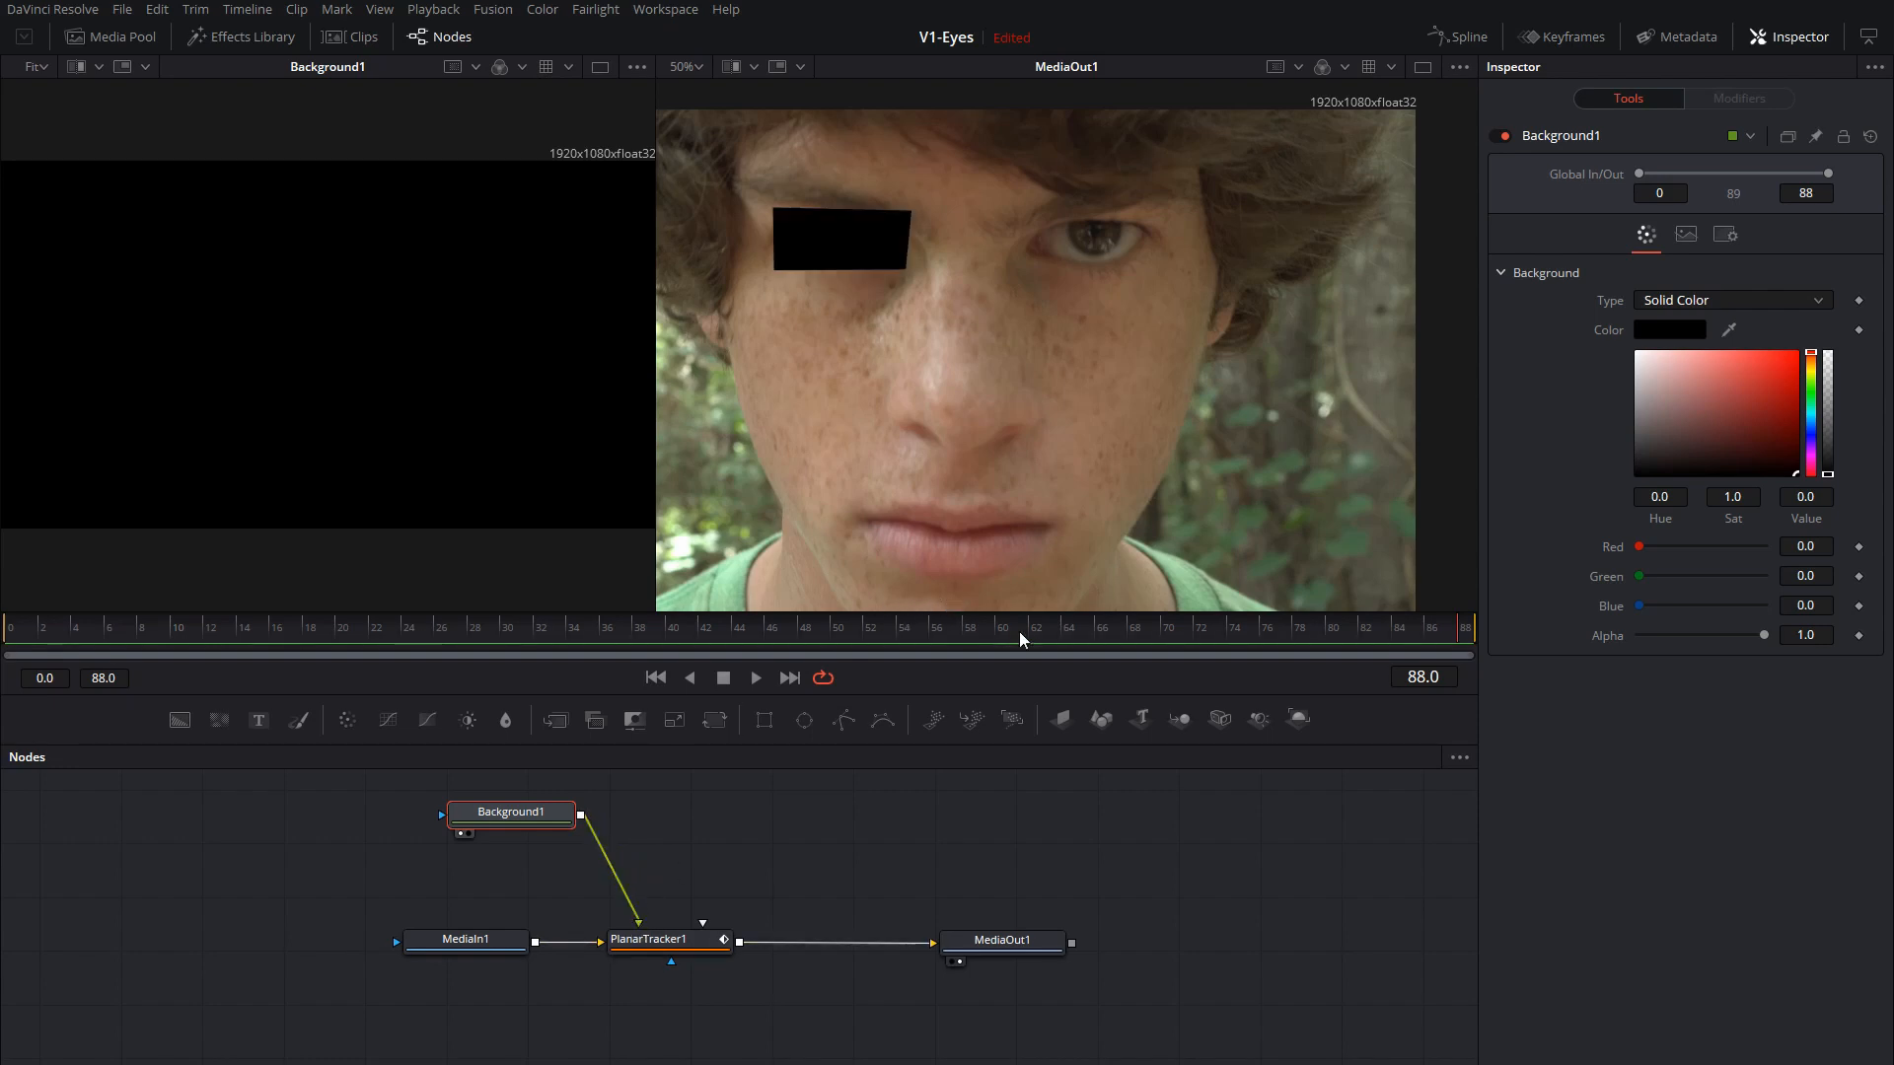
click(712, 627)
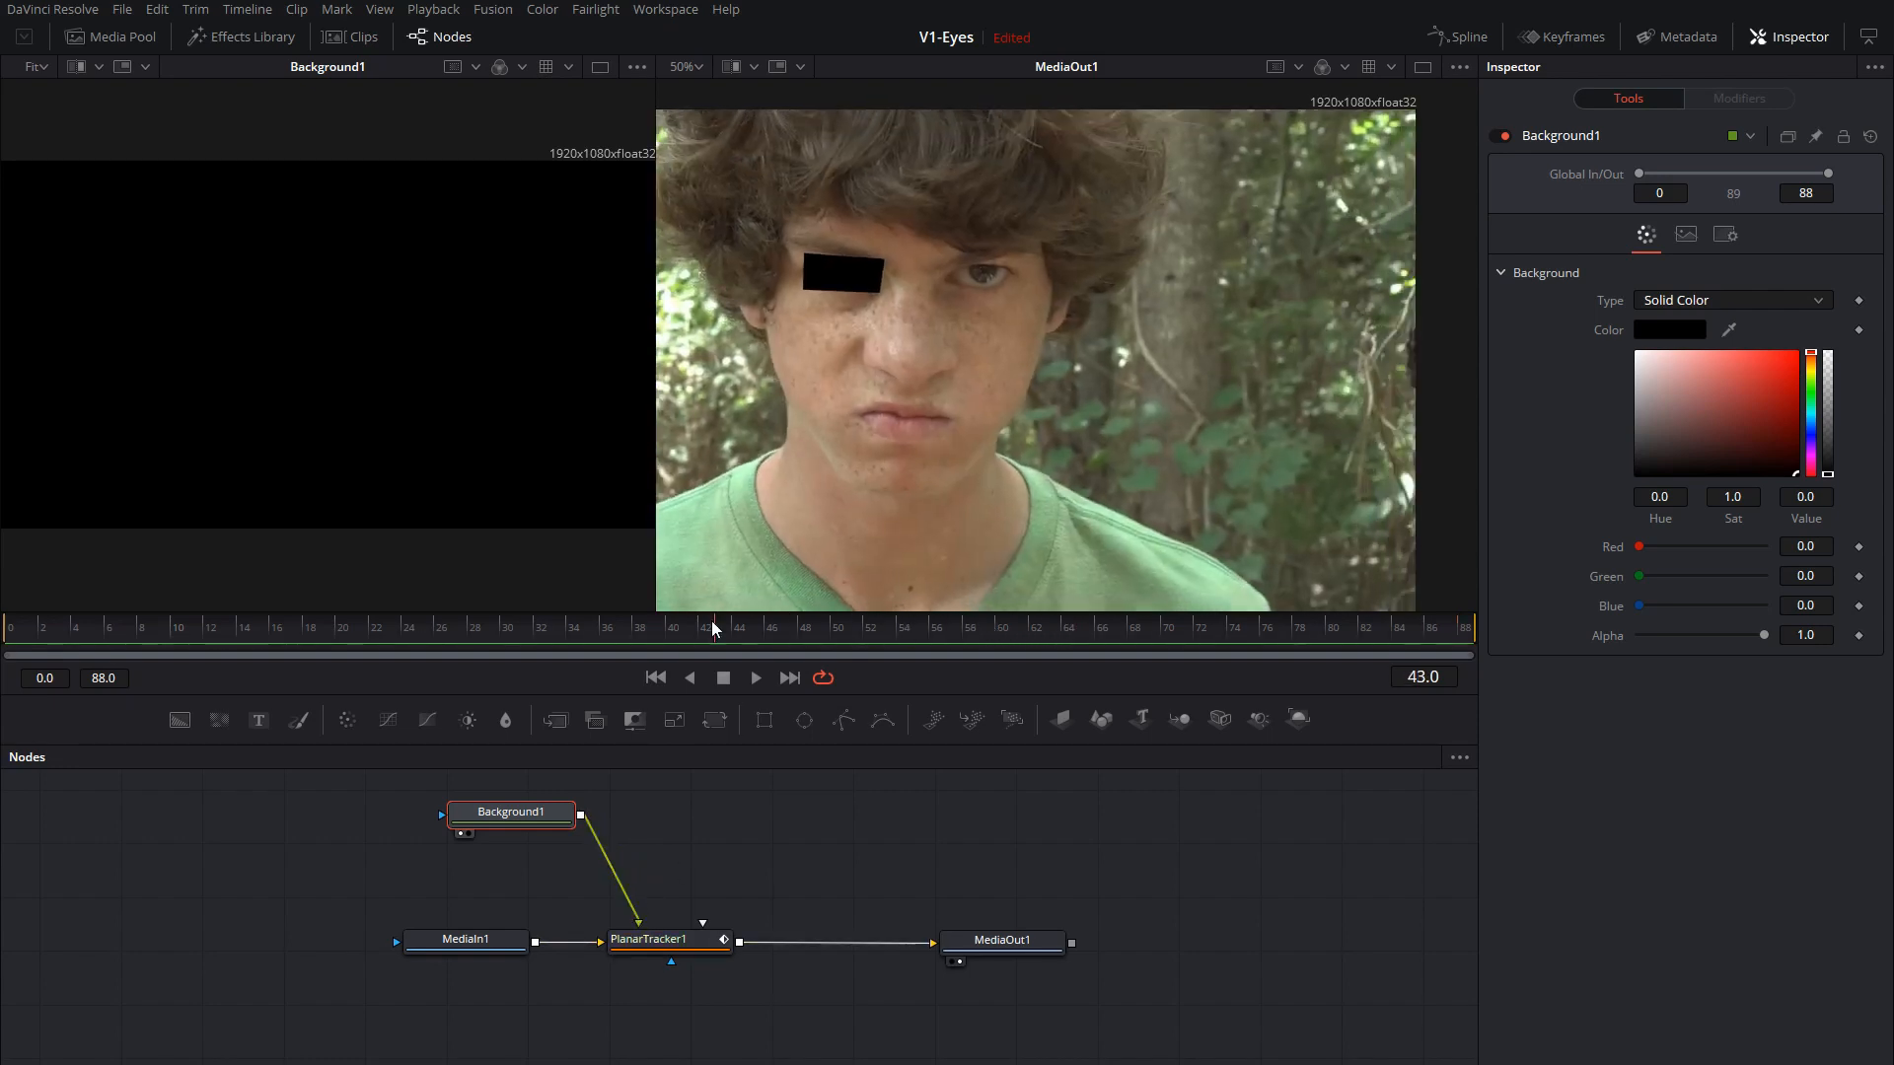
click(233, 627)
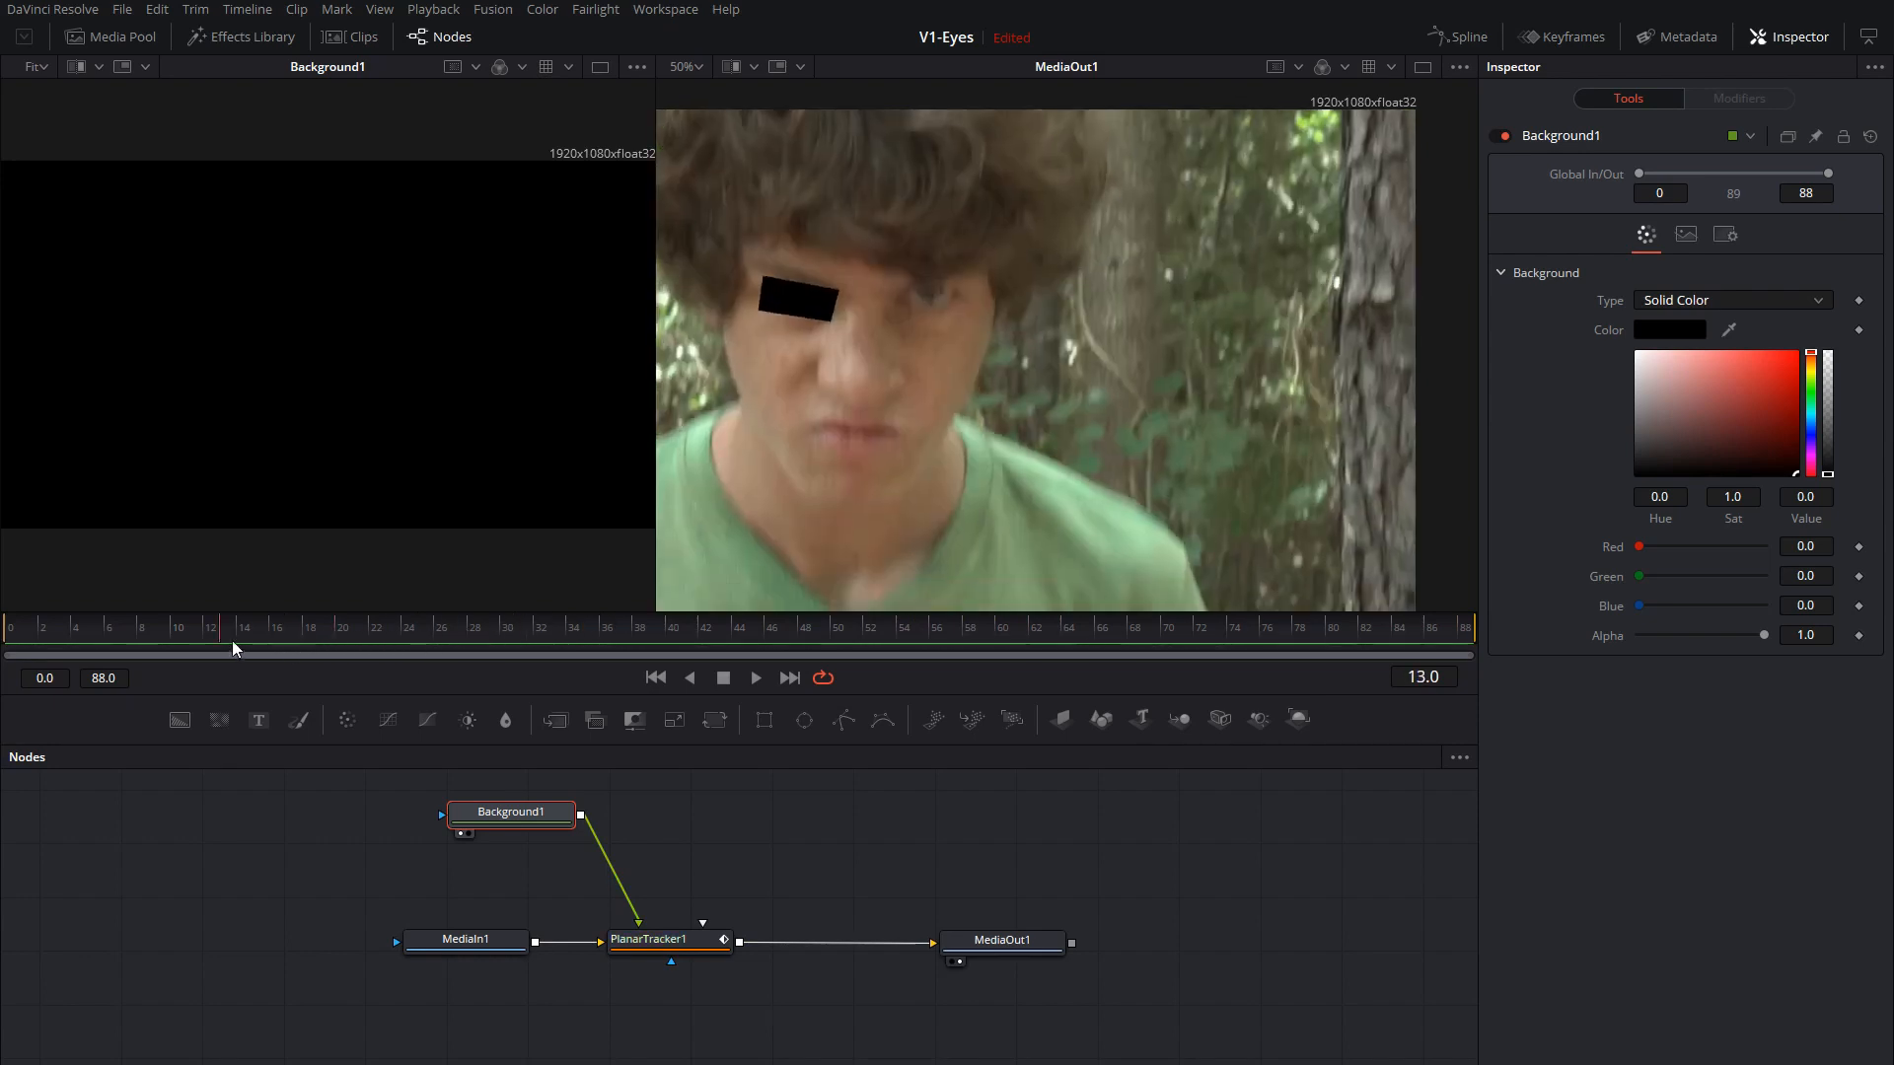
click(753, 677)
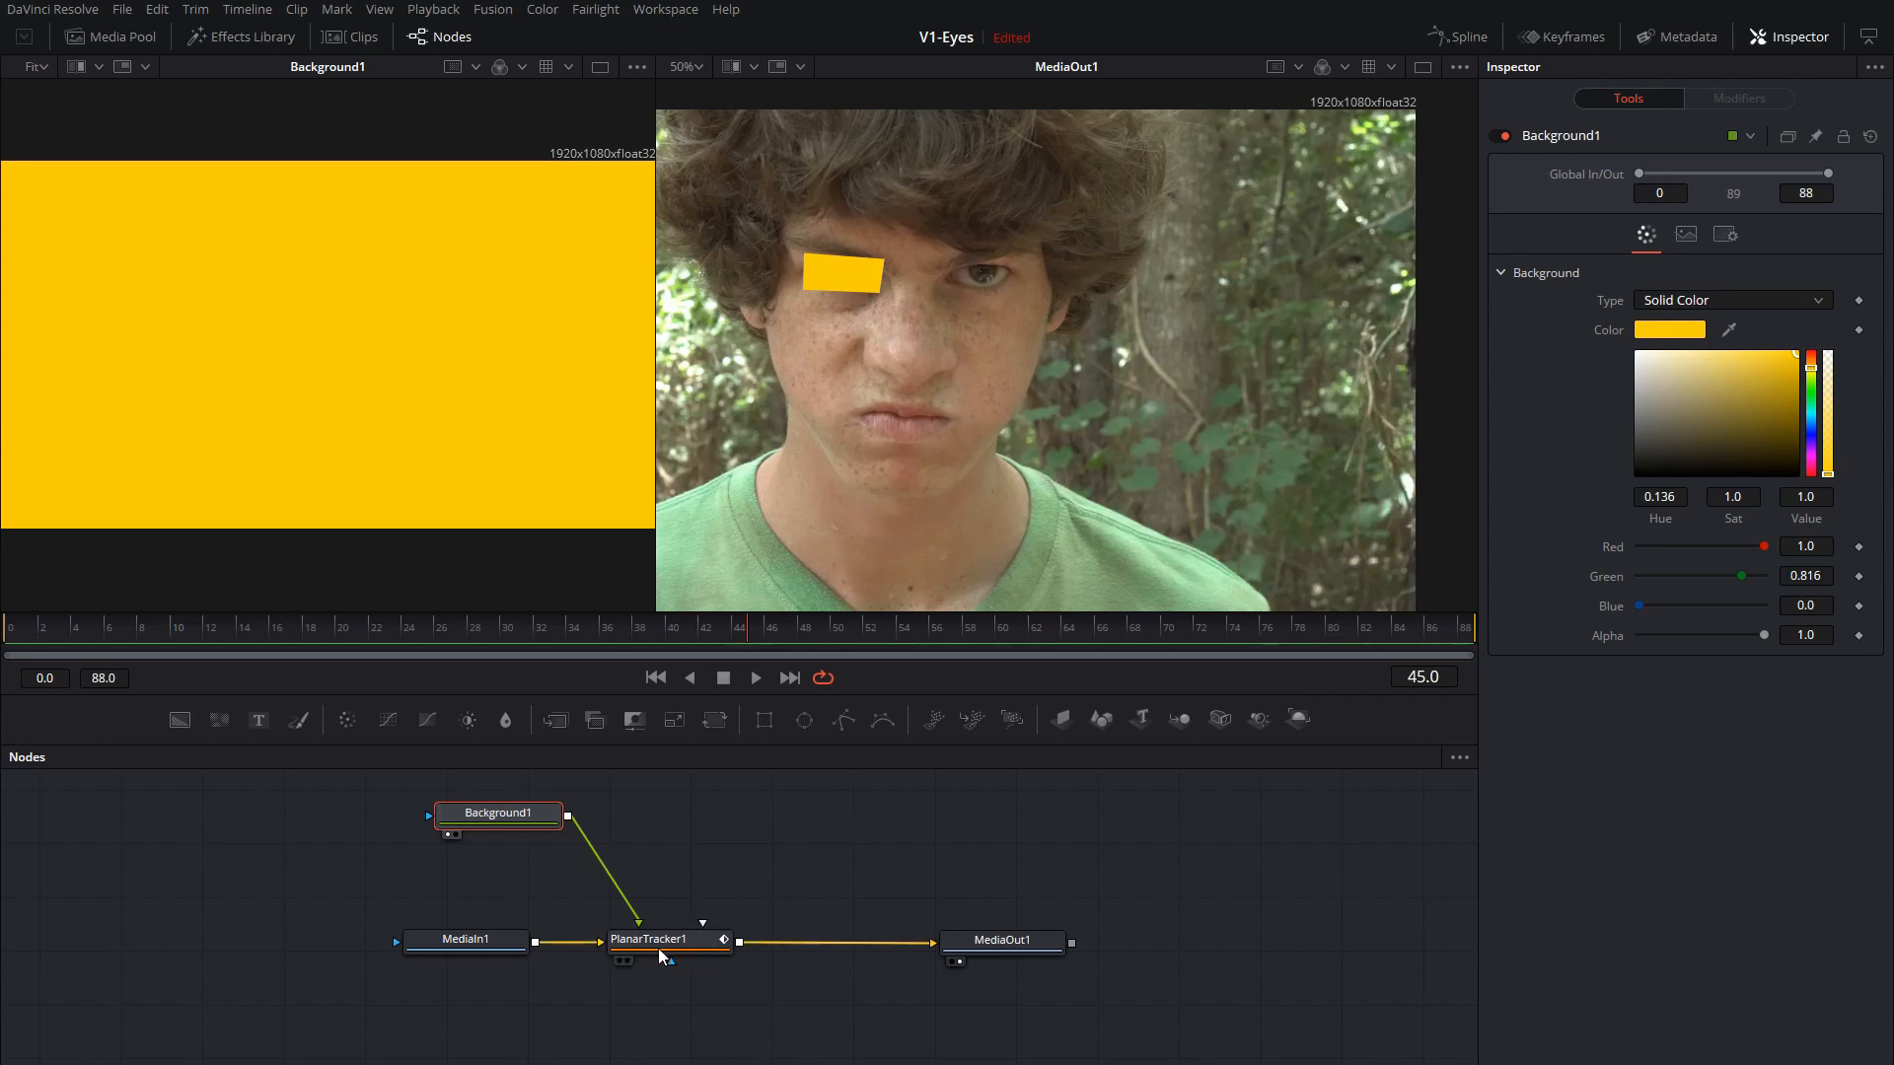
Set PlanarTracker1's Corner Pin 1 merge Apply Mode to Overlay.
click(655, 939)
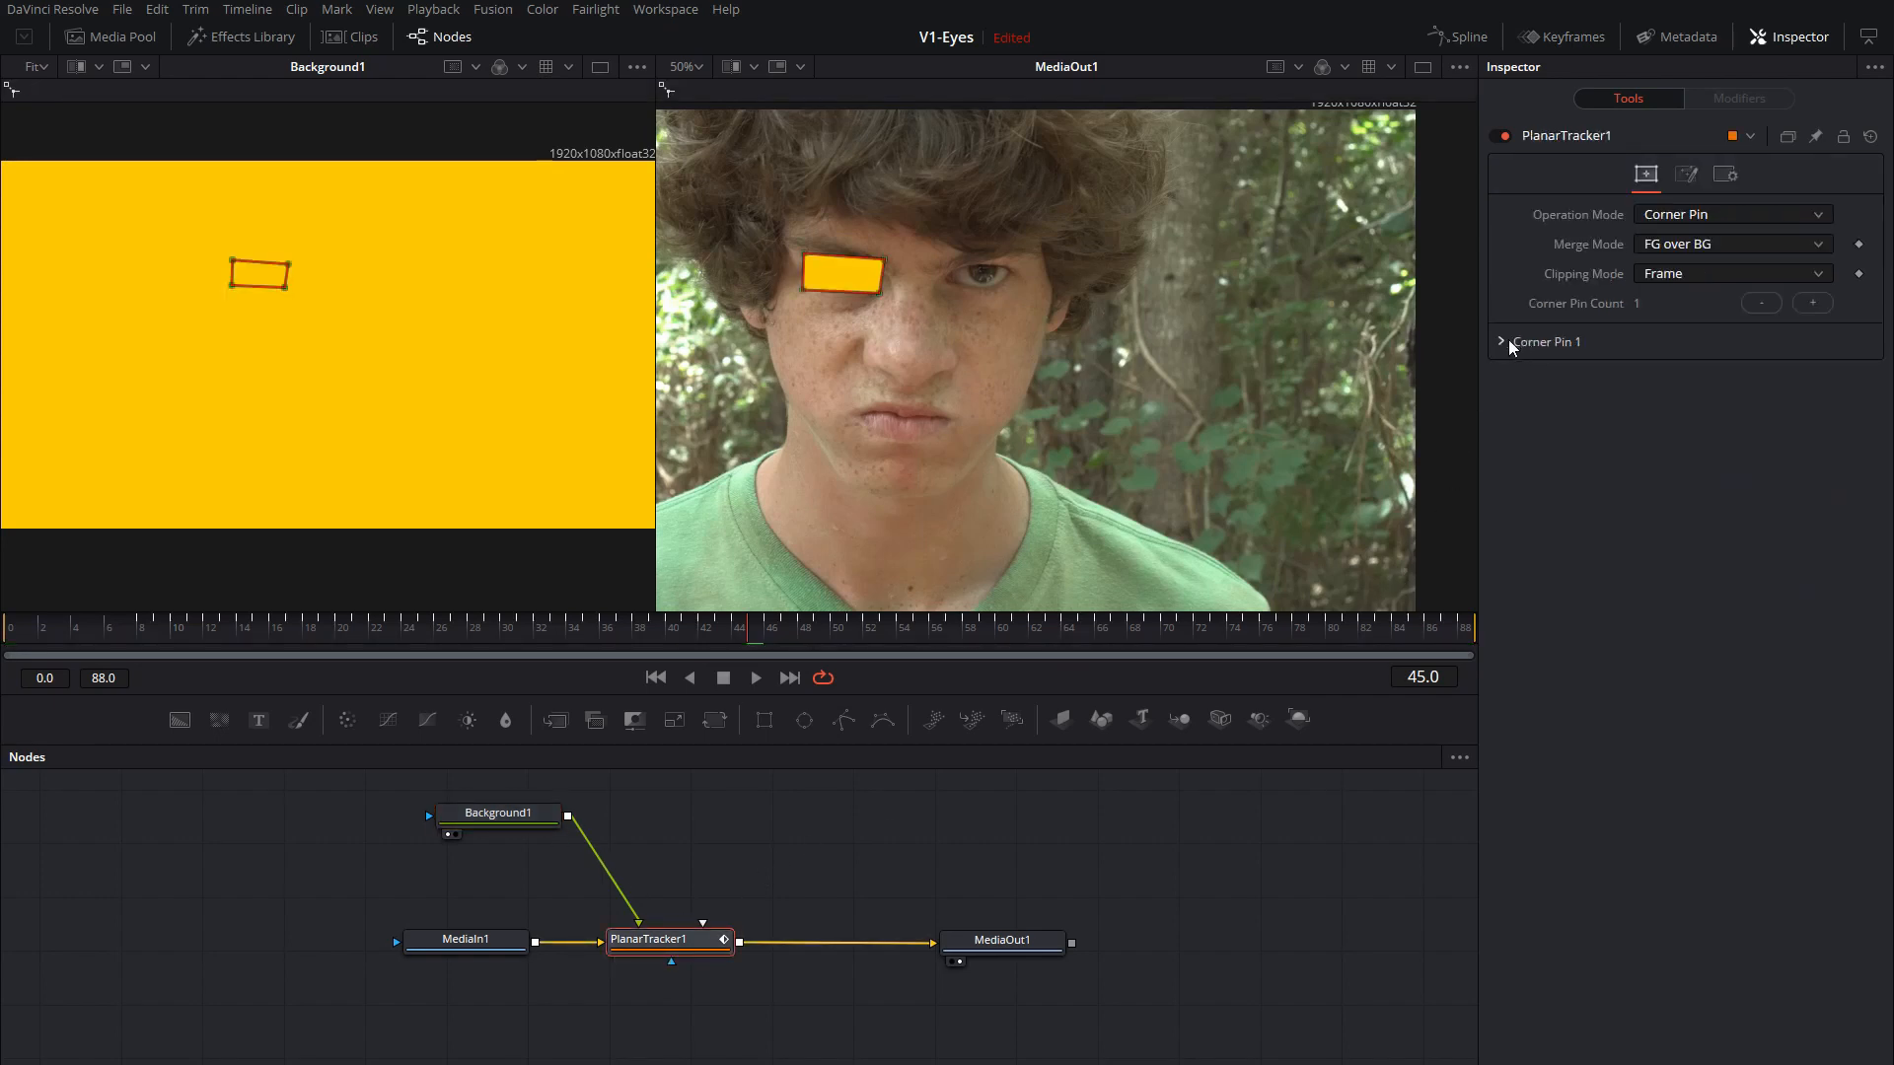
click(1501, 341)
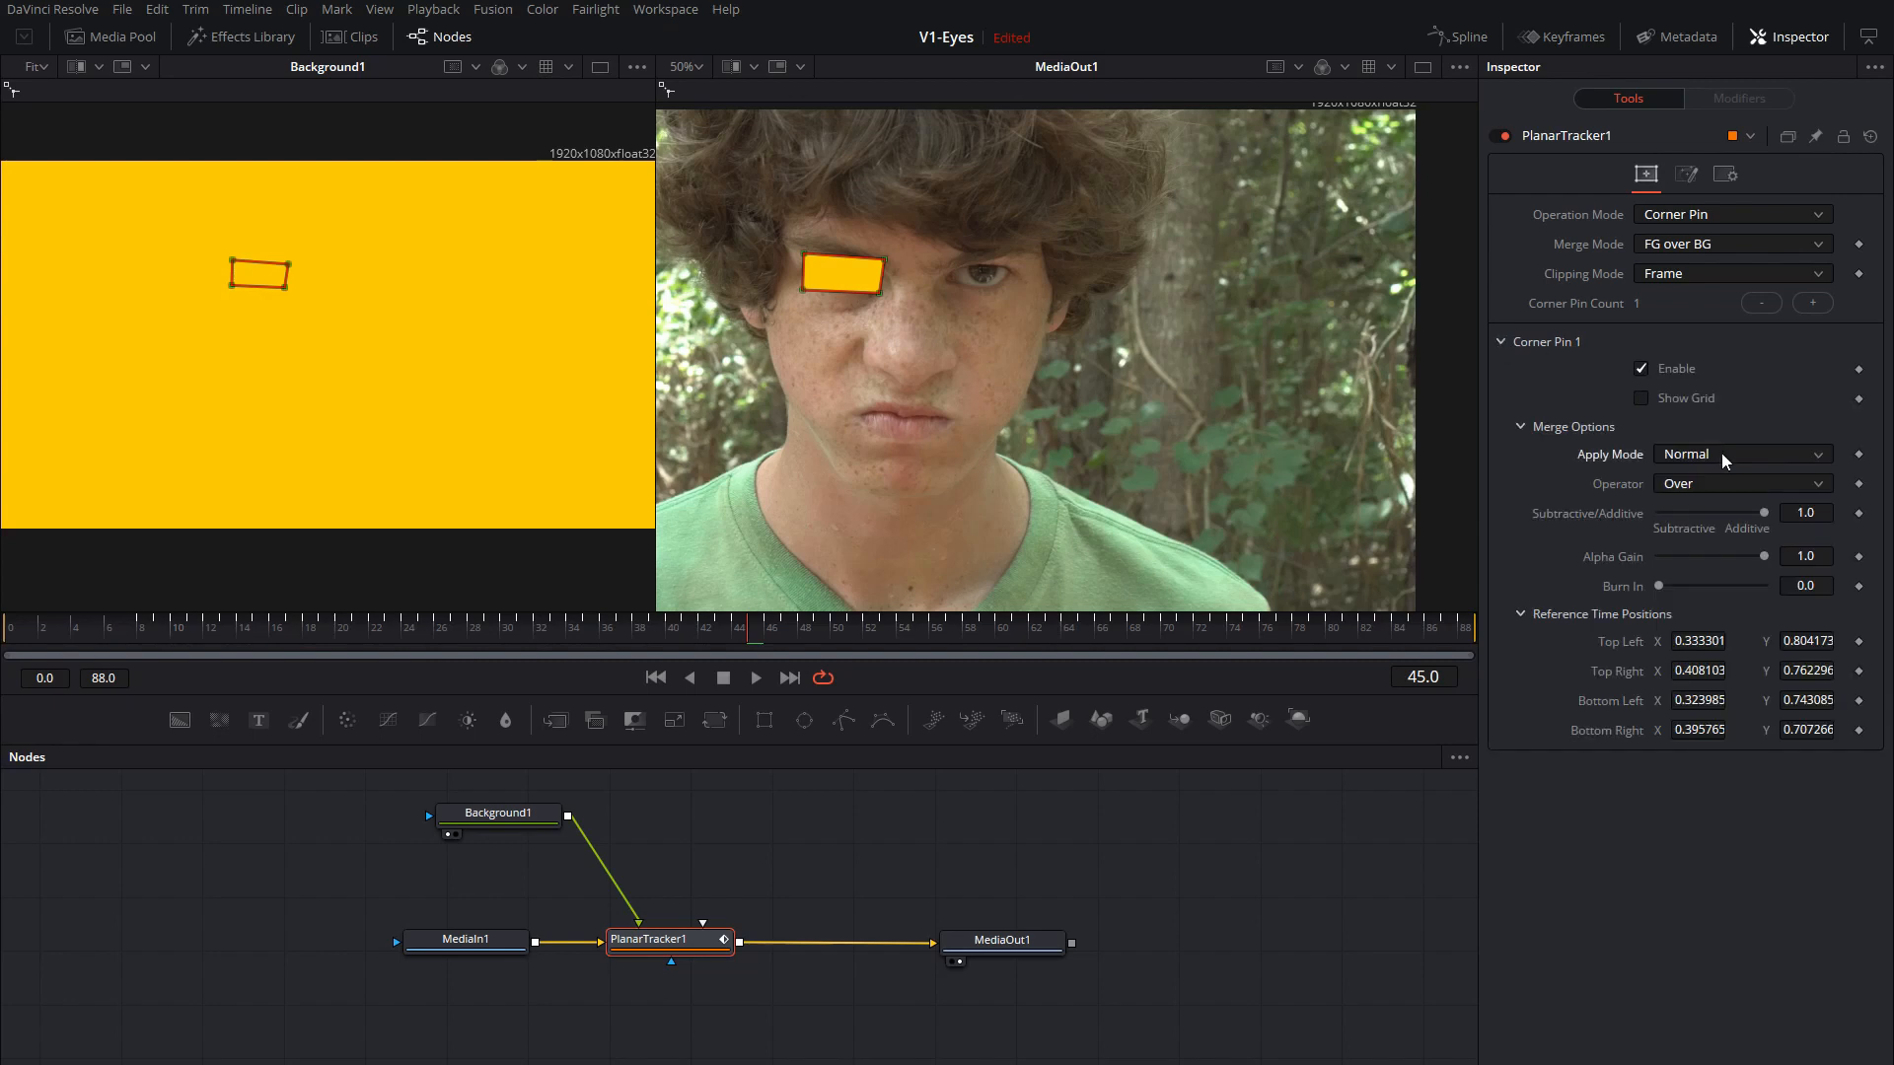
click(1740, 454)
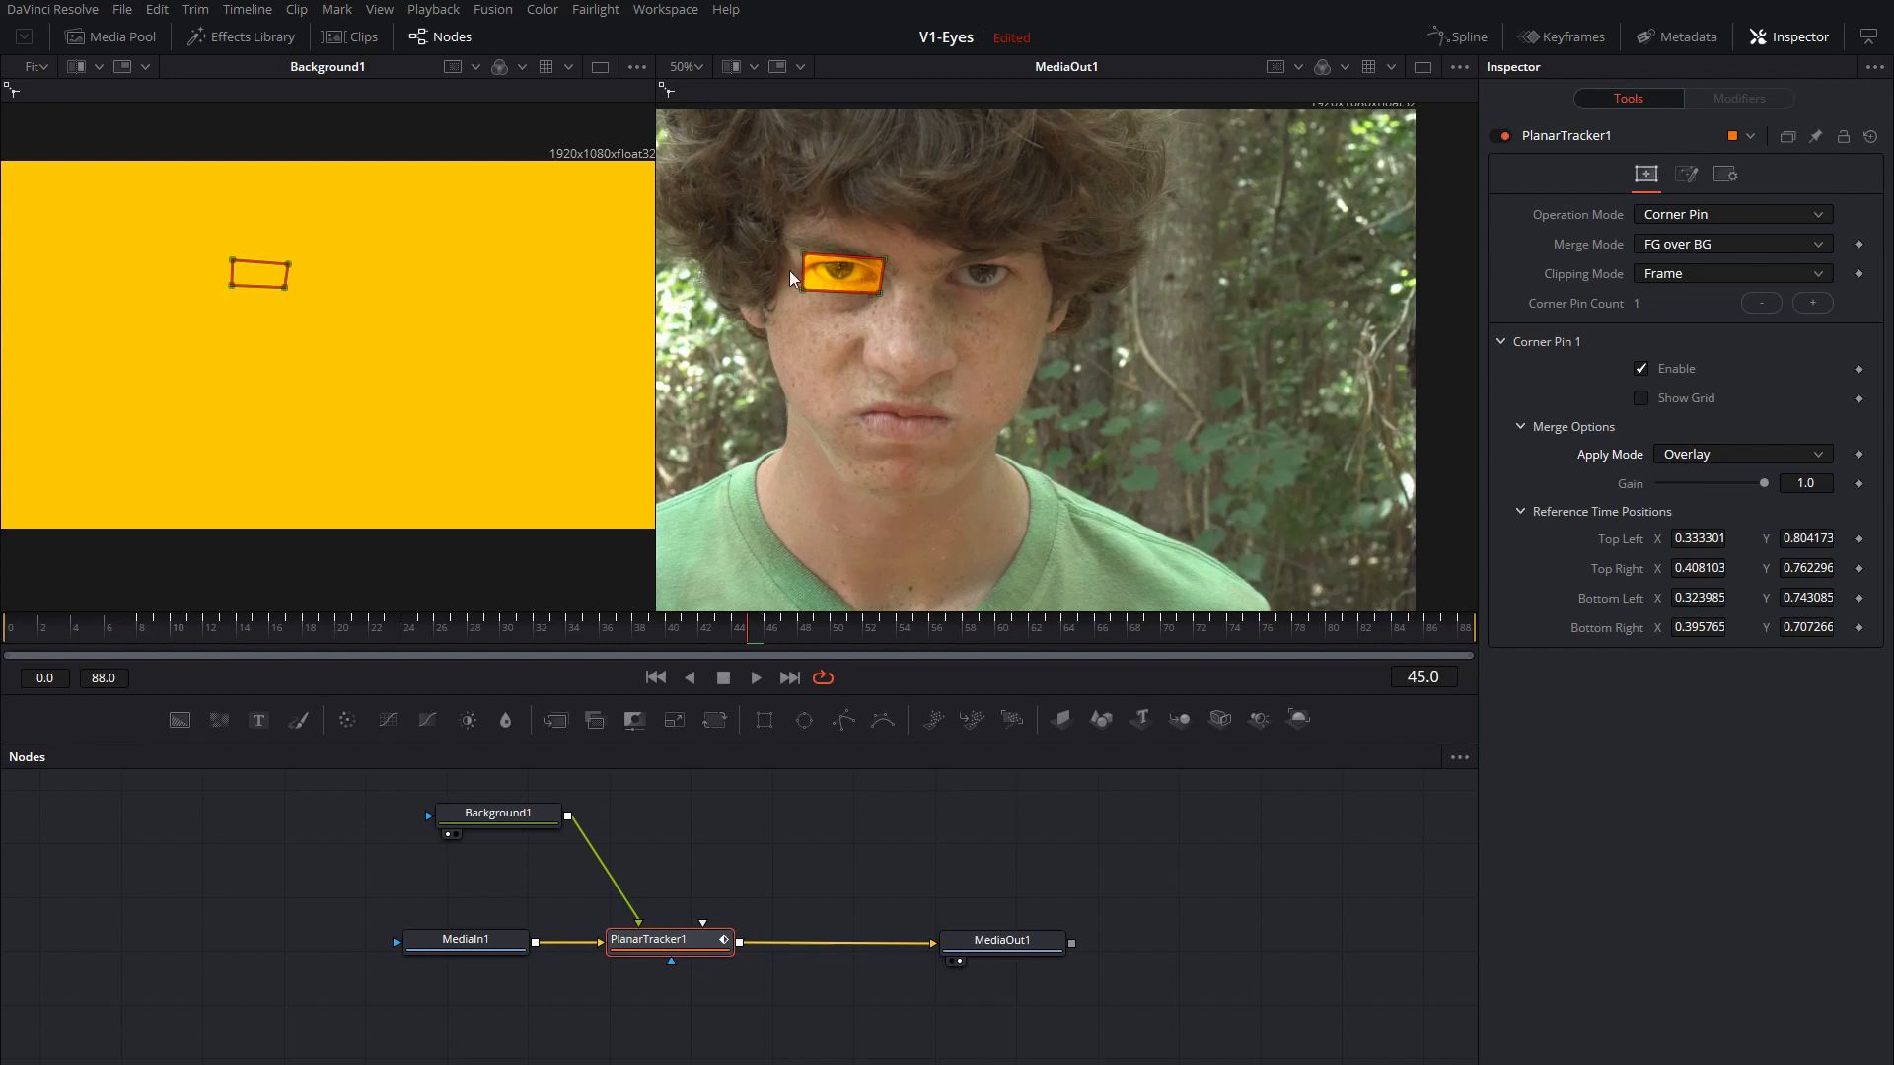
mouse_move(519, 833)
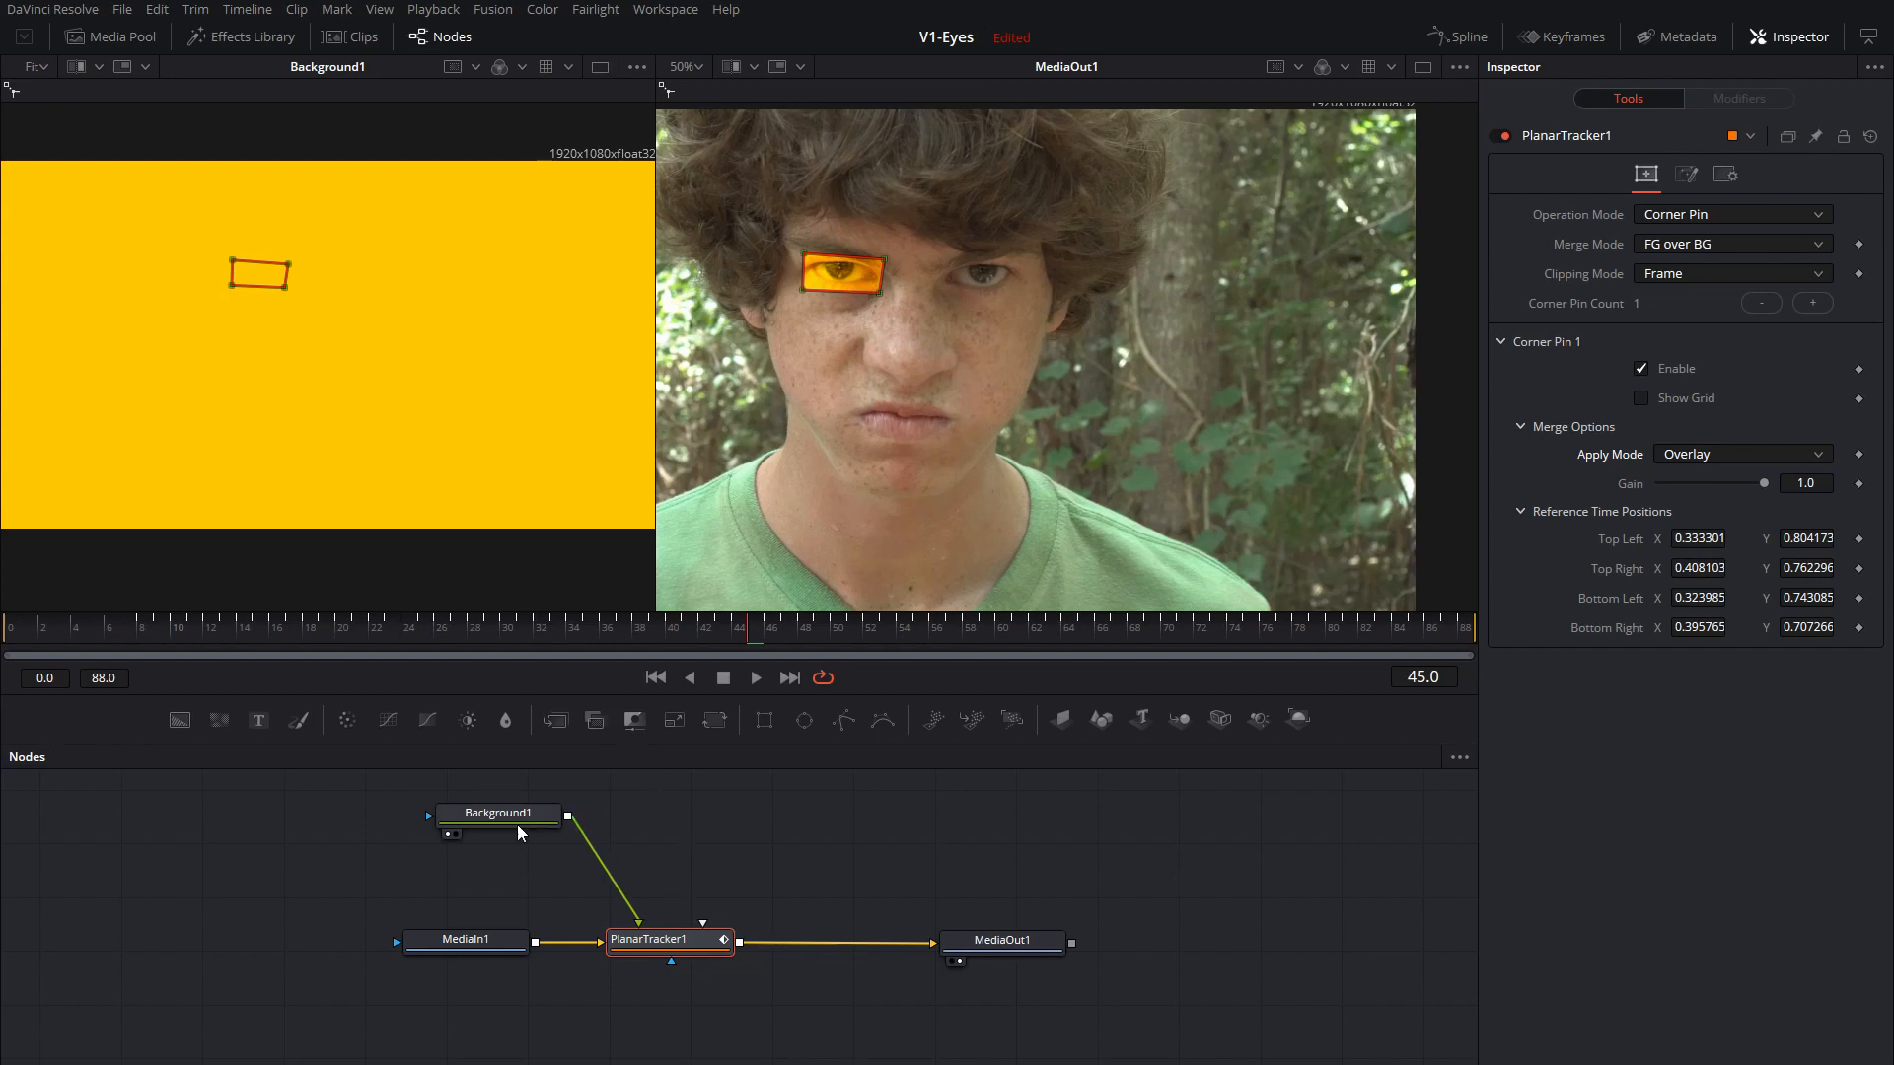
Attach a BSpline mask to Background1 for a rounded pill-shaped yellow glow.
click(499, 813)
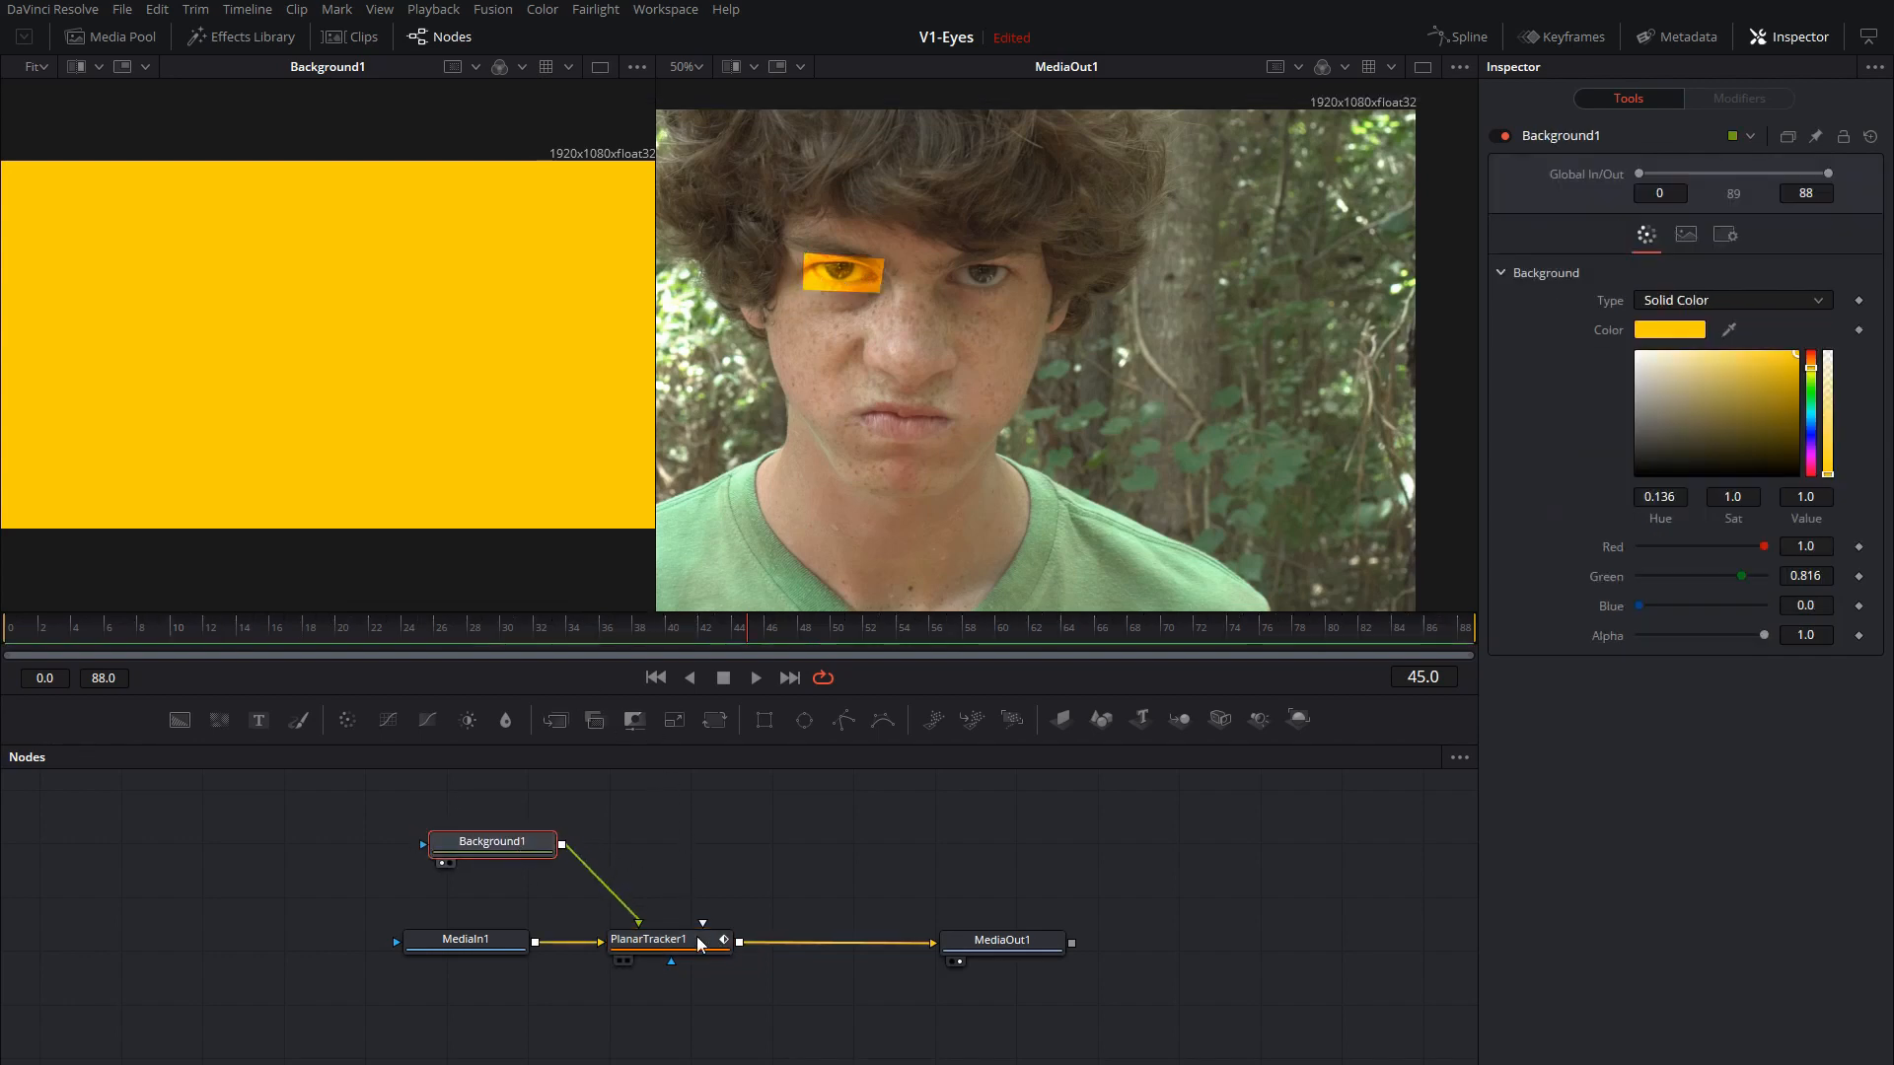
click(1003, 964)
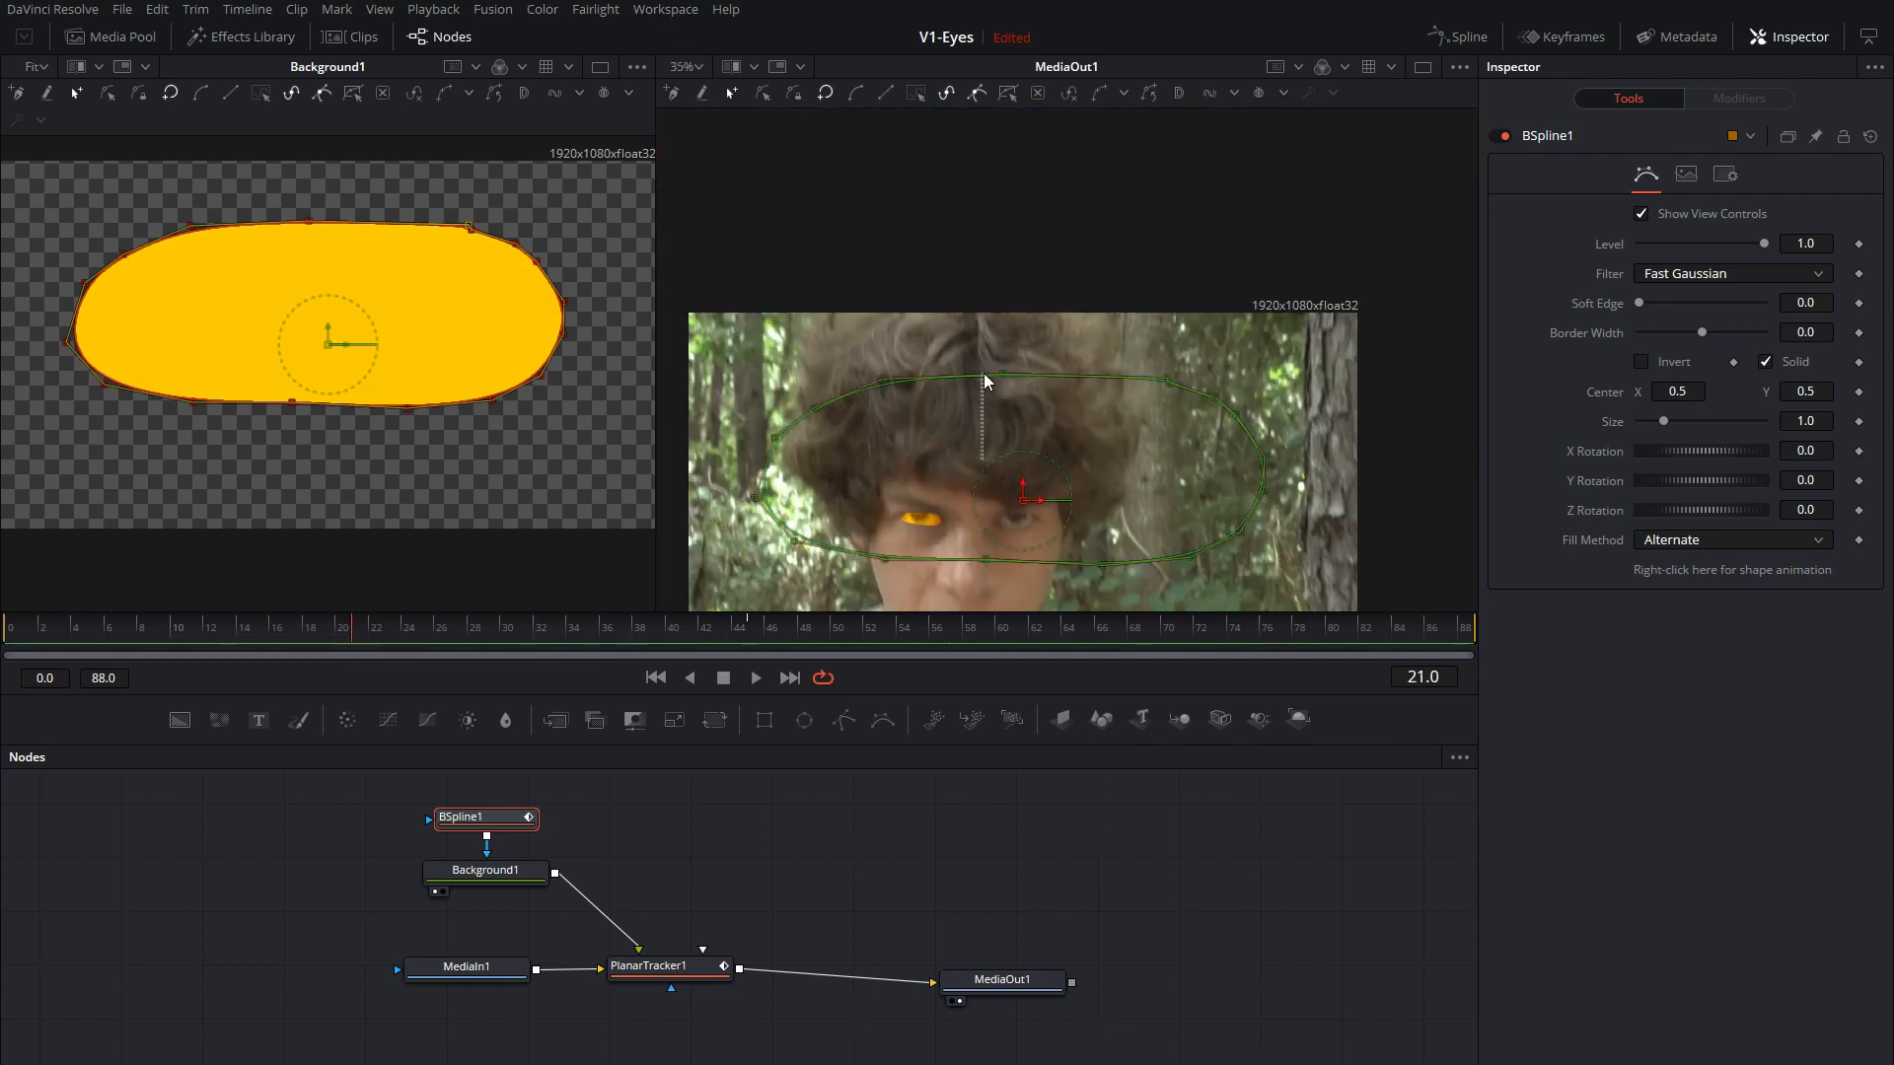
click(668, 965)
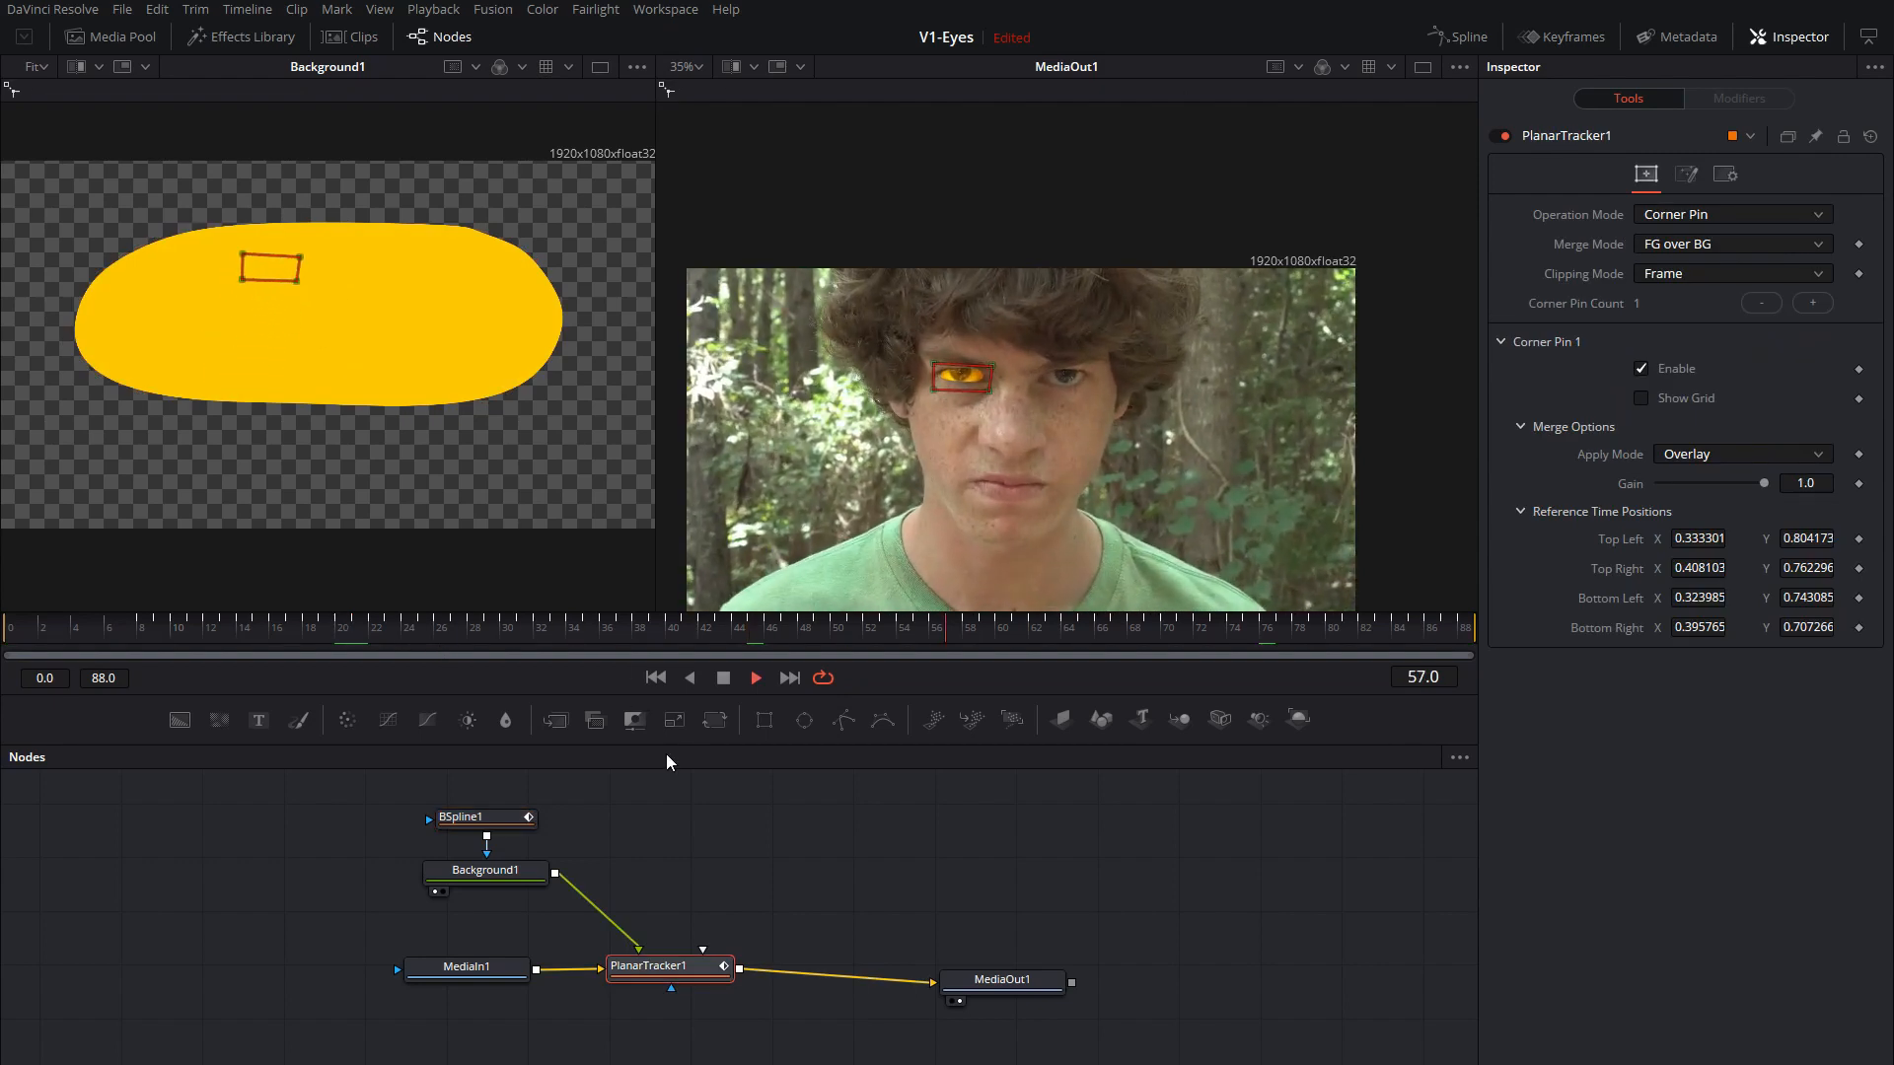
click(655, 677)
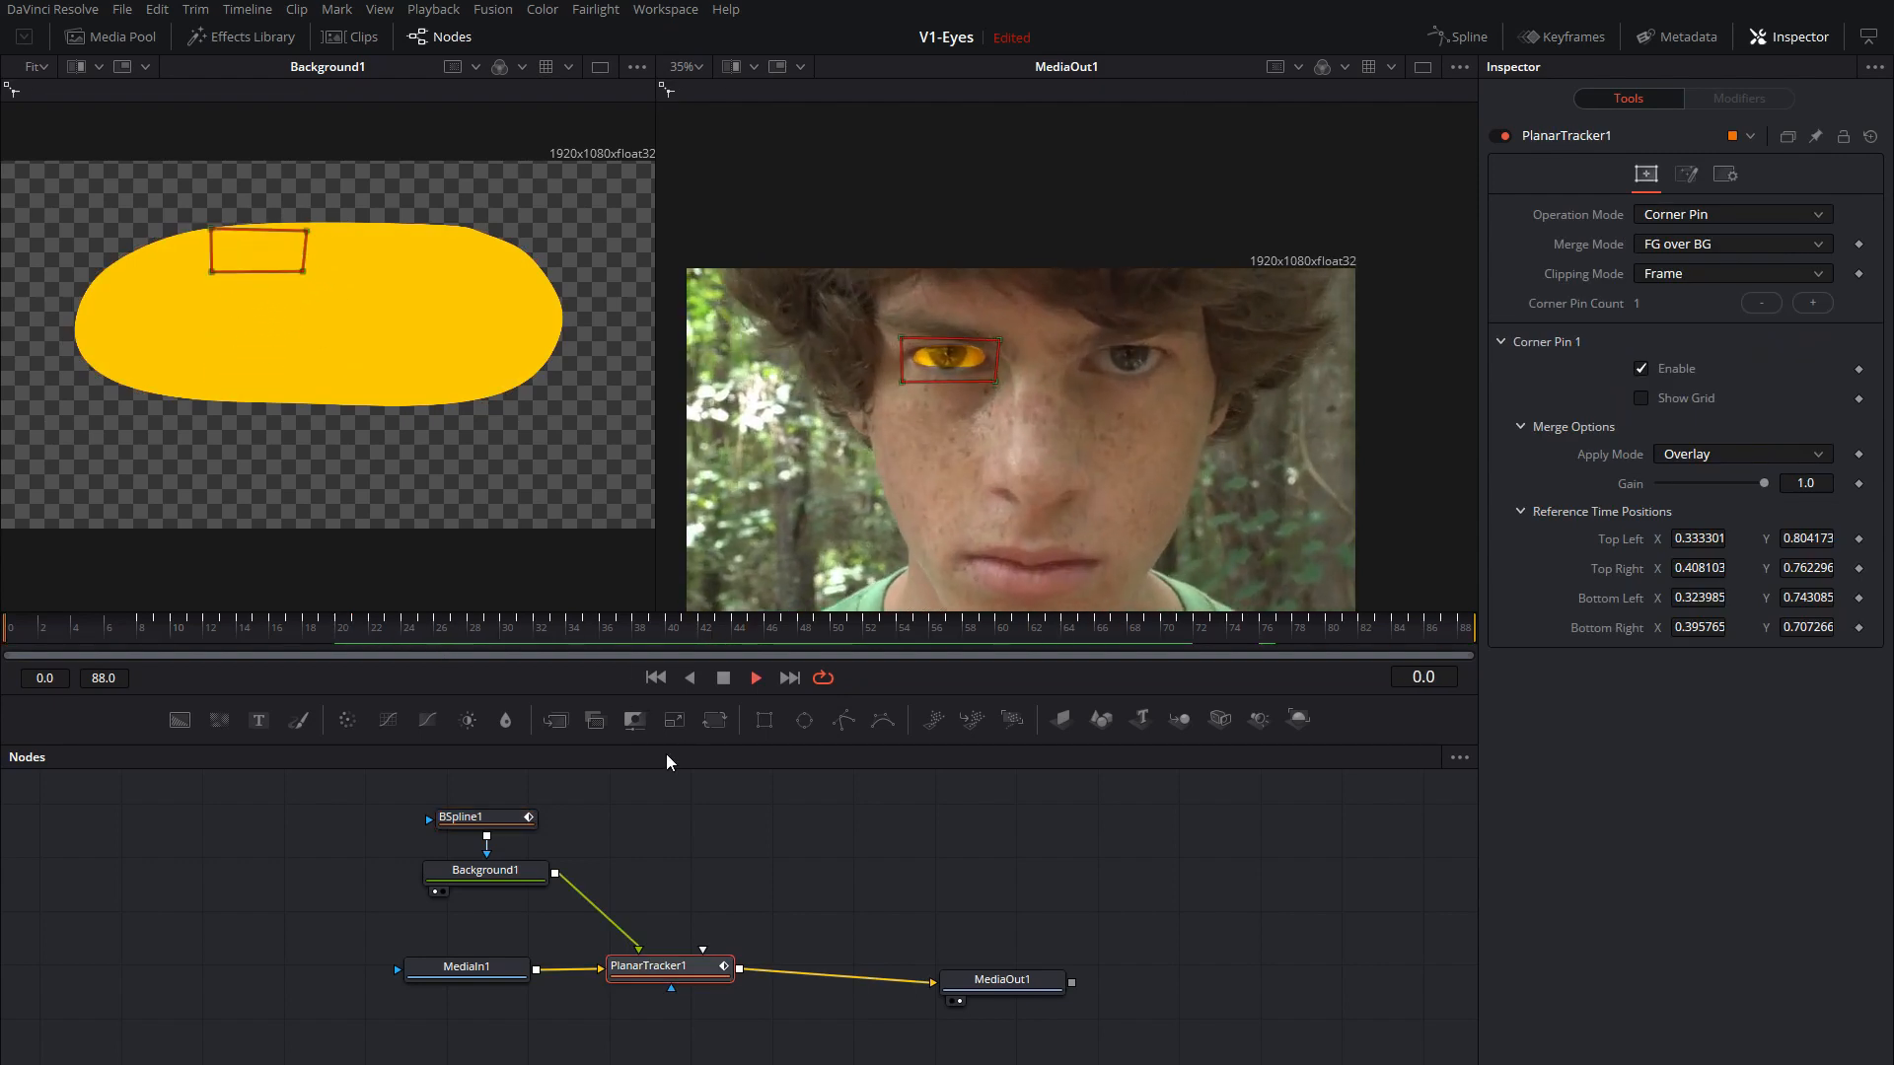
click(540, 627)
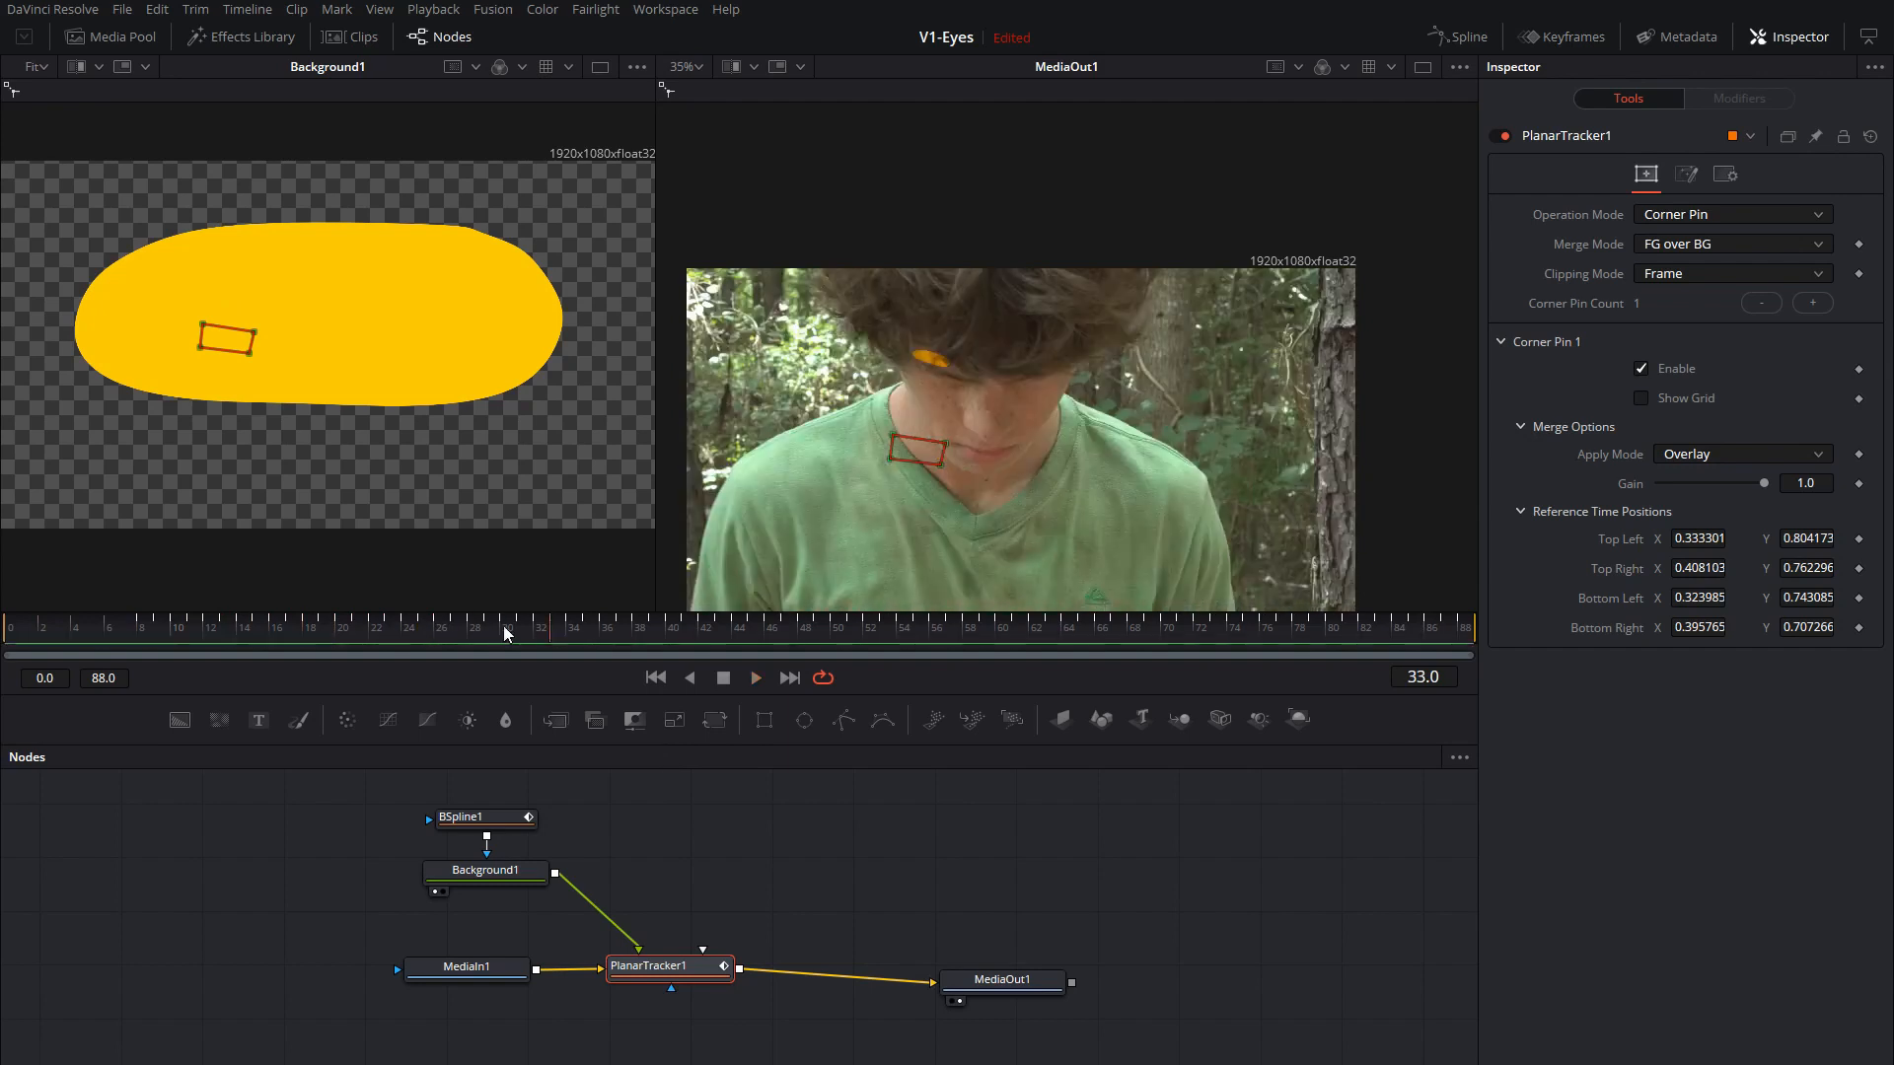
click(17, 628)
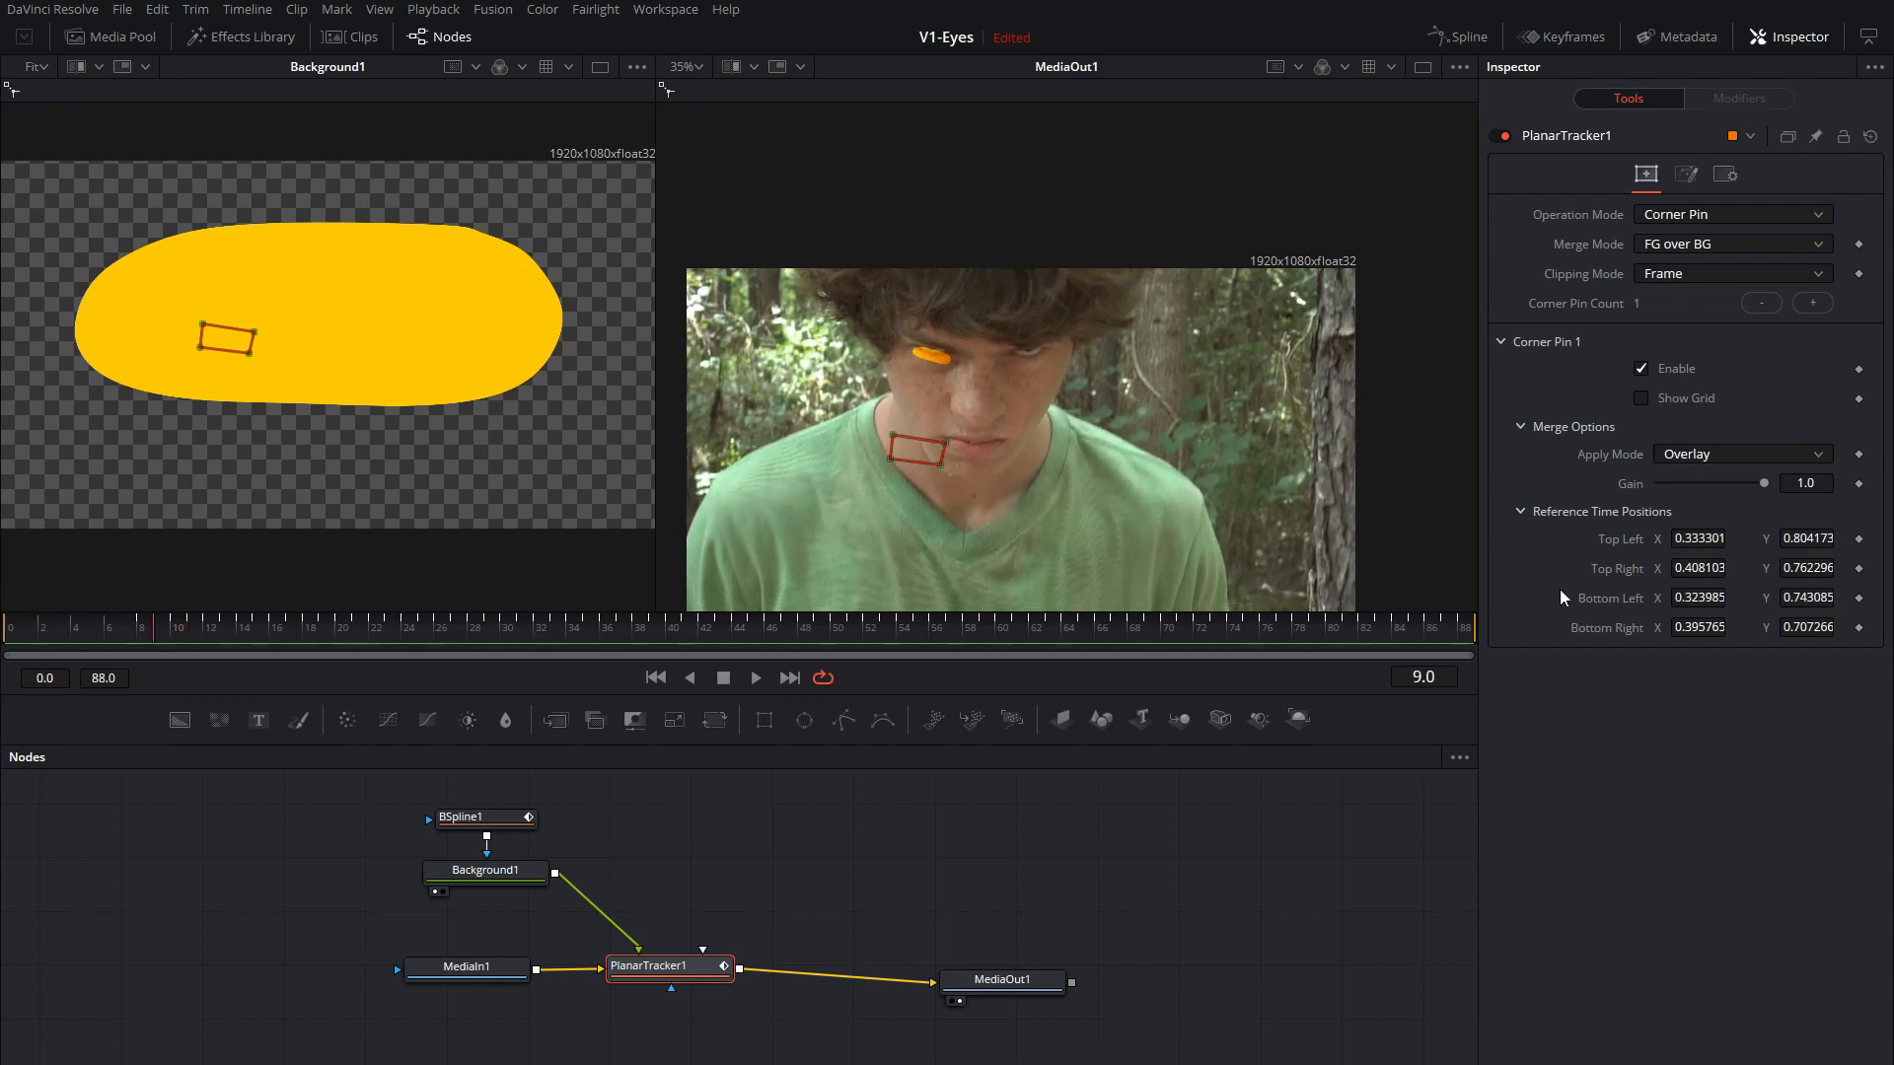
Reselect Background1 then PlanarTracker1 to view the corner pin over the eye at frame 88.
click(494, 880)
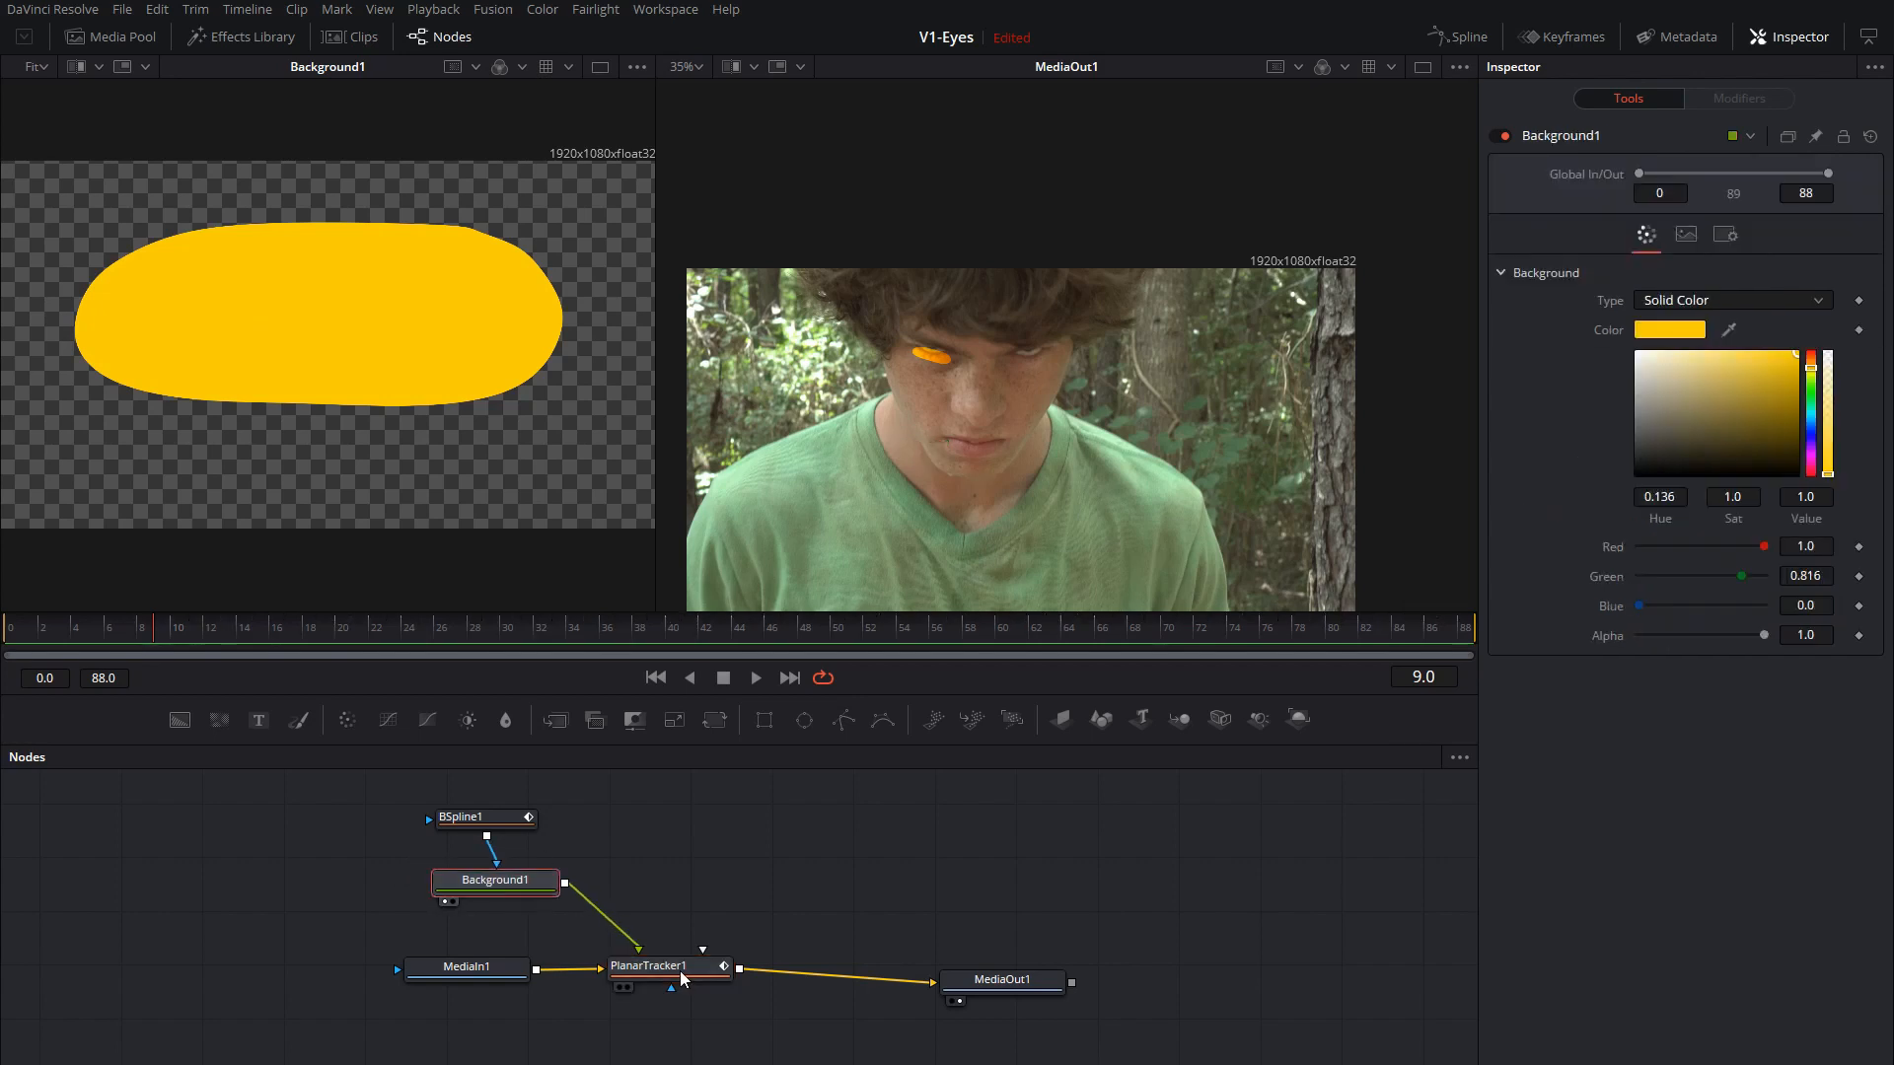
click(649, 965)
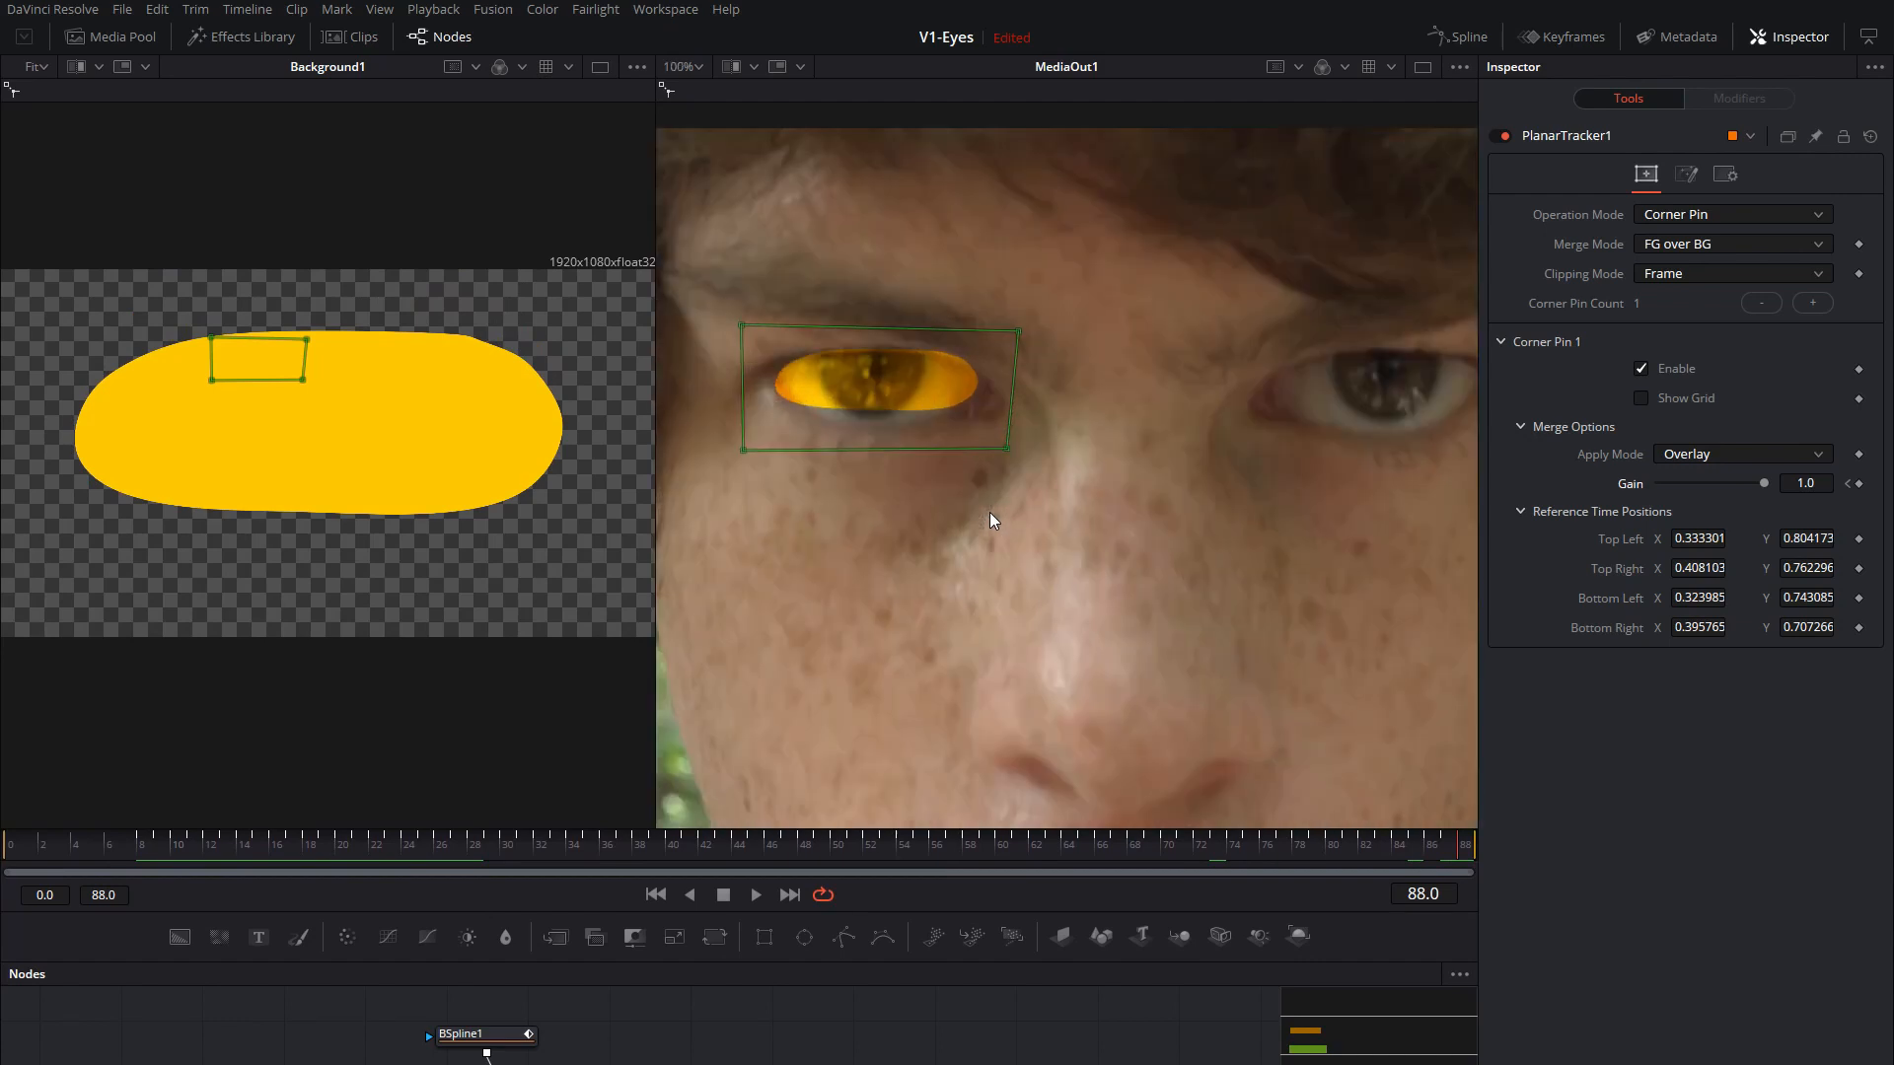
mouse_move(625, 1036)
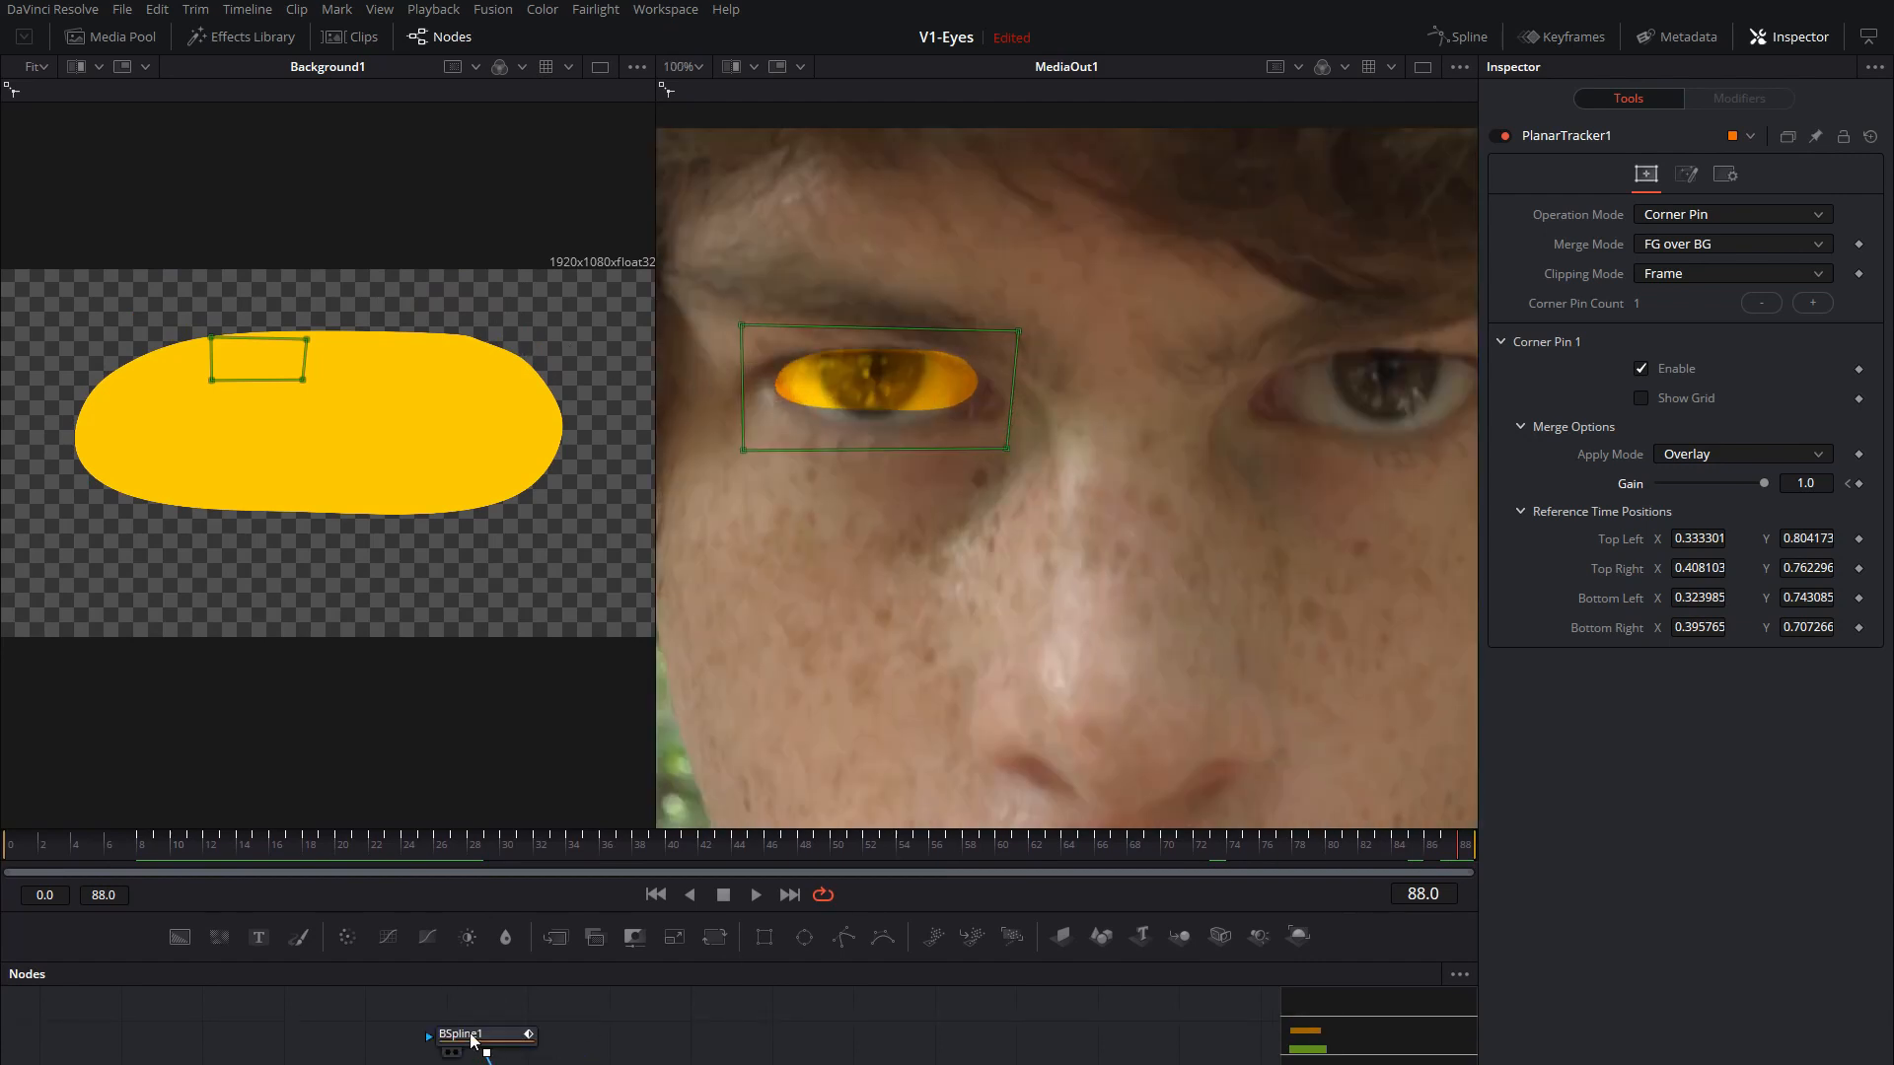
Reshape the BSpline1 mask into a wider oval over the eye.
click(483, 1031)
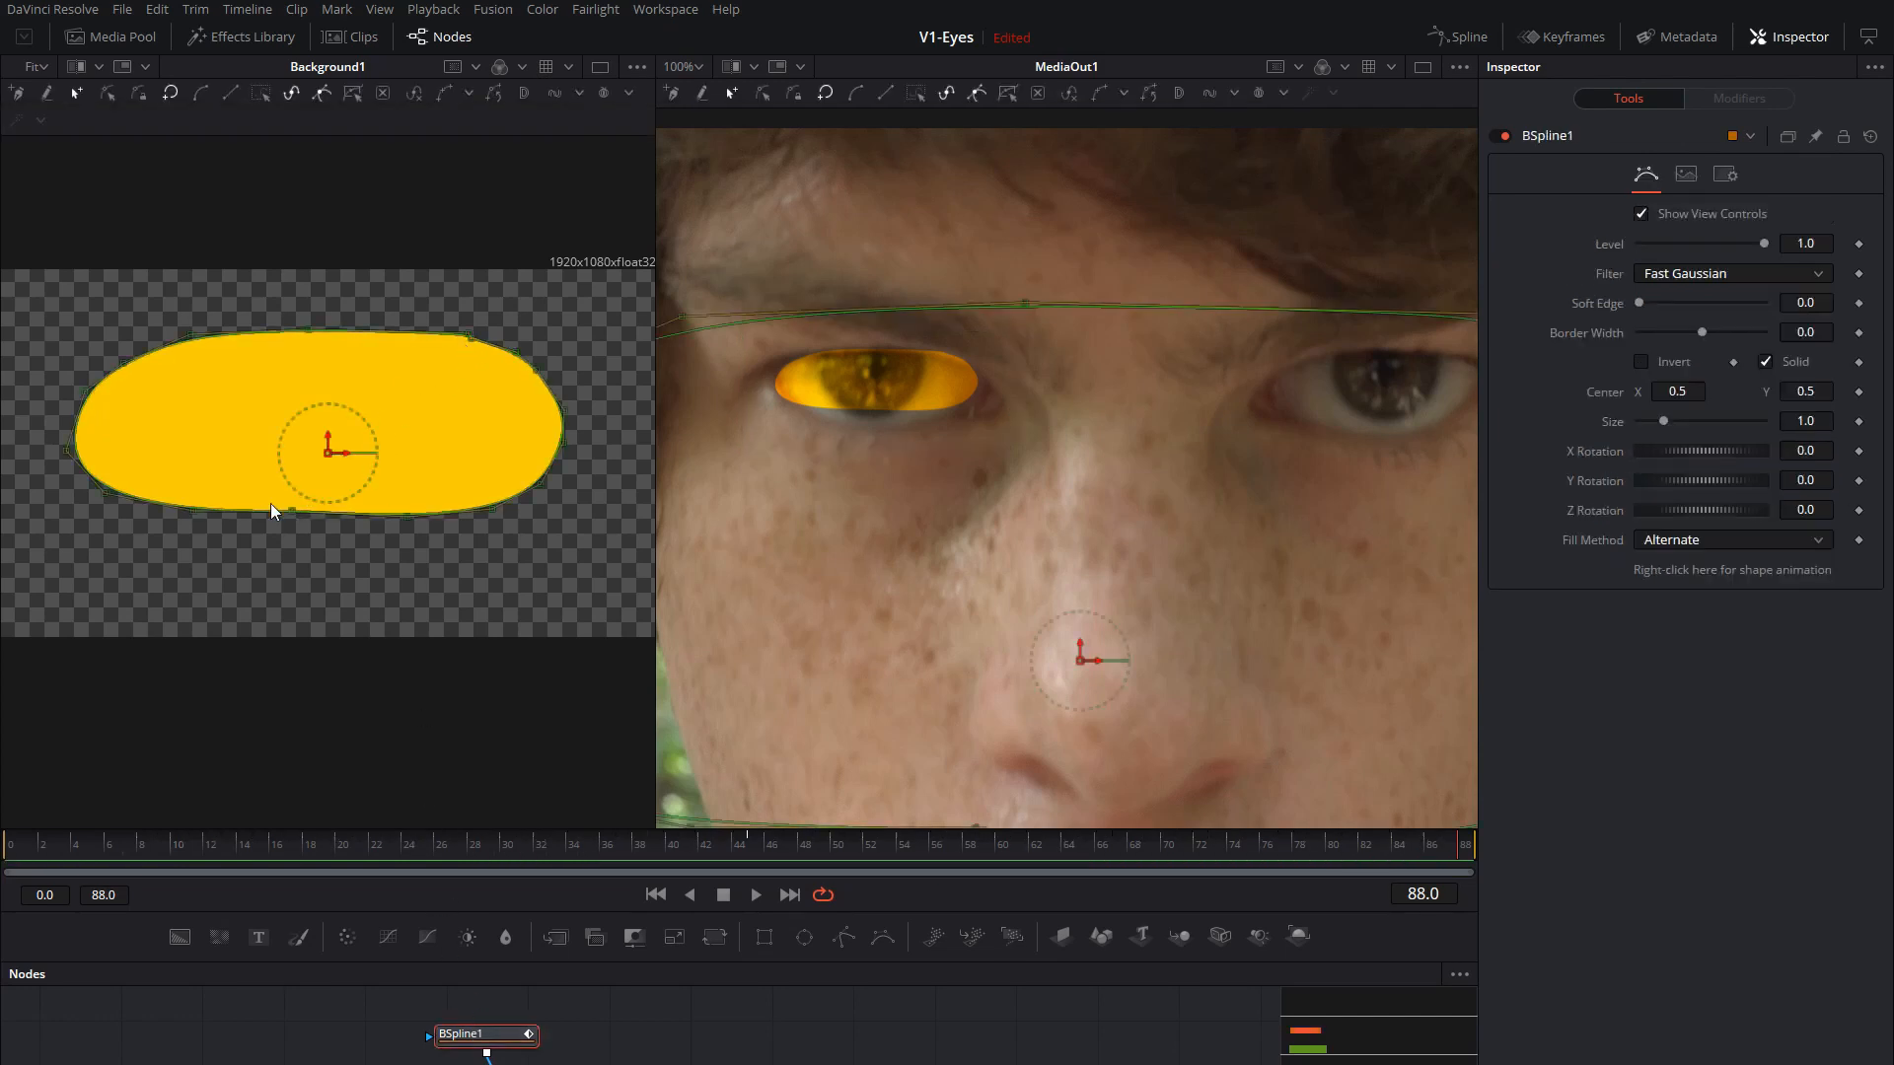
drag(272, 501, 181, 519)
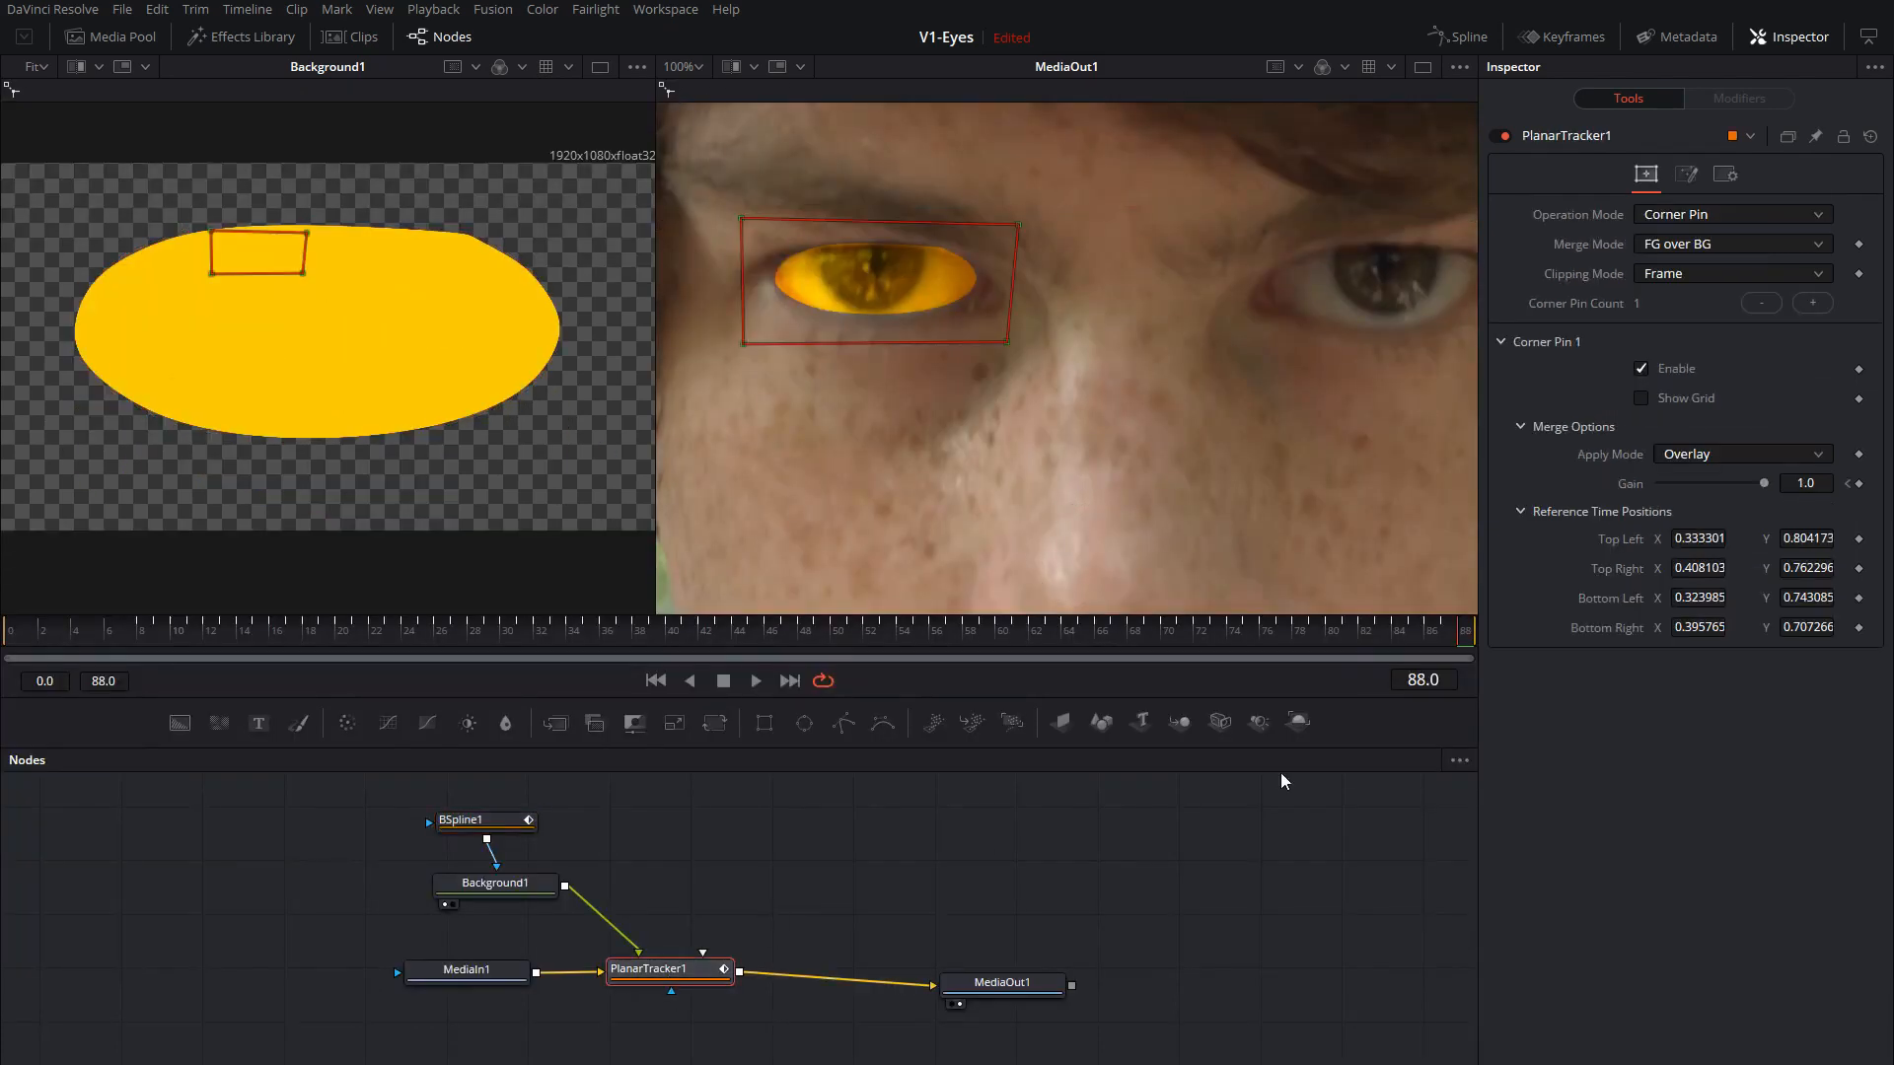
mouse_move(1575, 757)
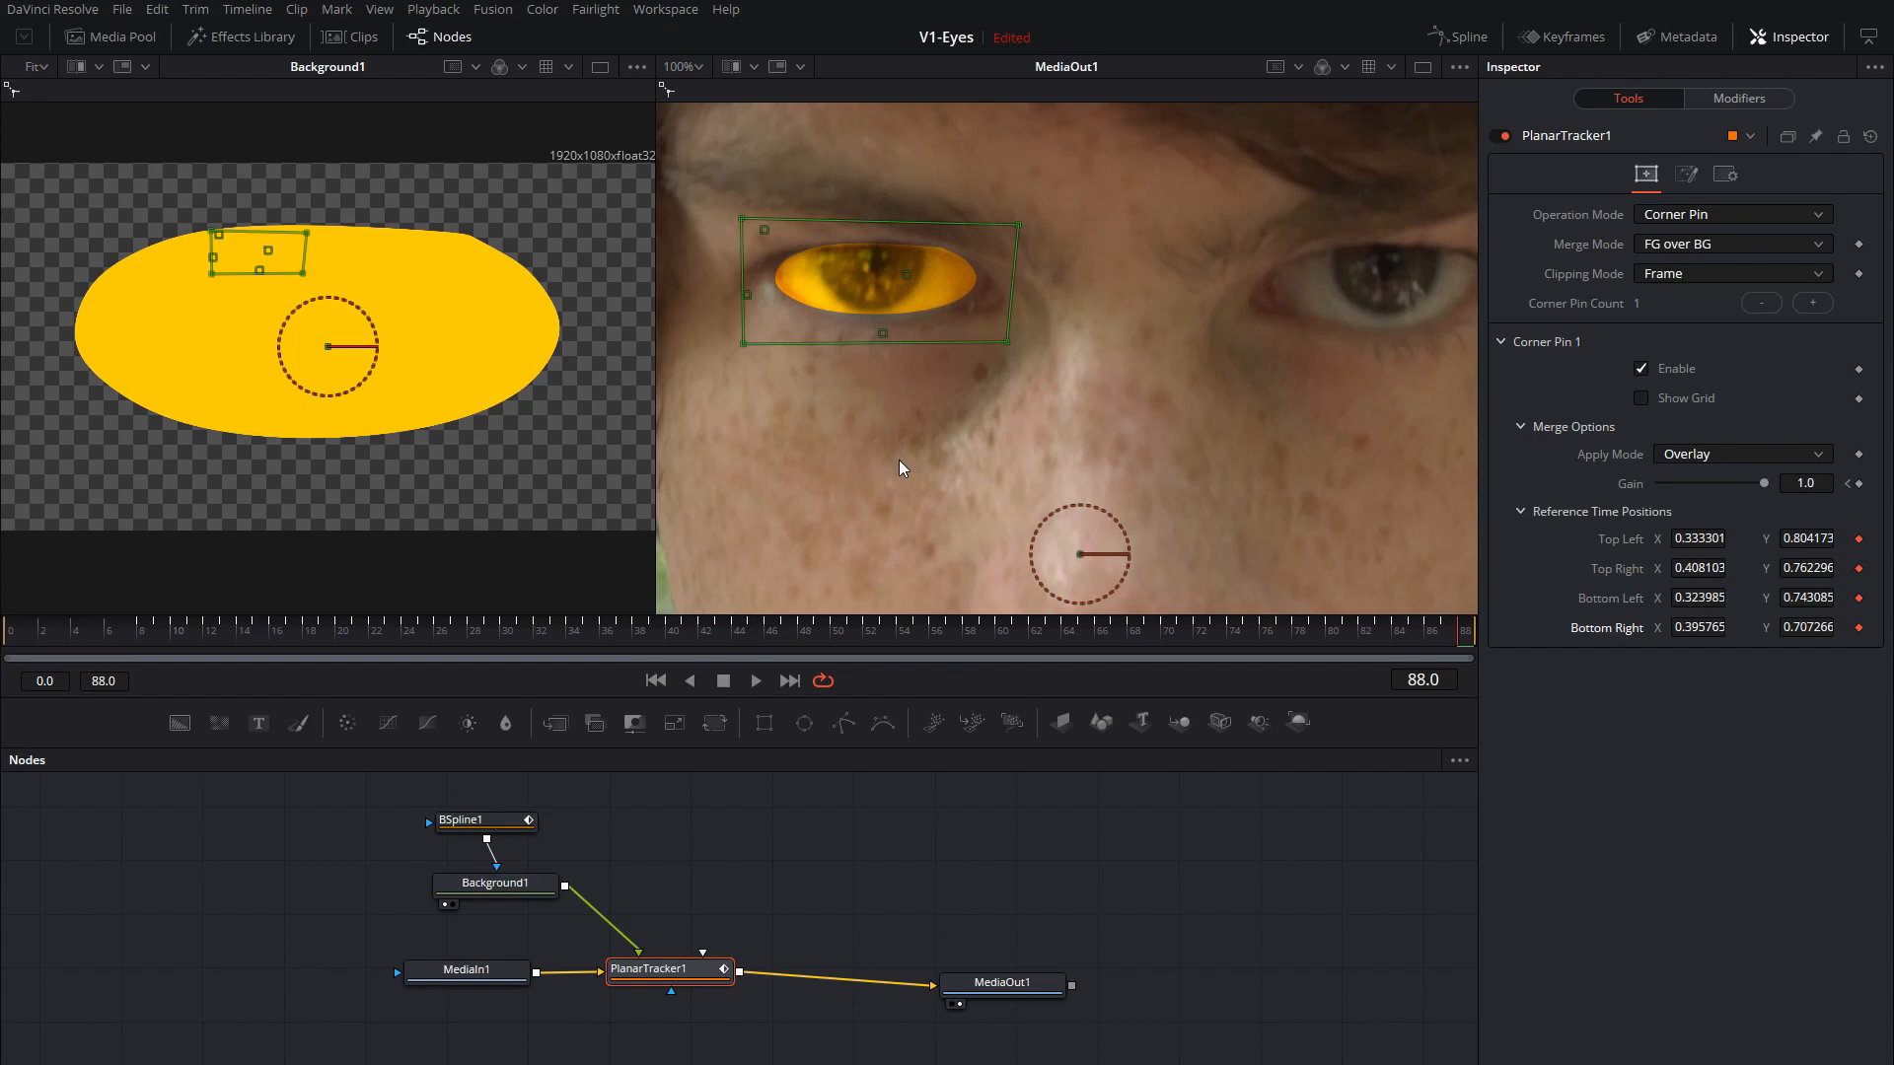
mouse_move(1175, 633)
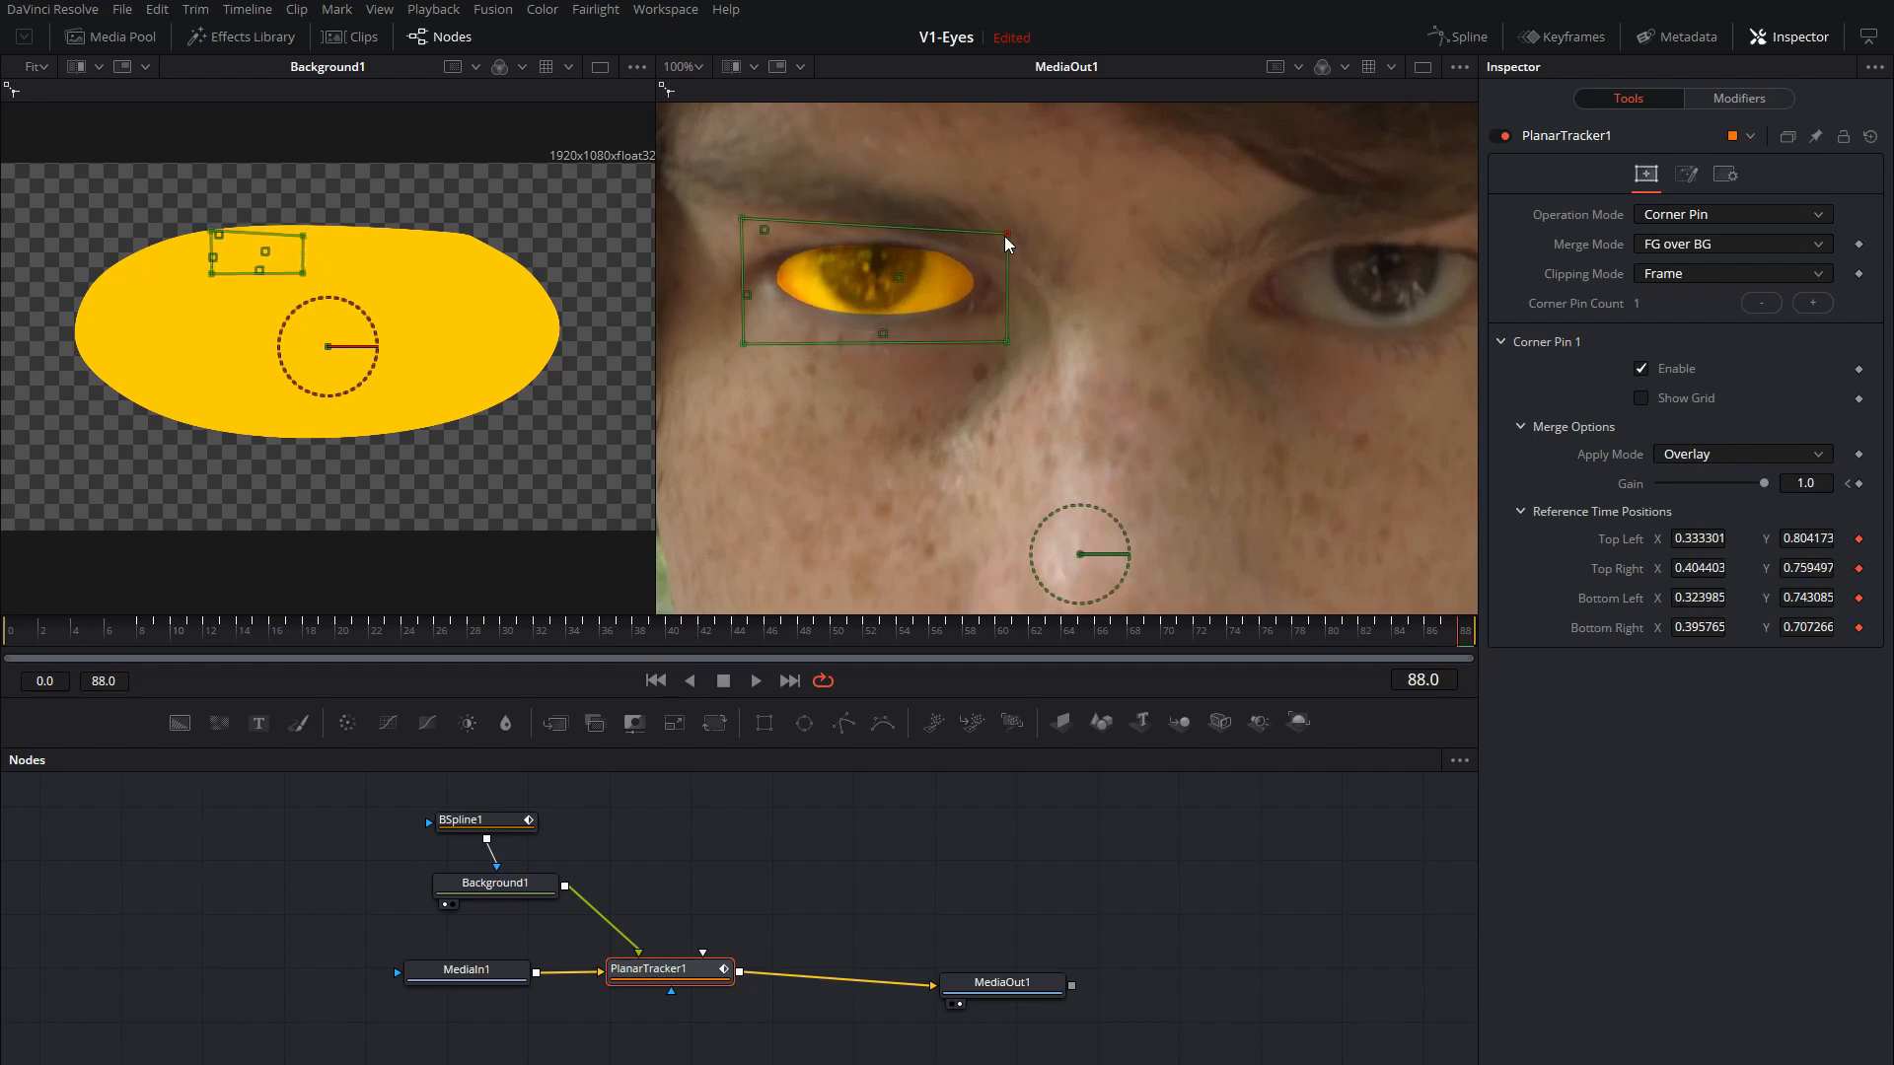
Refit the top-left, bottom-right and bottom-left corner pins to the eye at frame 88, keyframing them.
drag(1006, 229, 746, 229)
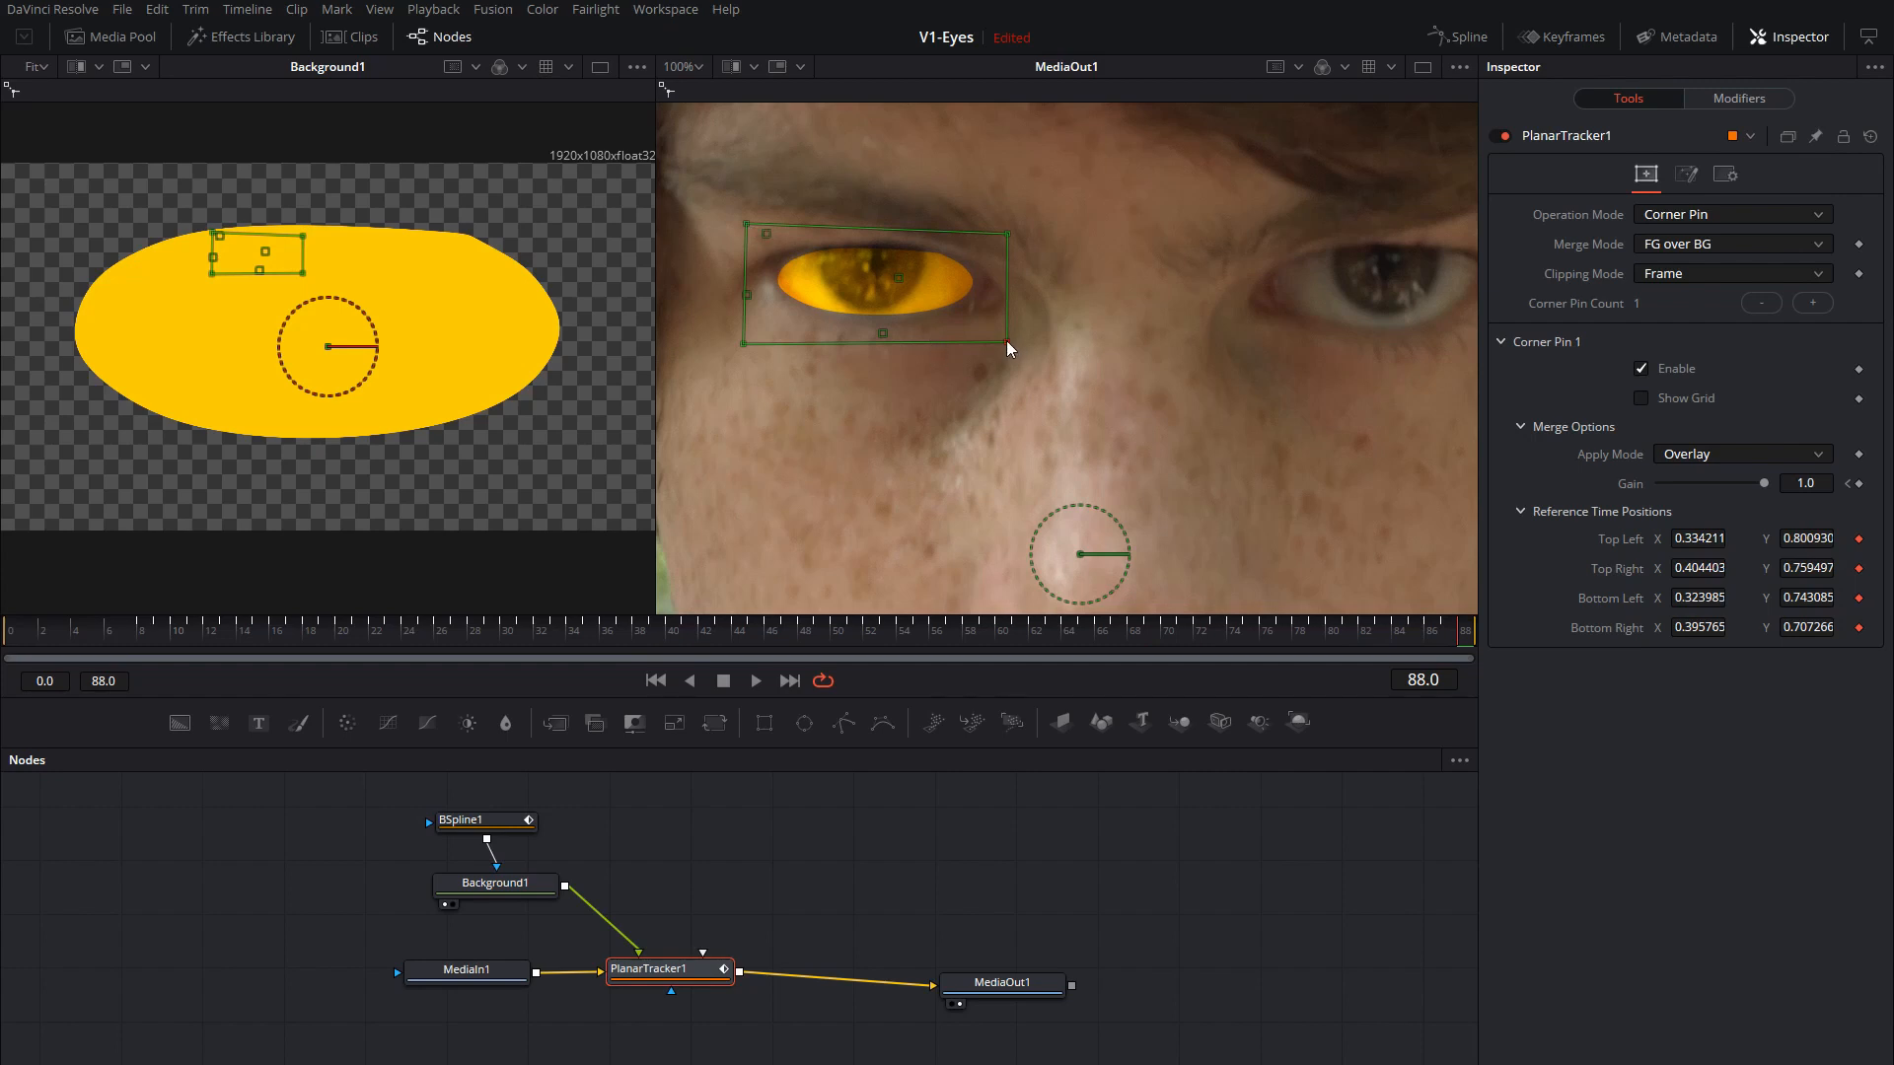
drag(1008, 351, 1008, 351)
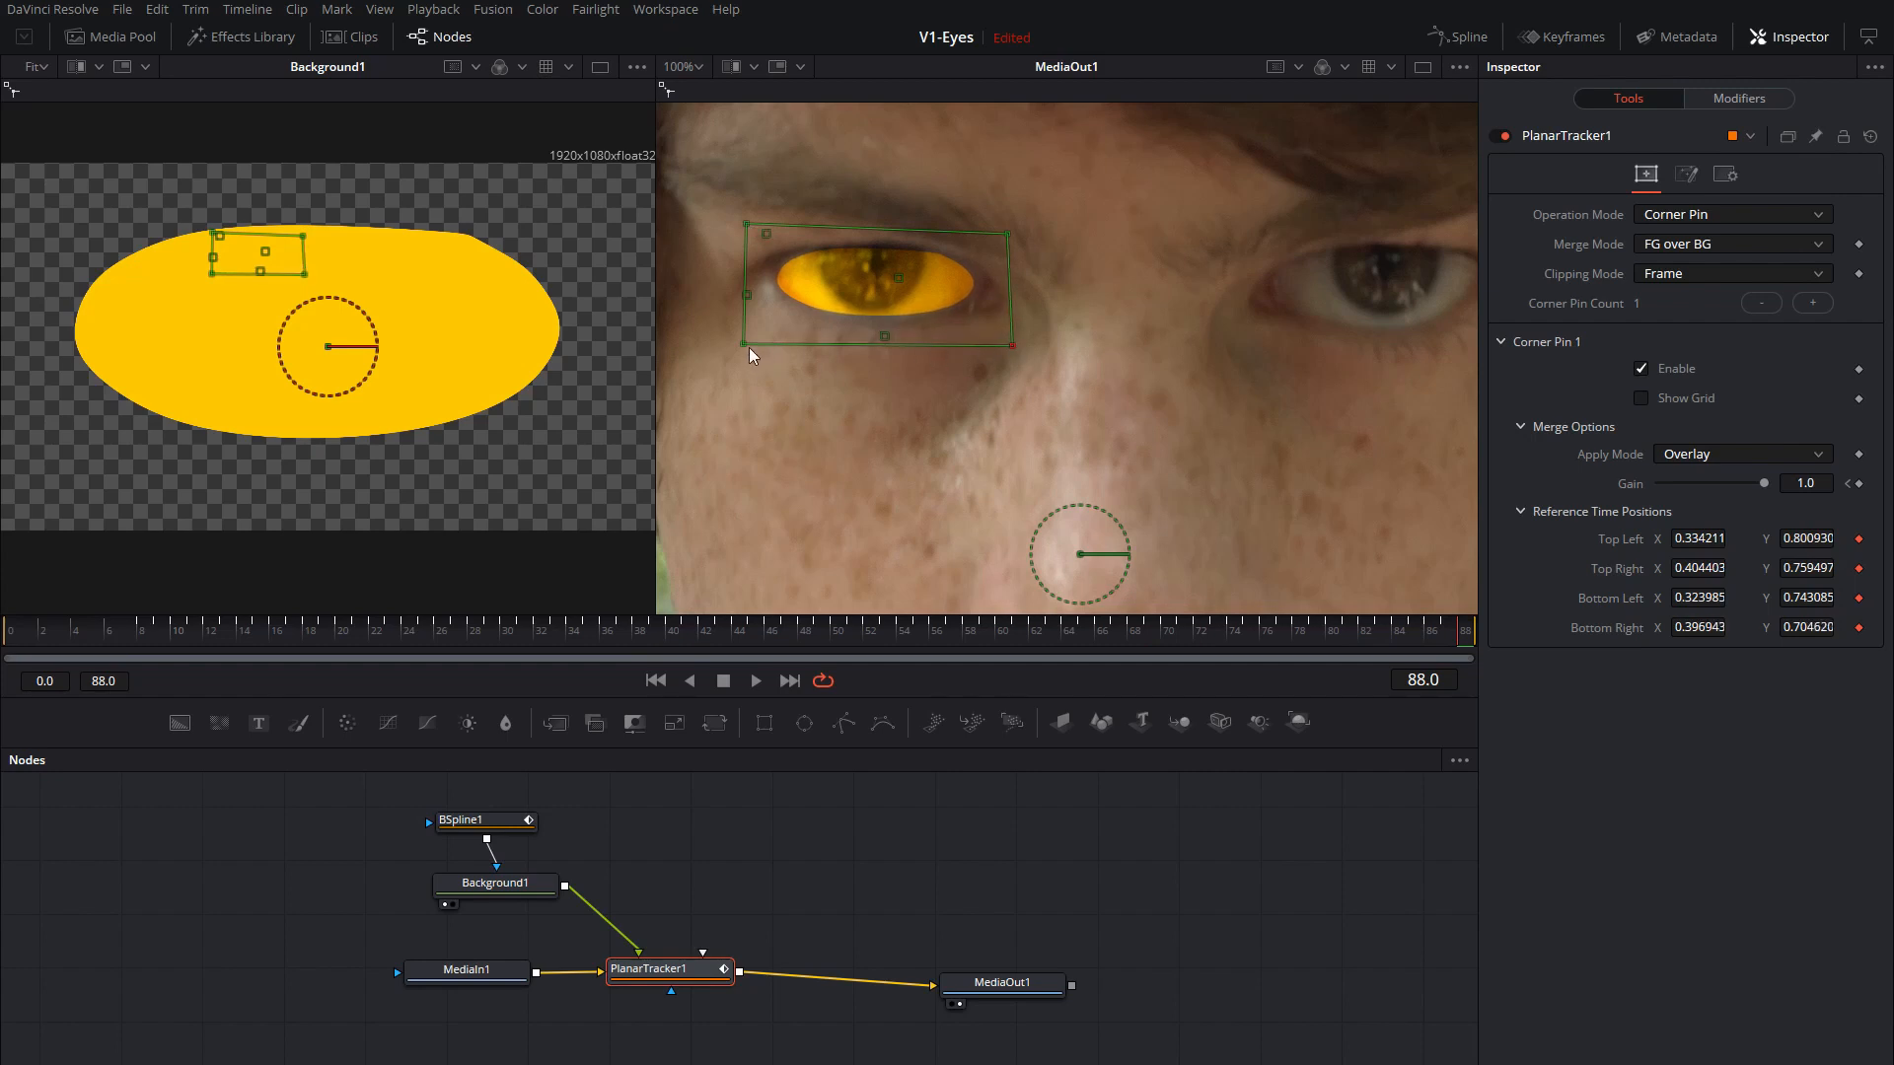
drag(745, 341, 750, 341)
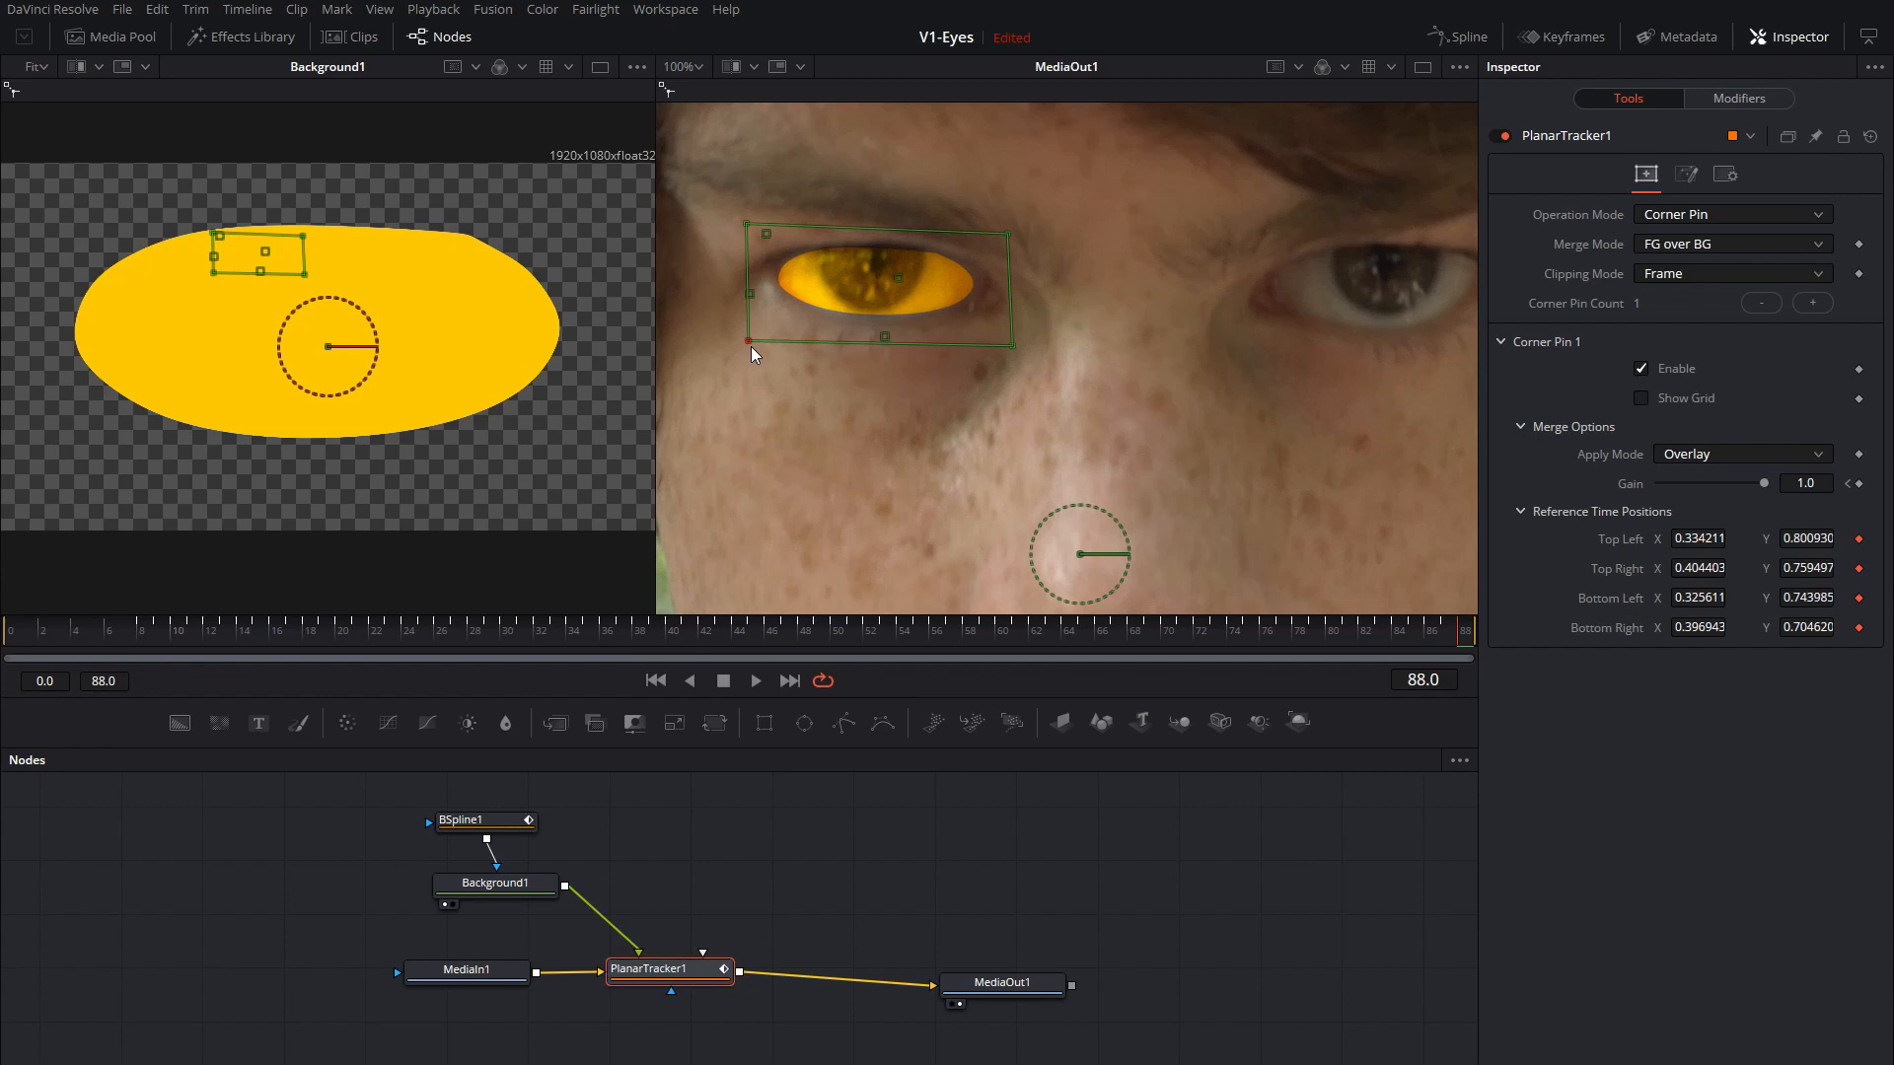
mouse_move(1204, 633)
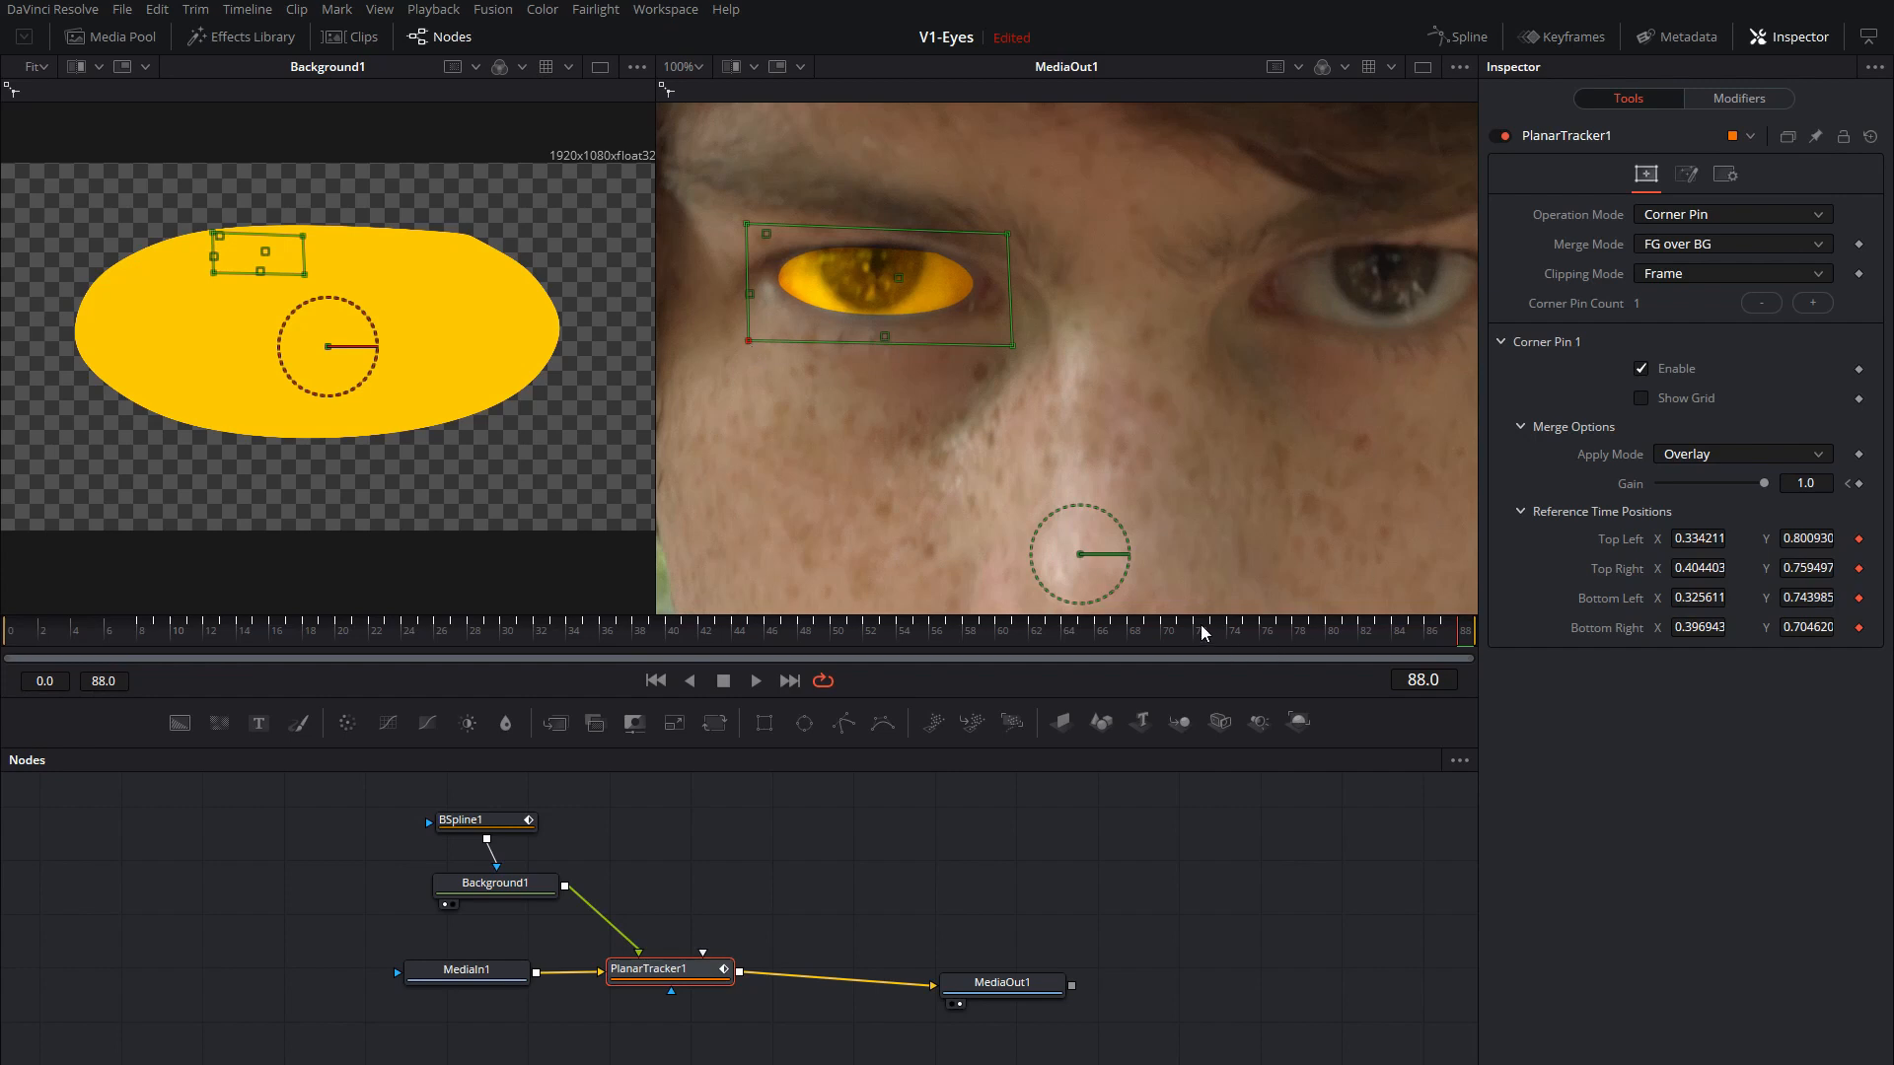
Refit PlanarTracker1's pin corners to the eye at several frames, adding corner keyframes.
click(1182, 627)
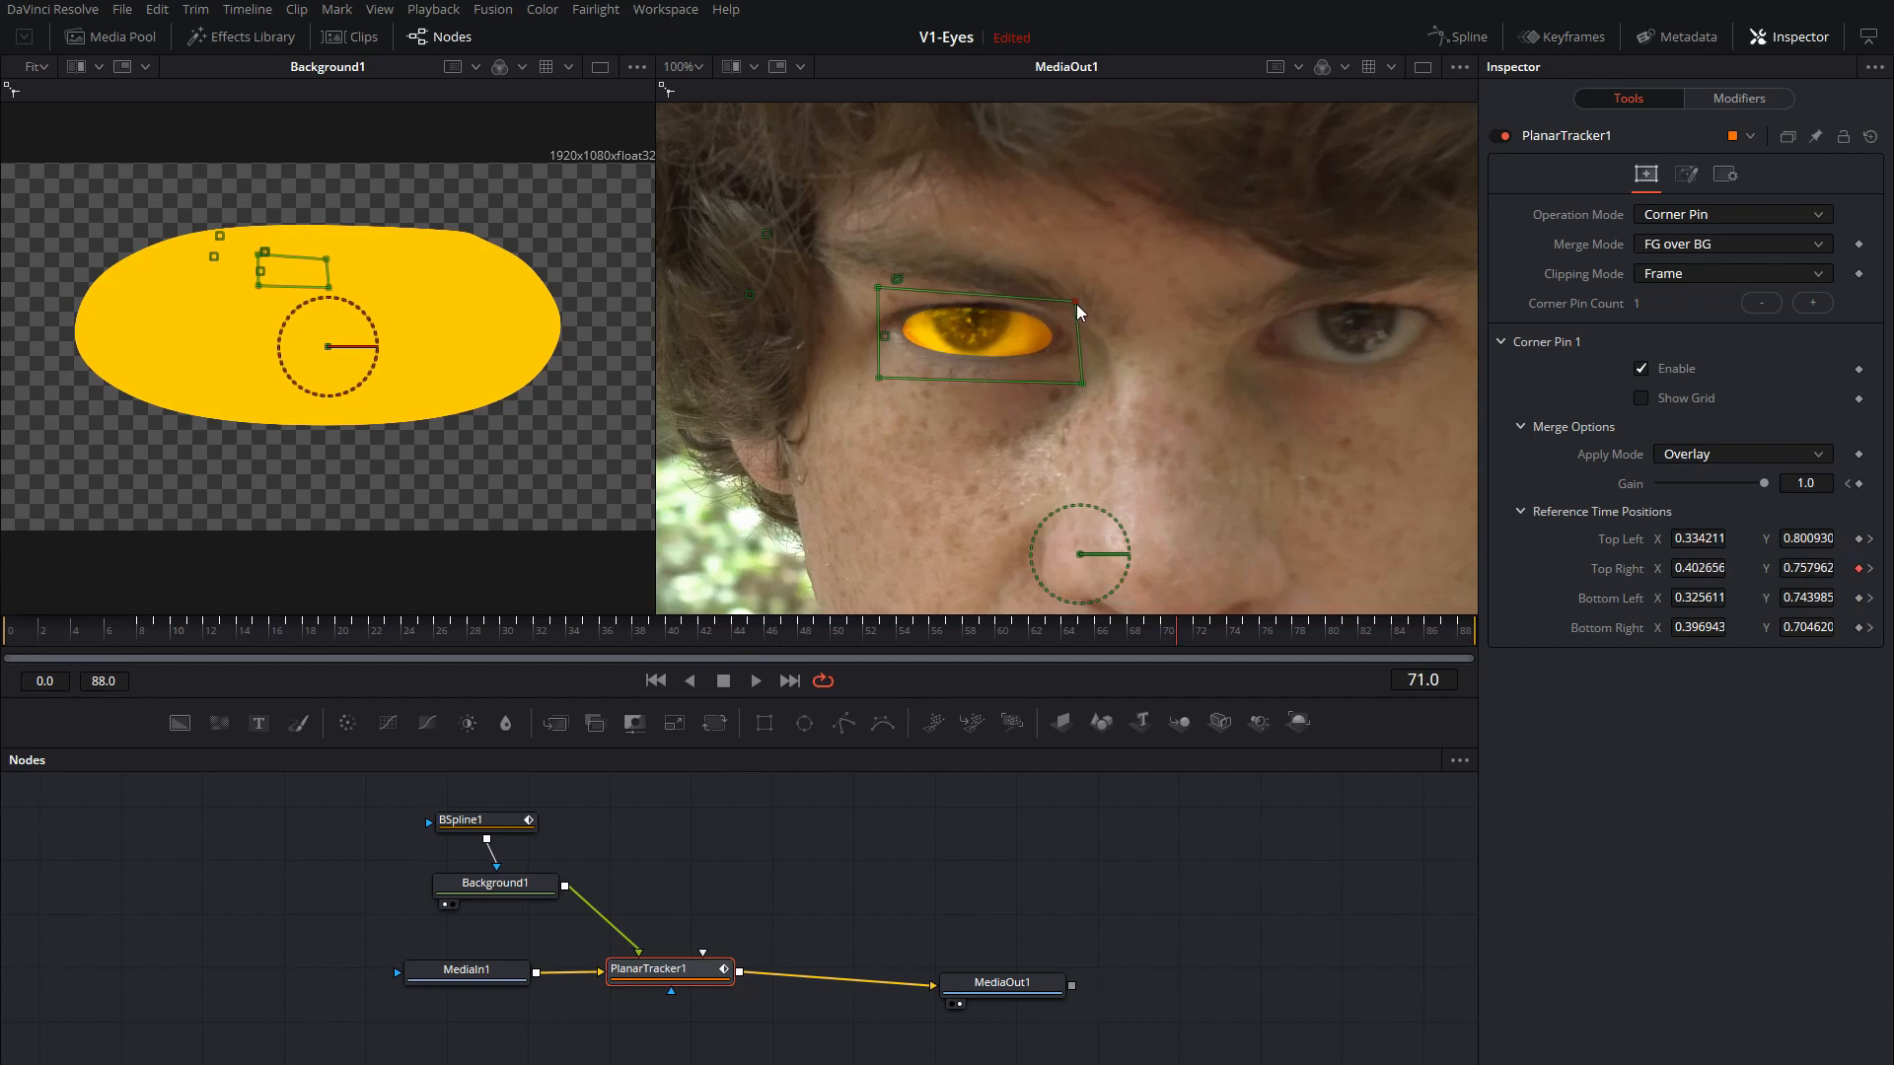
drag(1075, 300, 881, 300)
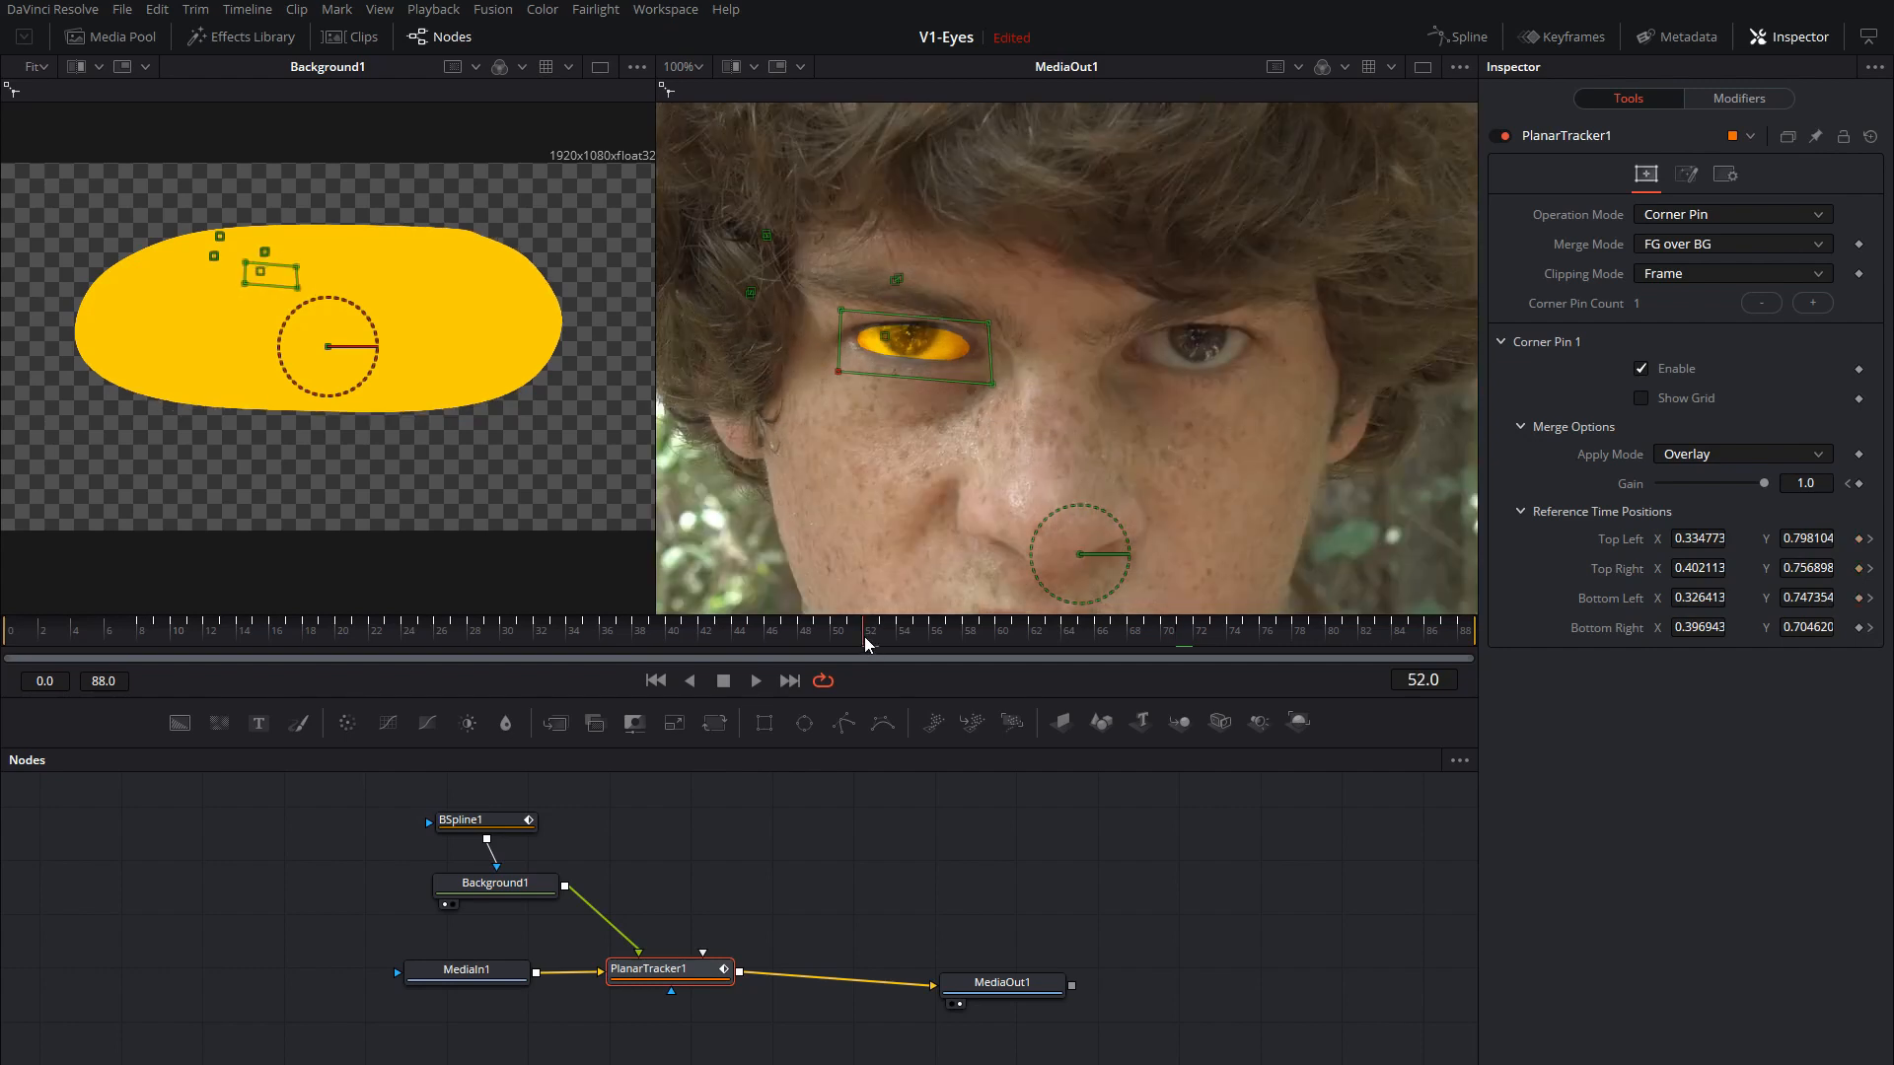
mouse_move(846, 319)
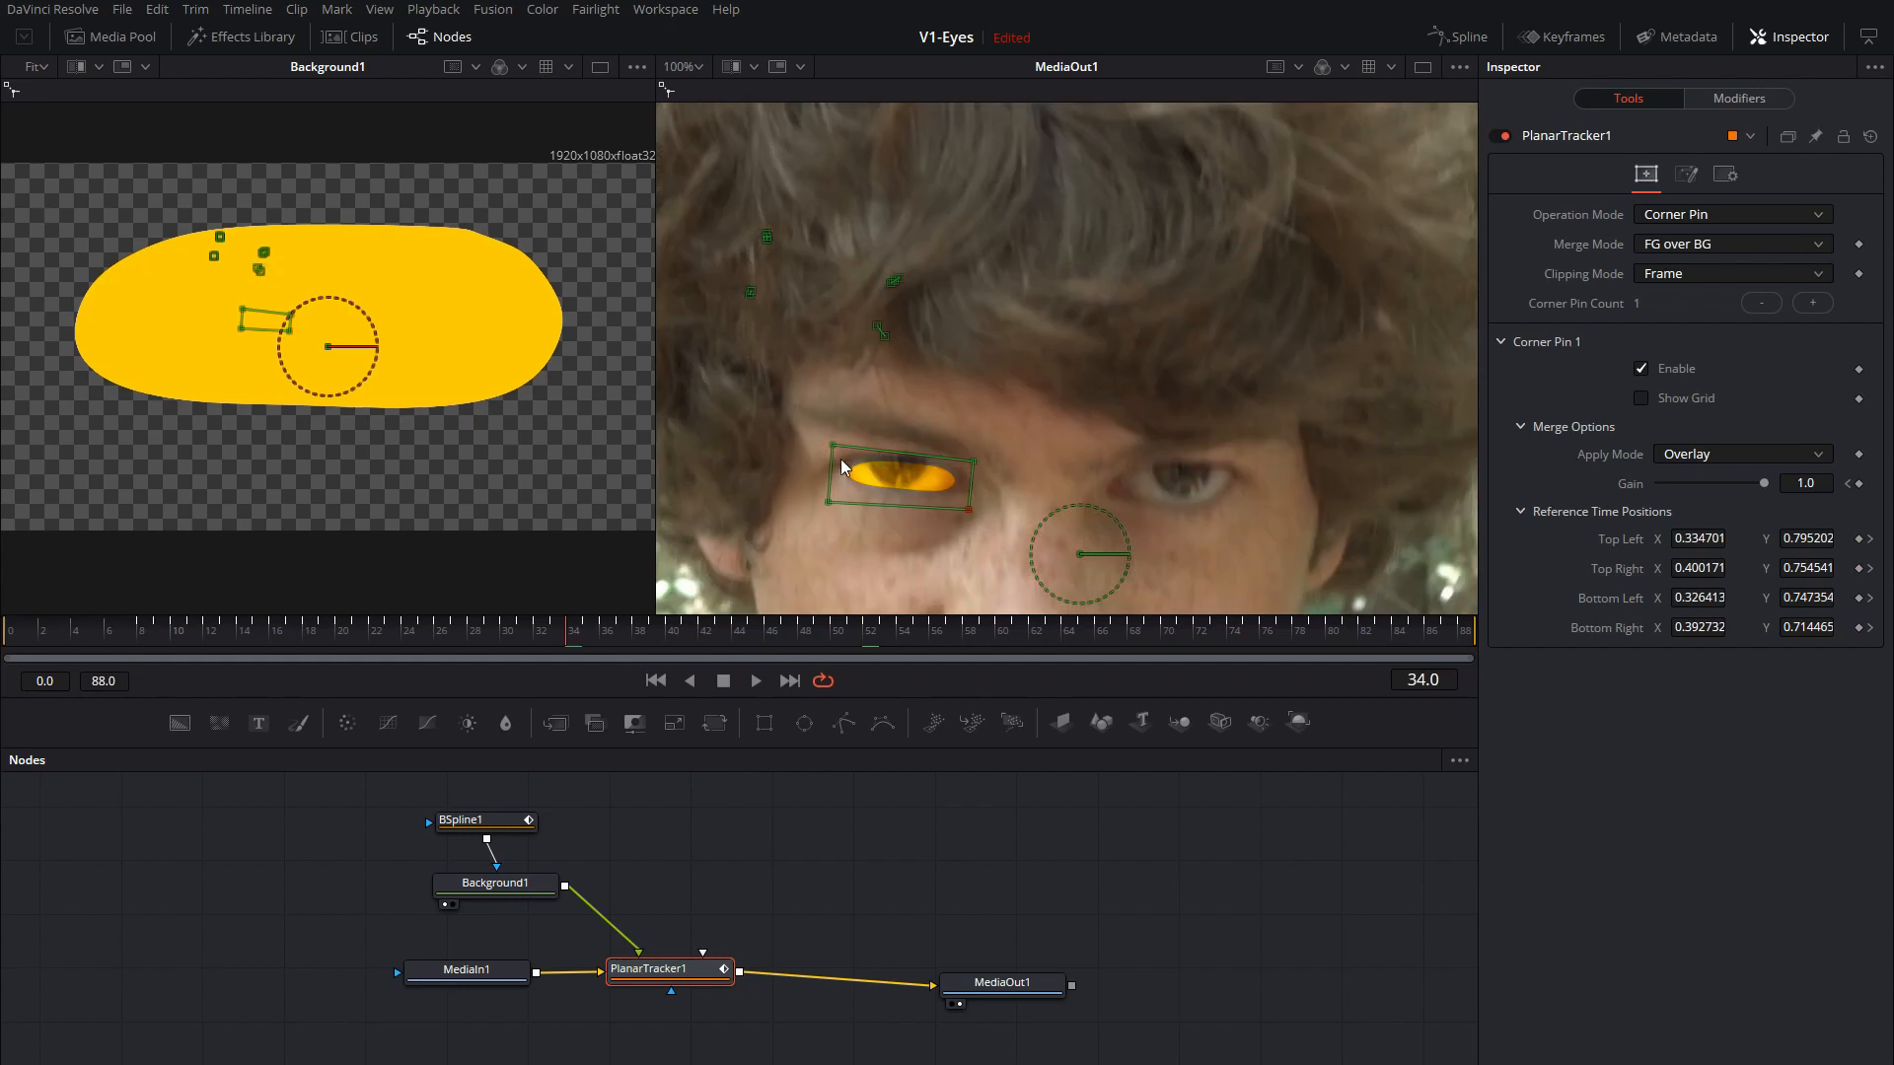
drag(833, 495, 858, 505)
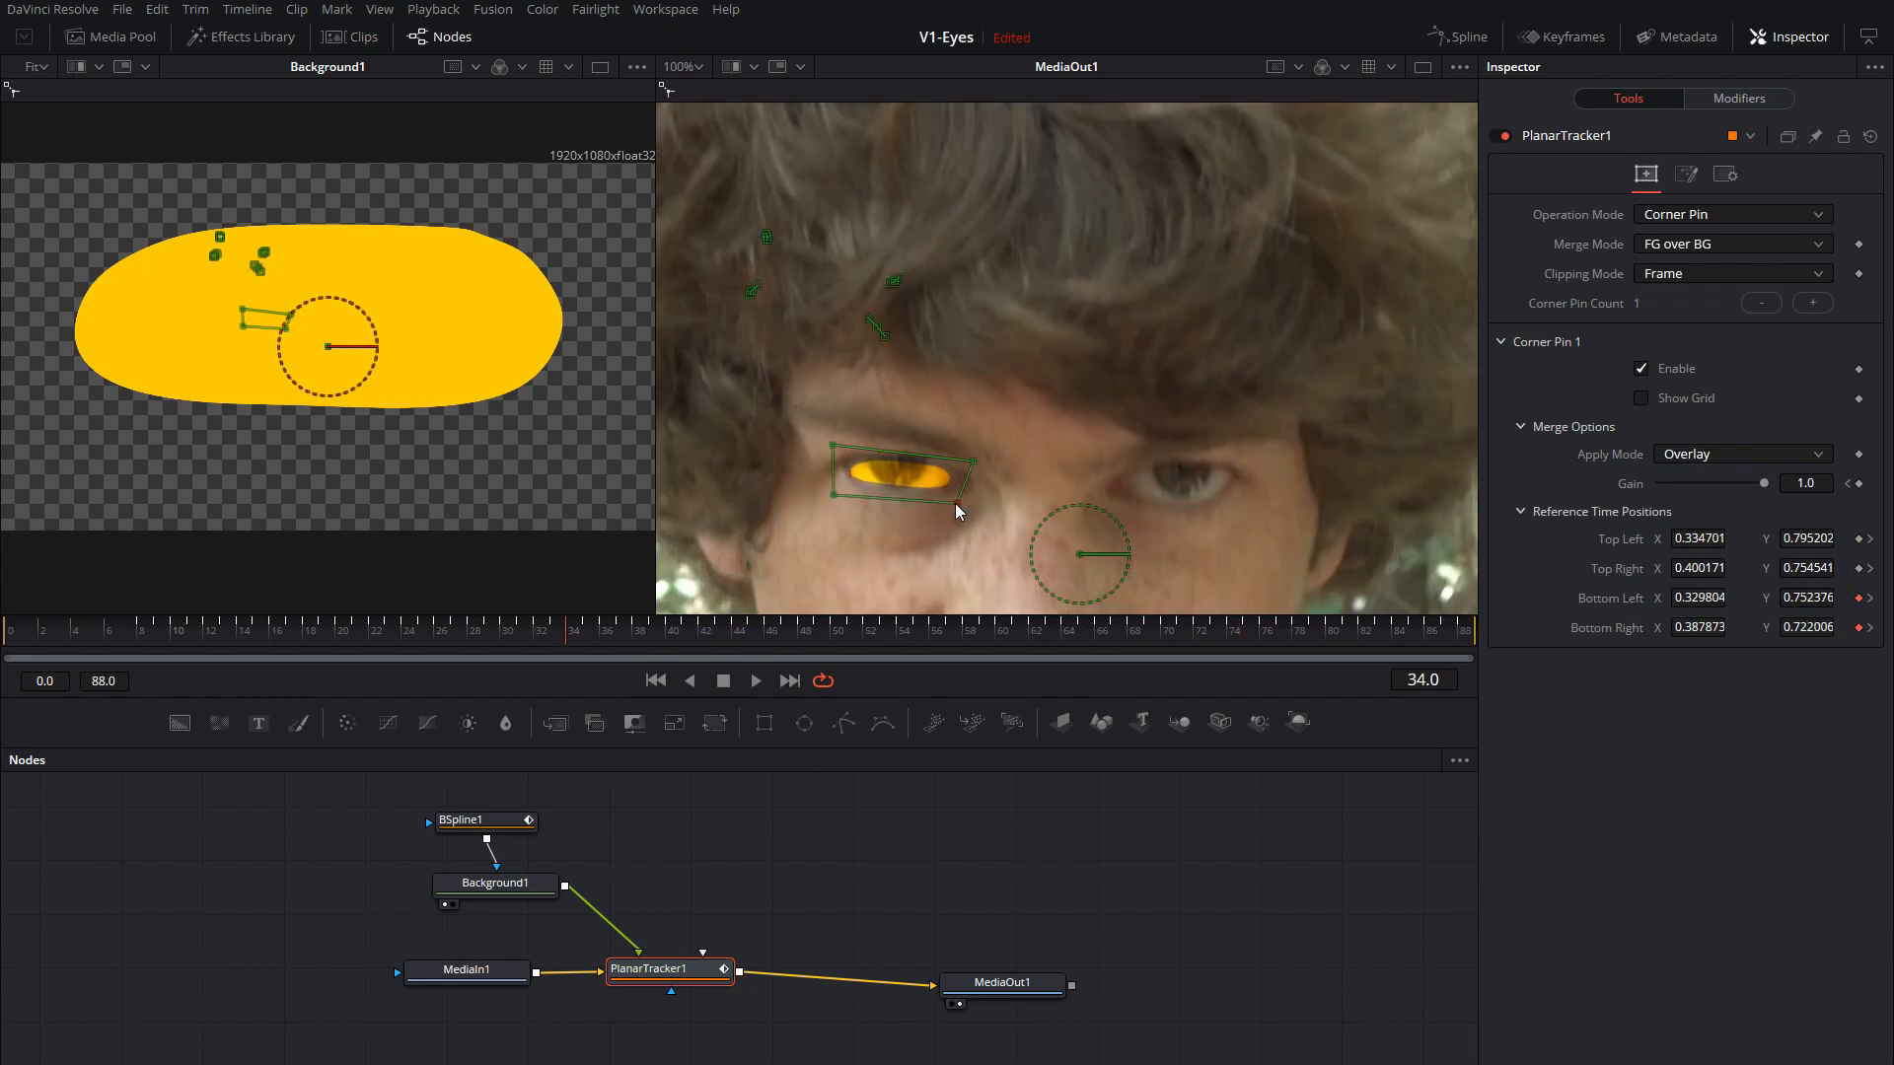
drag(955, 489, 967, 469)
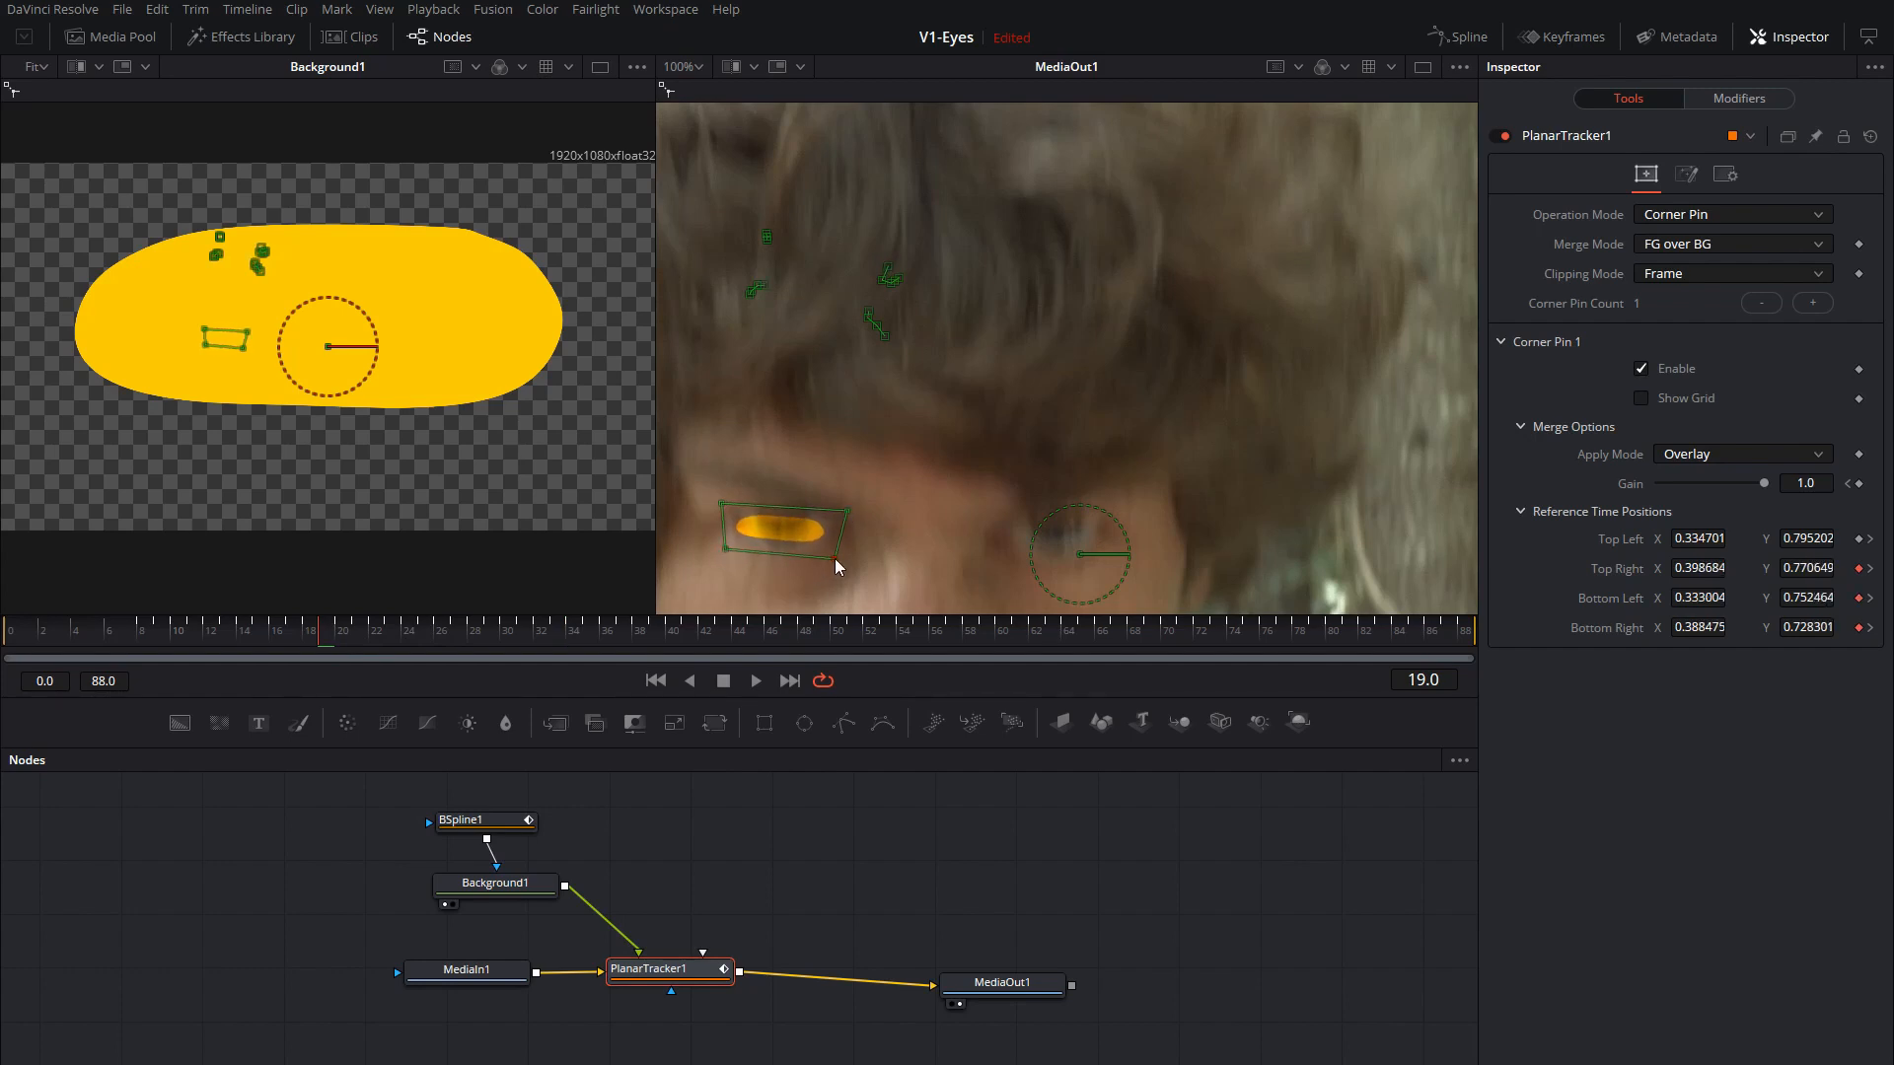
click(144, 629)
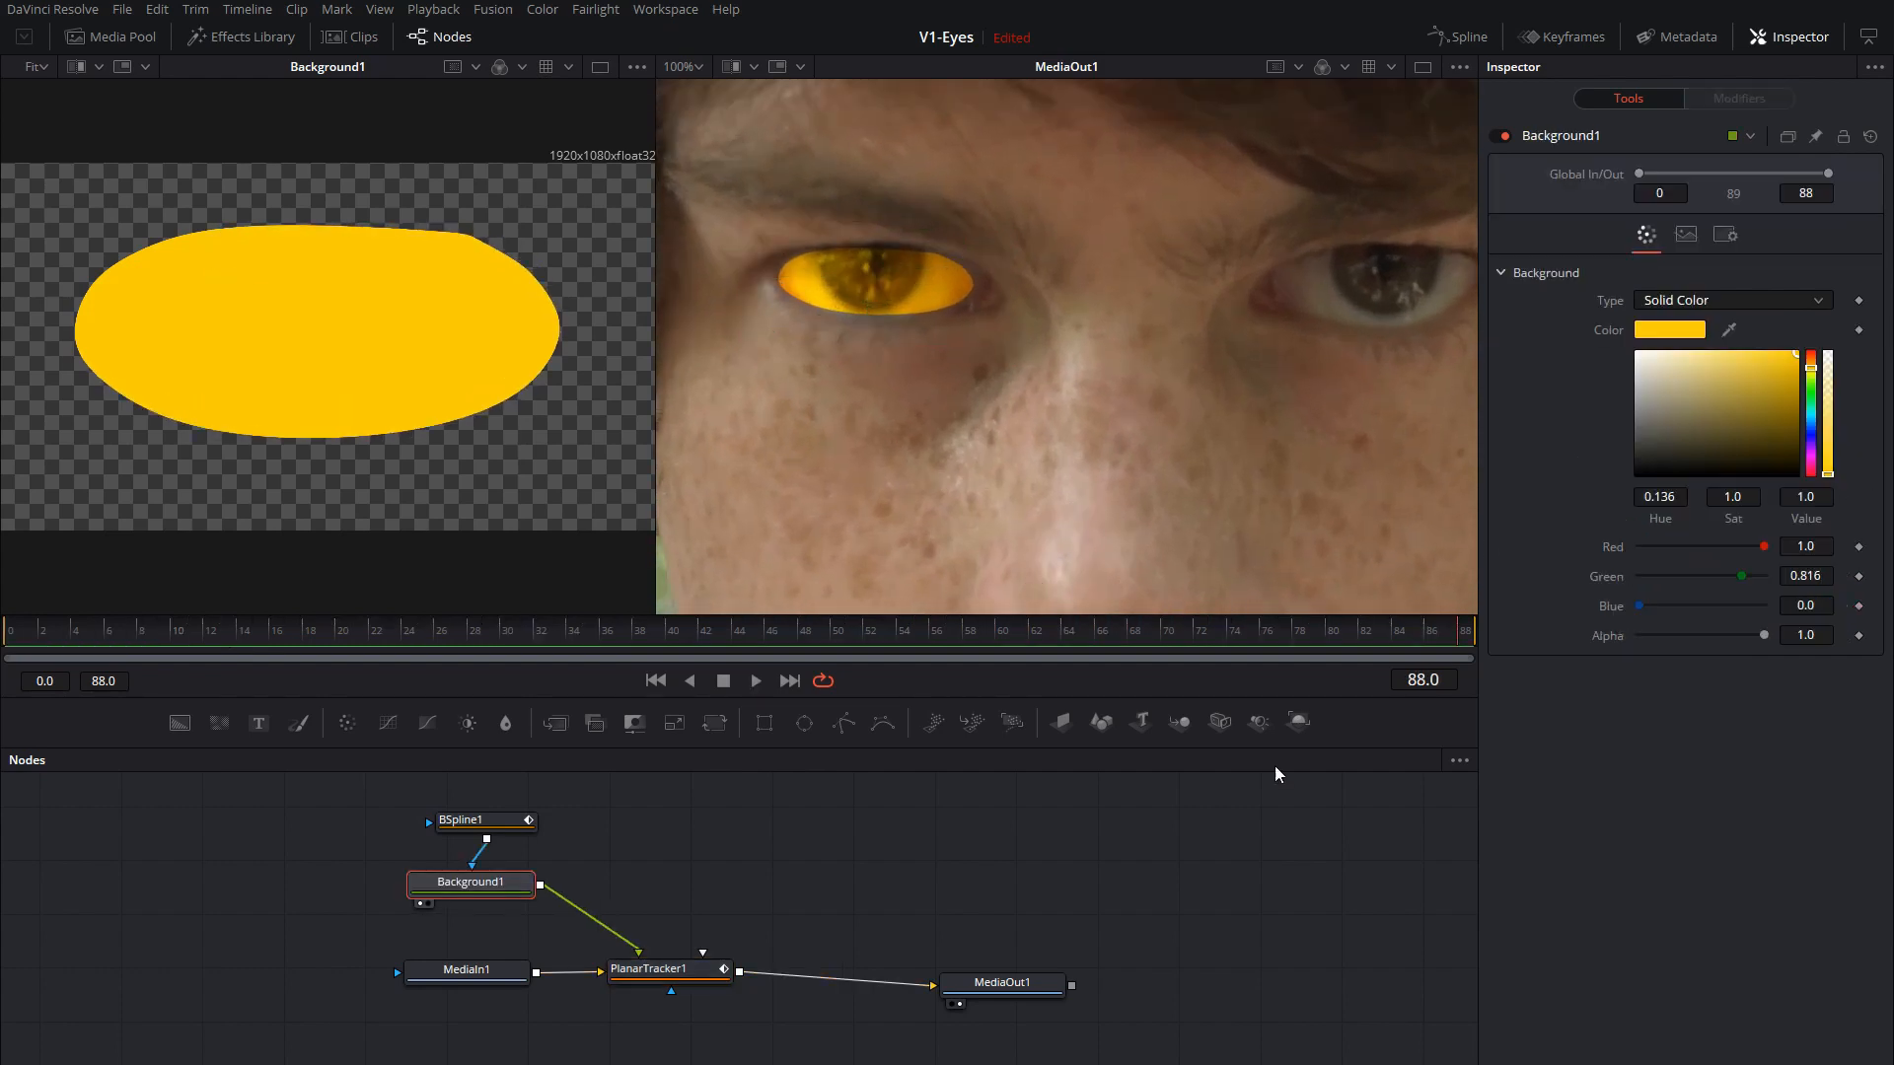
Insert PlanarTracker2 between PlanarTracker1 and MediaOut1.
click(1057, 976)
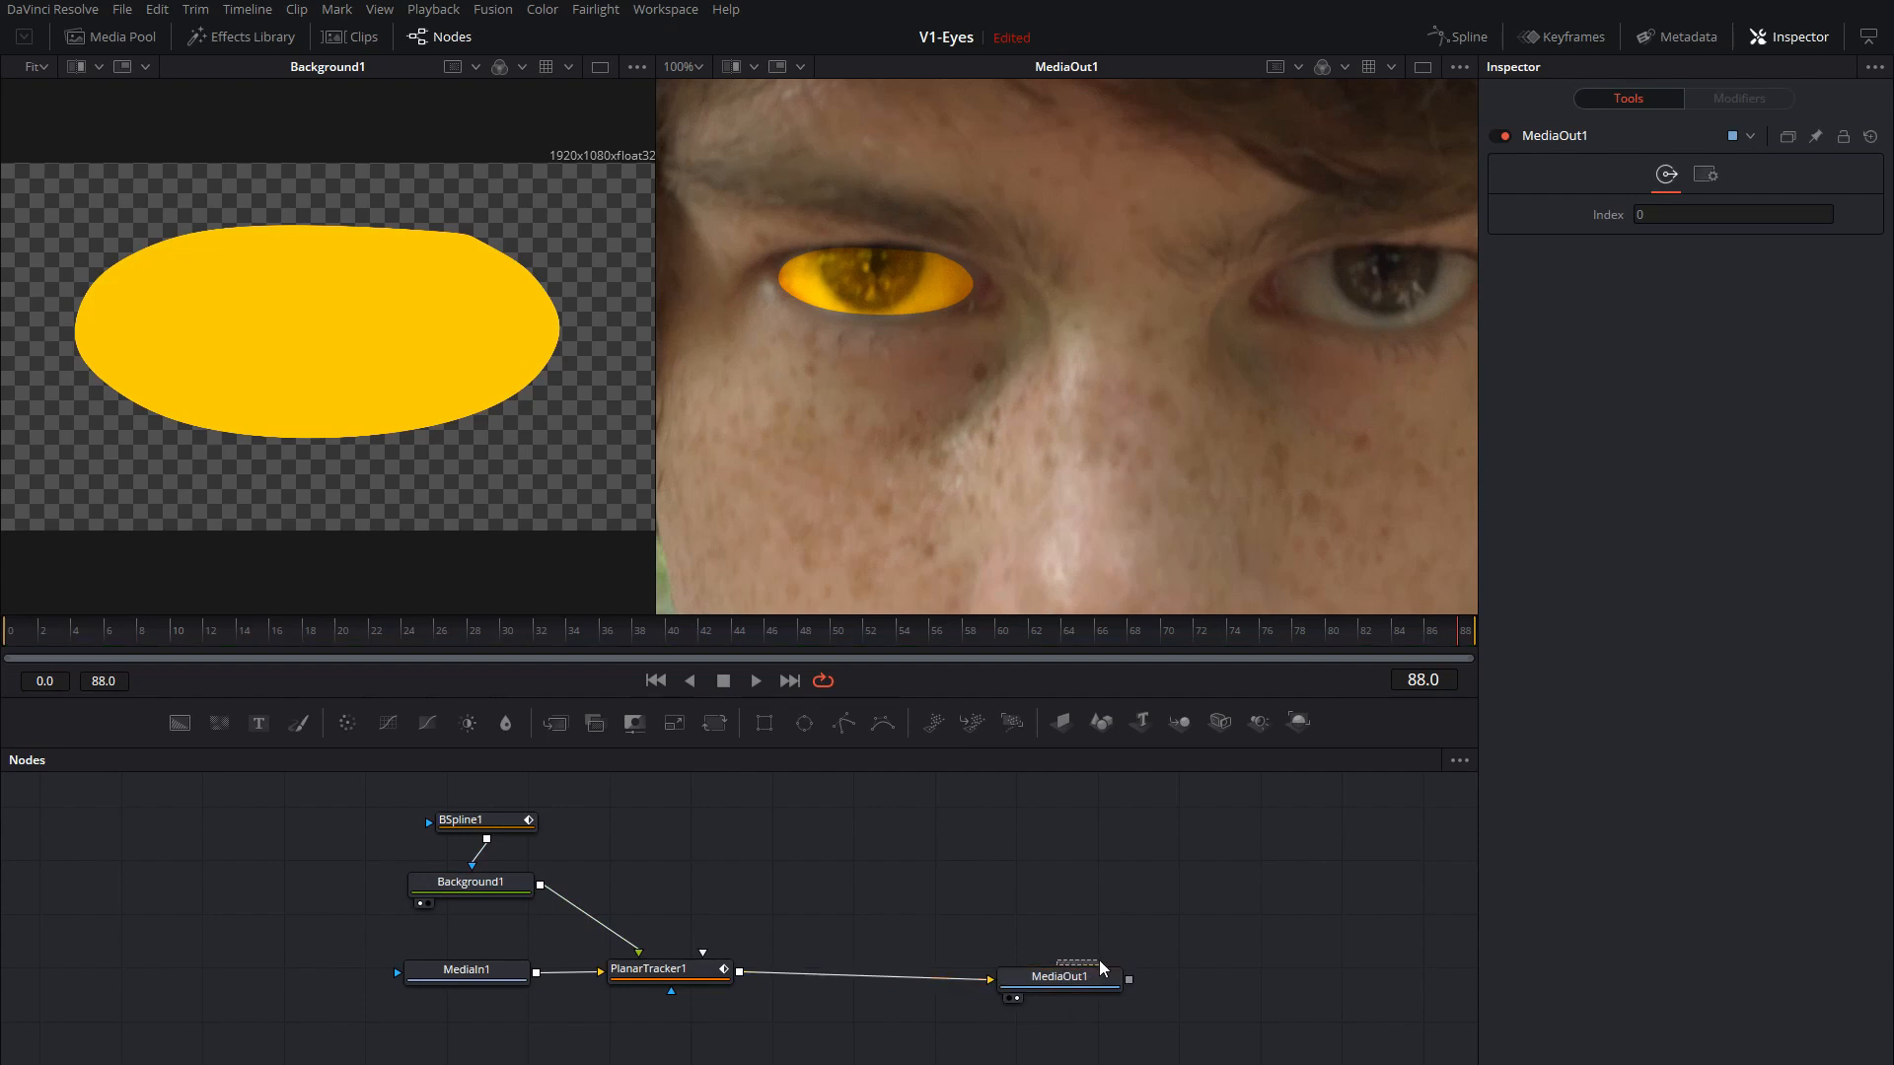
click(665, 967)
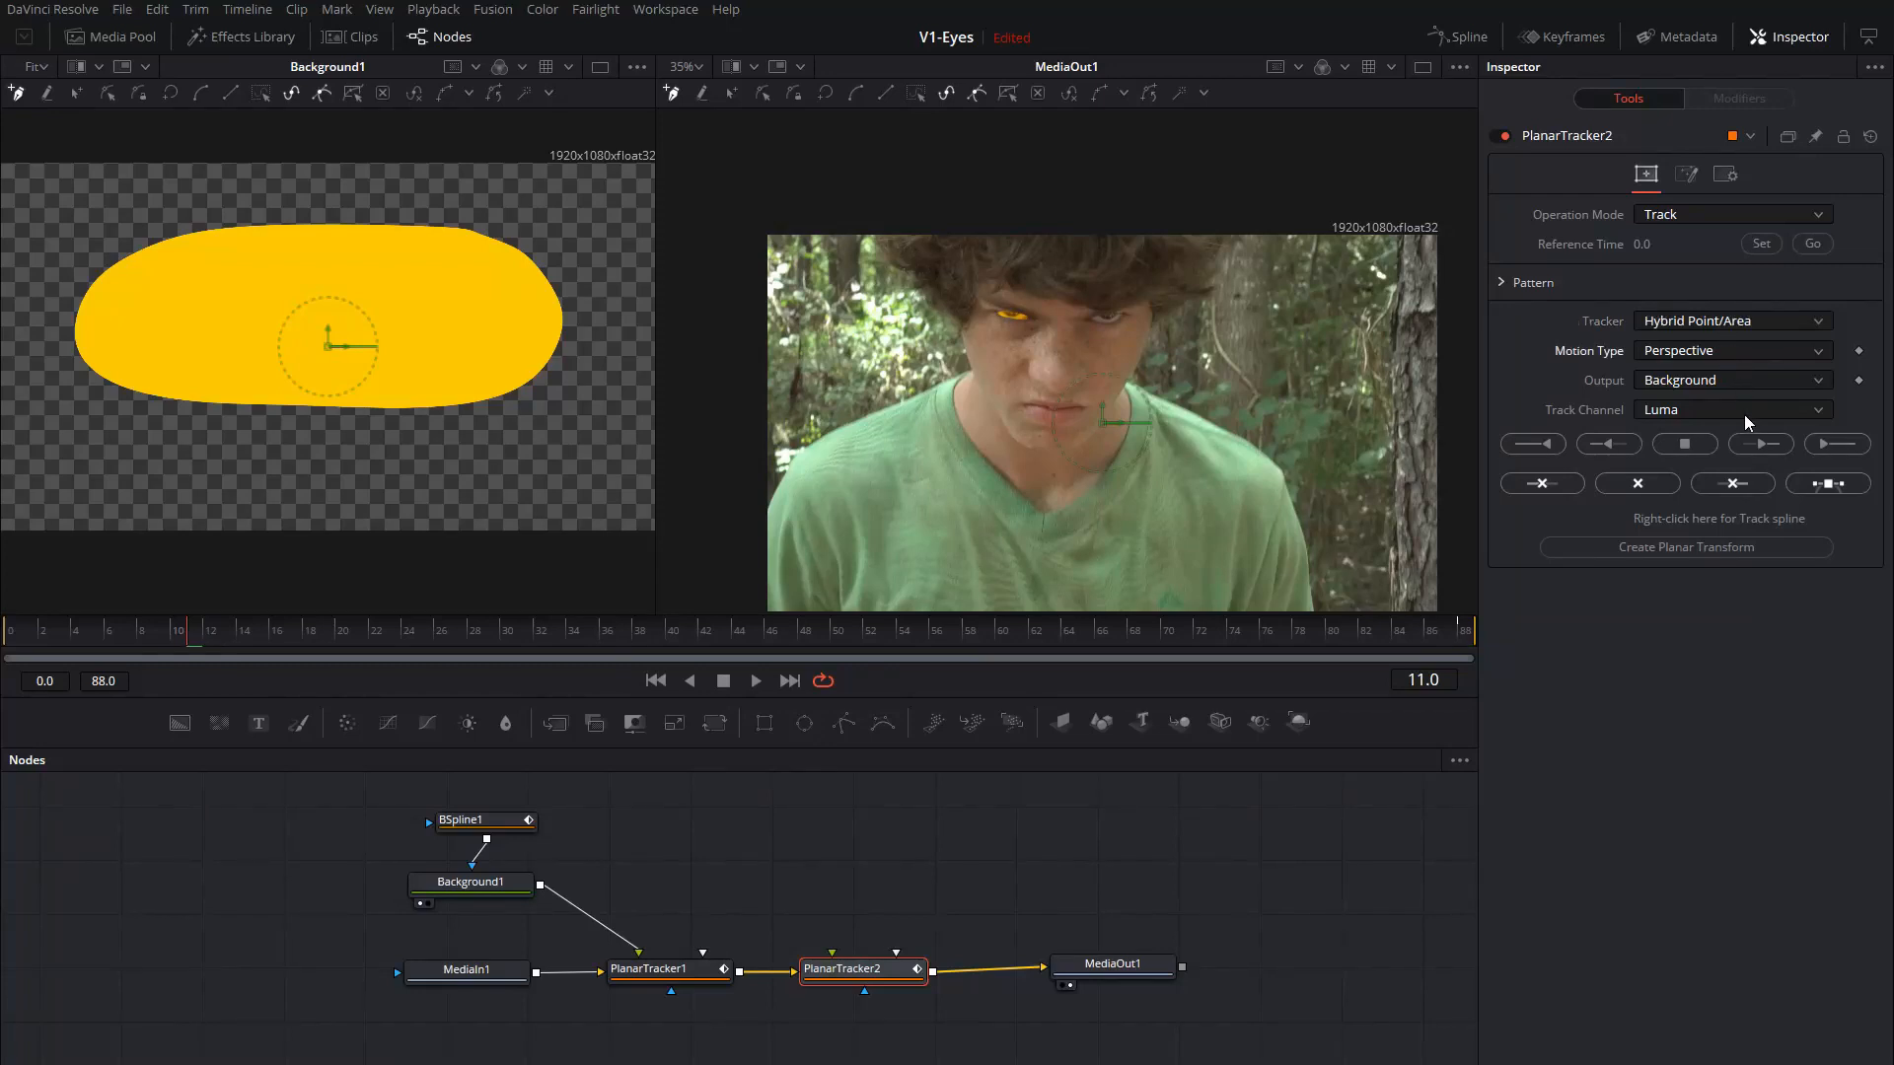
Set PlanarTracker2 to Translation, Rotation, Scale motion and track the other eye through frame 88.
click(1730, 351)
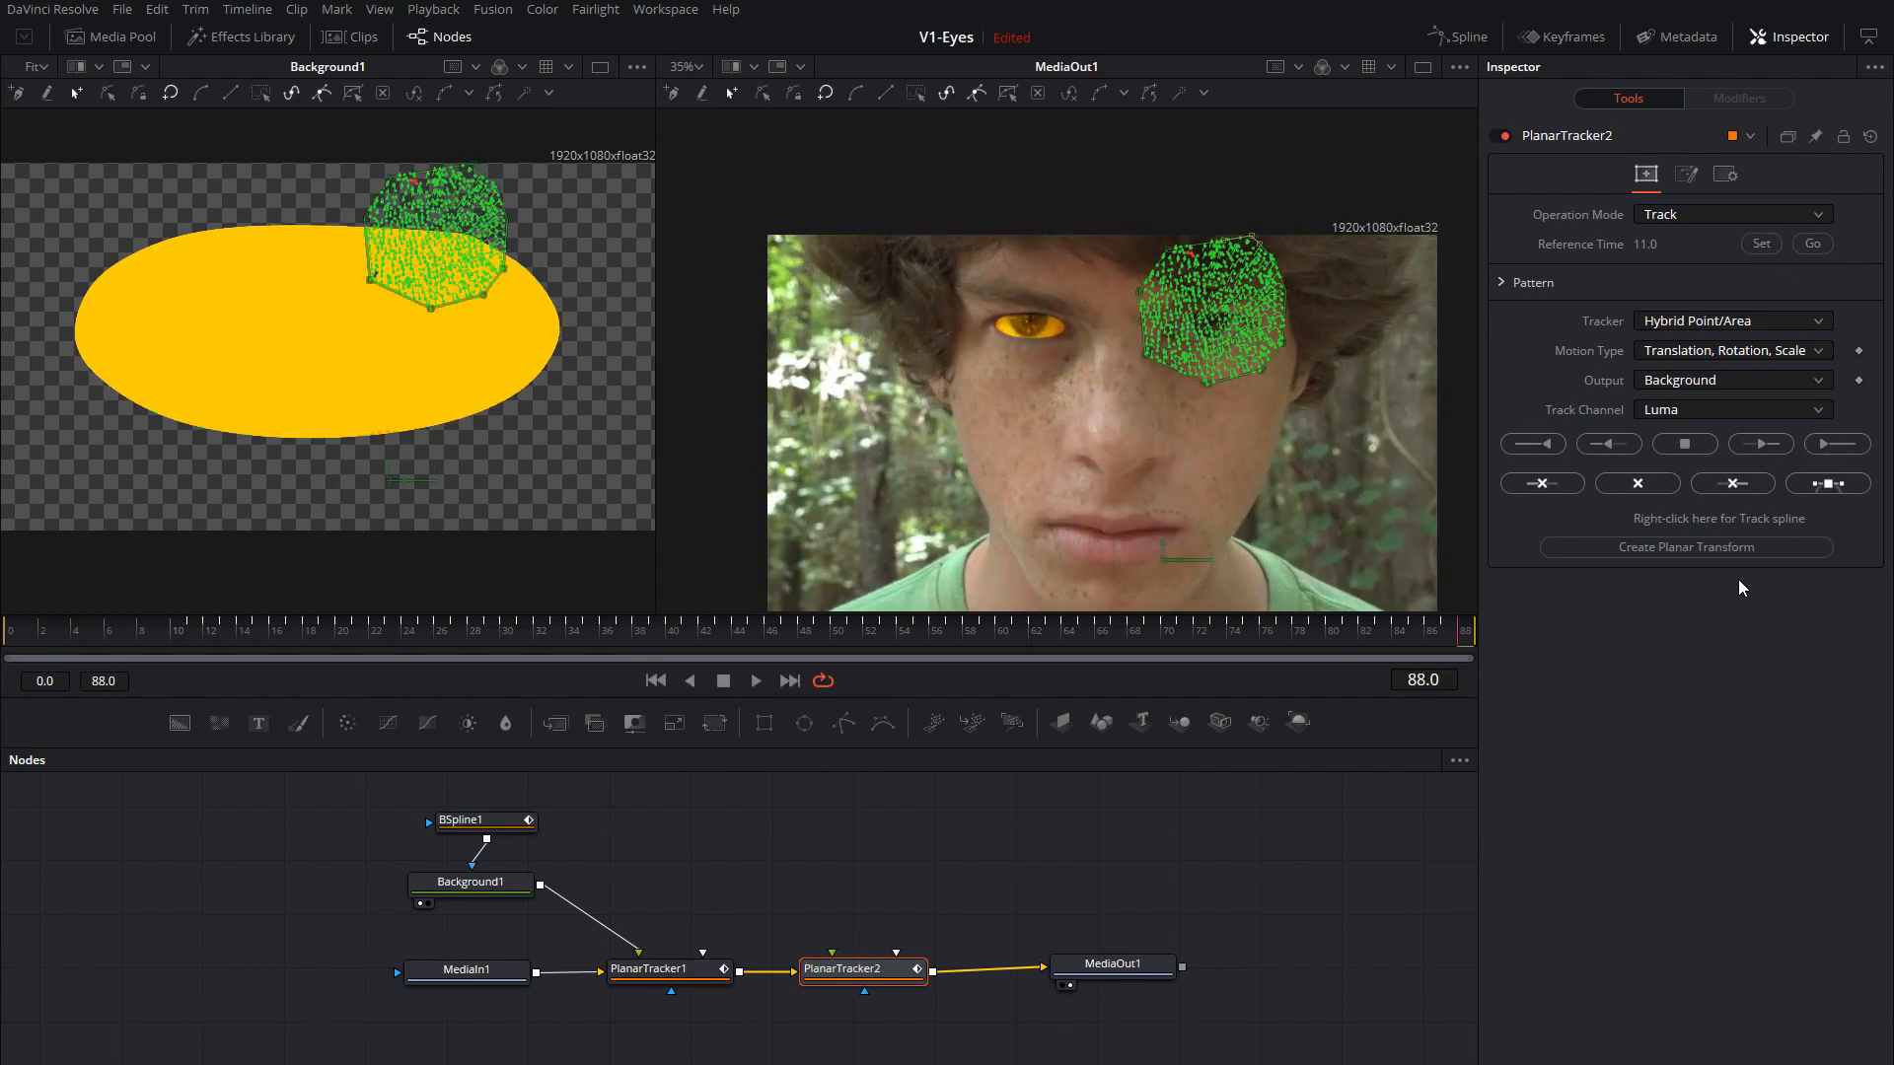
click(1136, 968)
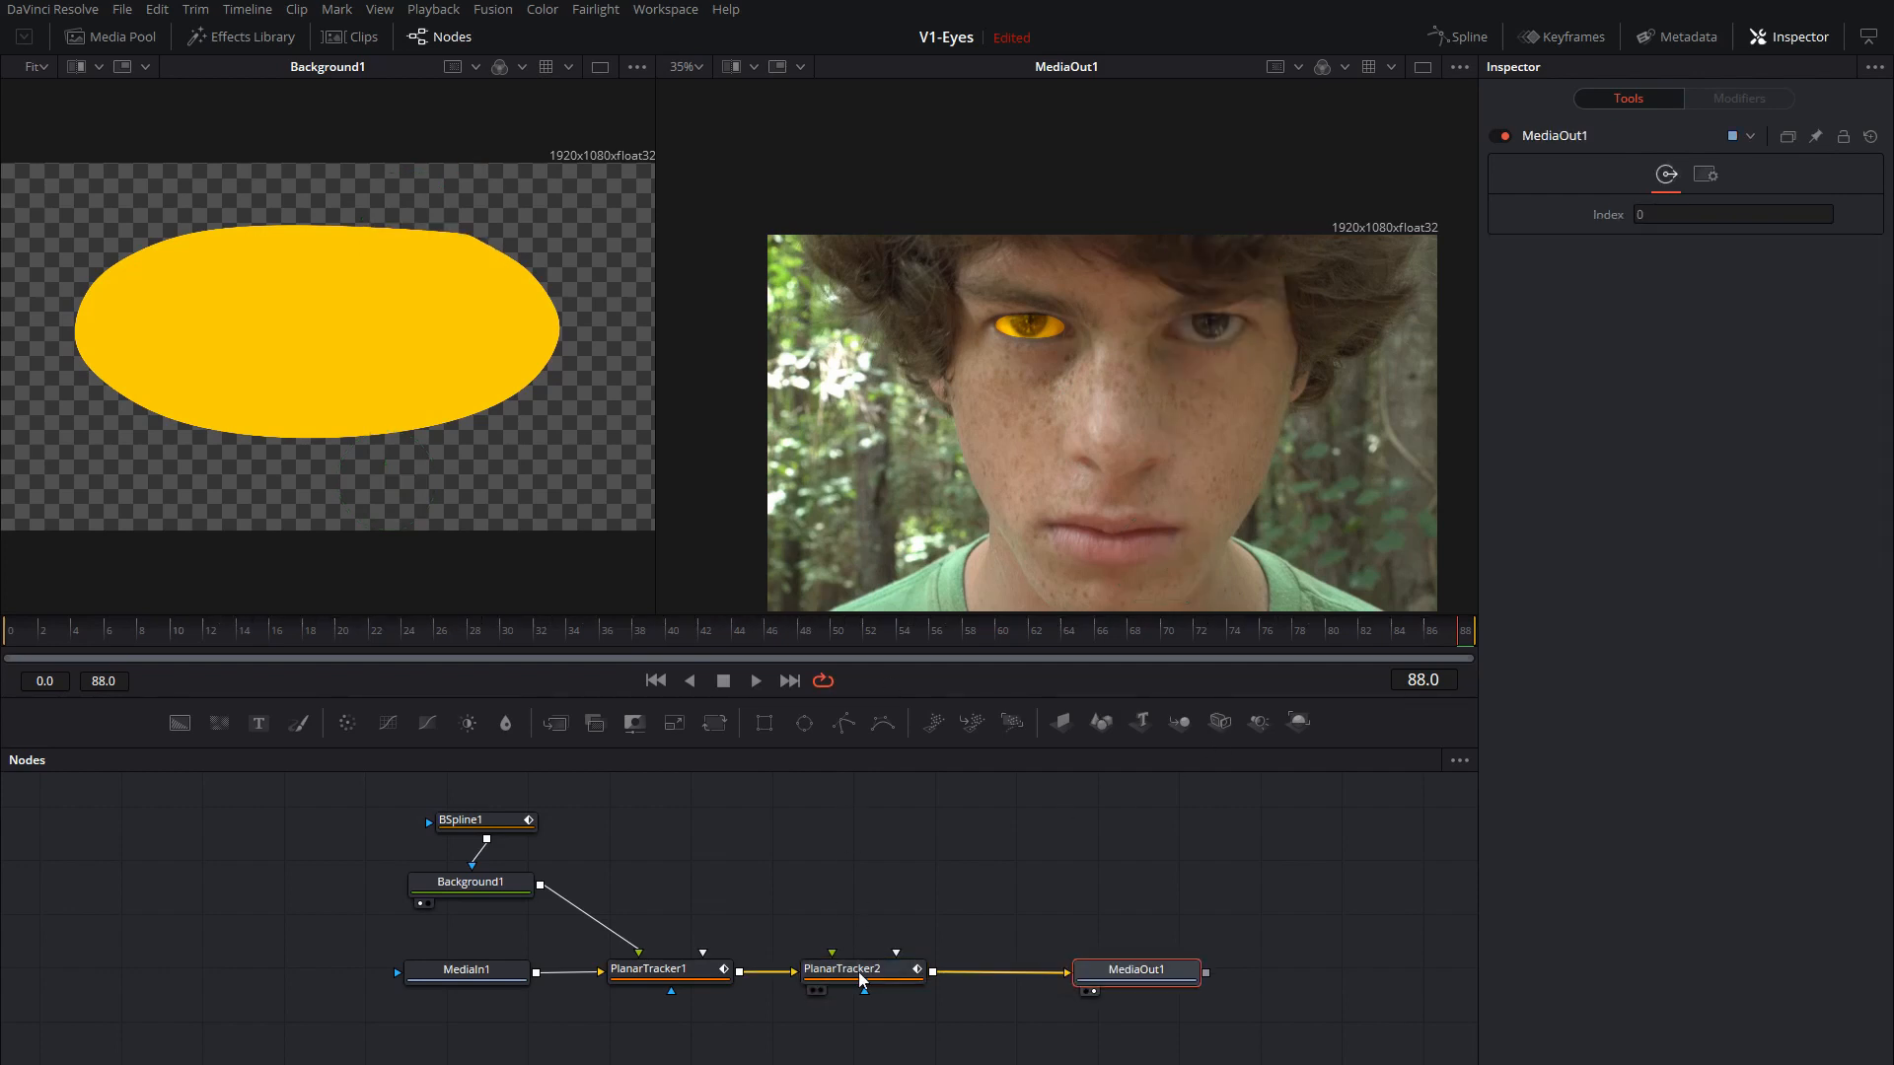
click(862, 968)
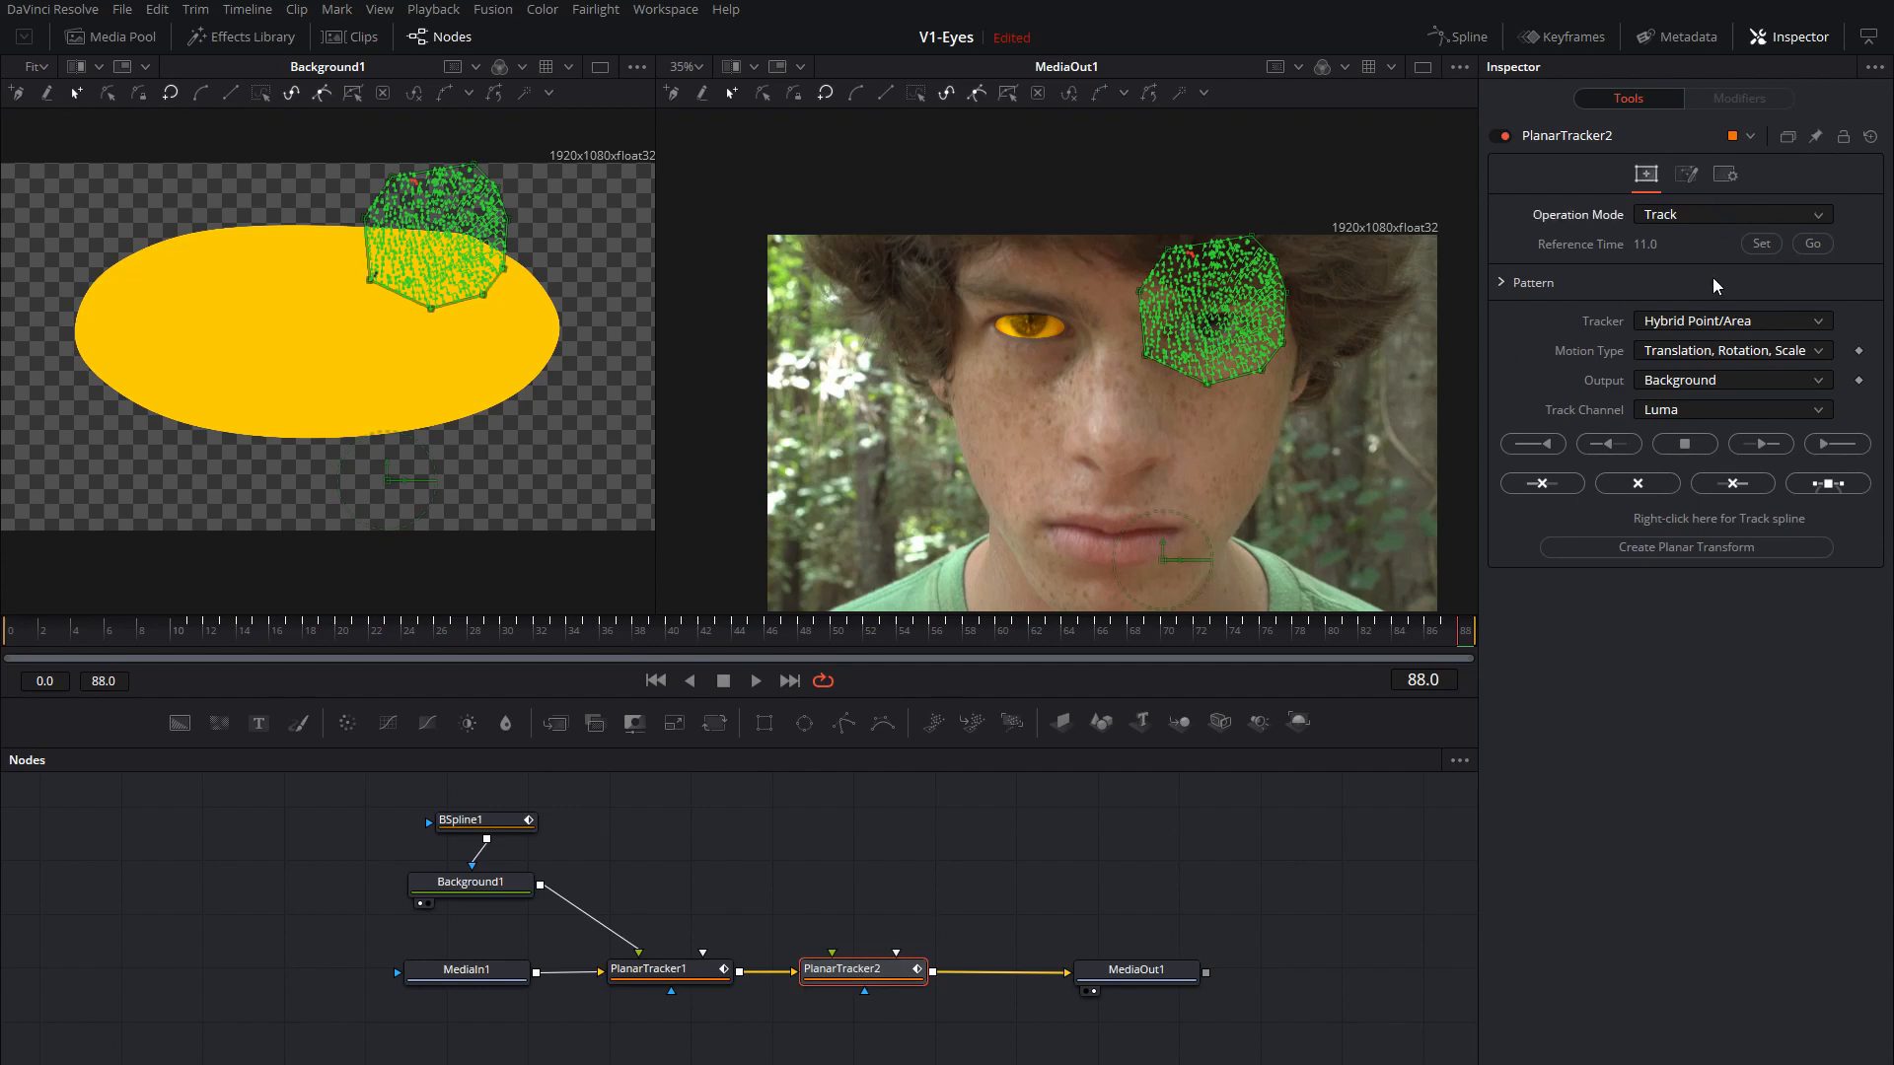
Switch PlanarTracker2 to Corner Pin mode and zoom the viewer to 50% on the face.
click(1732, 213)
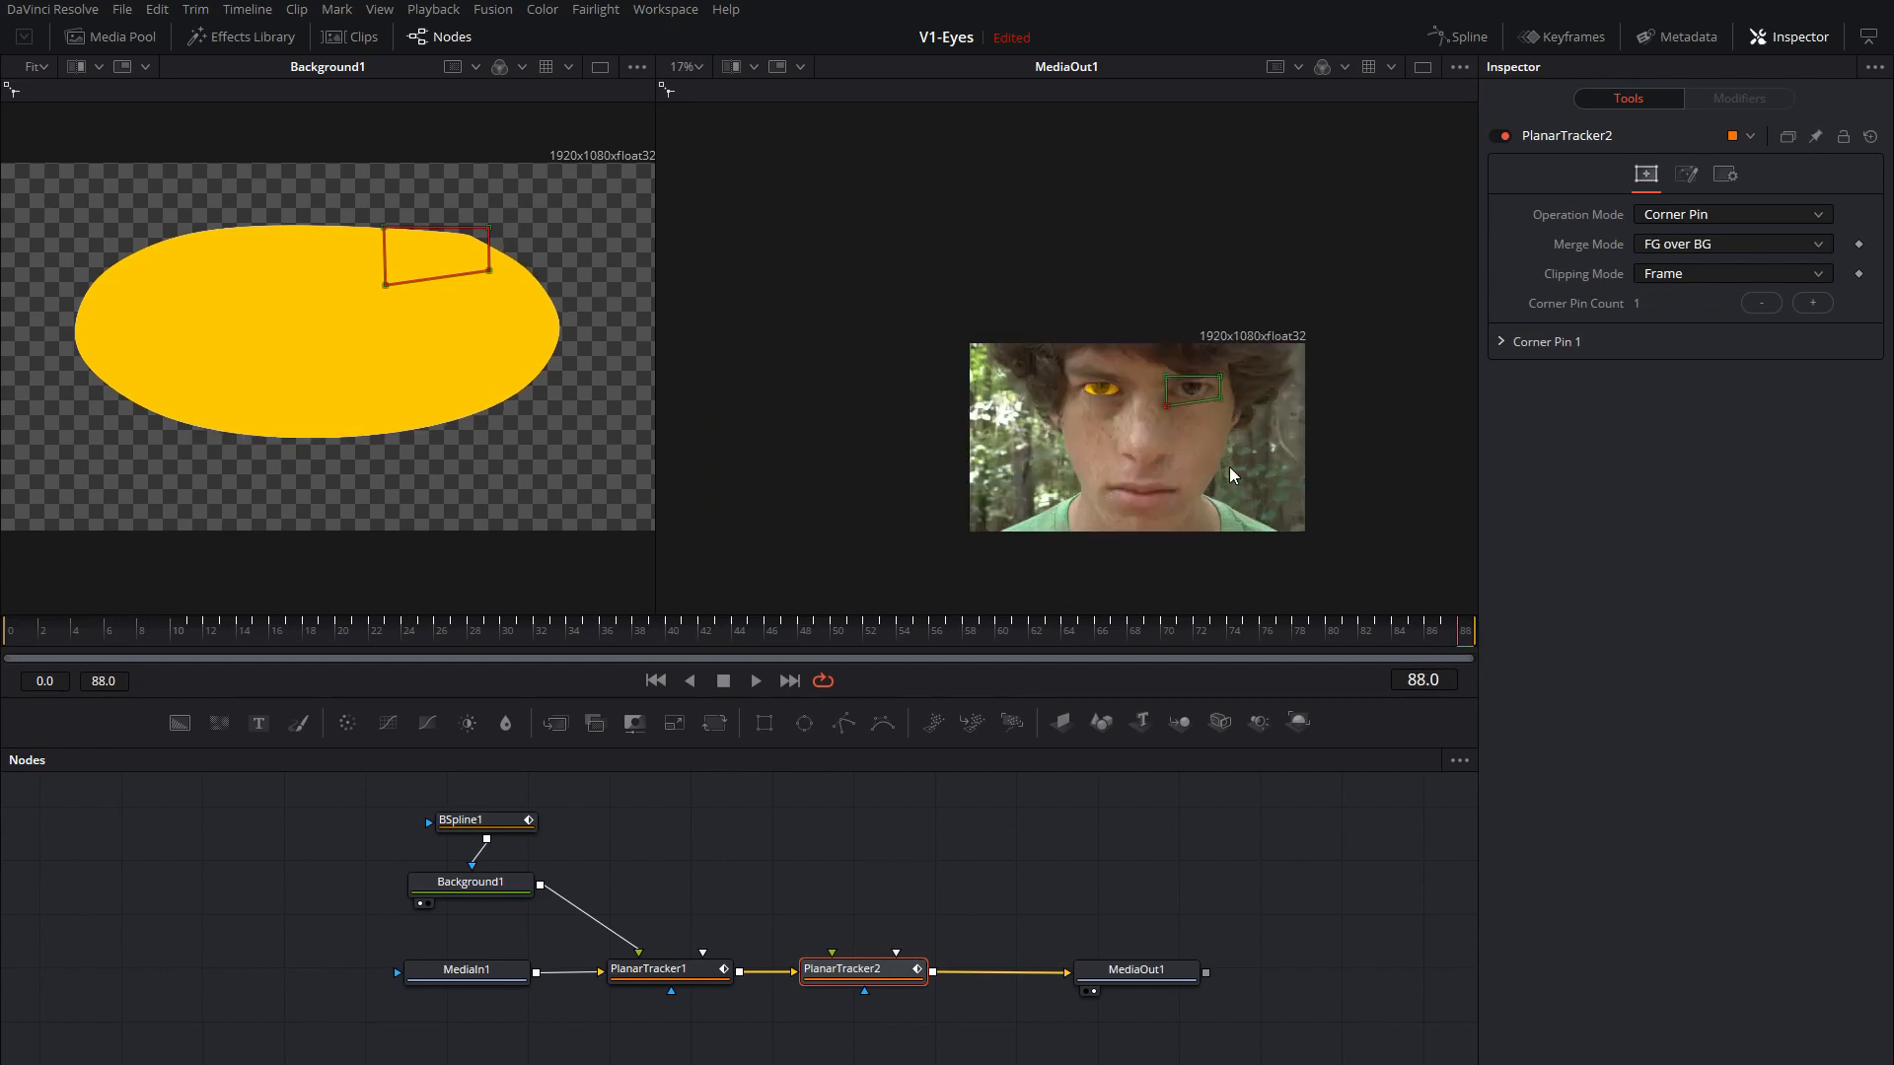
click(684, 67)
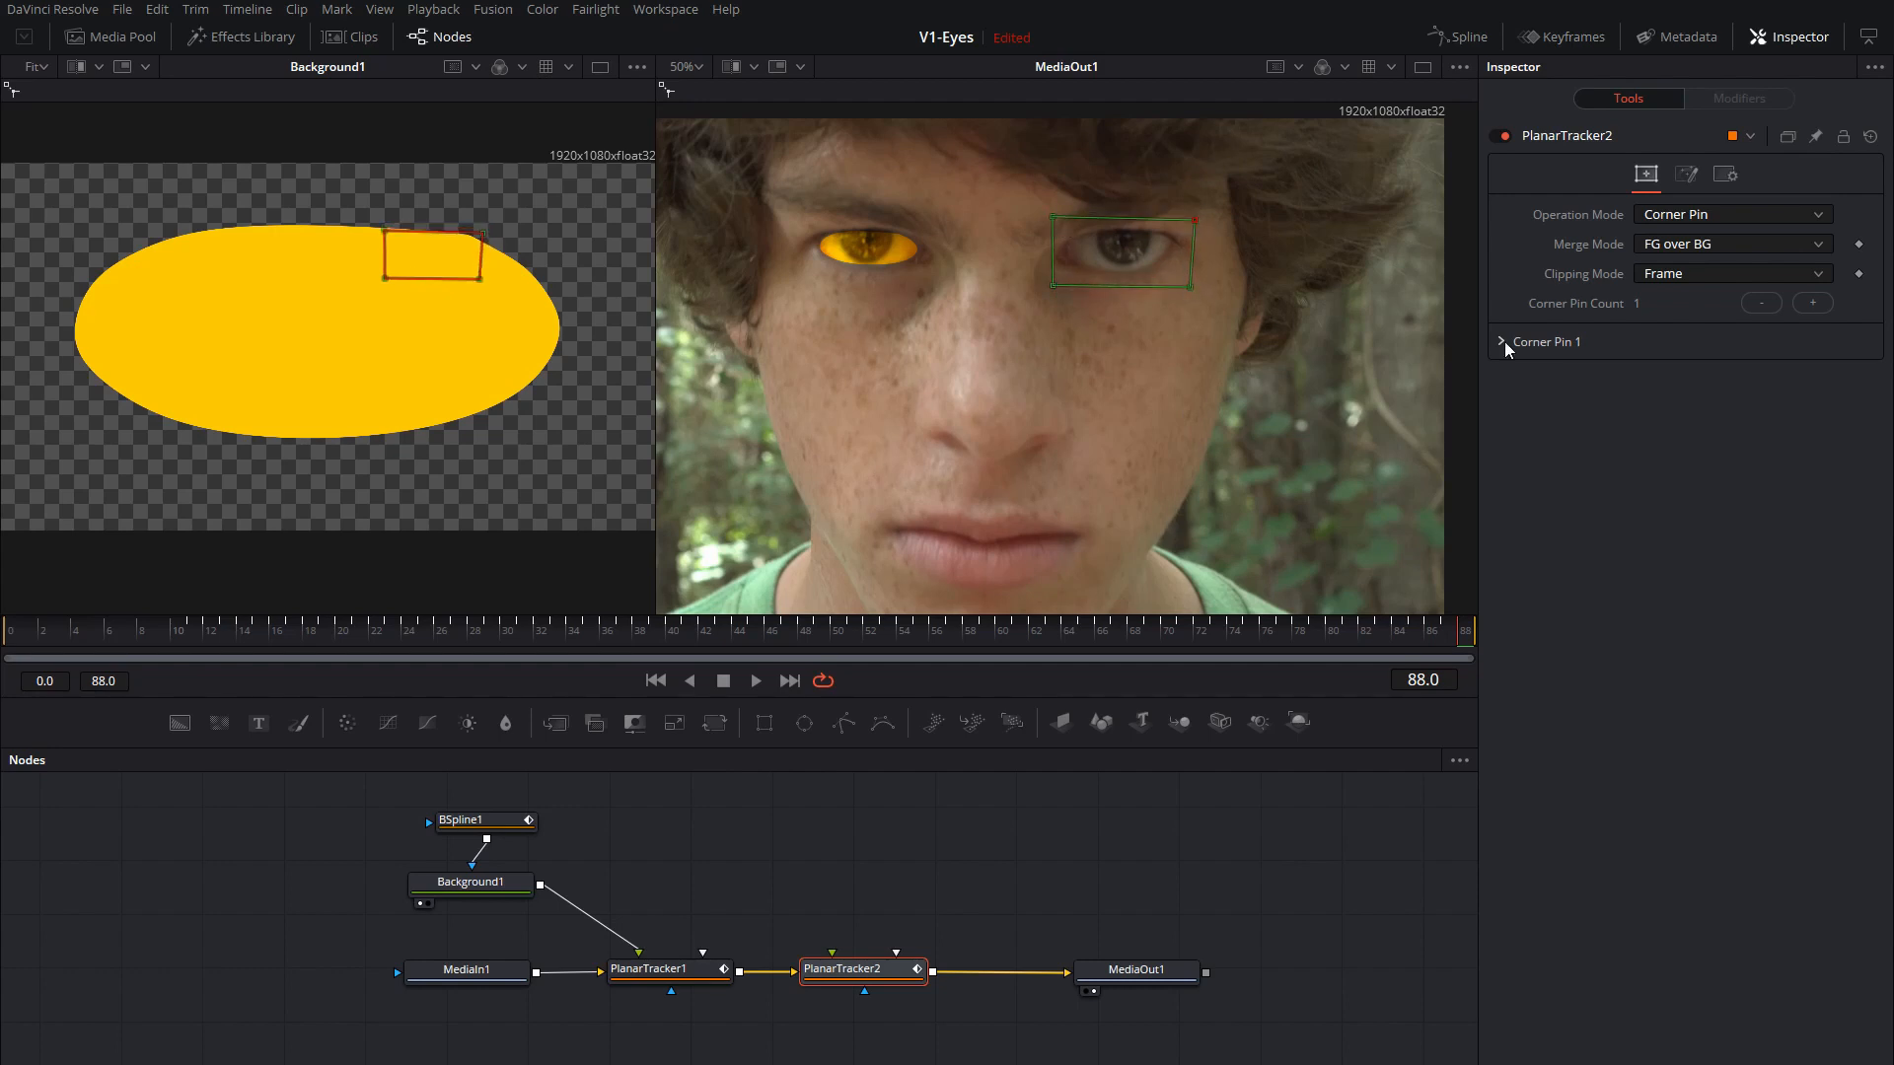
Feed Background1 into PlanarTracker2's corner pin input and blend it in Overlay mode.
click(1511, 341)
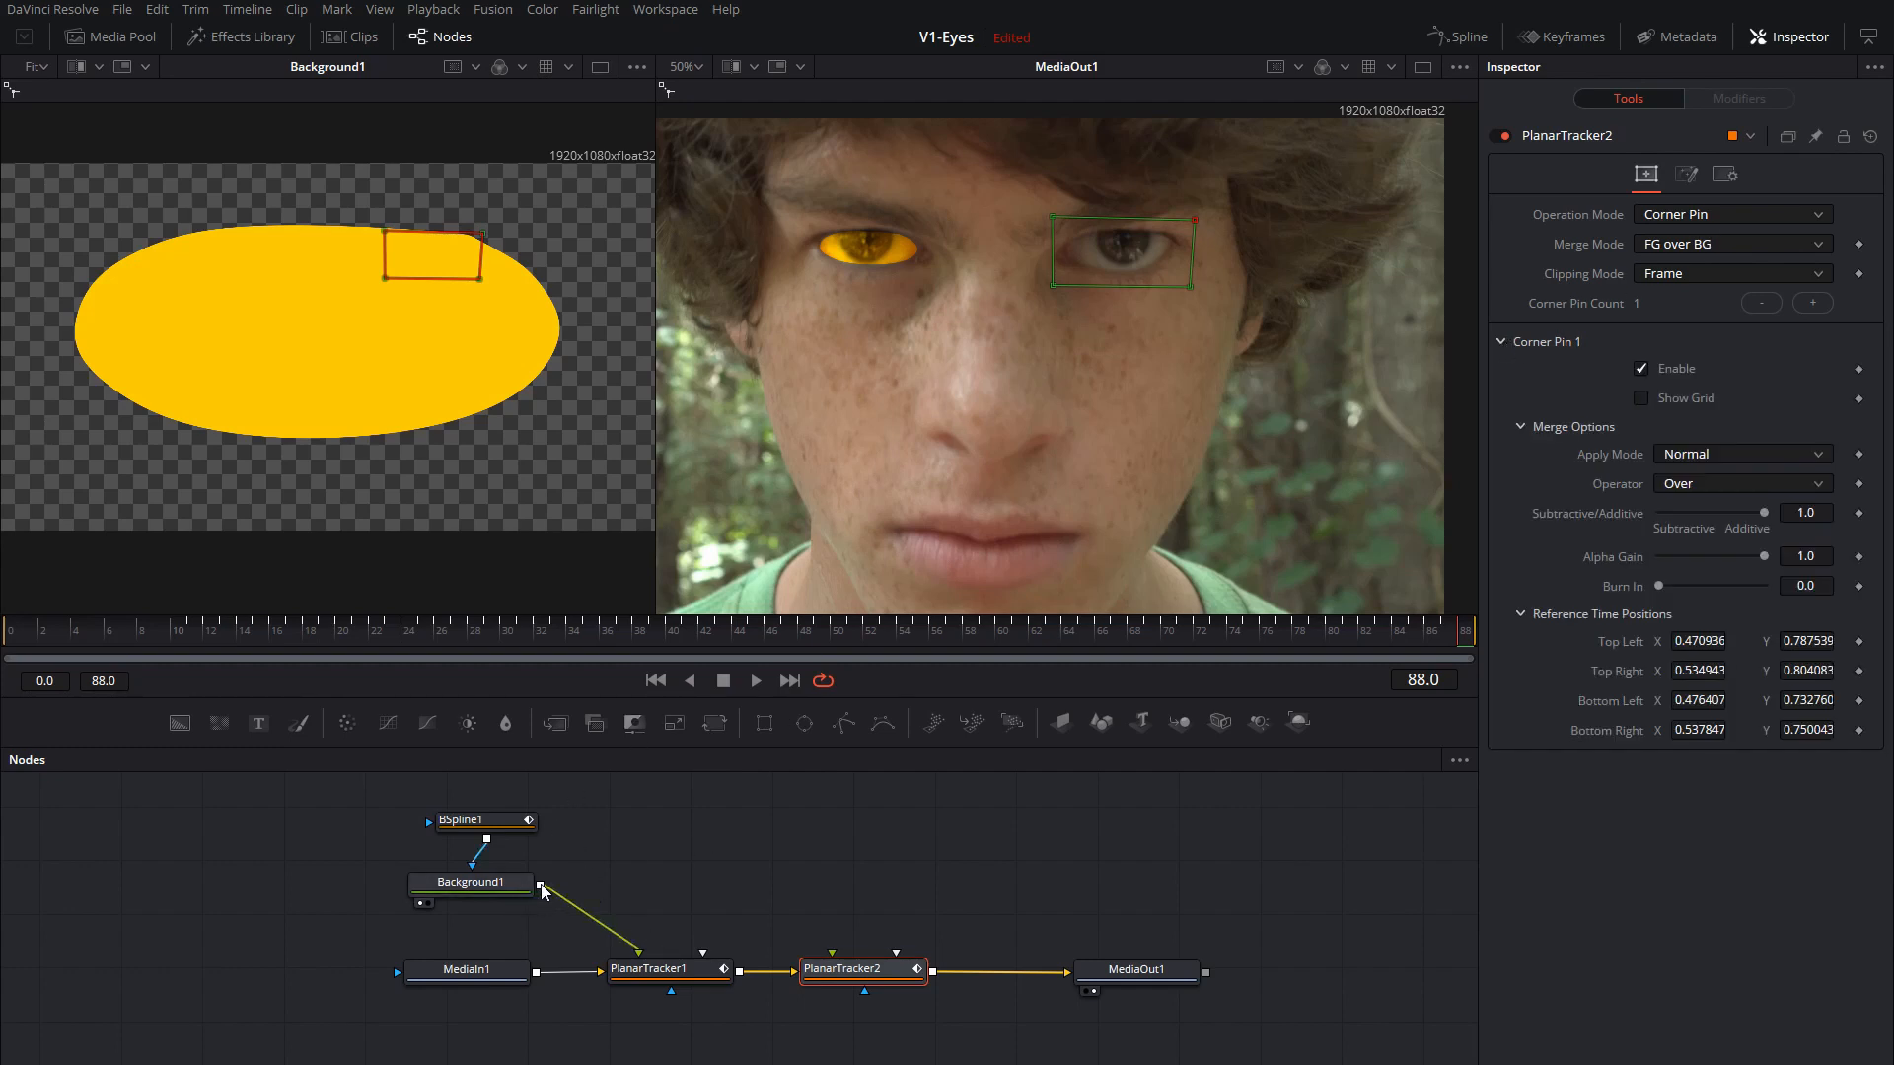
drag(537, 884, 769, 929)
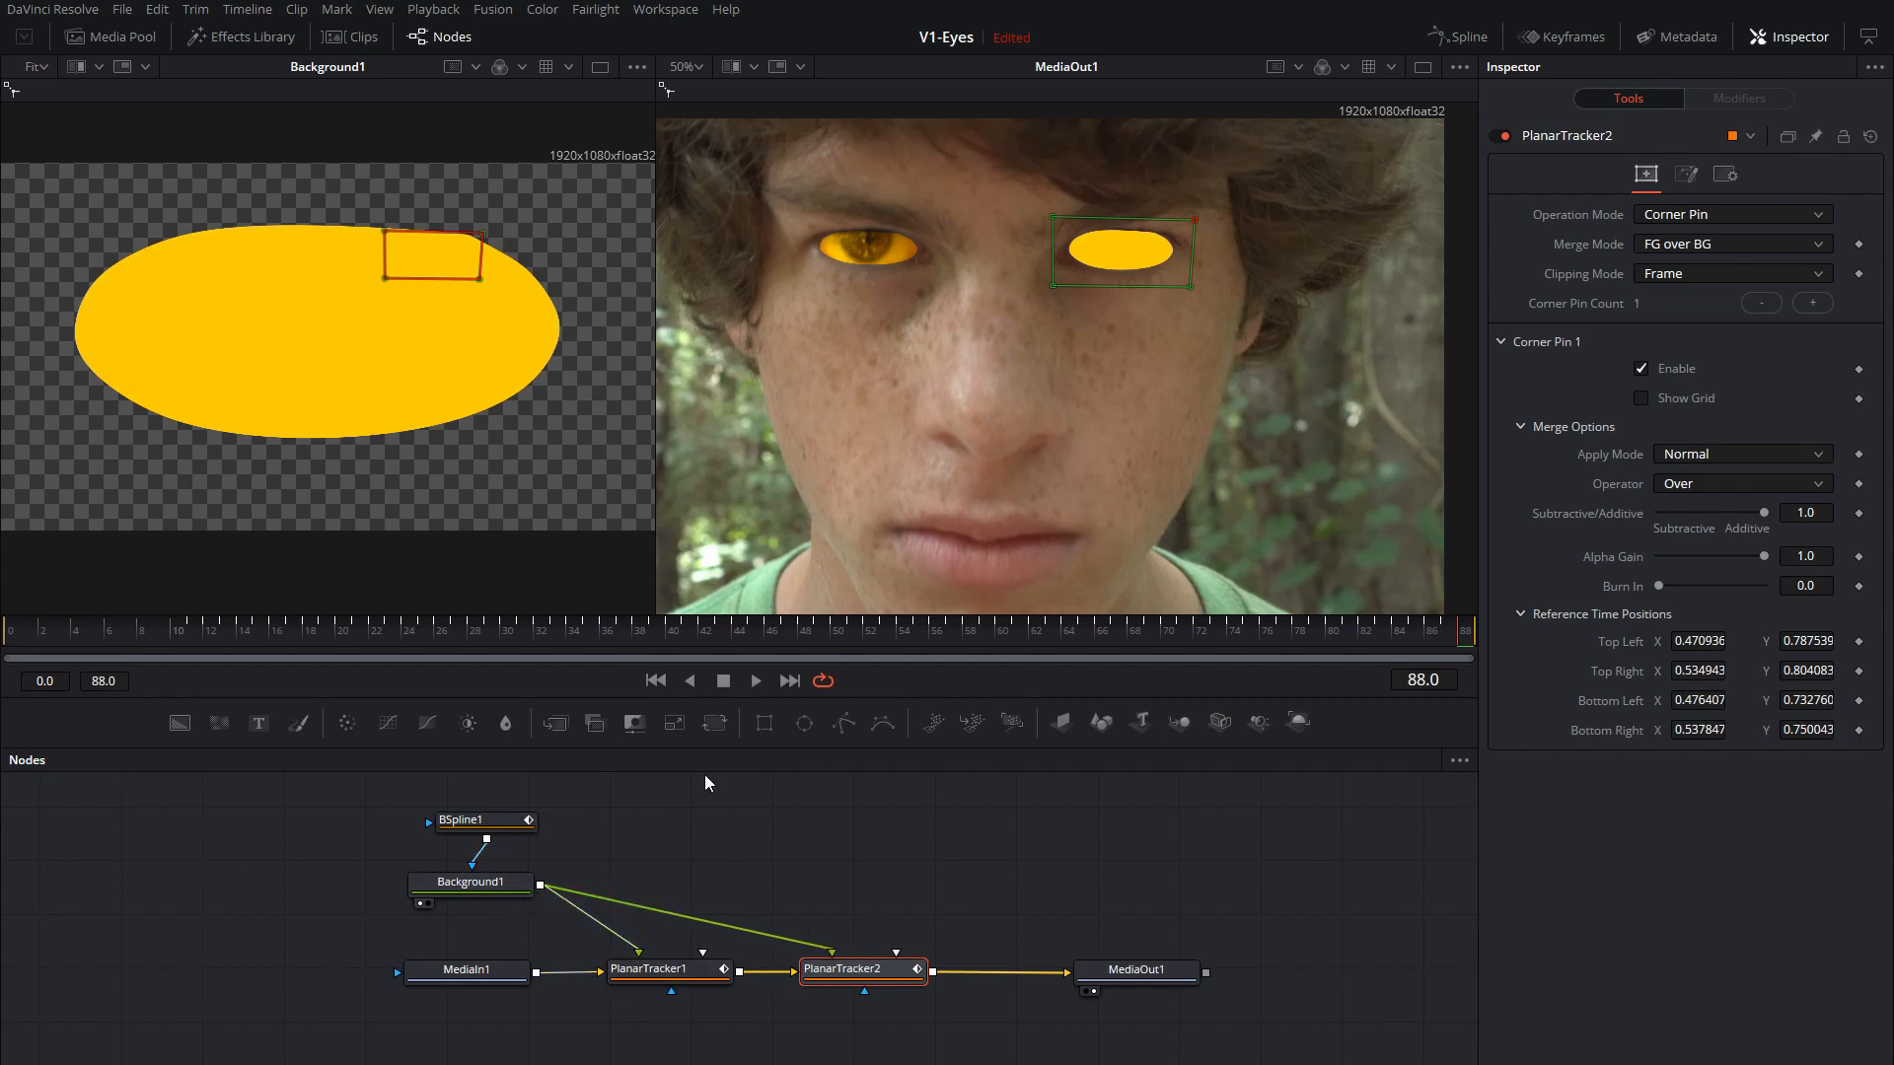
mouse_move(1268, 761)
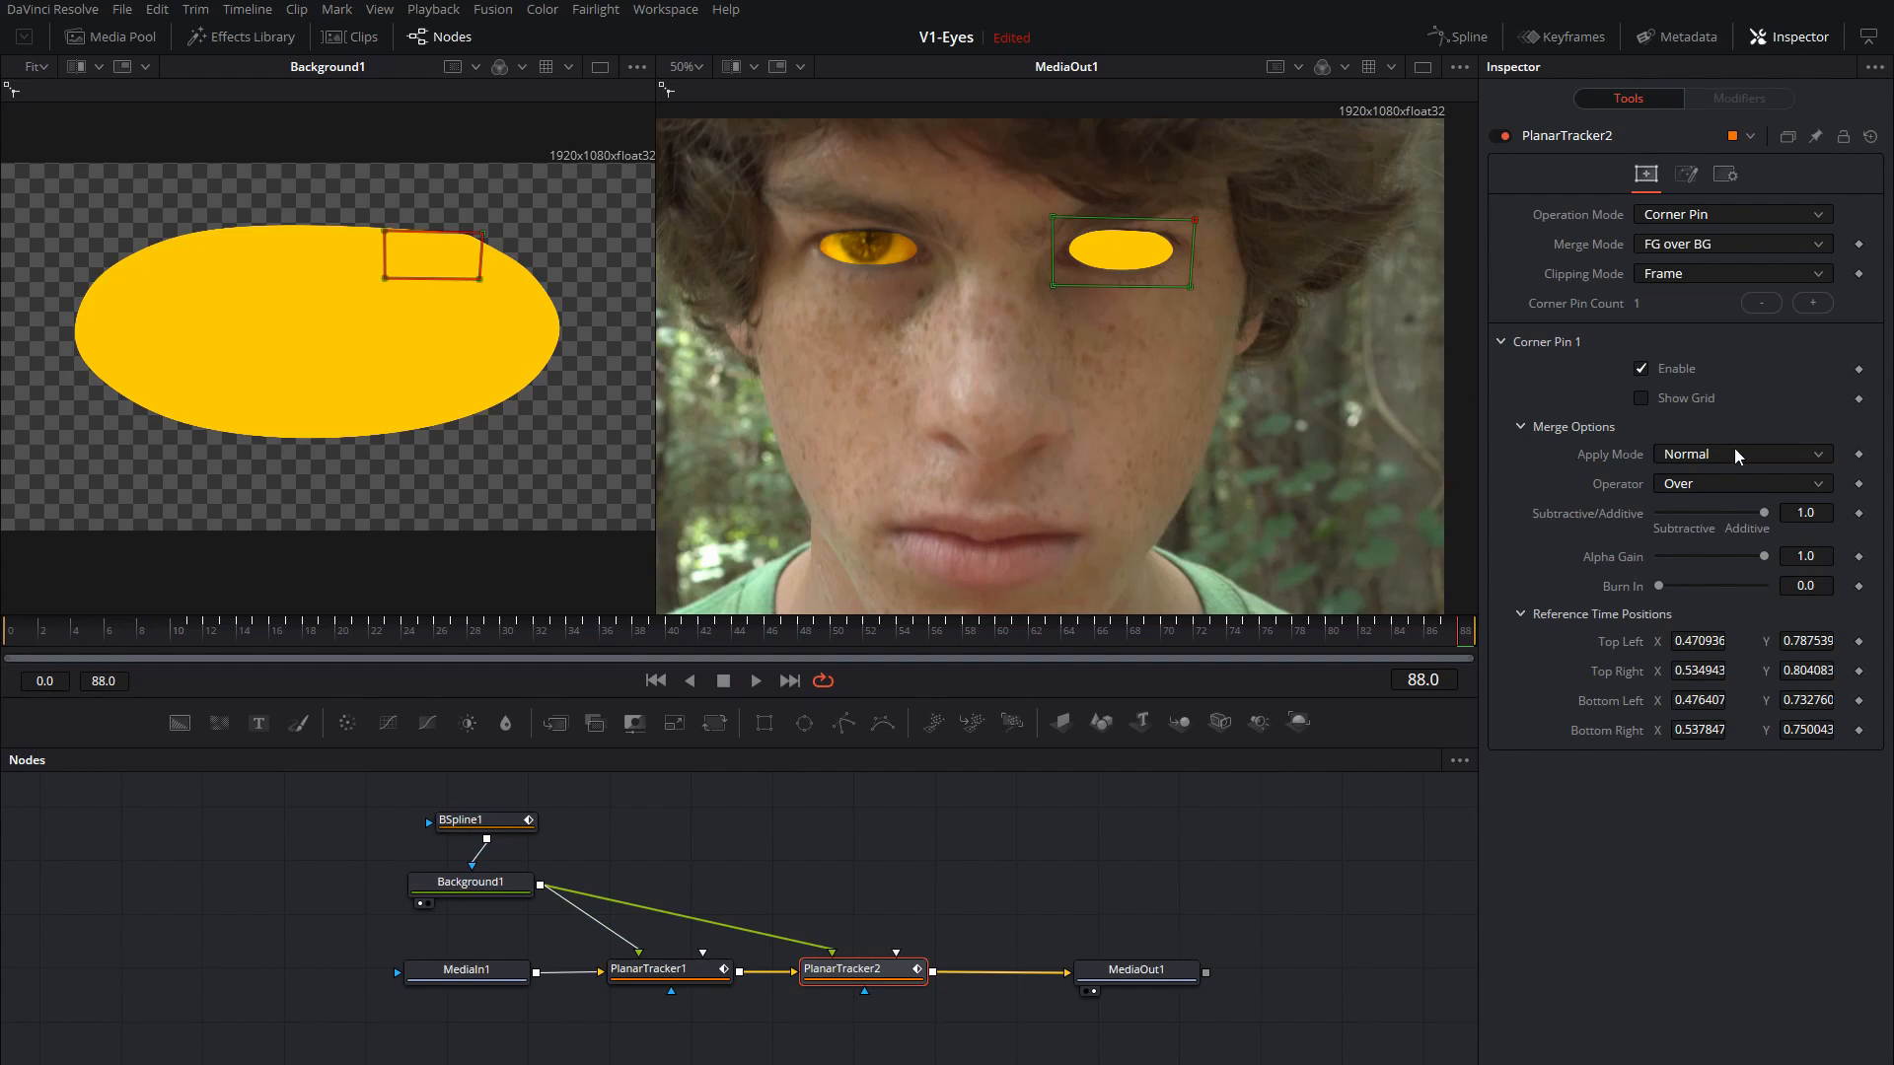
mouse_move(1732, 547)
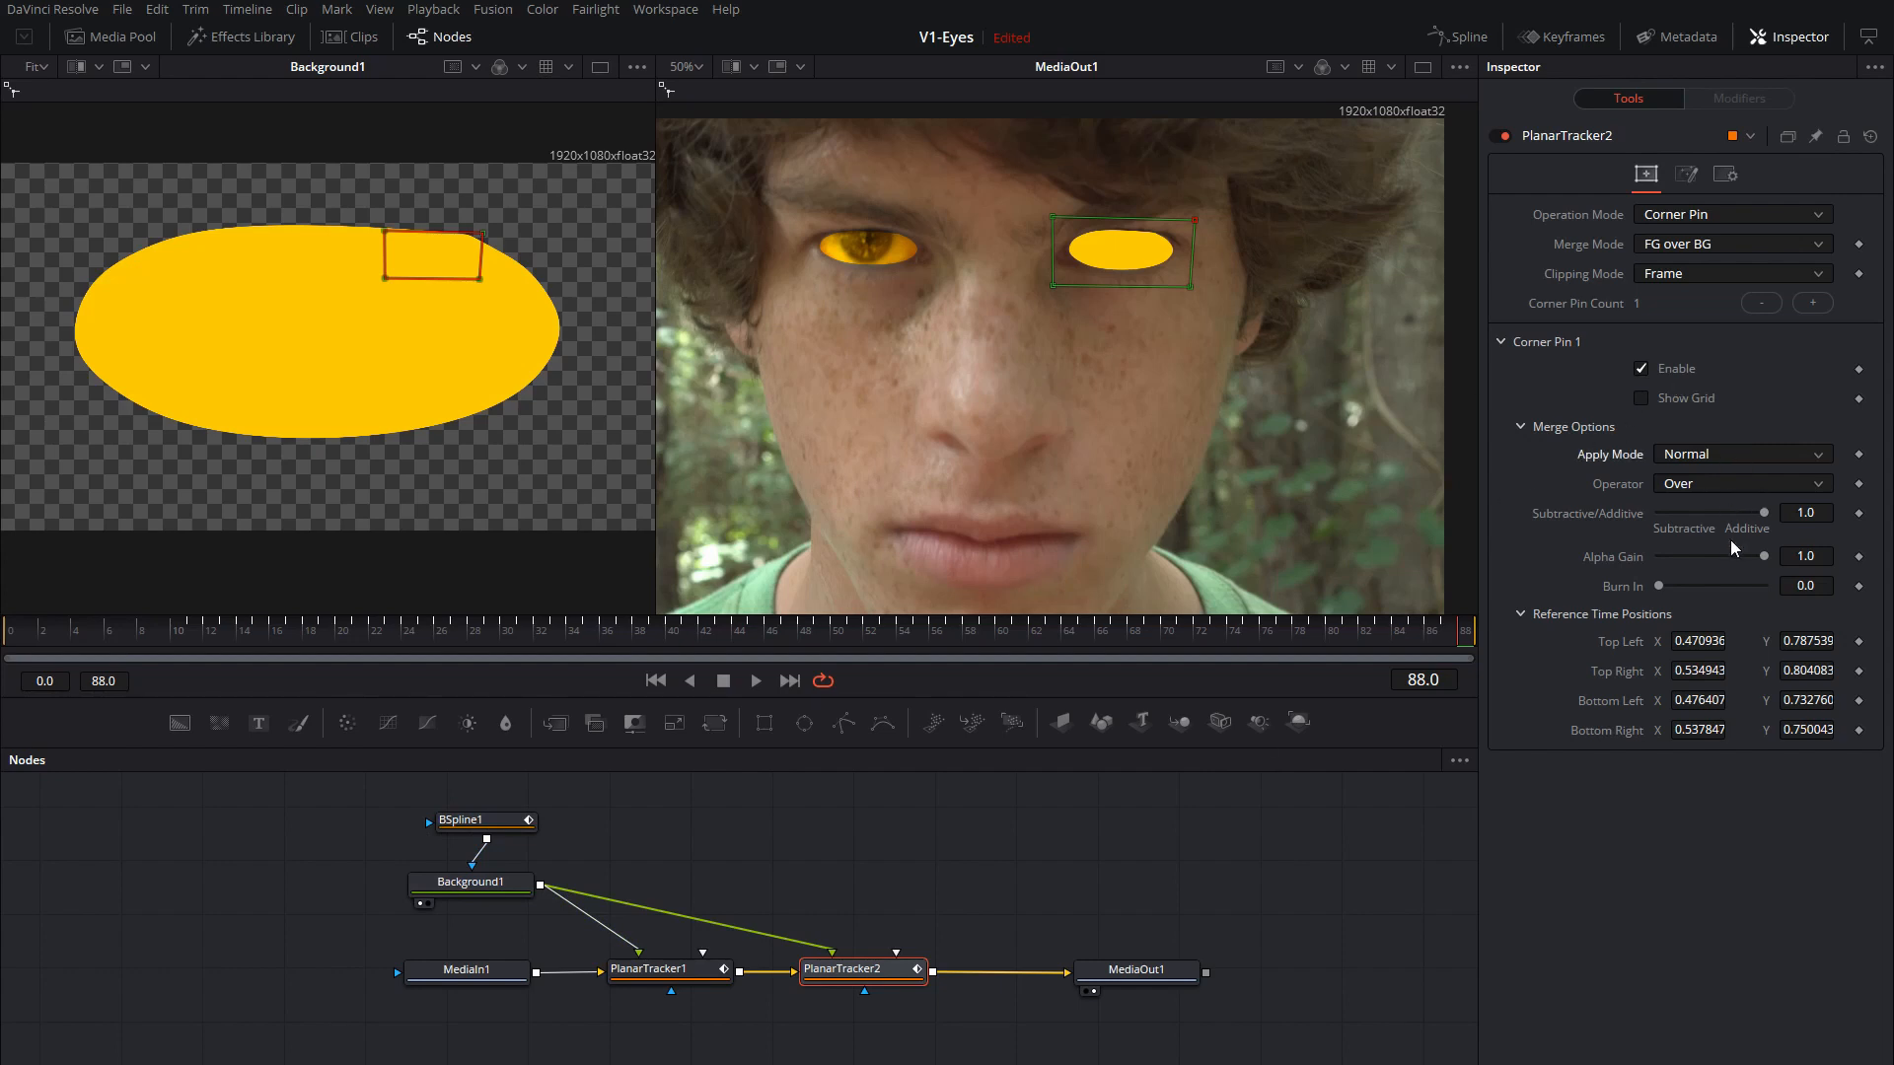
click(1740, 454)
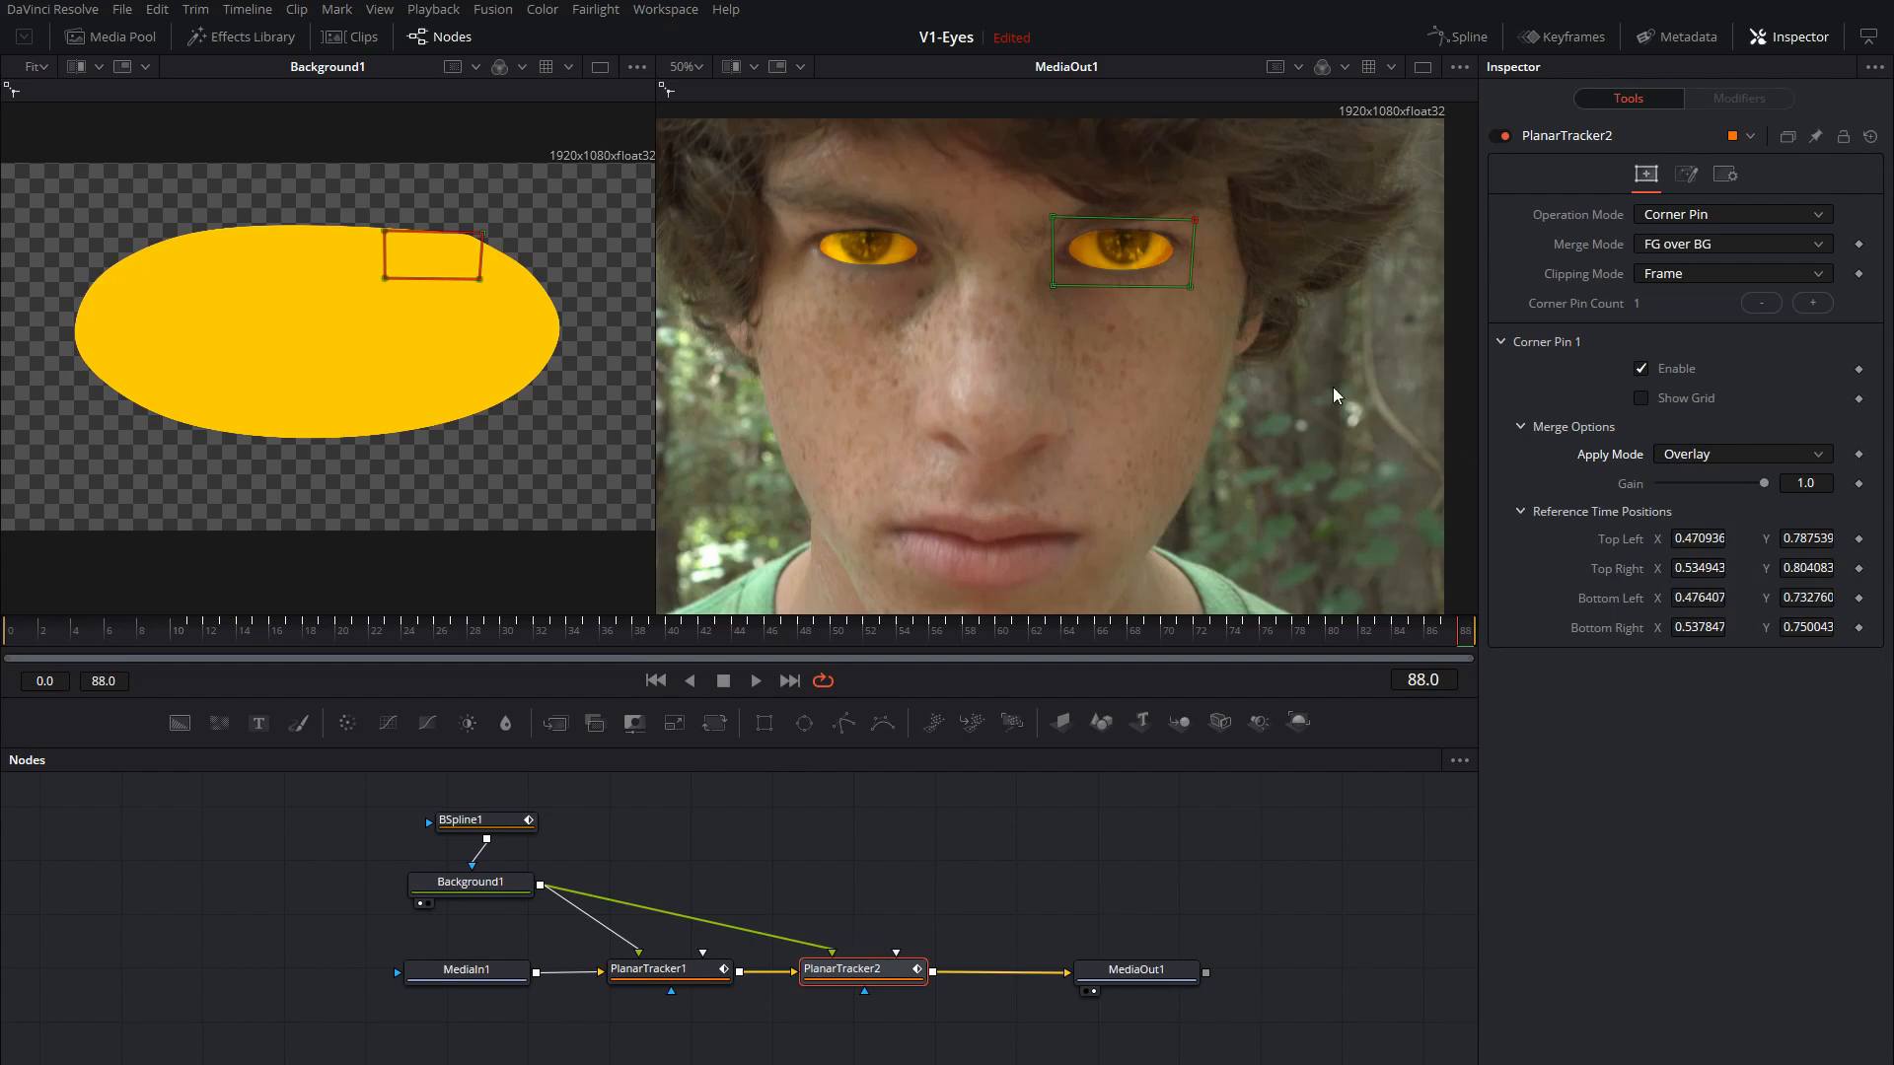
click(684, 67)
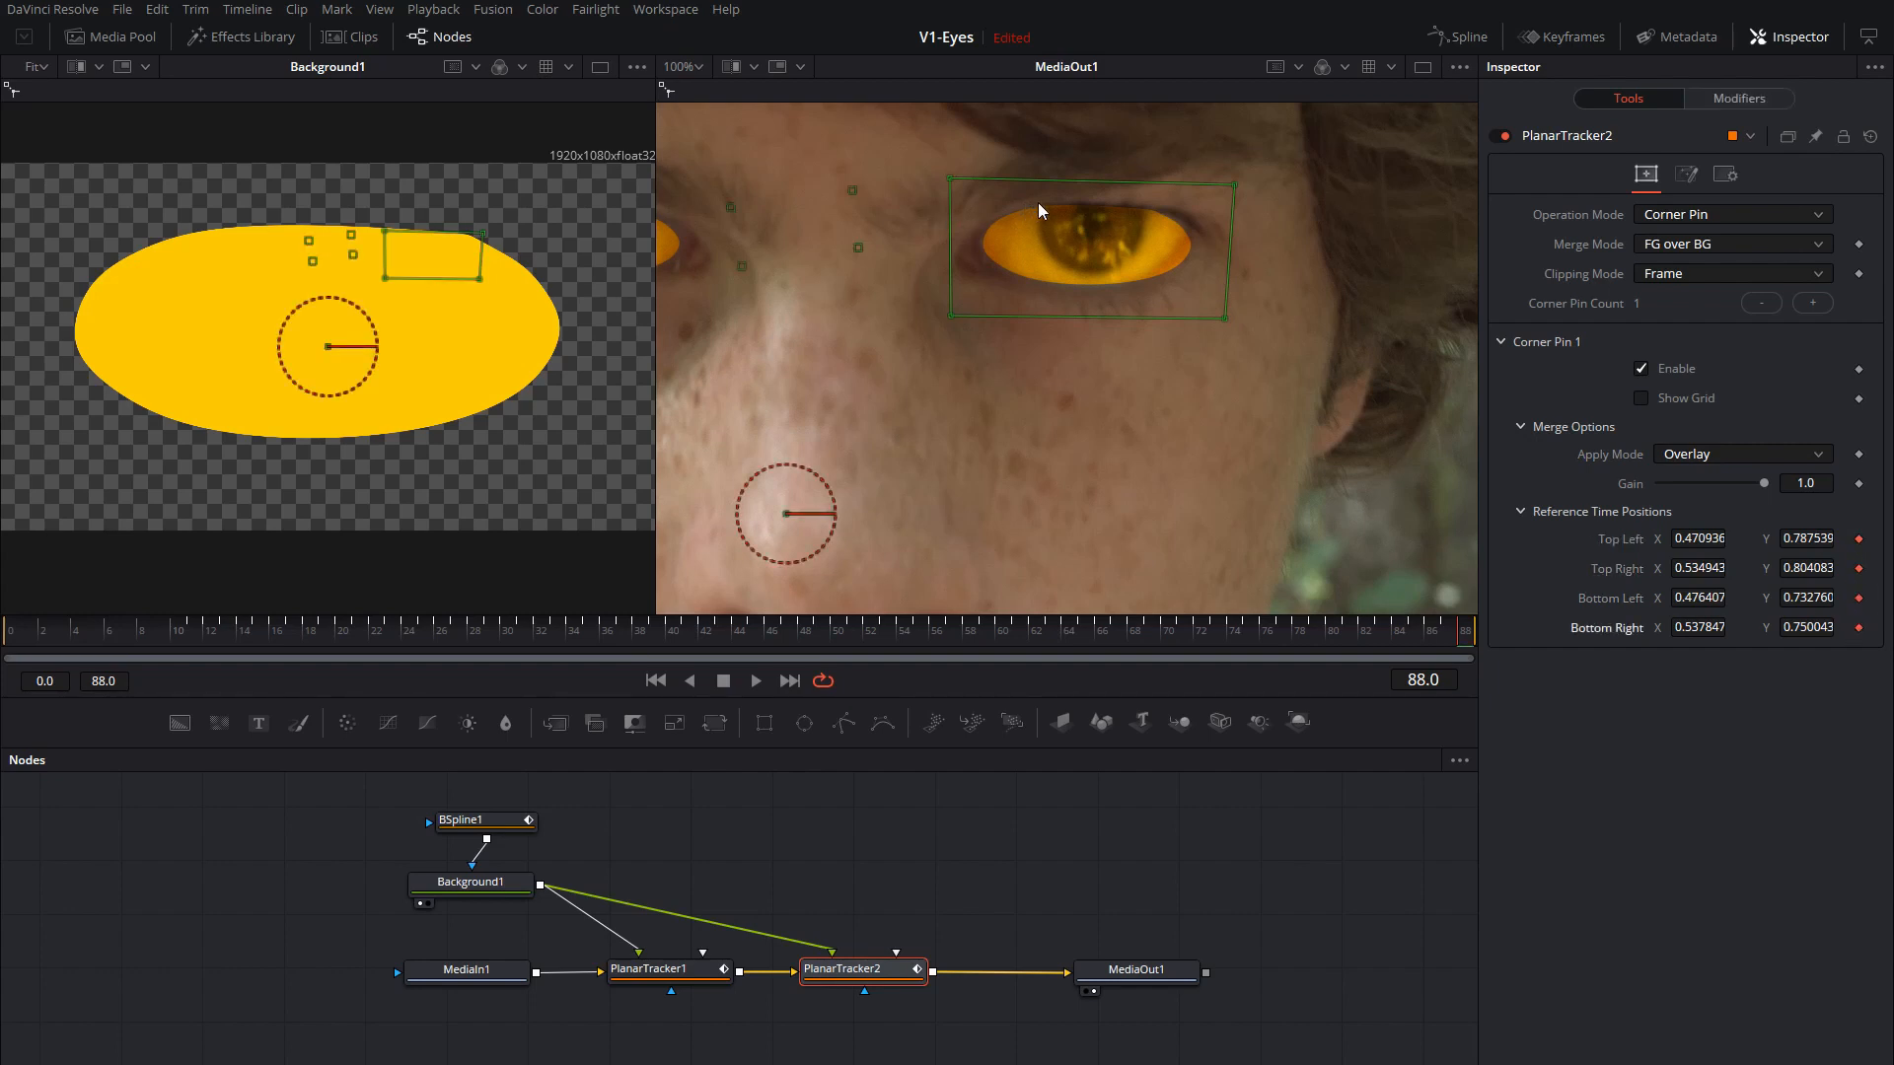
mouse_move(1229, 328)
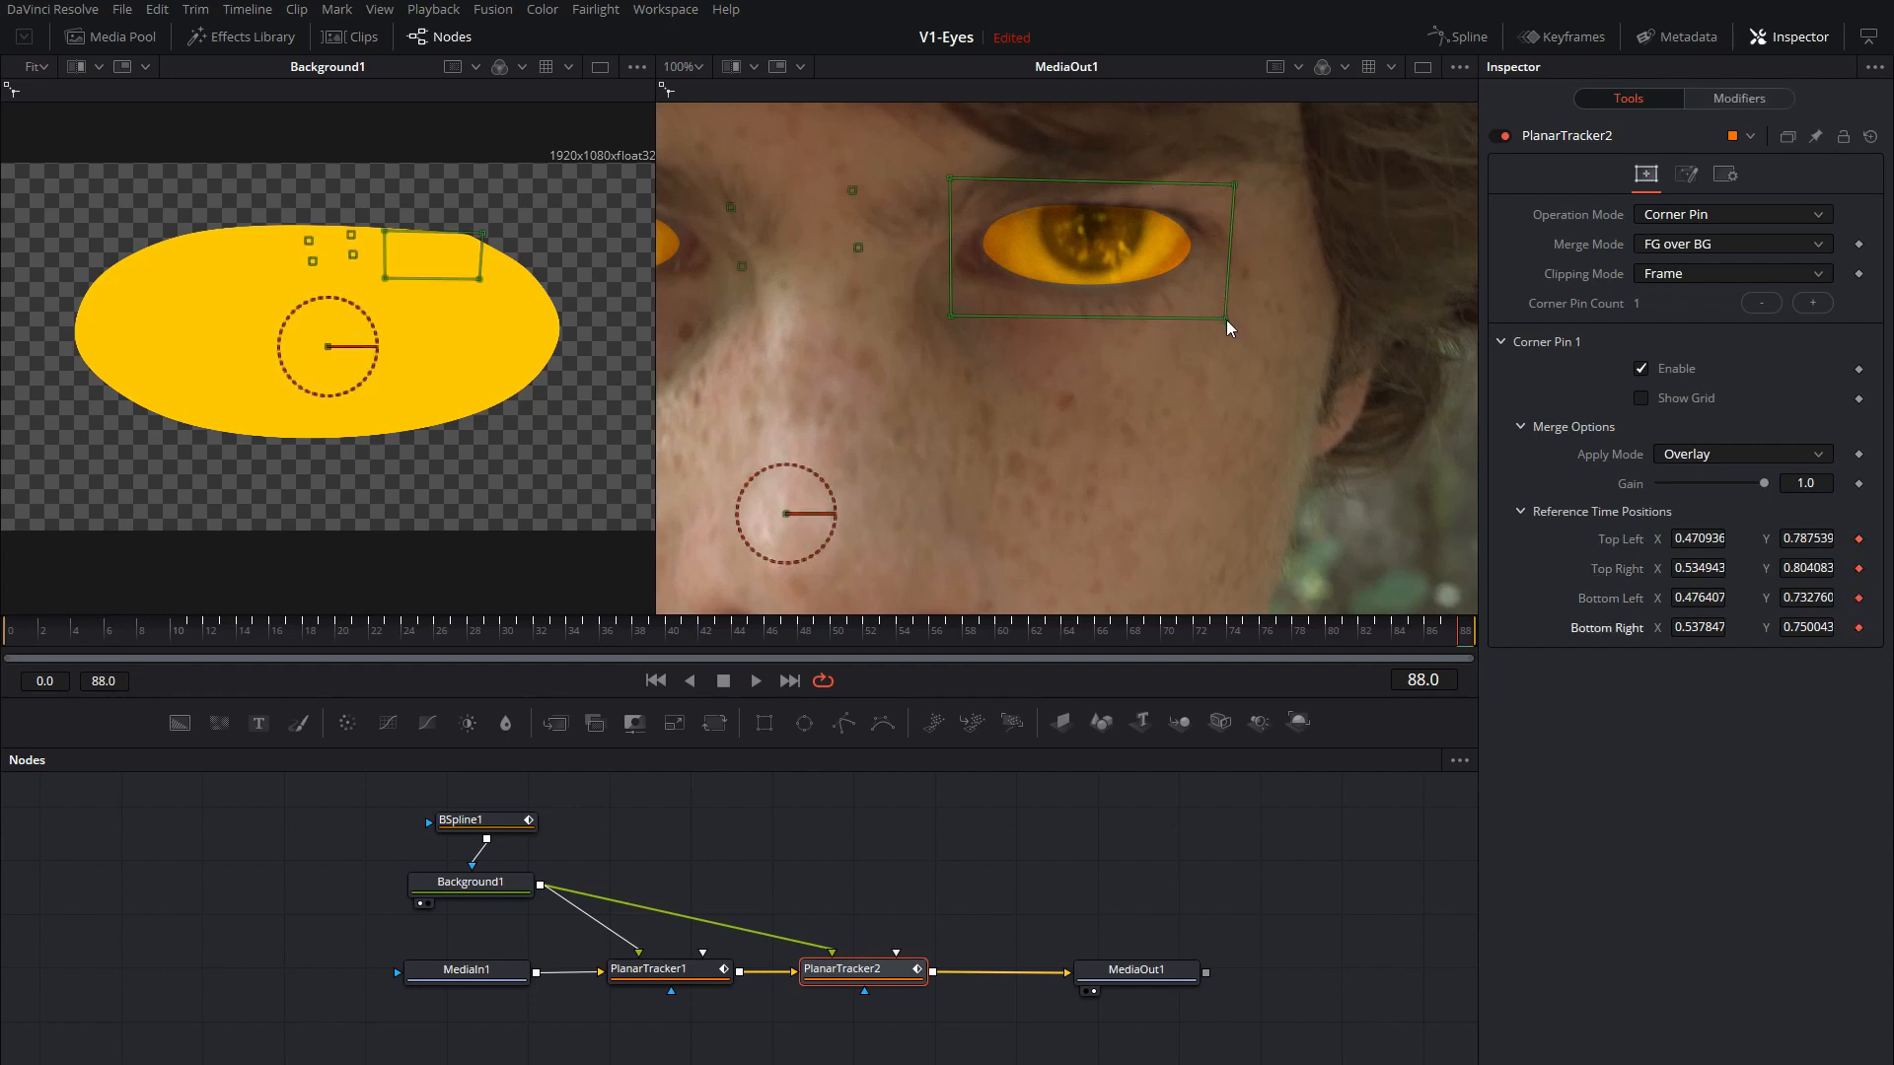
Refit PlanarTracker2's pin corners around the right-side eye at frames 88 and 11.
drag(1229, 313, 1198, 307)
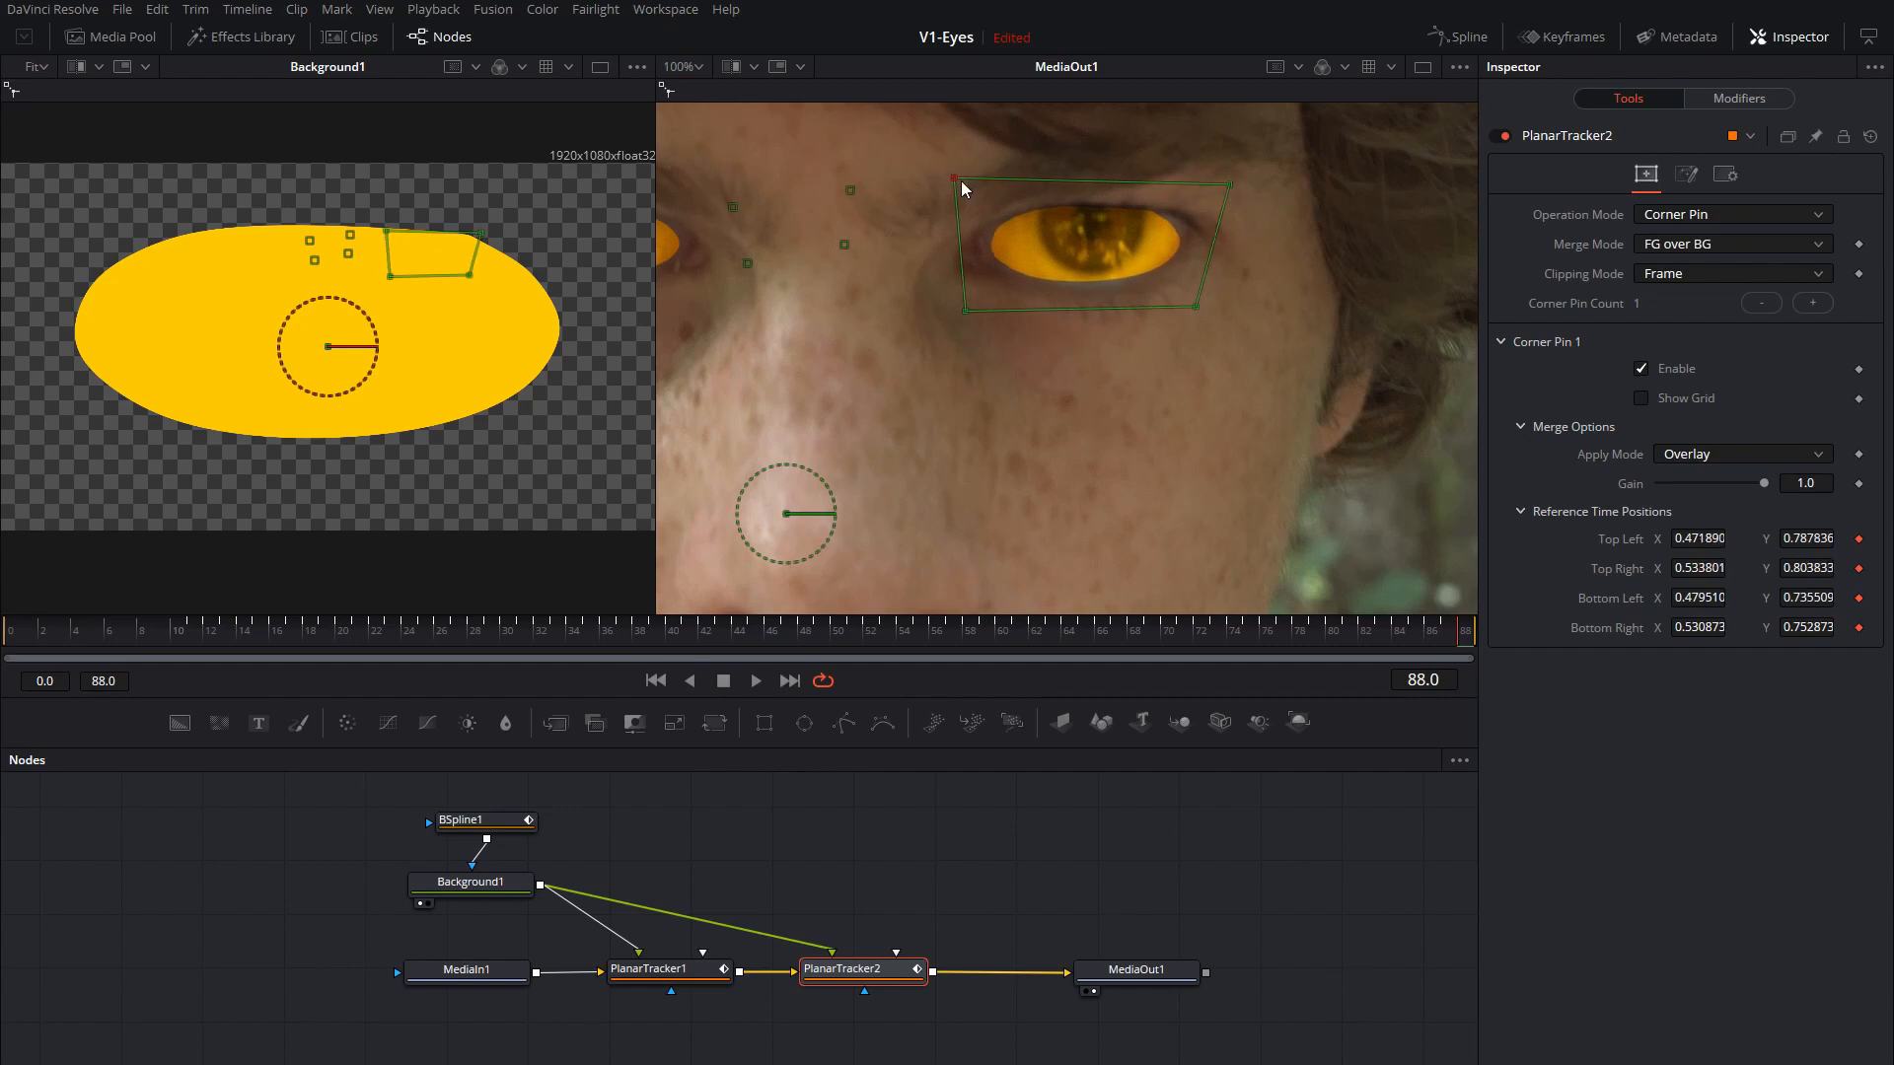
mouse_move(1225, 639)
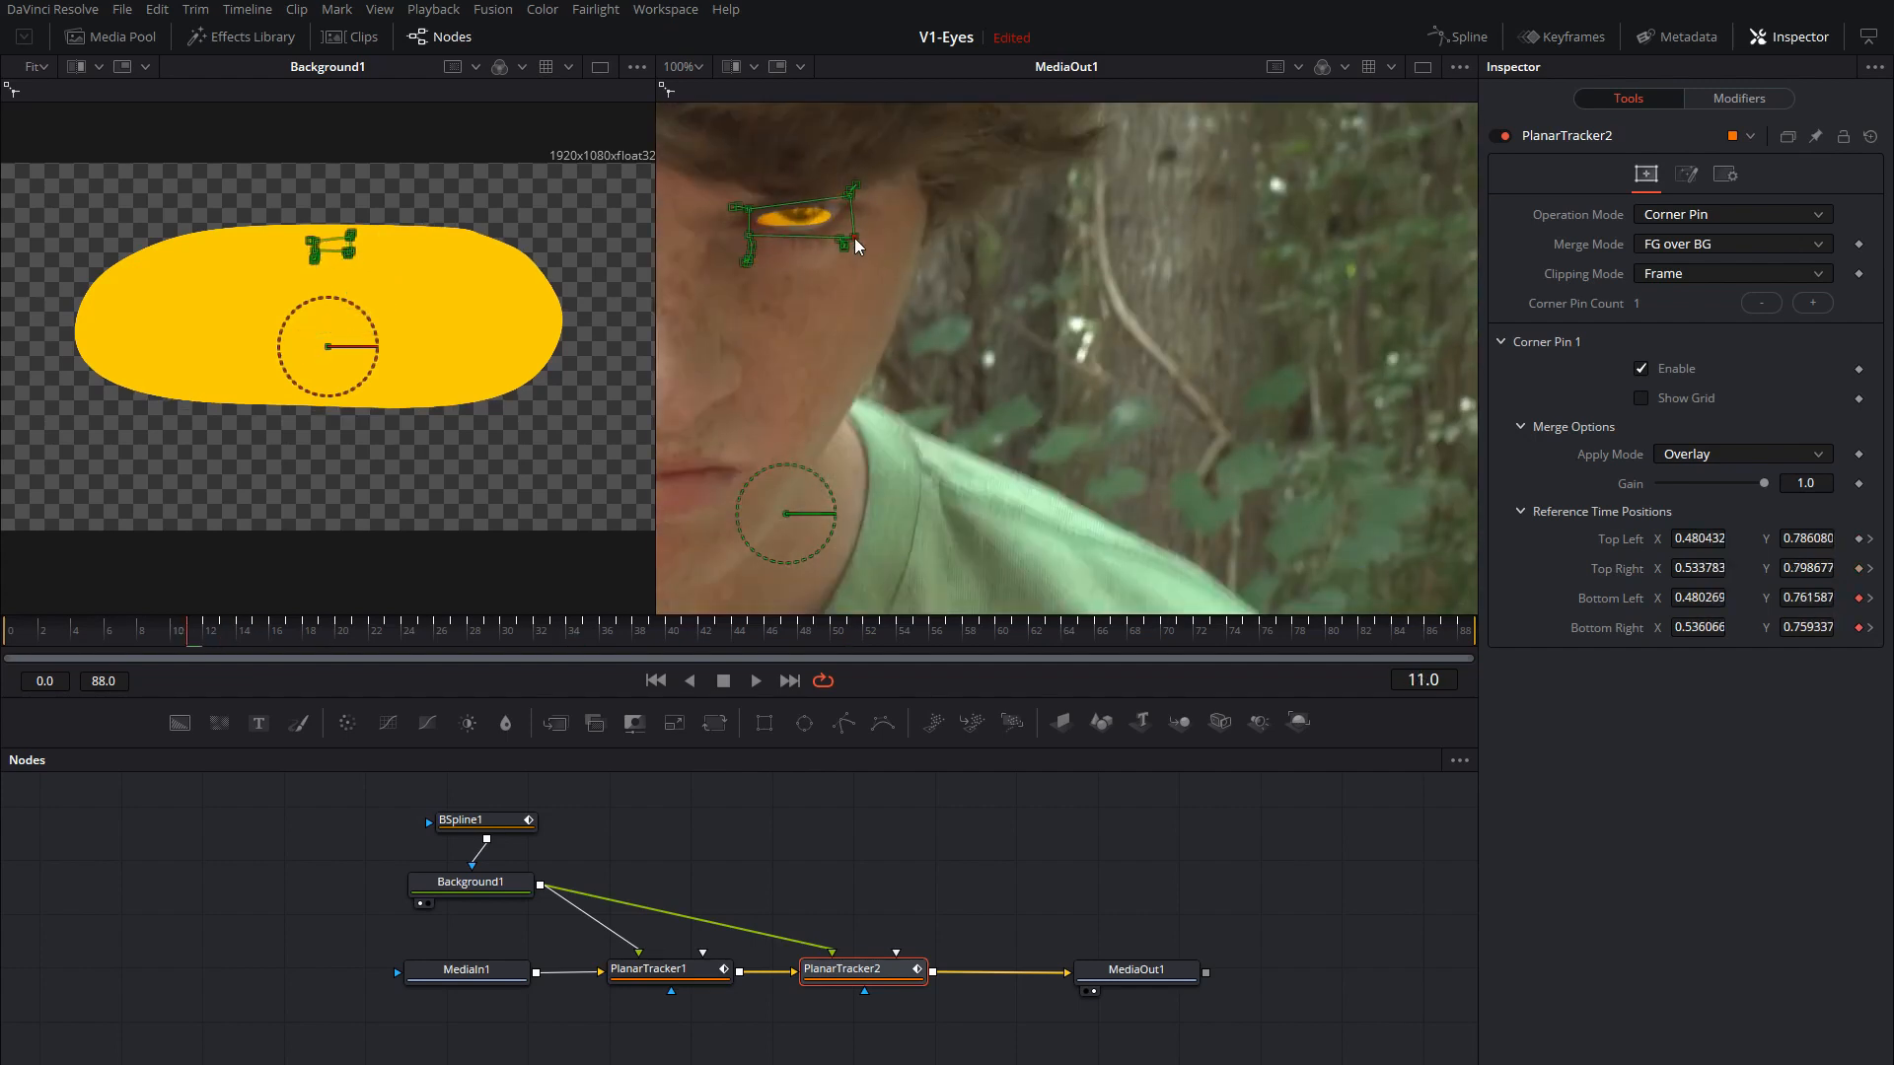
drag(859, 223, 868, 191)
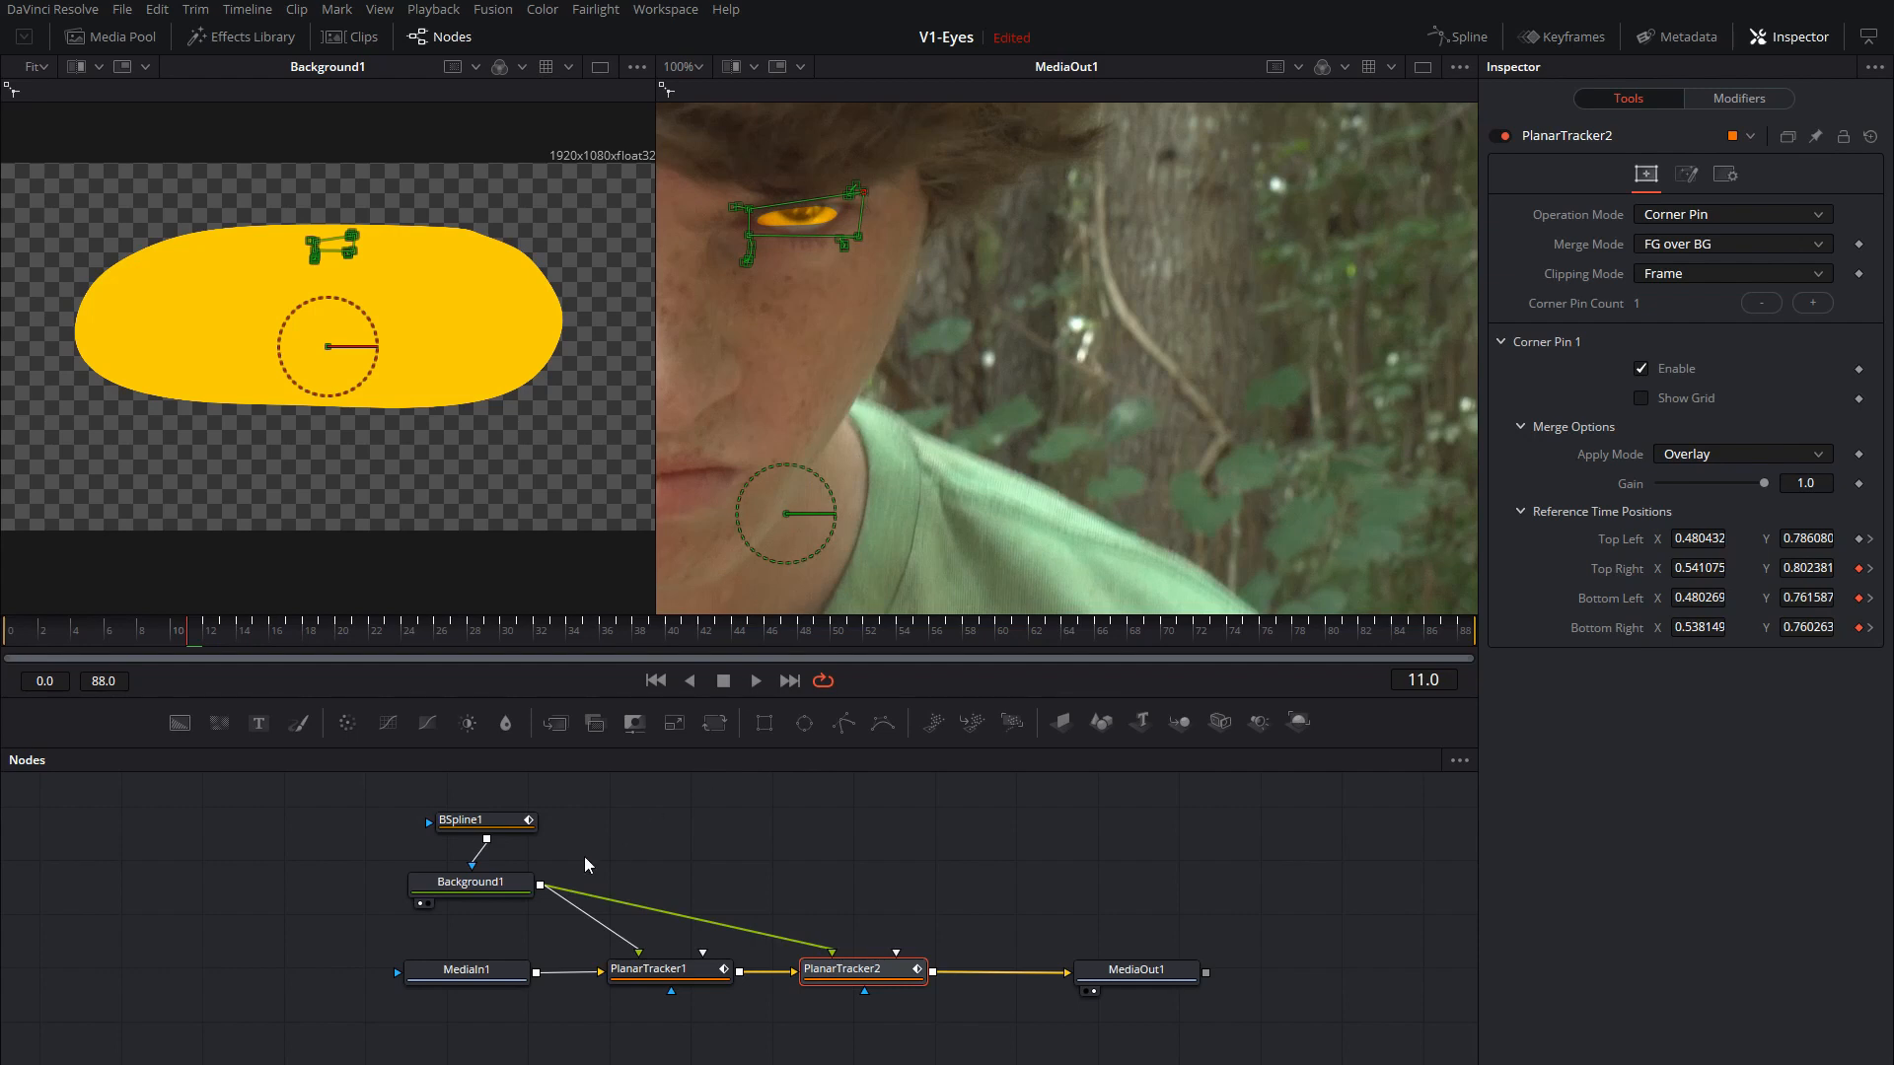
mouse_move(874, 614)
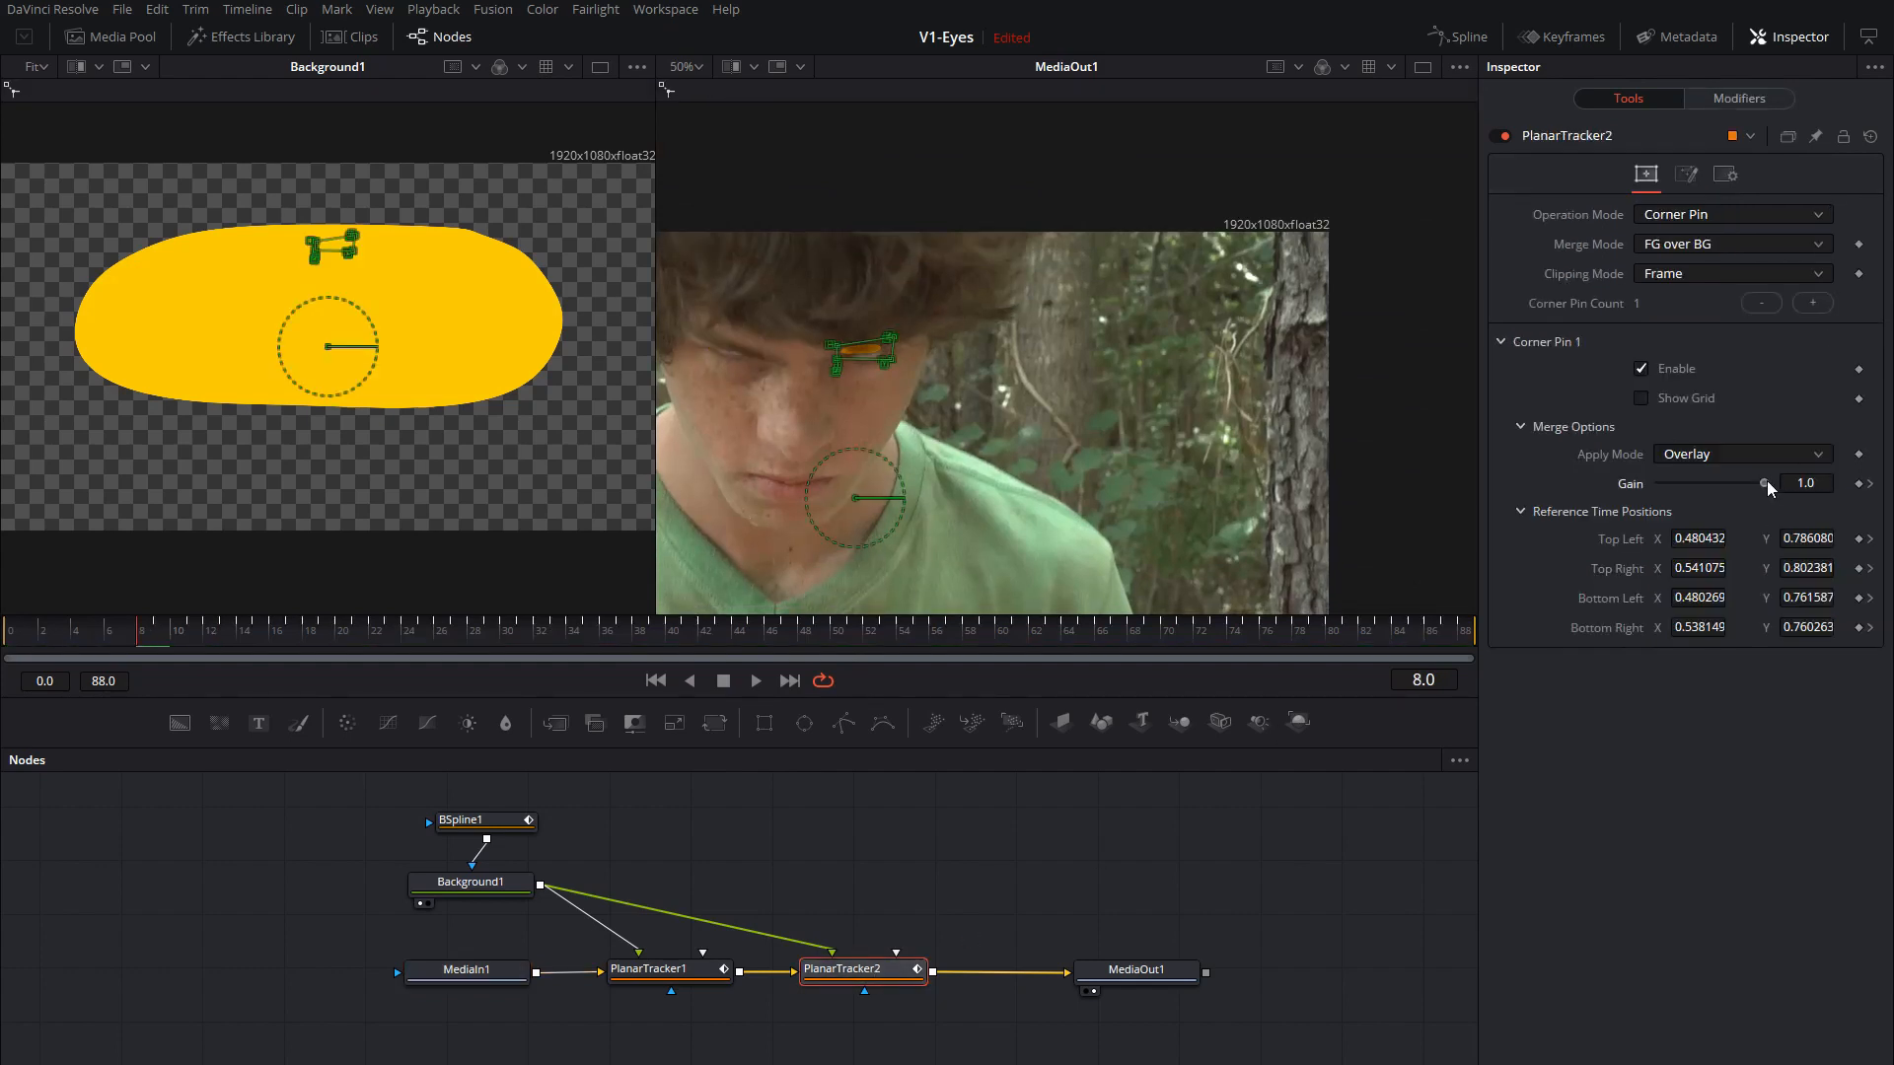
Scrub the timeline and view MediaOut1 with yellow glows on both eyes at frame 88.
drag(1764, 483, 1659, 483)
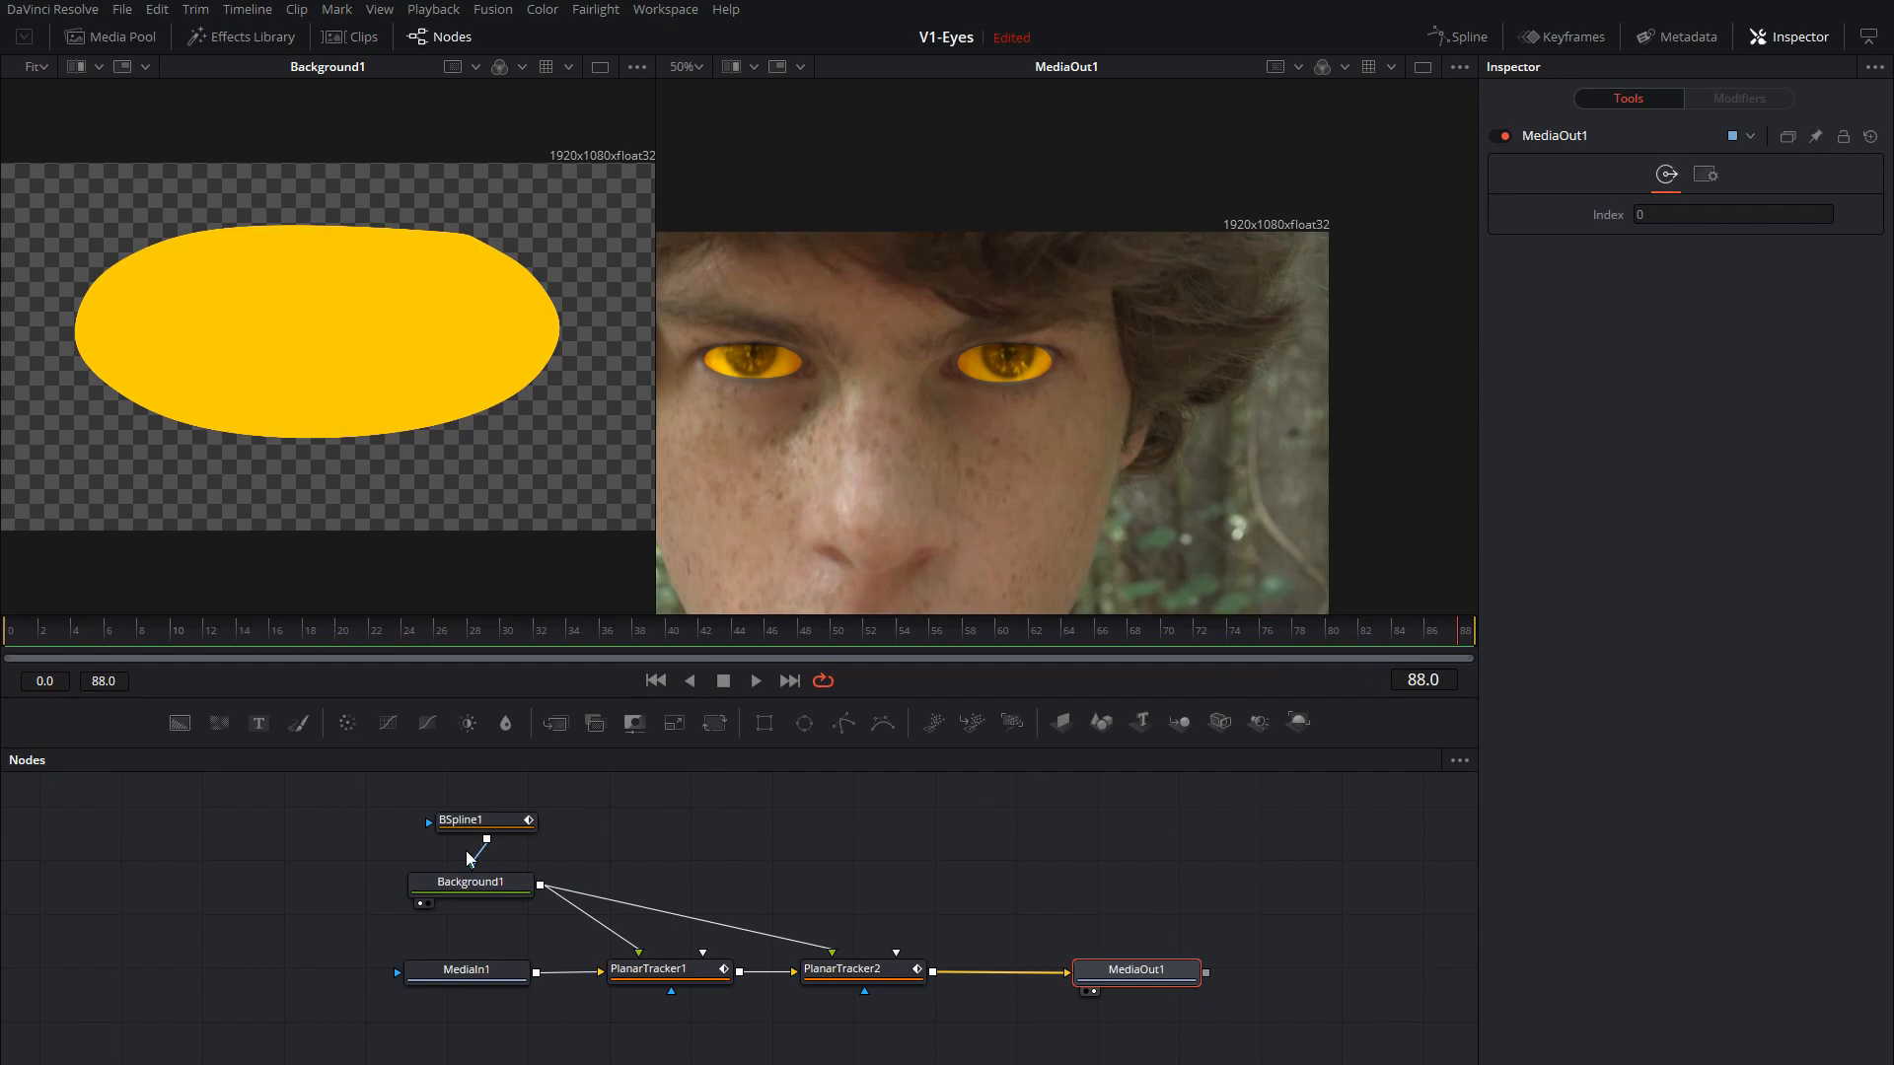
Raise BSpline1's Soft Edge to about 0.074 to feather both eye glows.
click(481, 819)
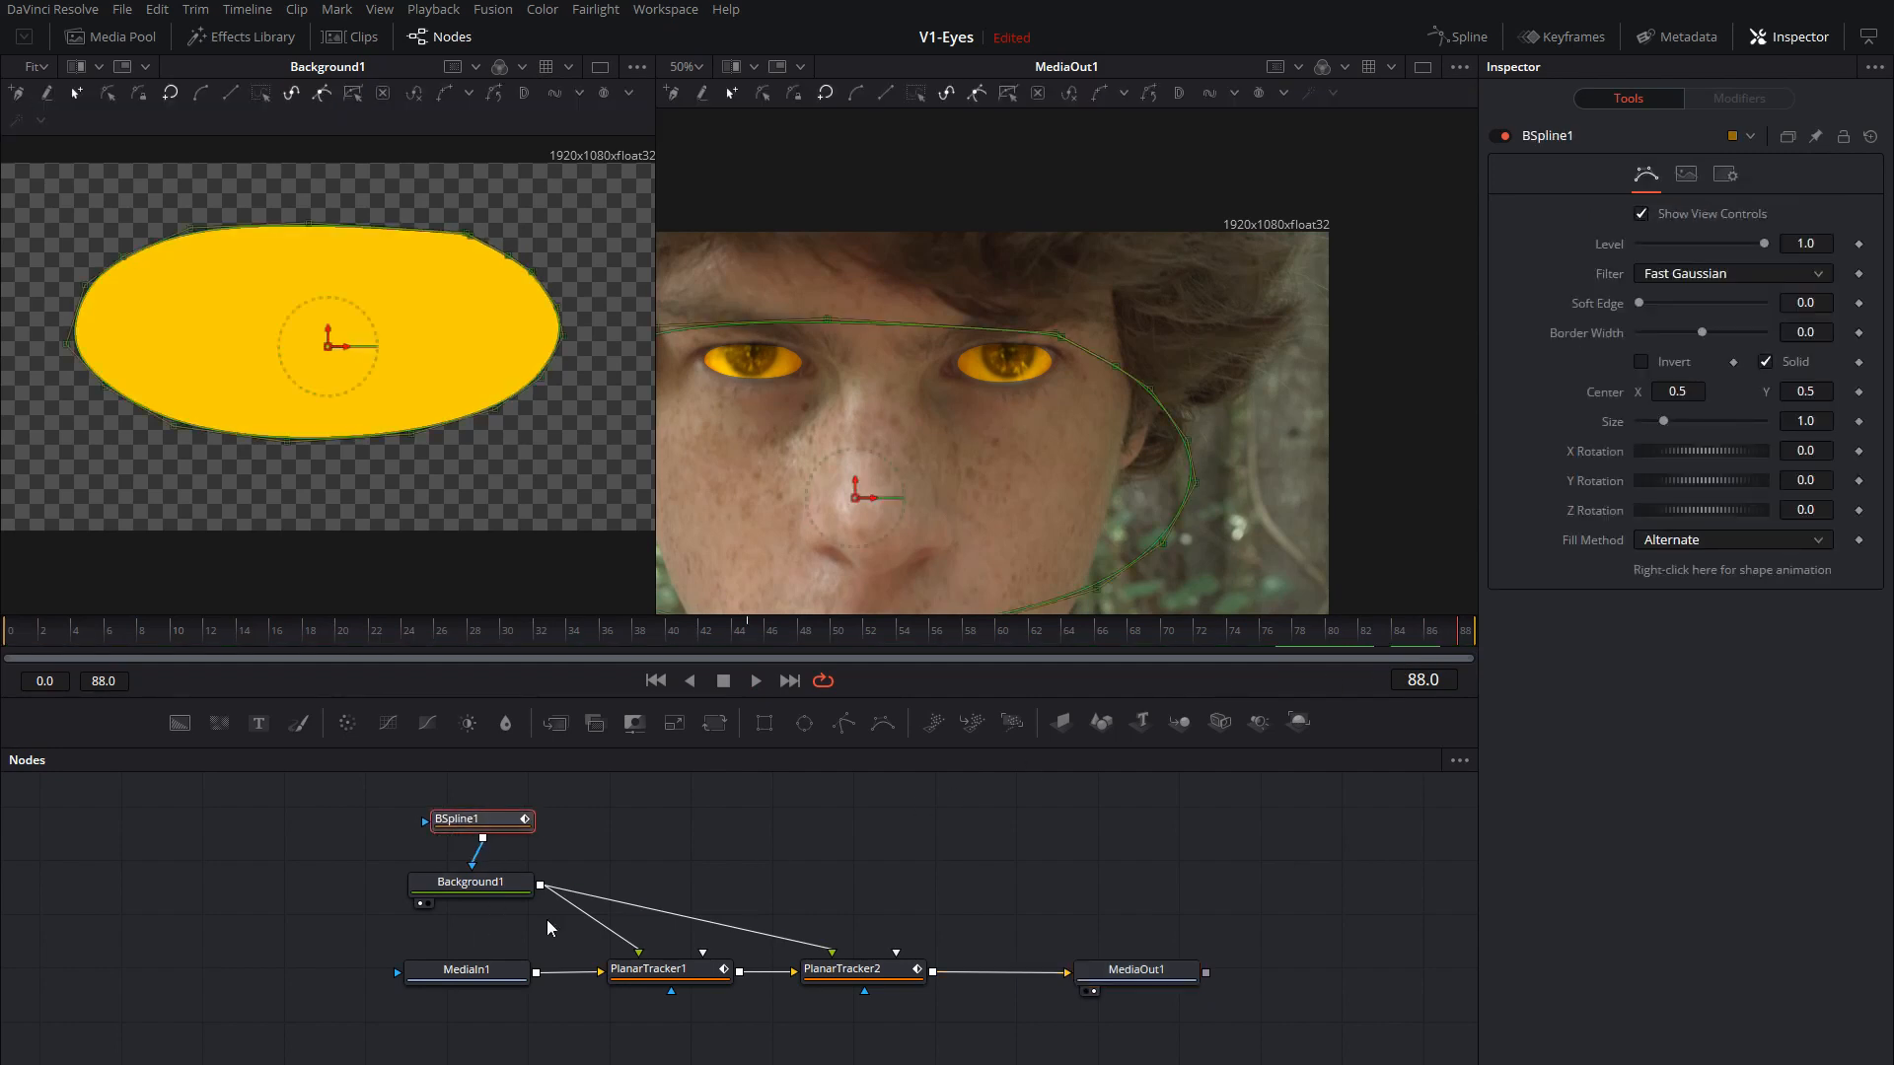
drag(1645, 302, 1665, 302)
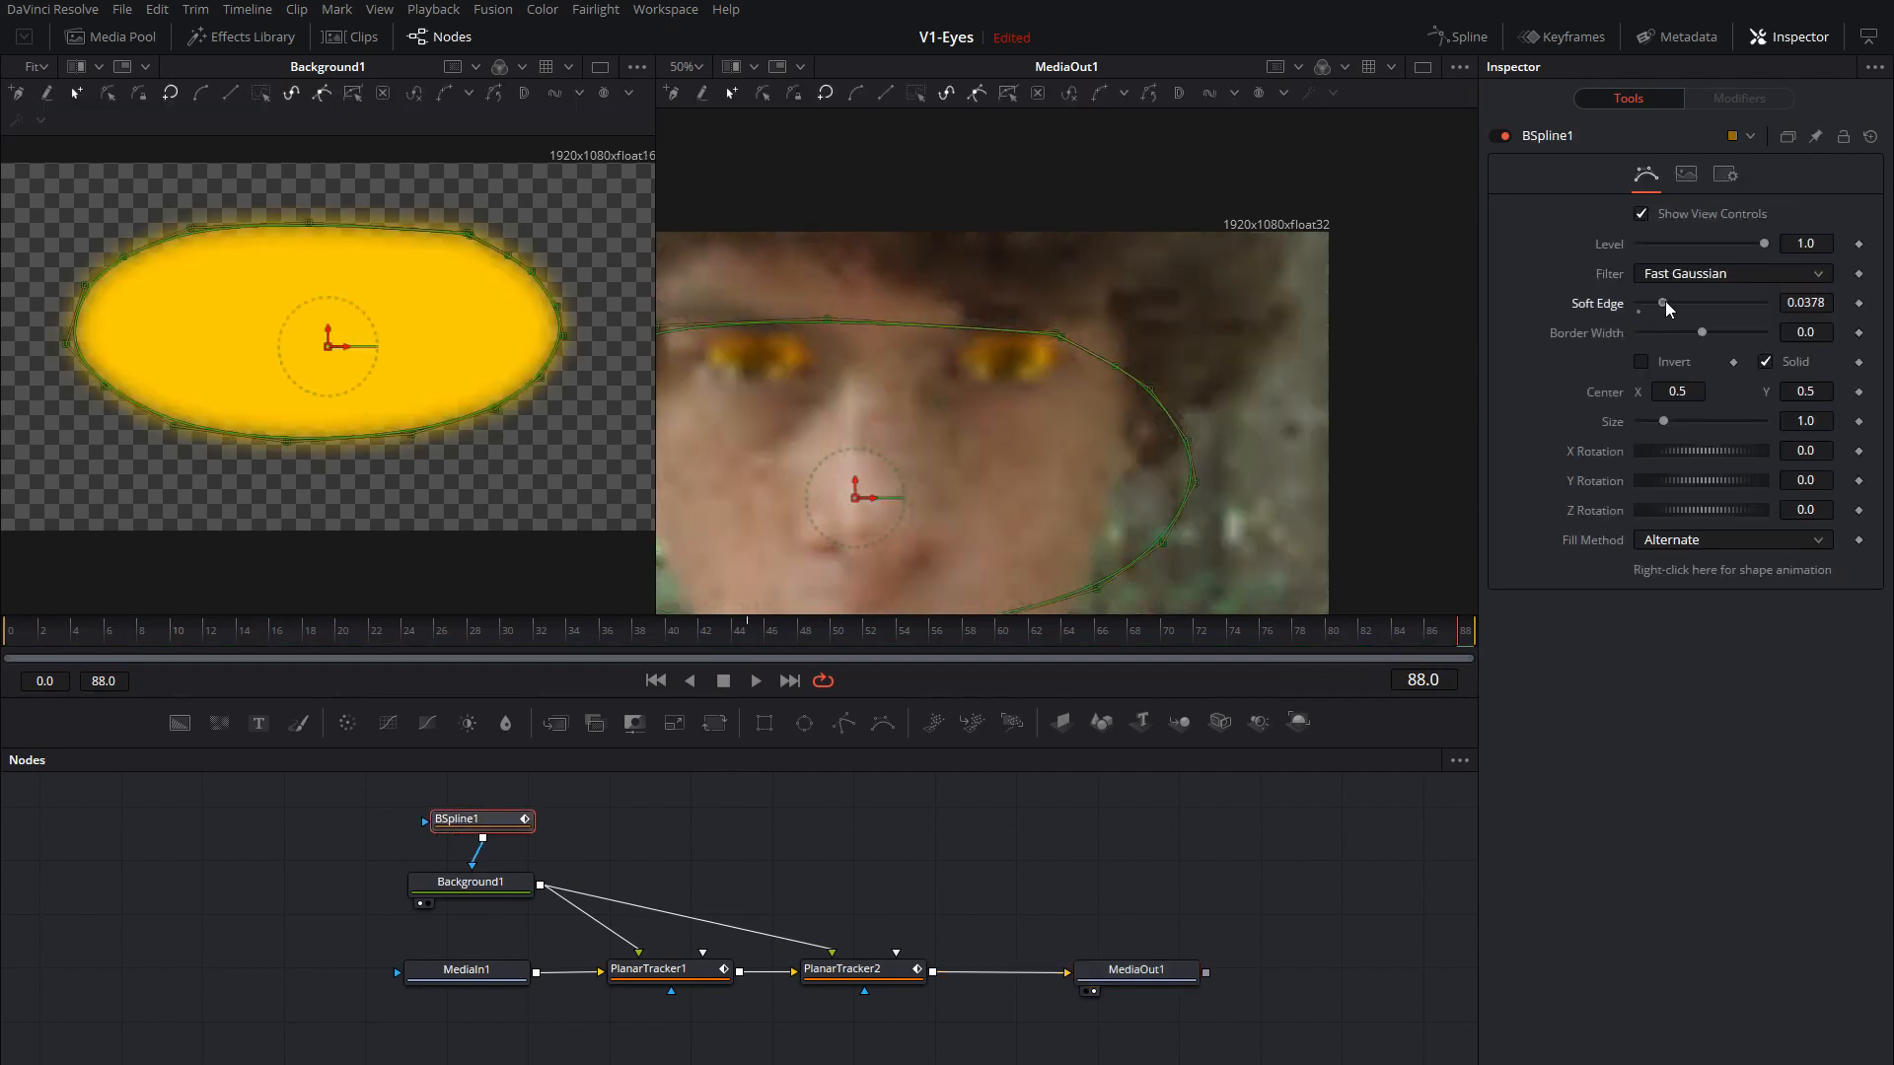
drag(1665, 301, 1686, 301)
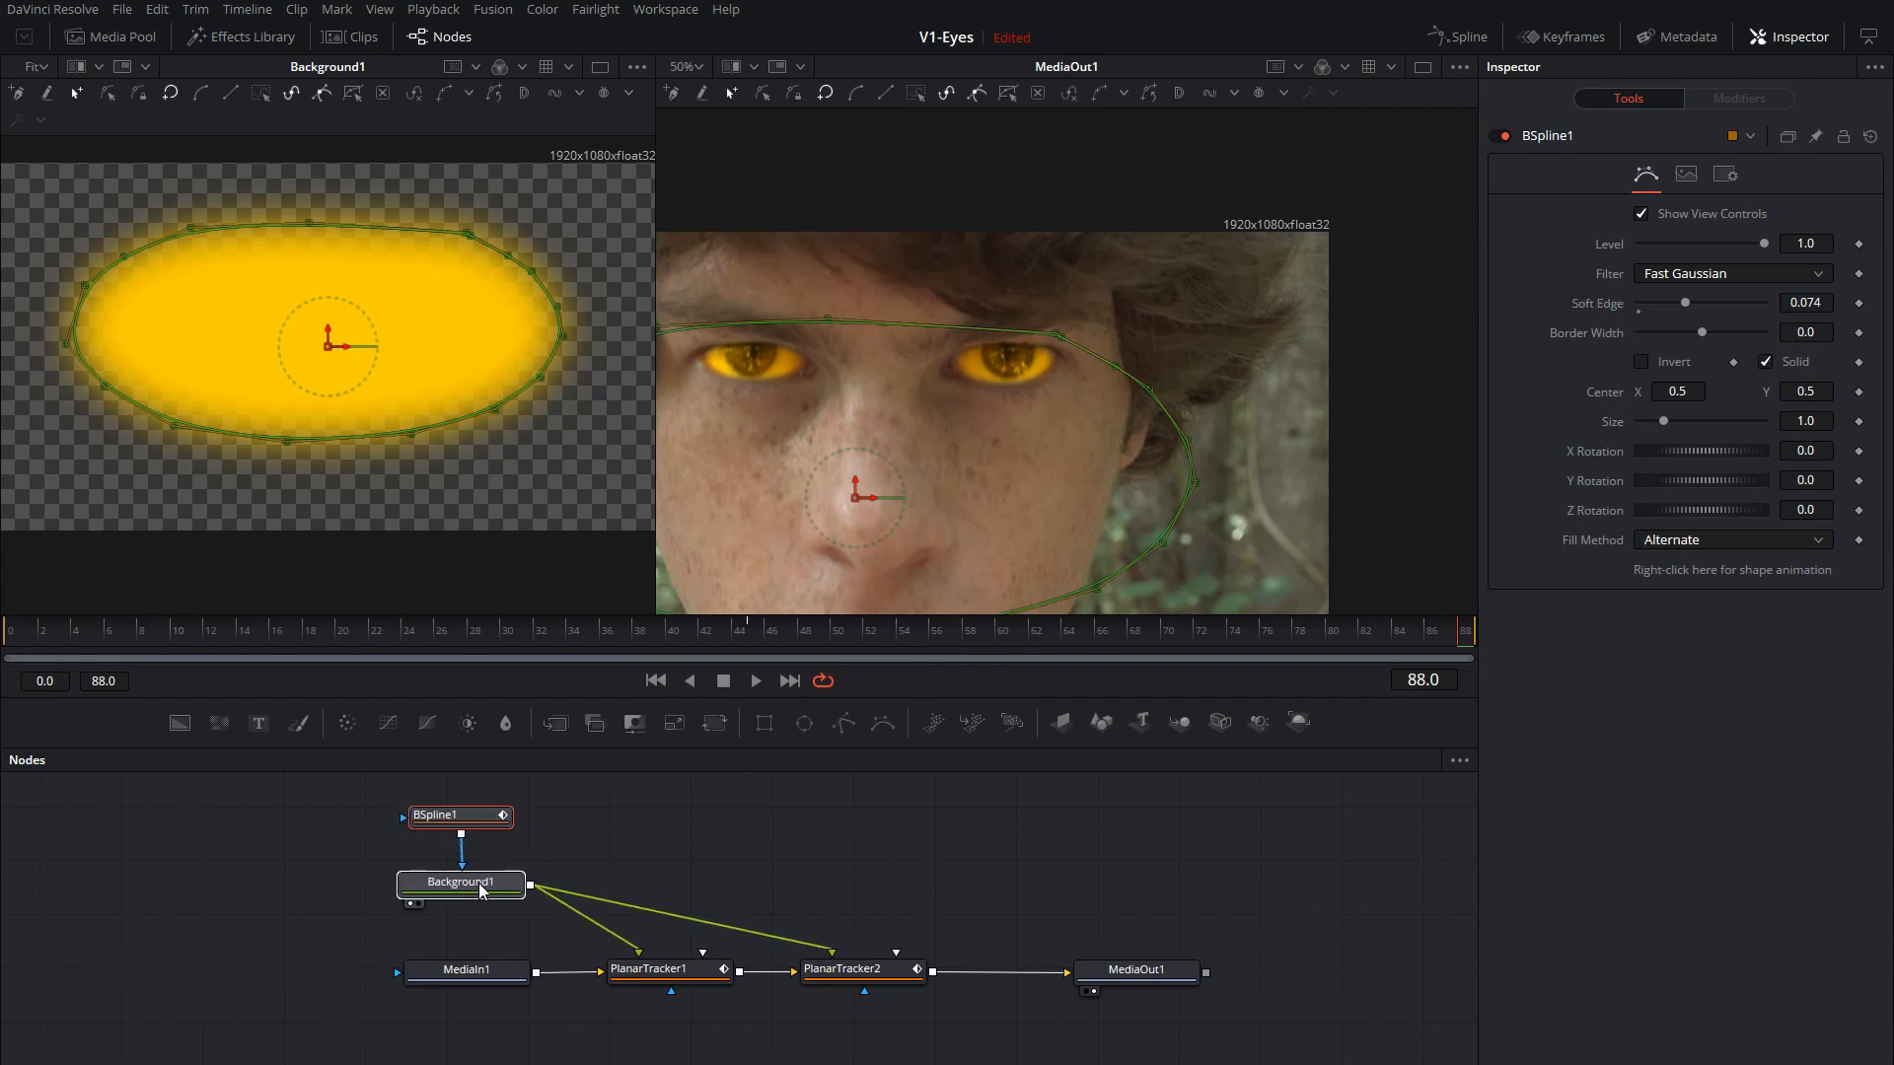
Recolour Background1, trying green then a brighter yellow (Green 0.912), and add Merge1.
click(456, 882)
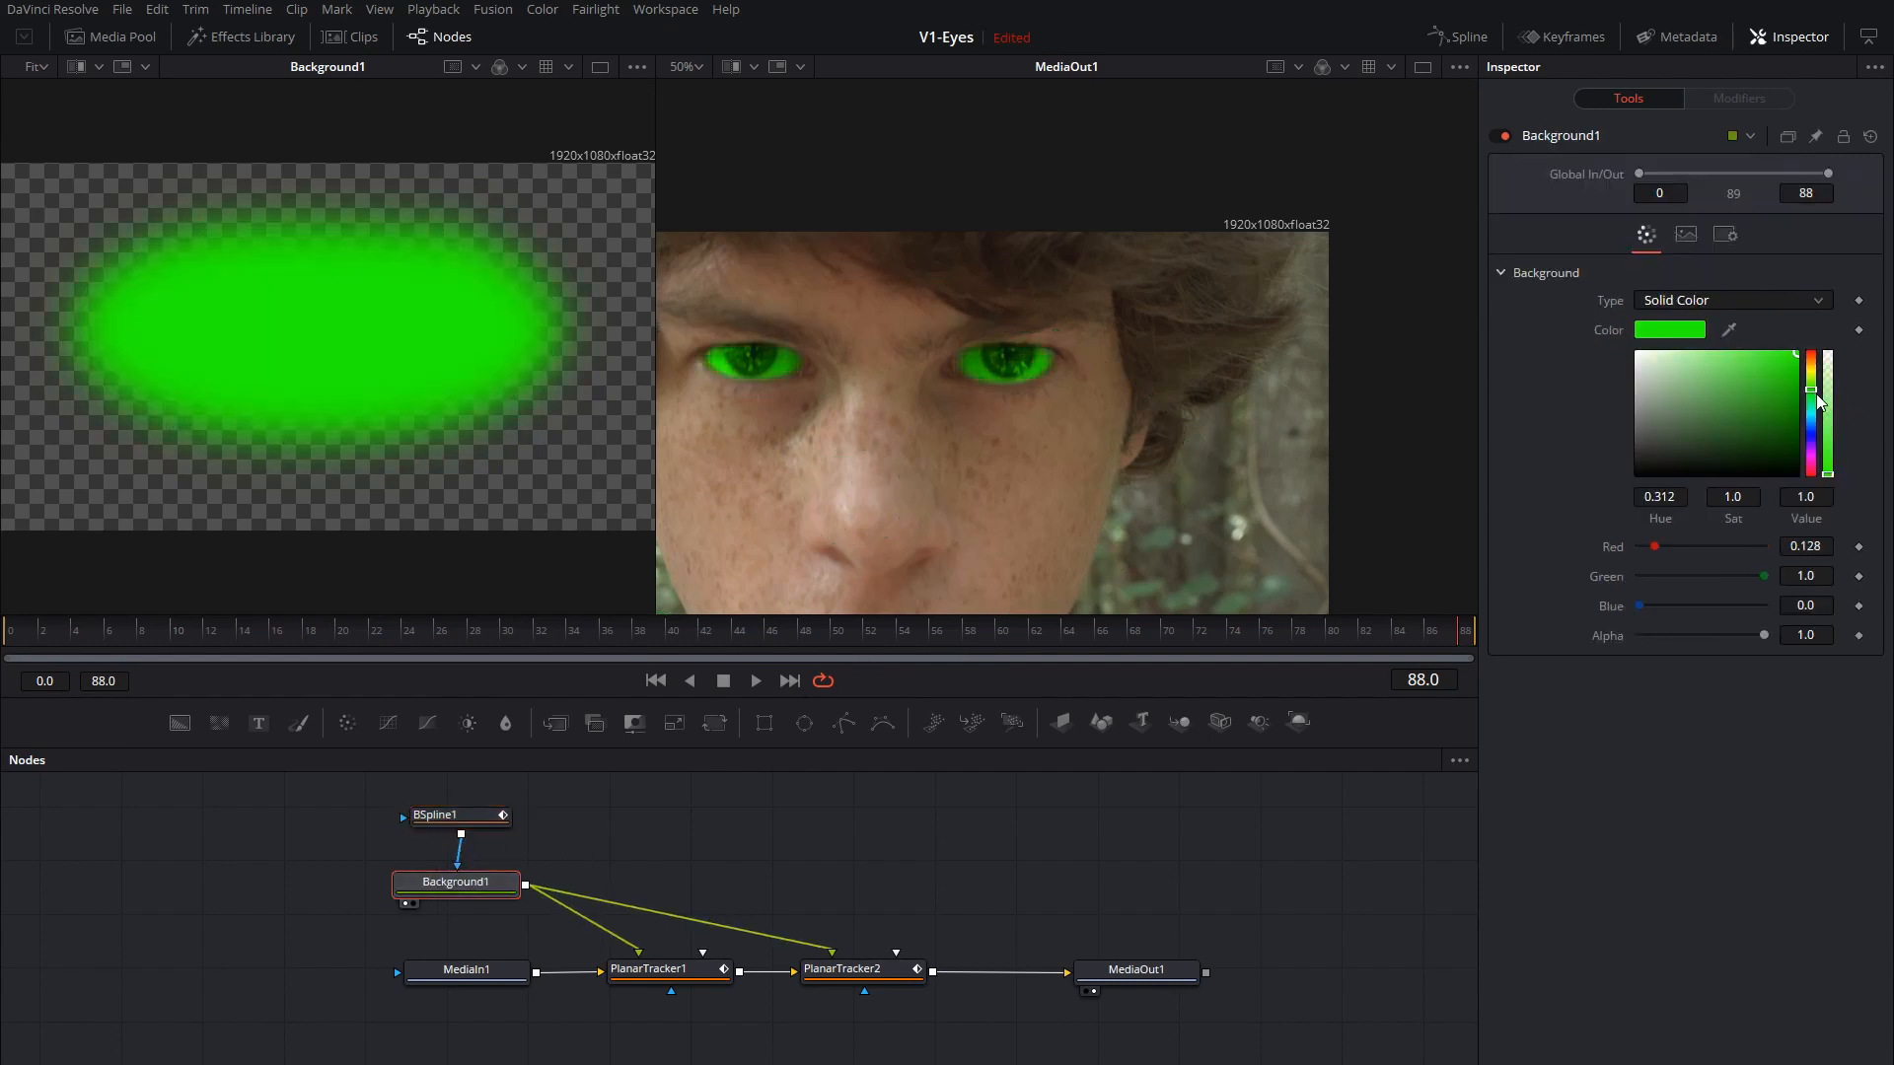
click(1811, 428)
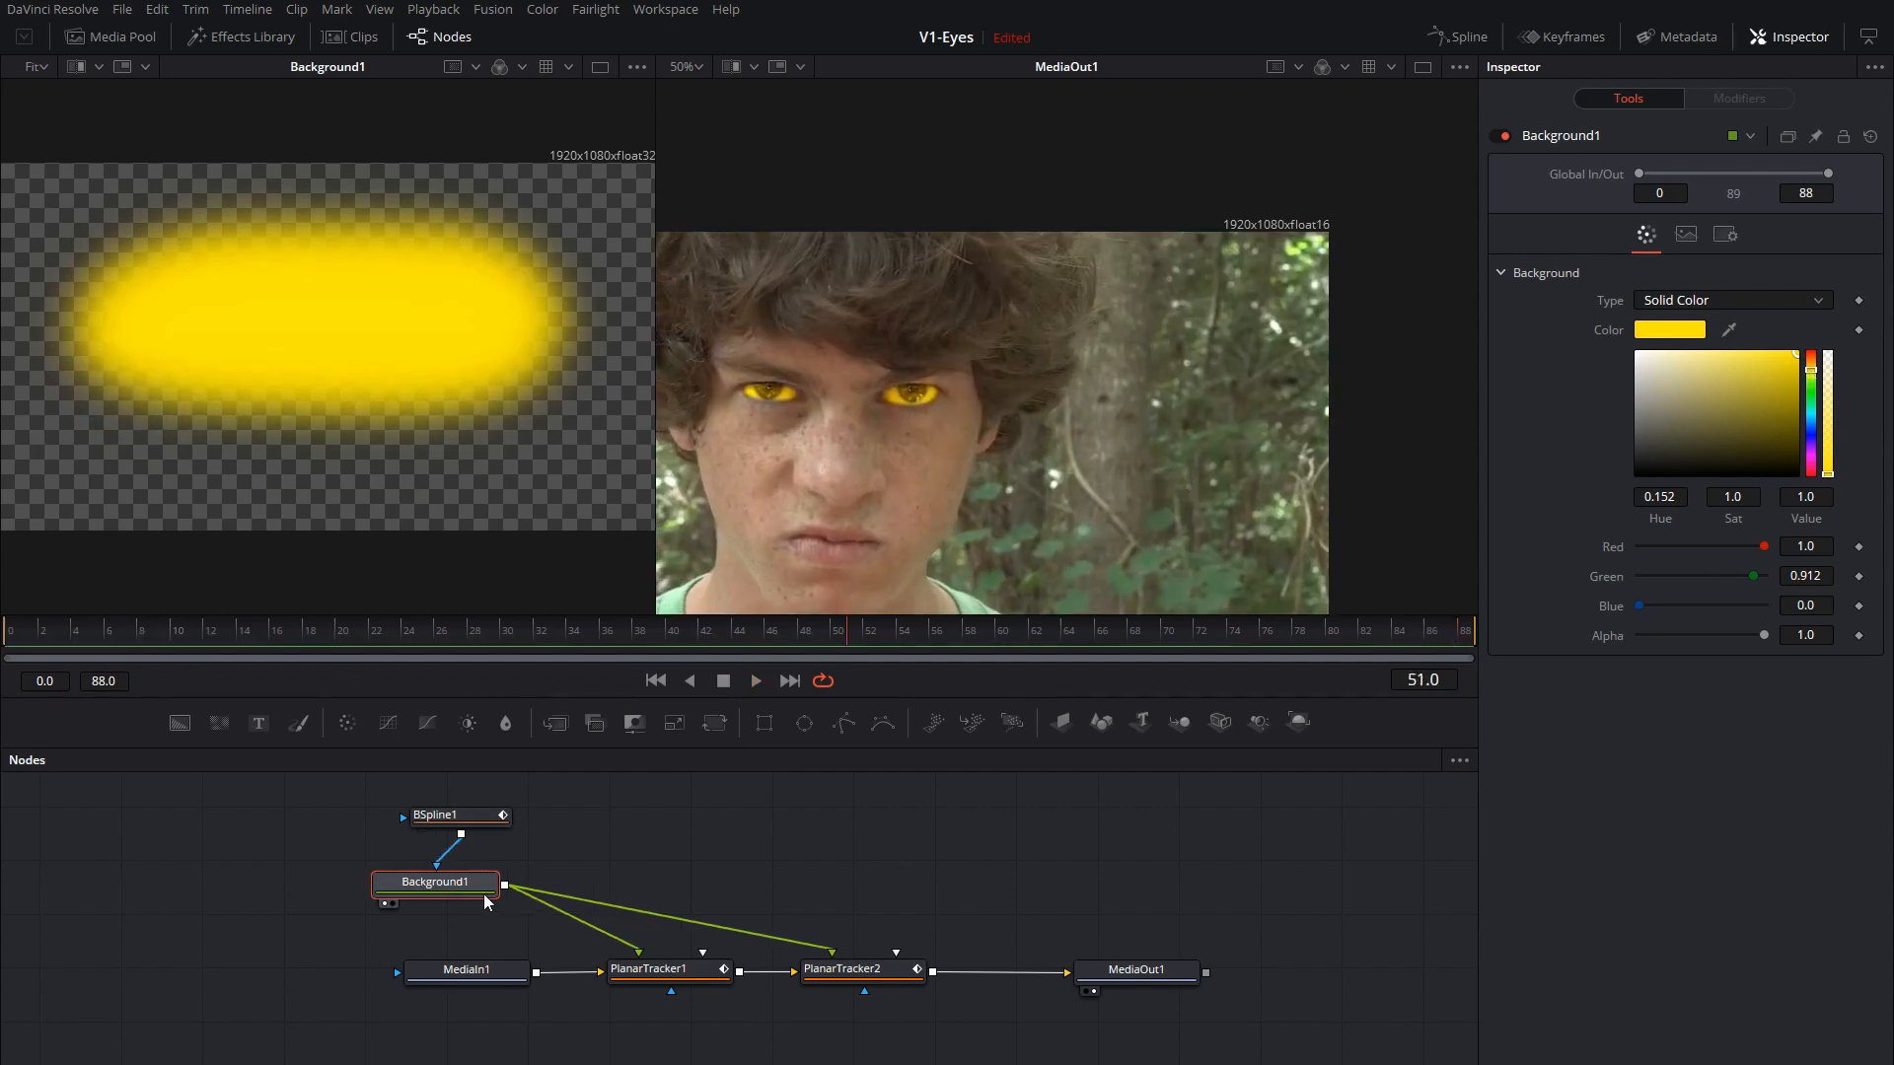
click(459, 815)
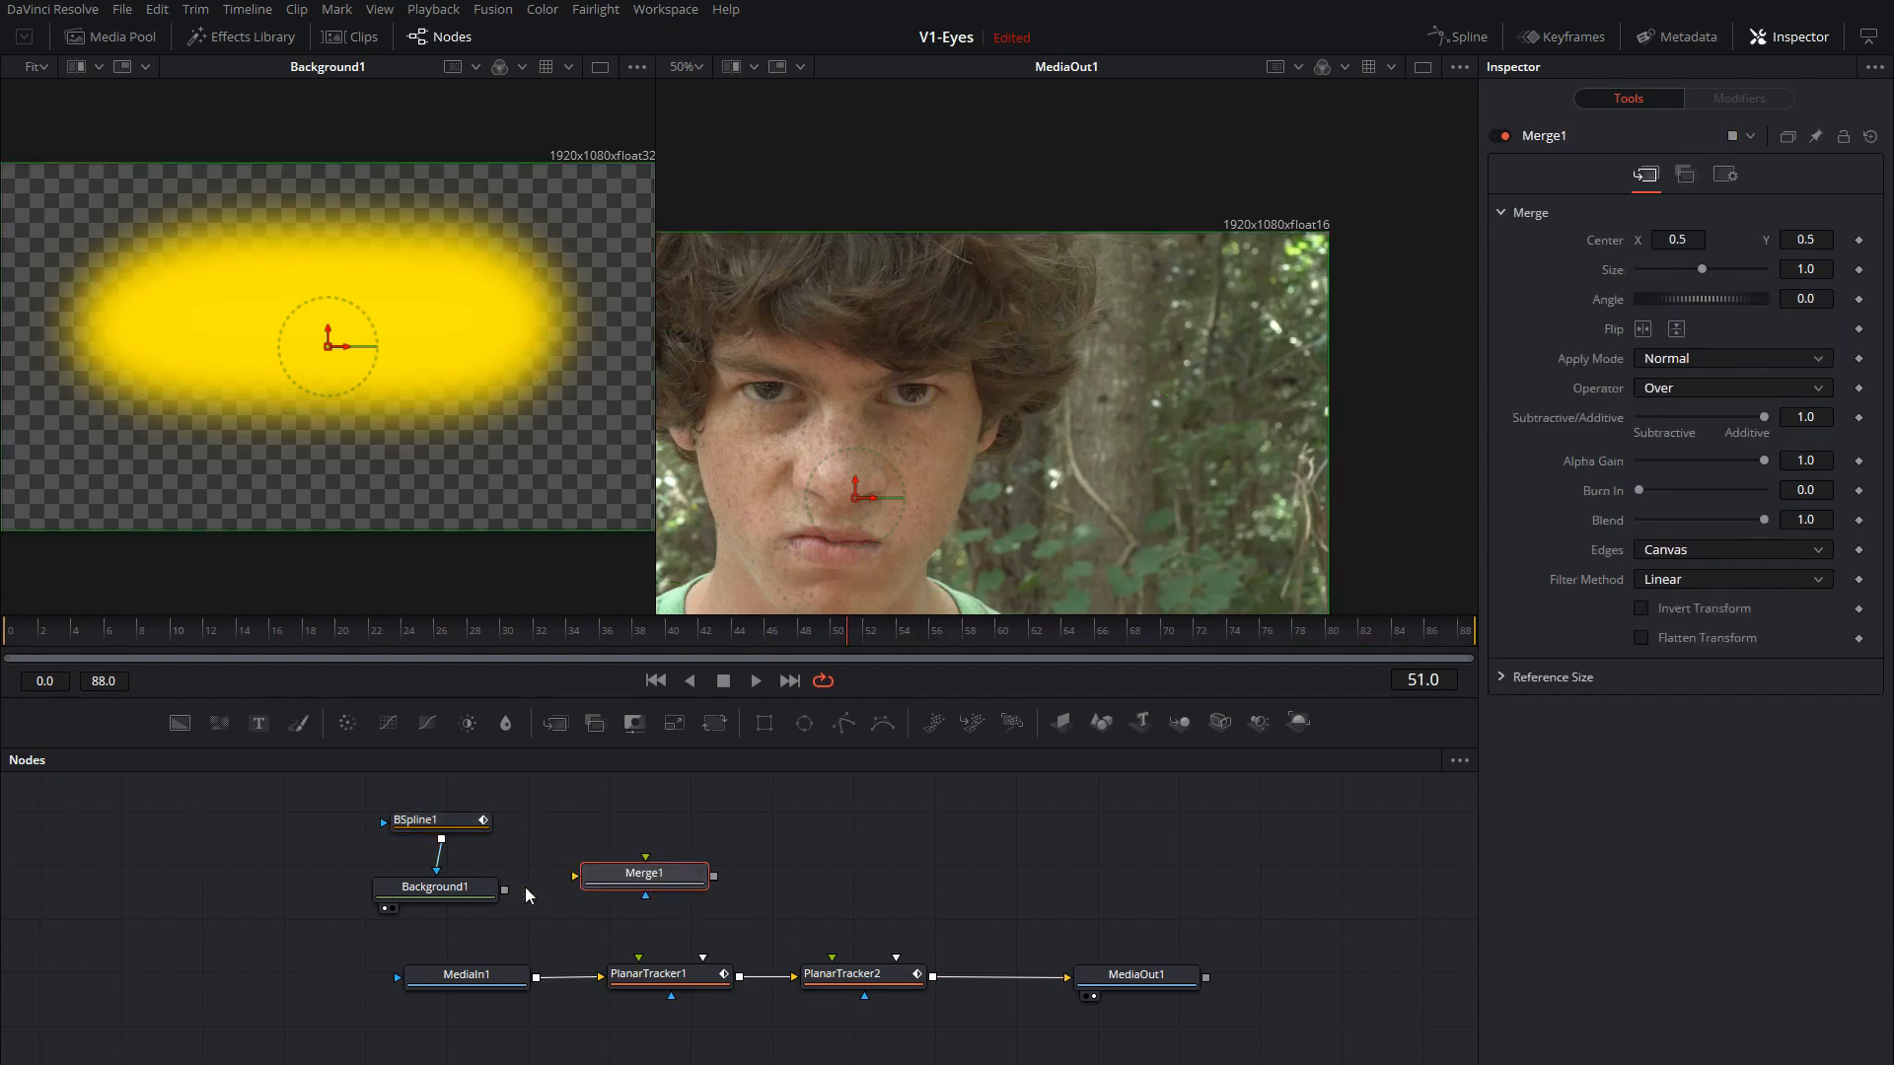
Route Background1 through Merge1 into both planar trackers and check their inspectors.
drag(643, 874, 653, 884)
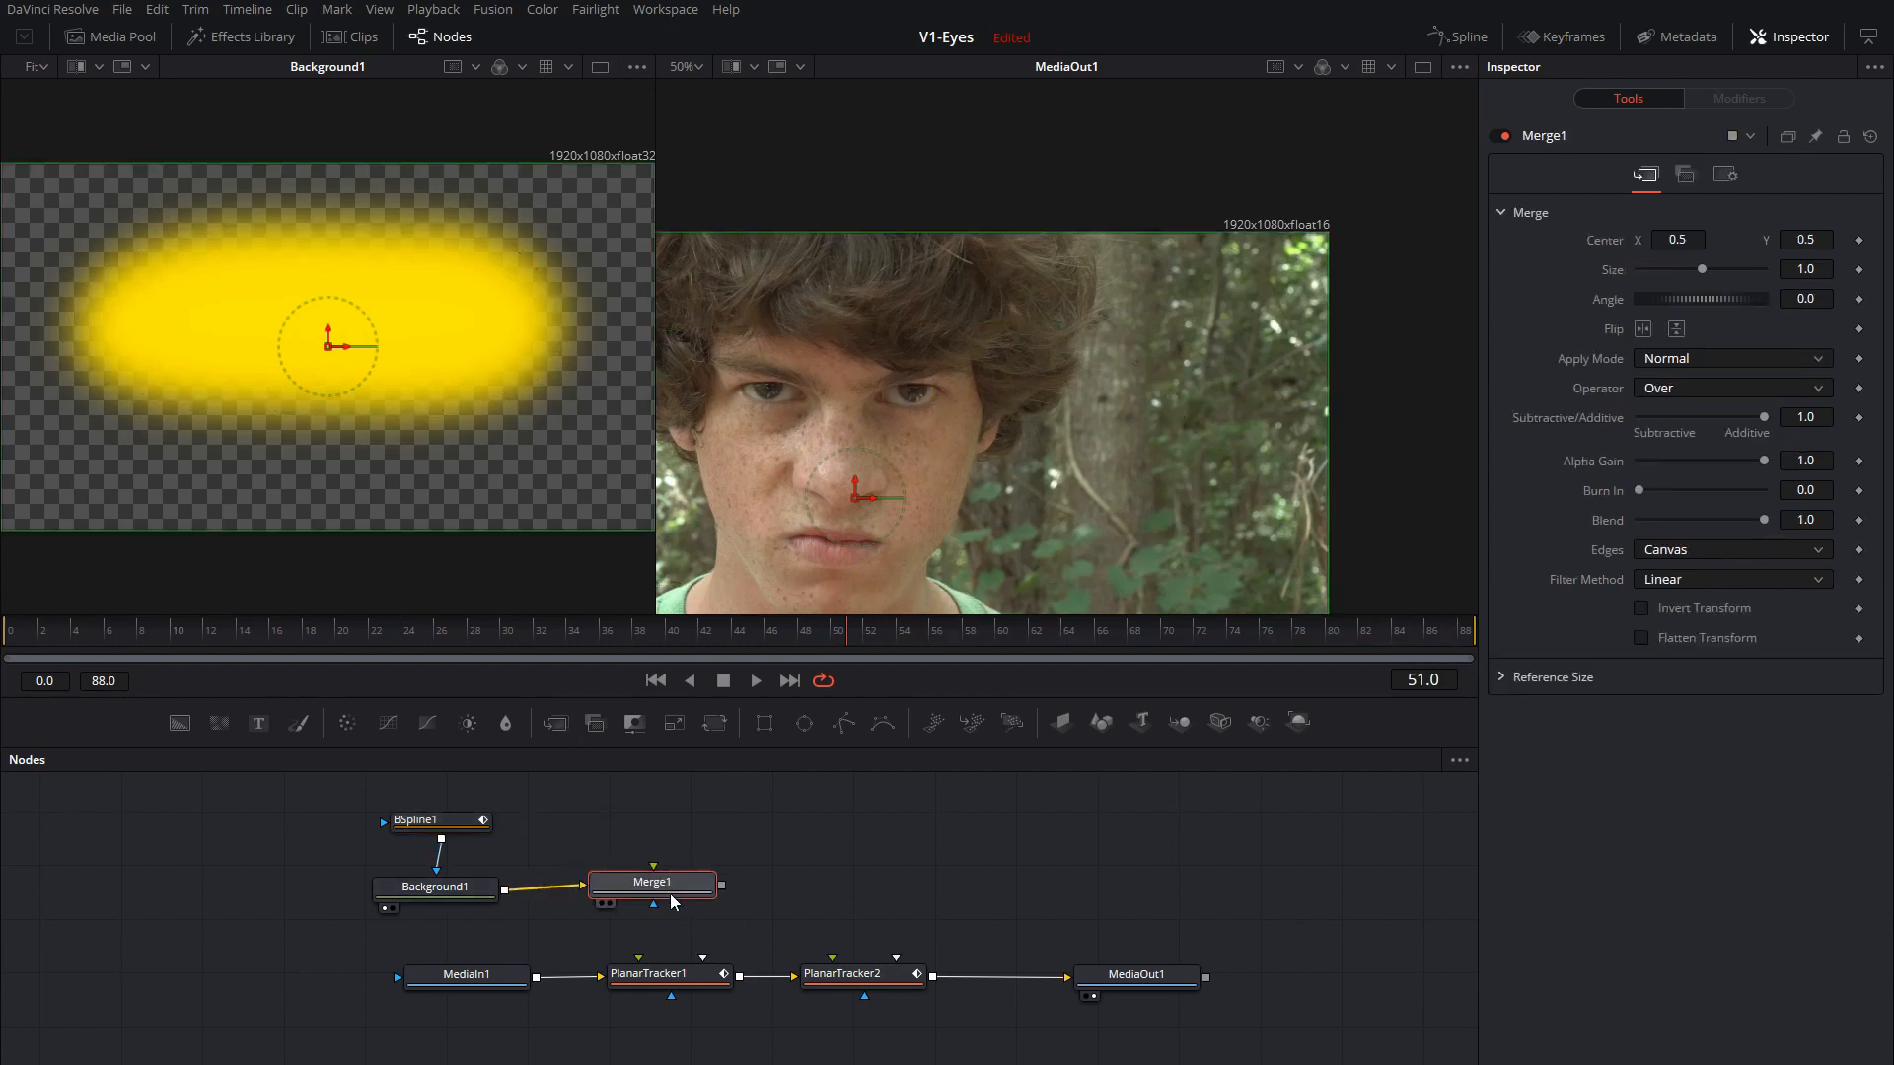
drag(718, 884, 653, 972)
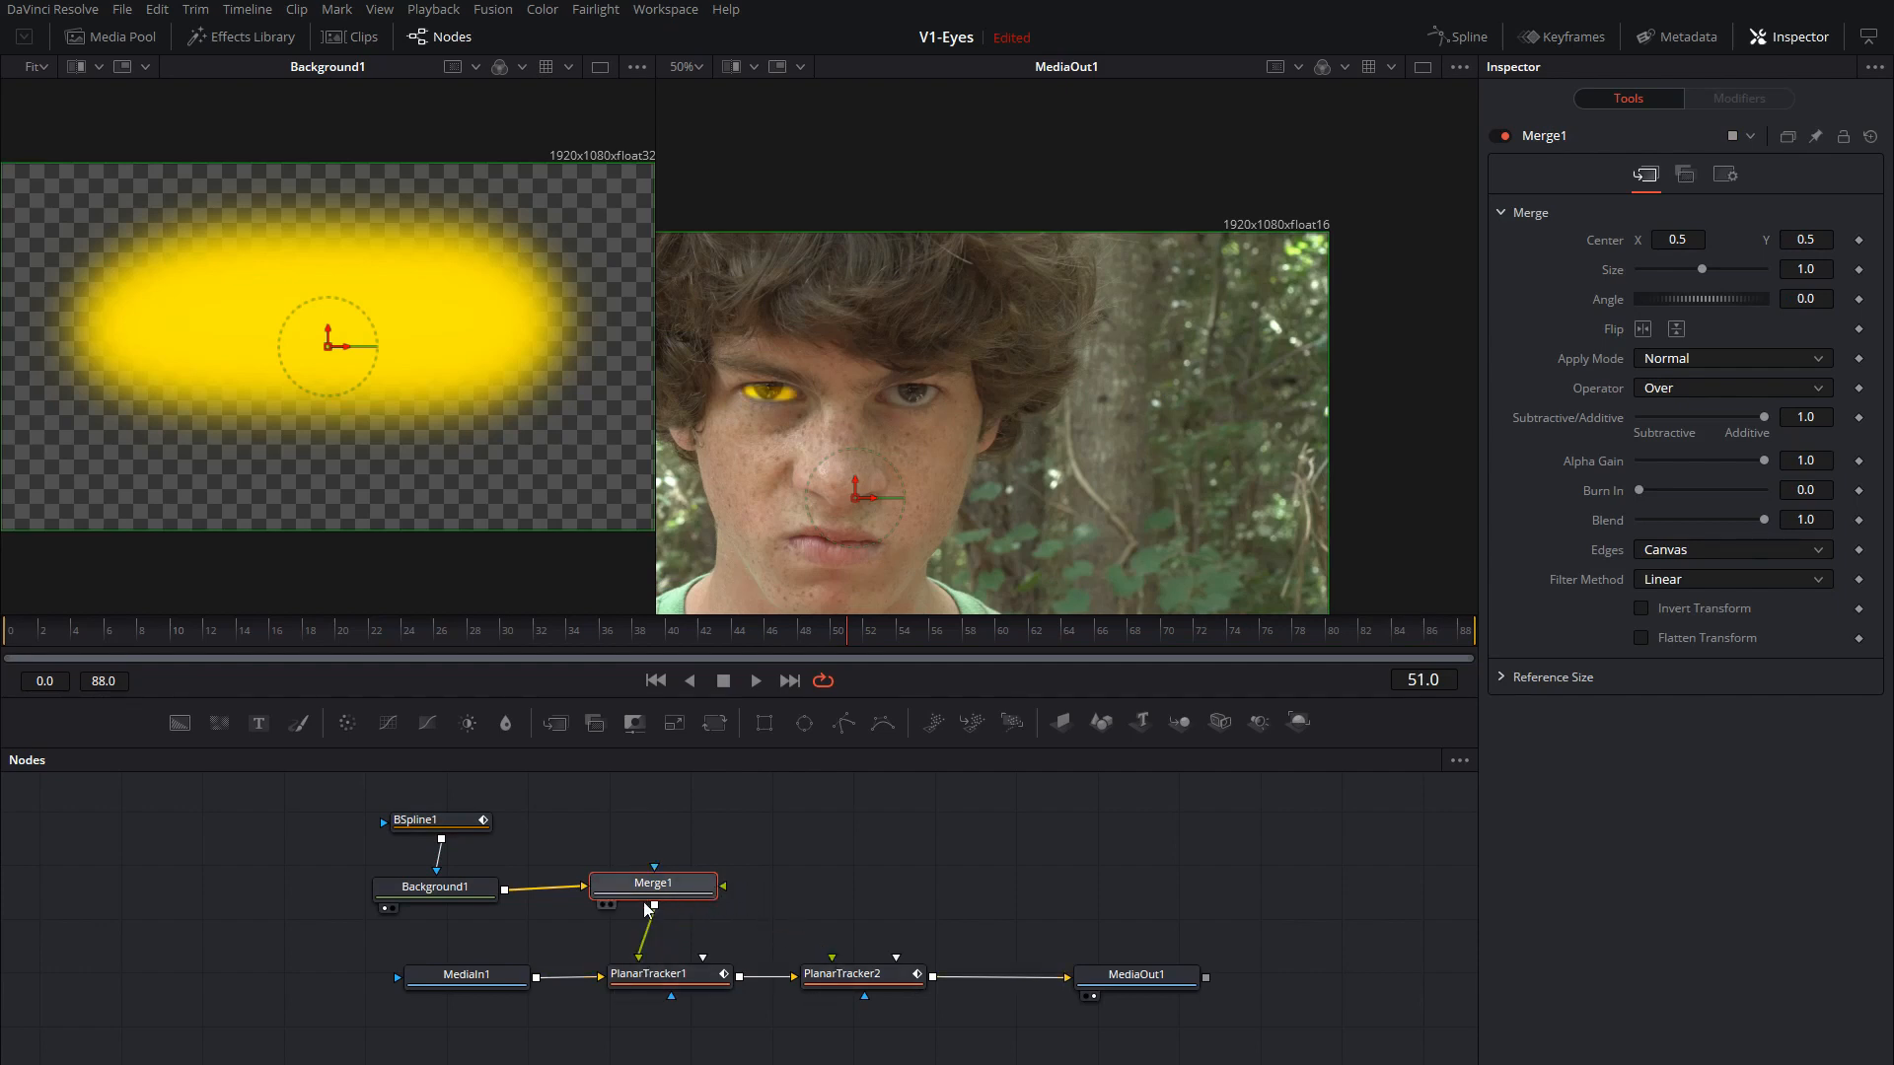
click(434, 898)
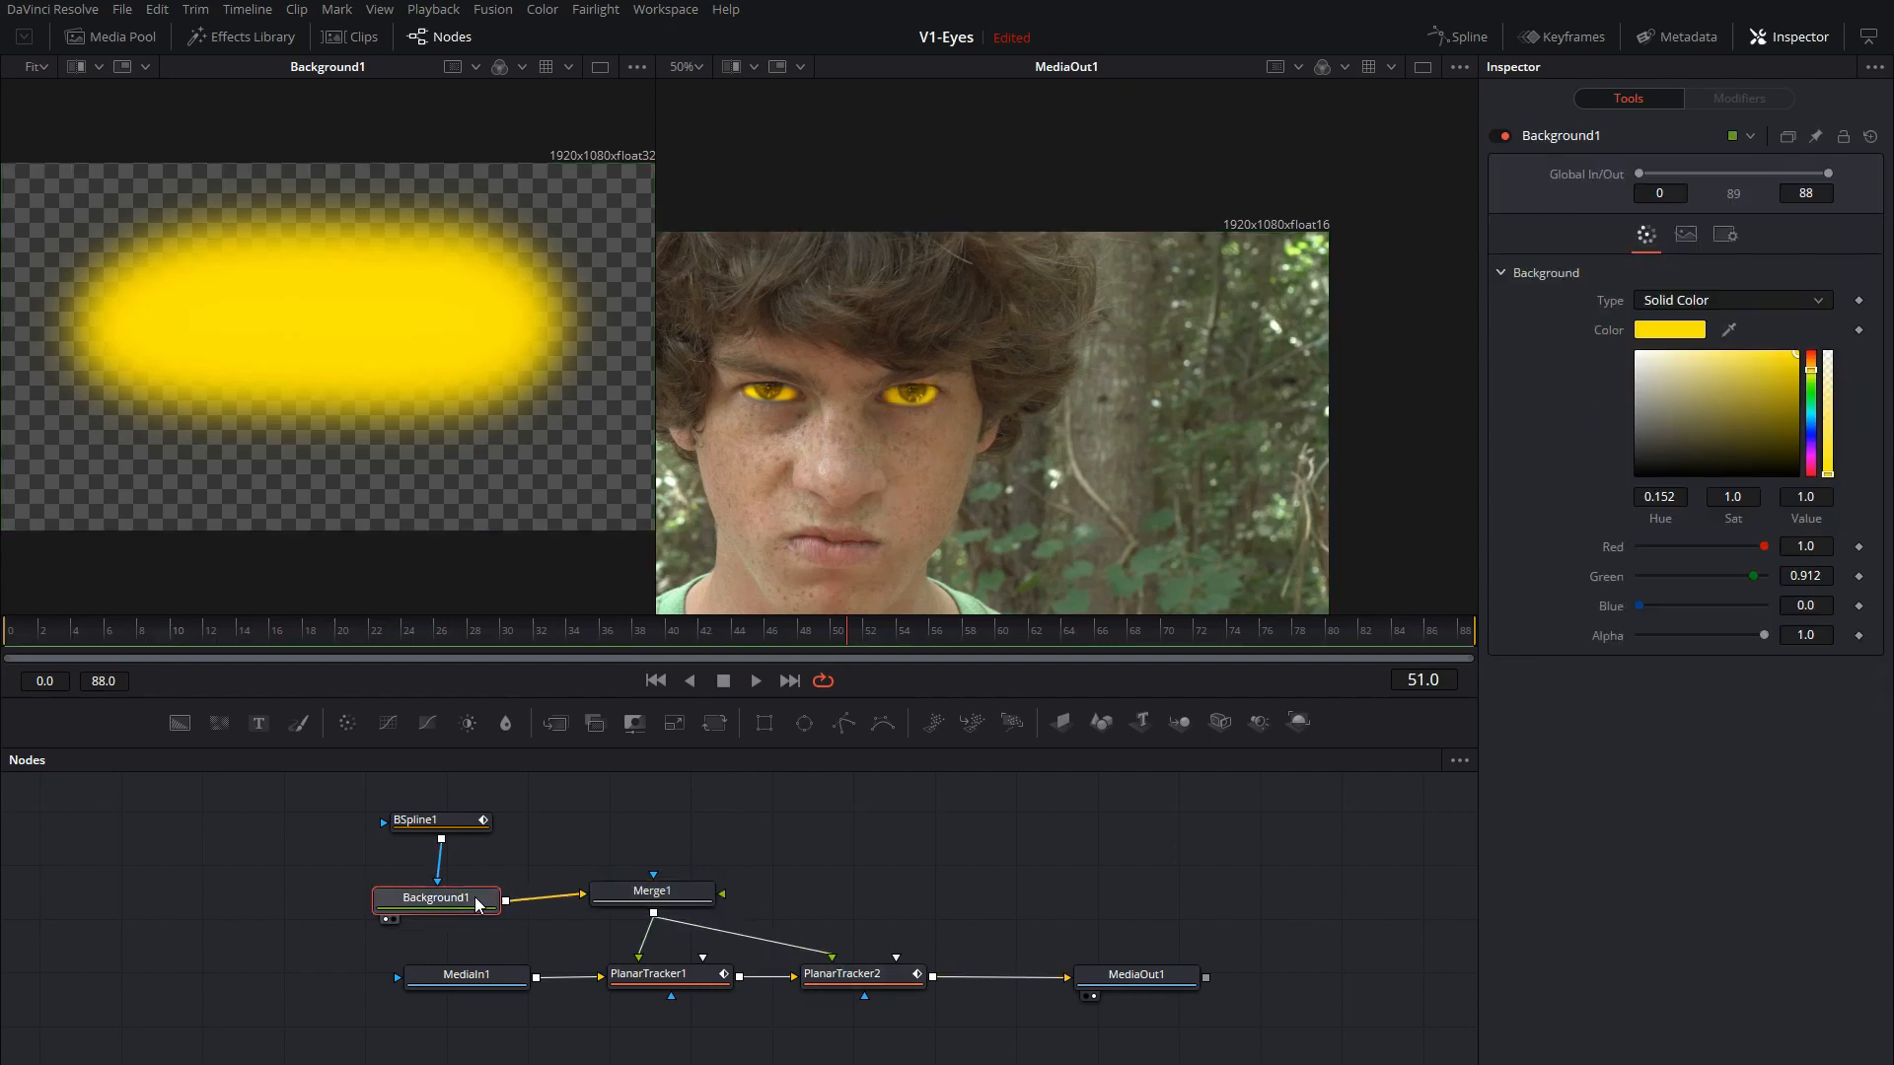
click(653, 898)
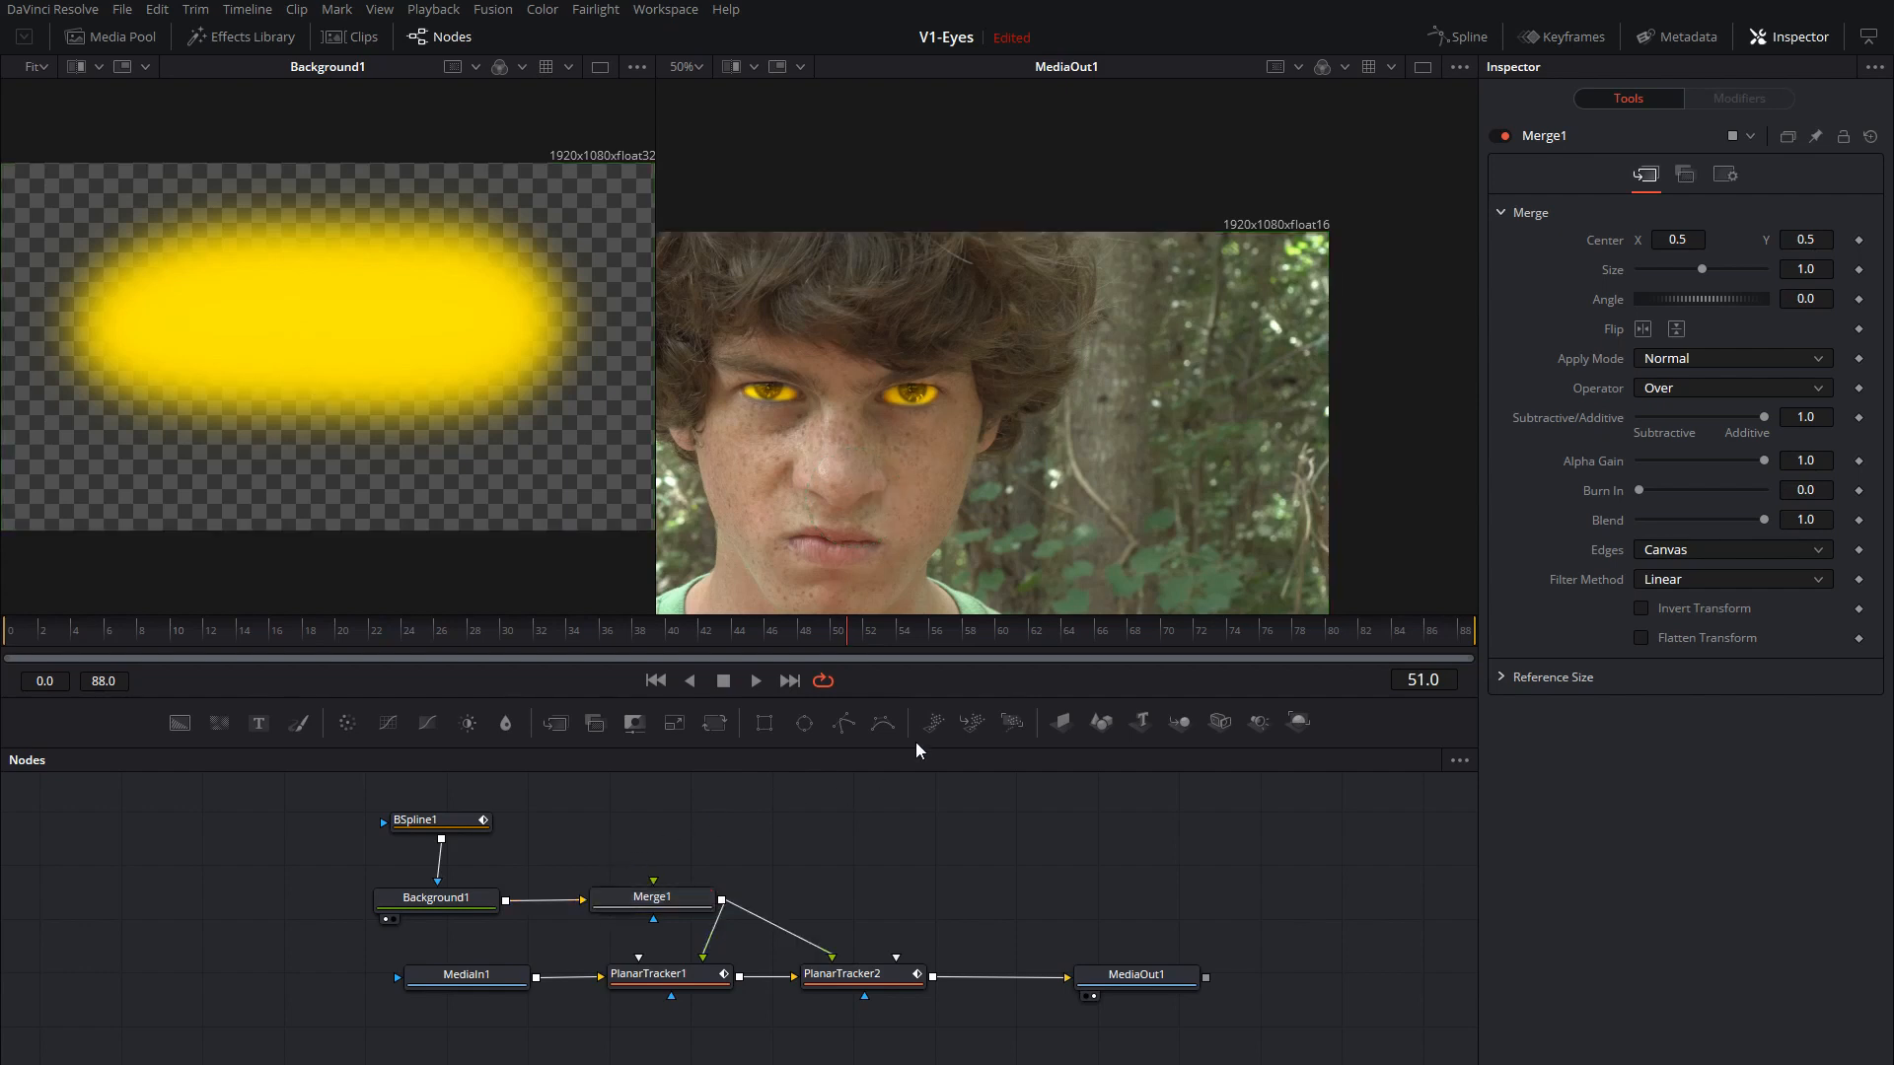
mouse_move(1068, 736)
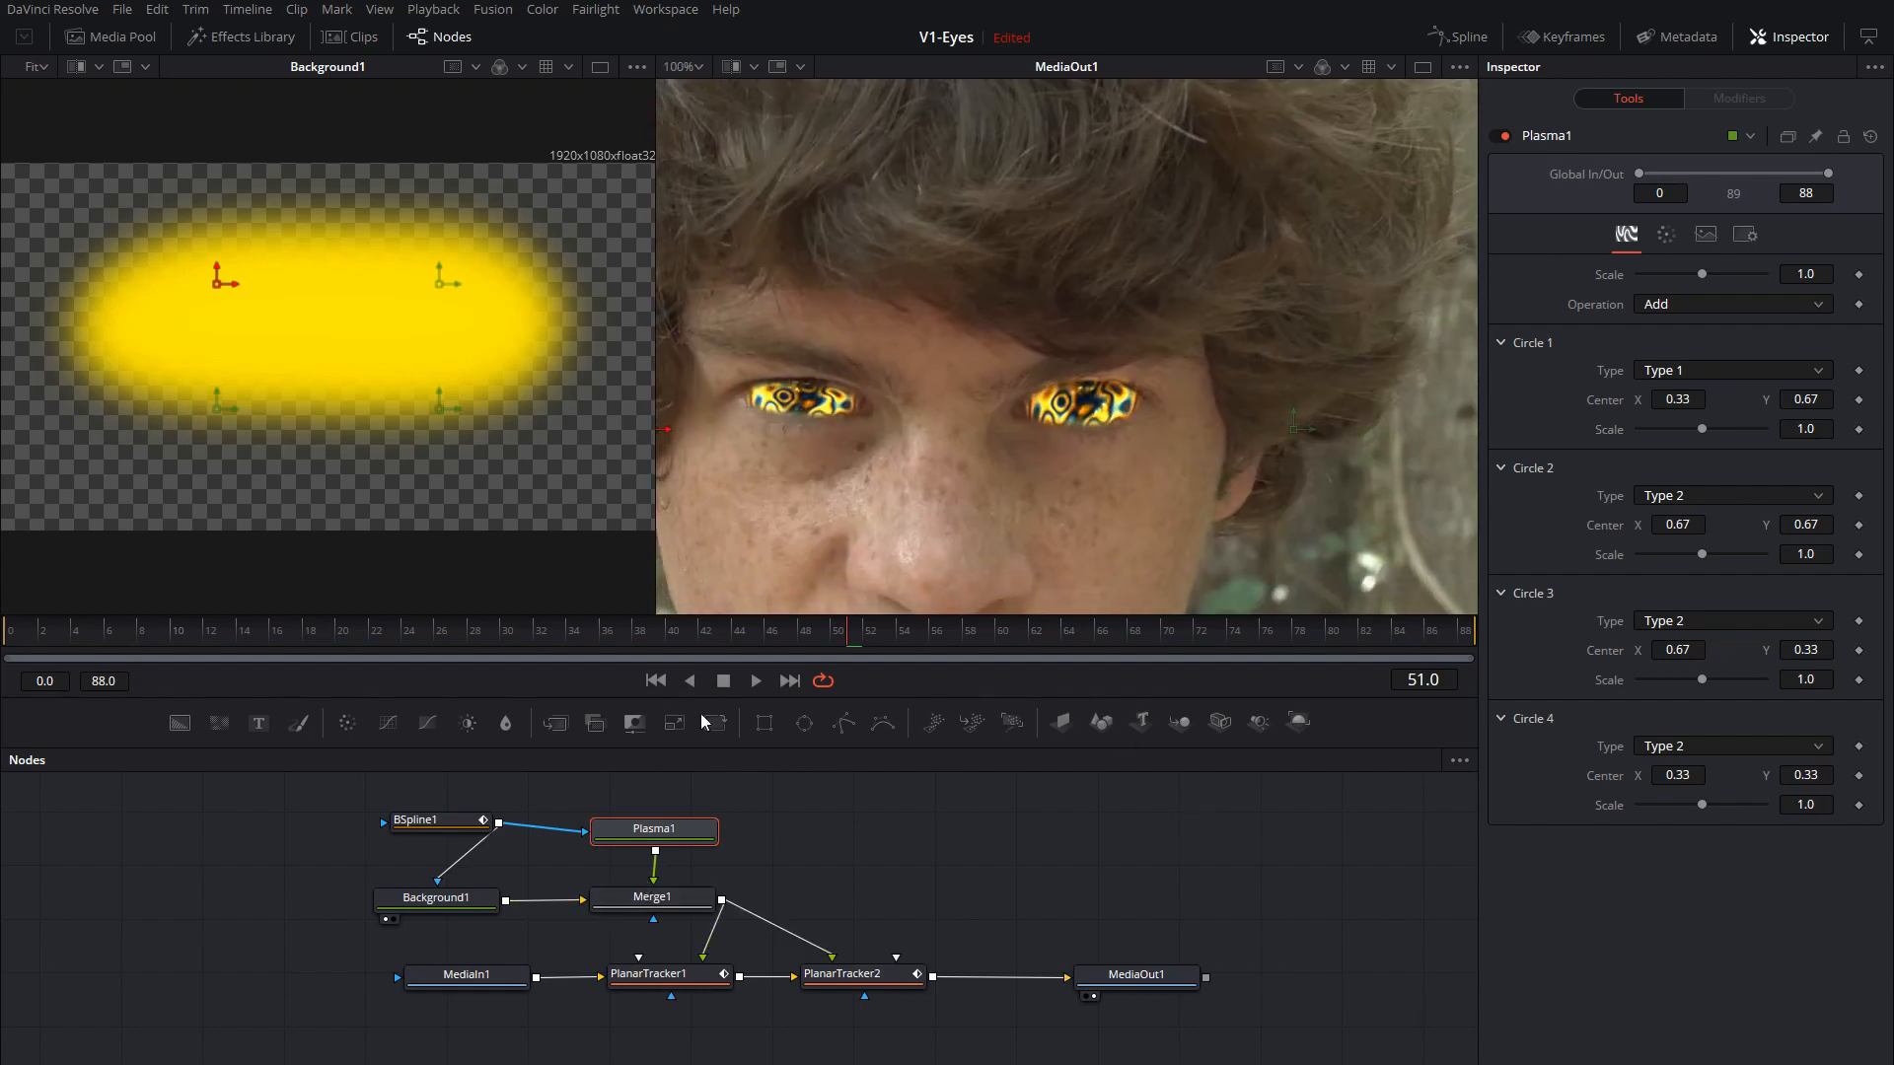
Lower Merge1's Blend so the plasma texture sits faintly at about 0.37 over the yellow glow.
click(653, 898)
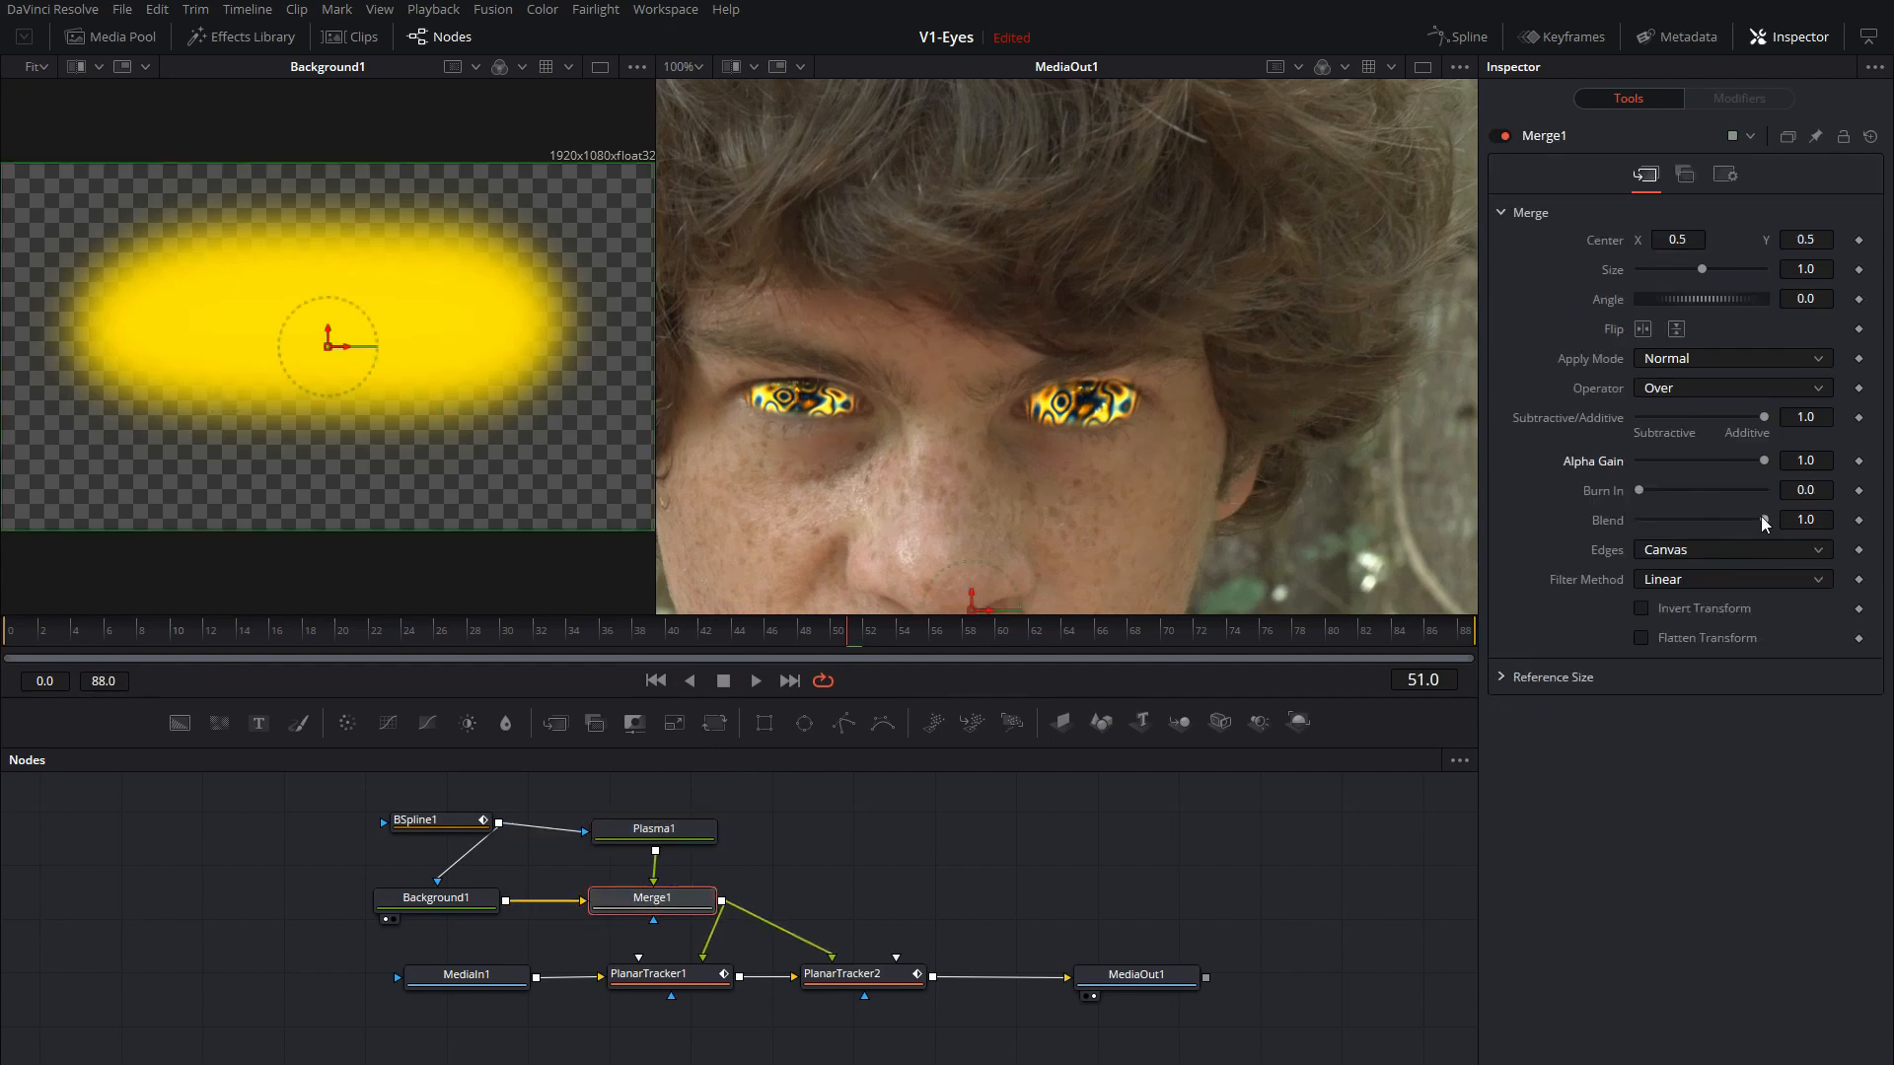
drag(1758, 519, 1657, 519)
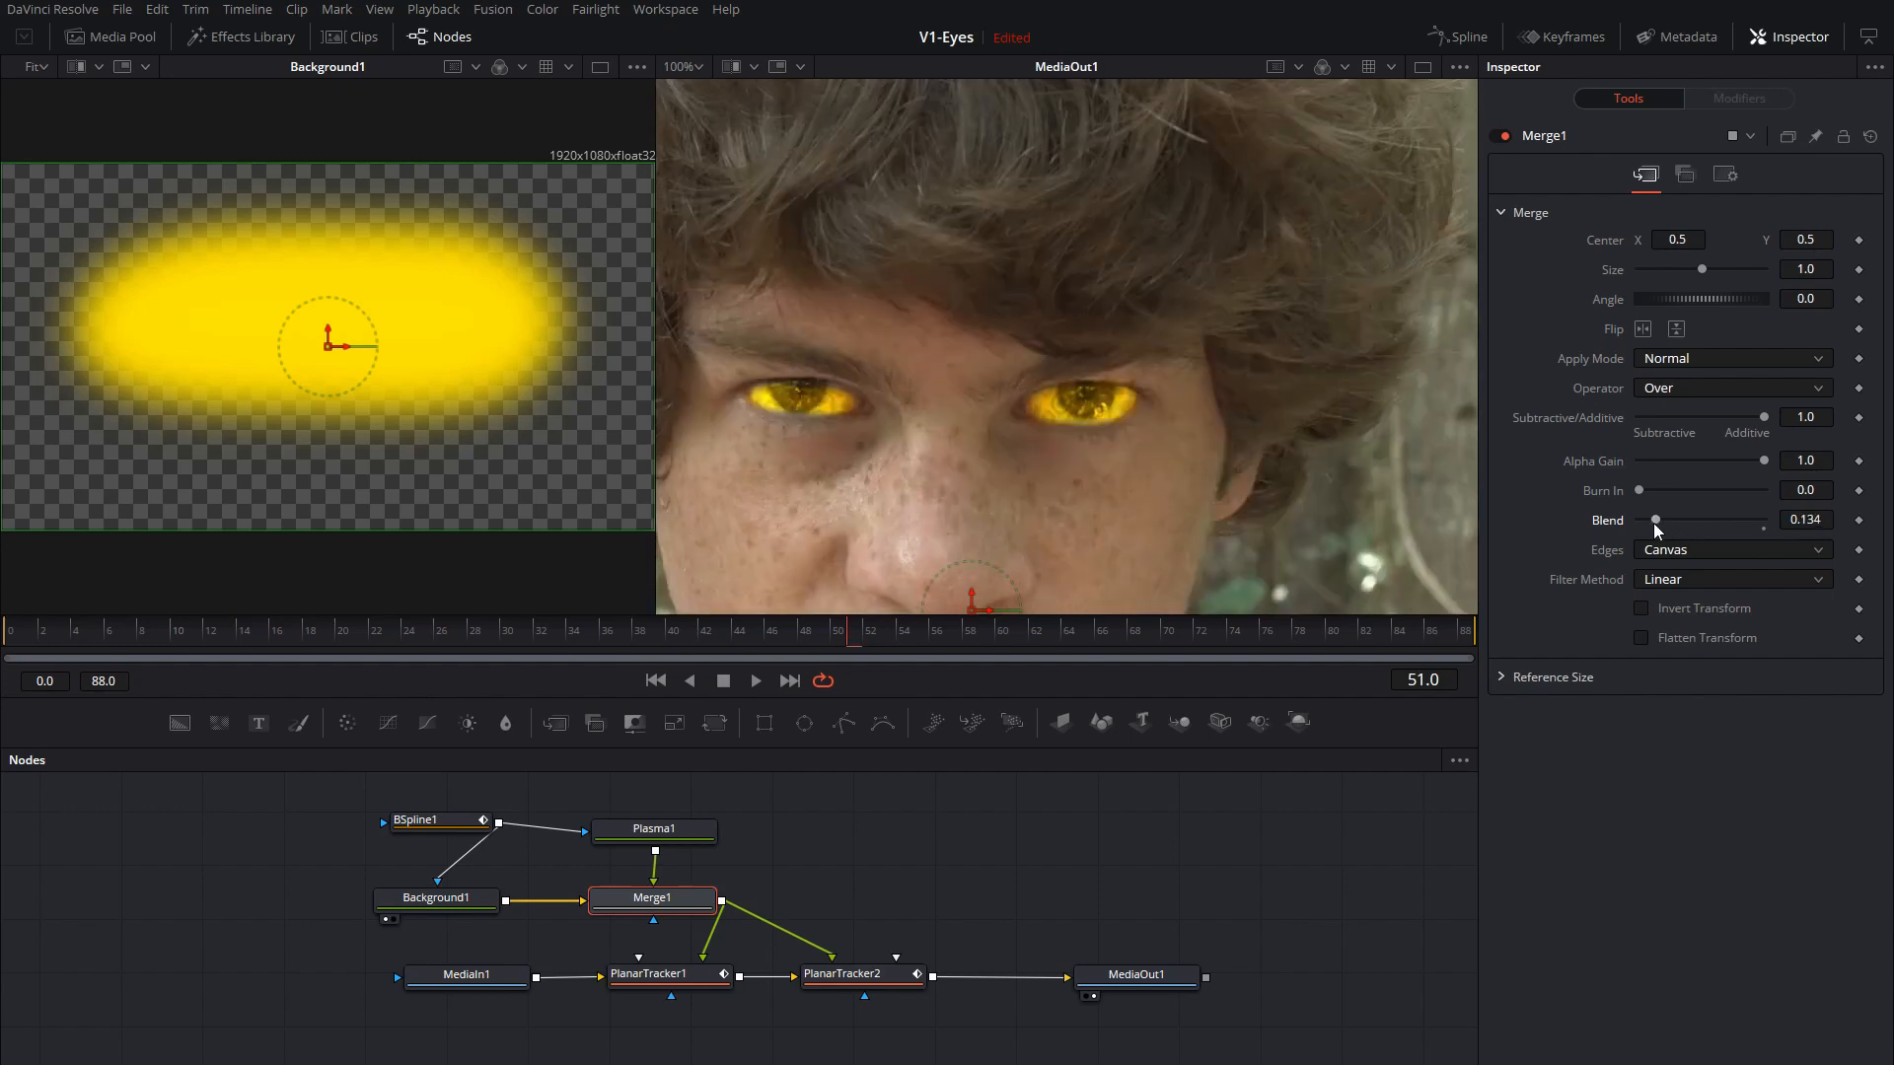
drag(1657, 519, 1678, 519)
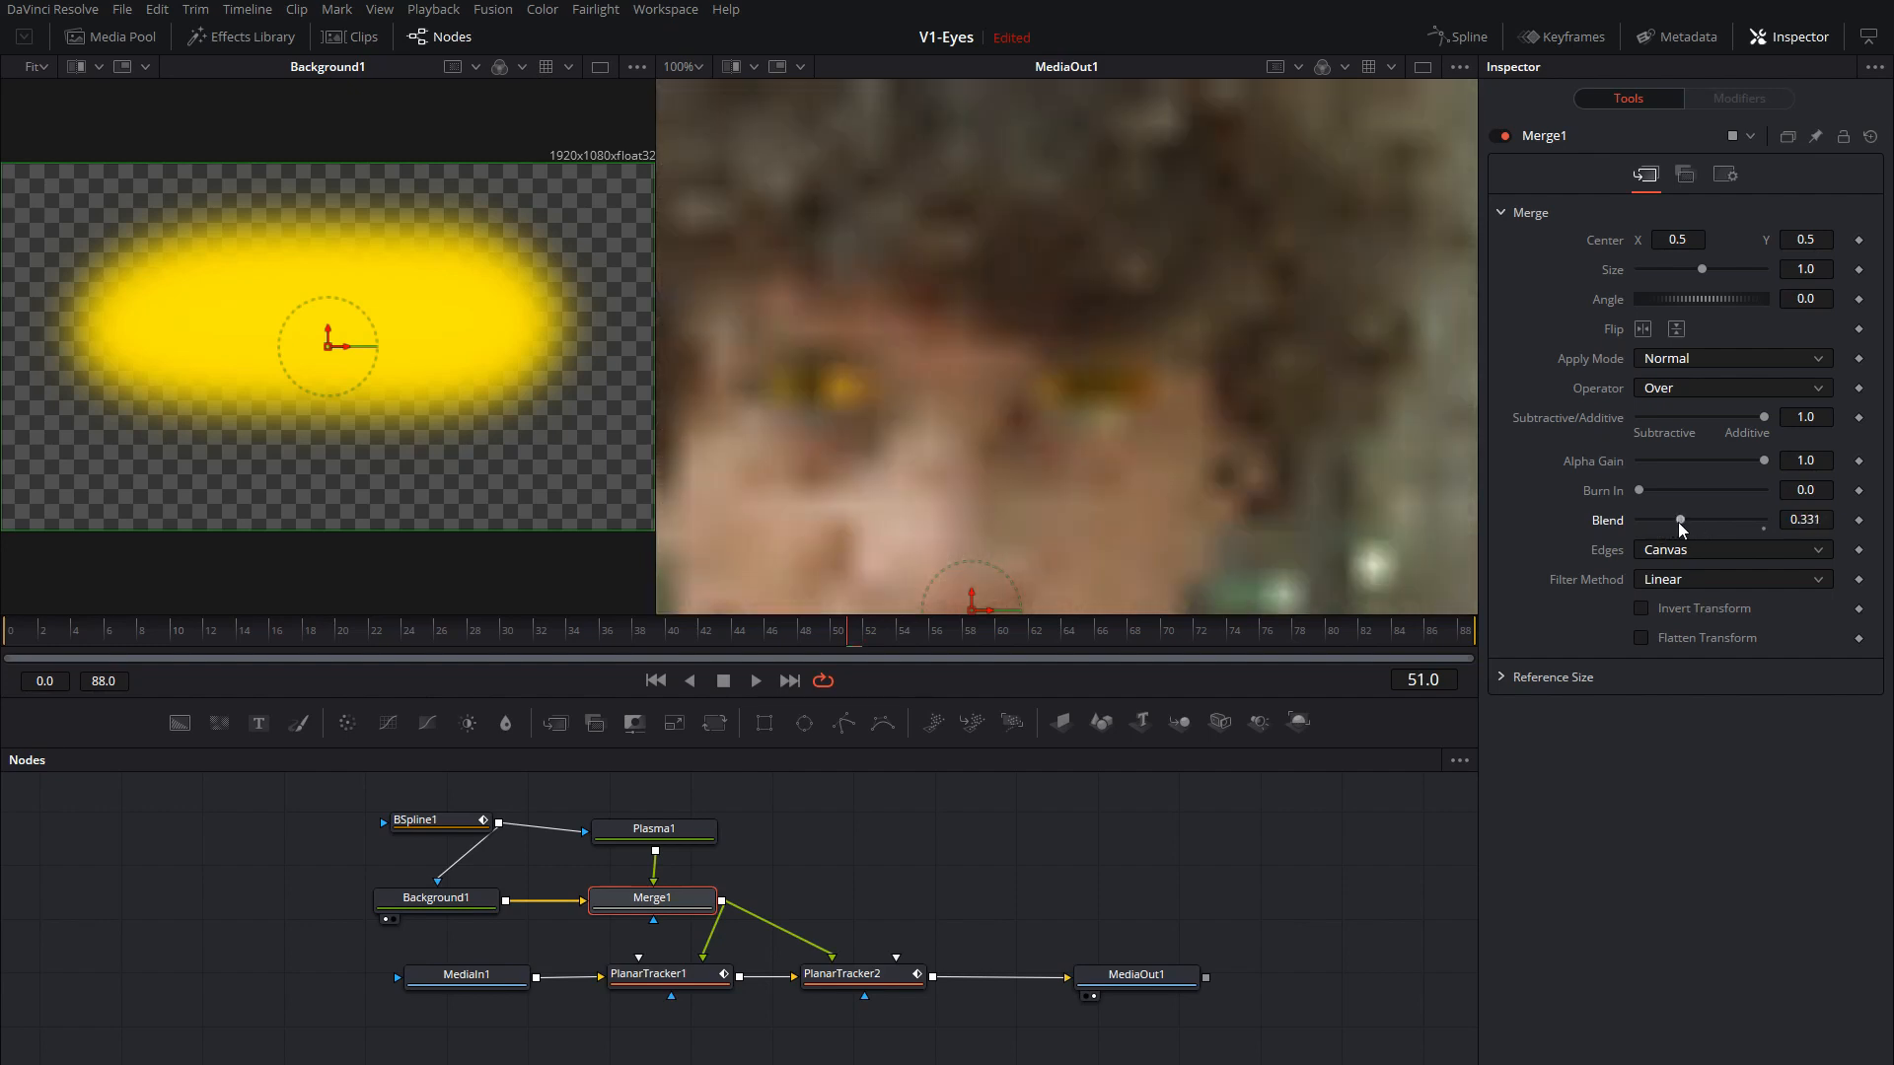
drag(1679, 521, 1685, 521)
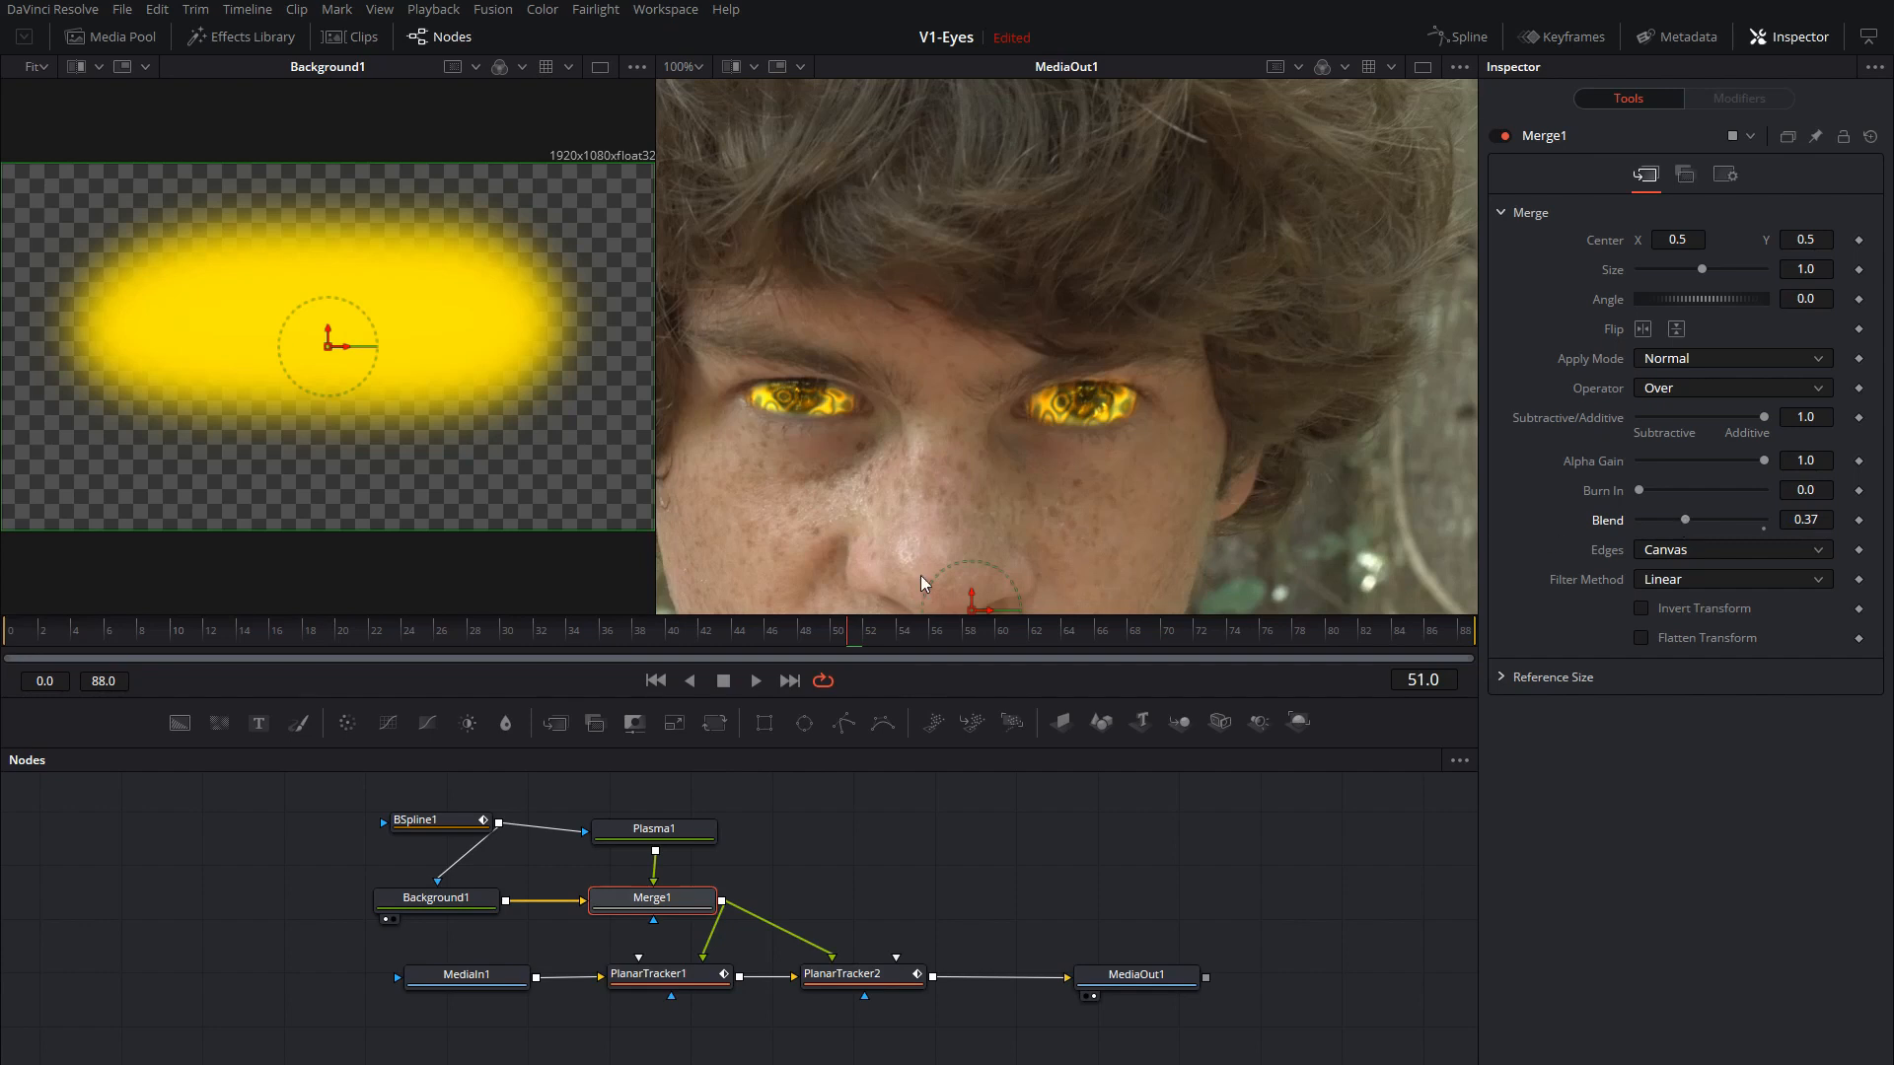
click(653, 829)
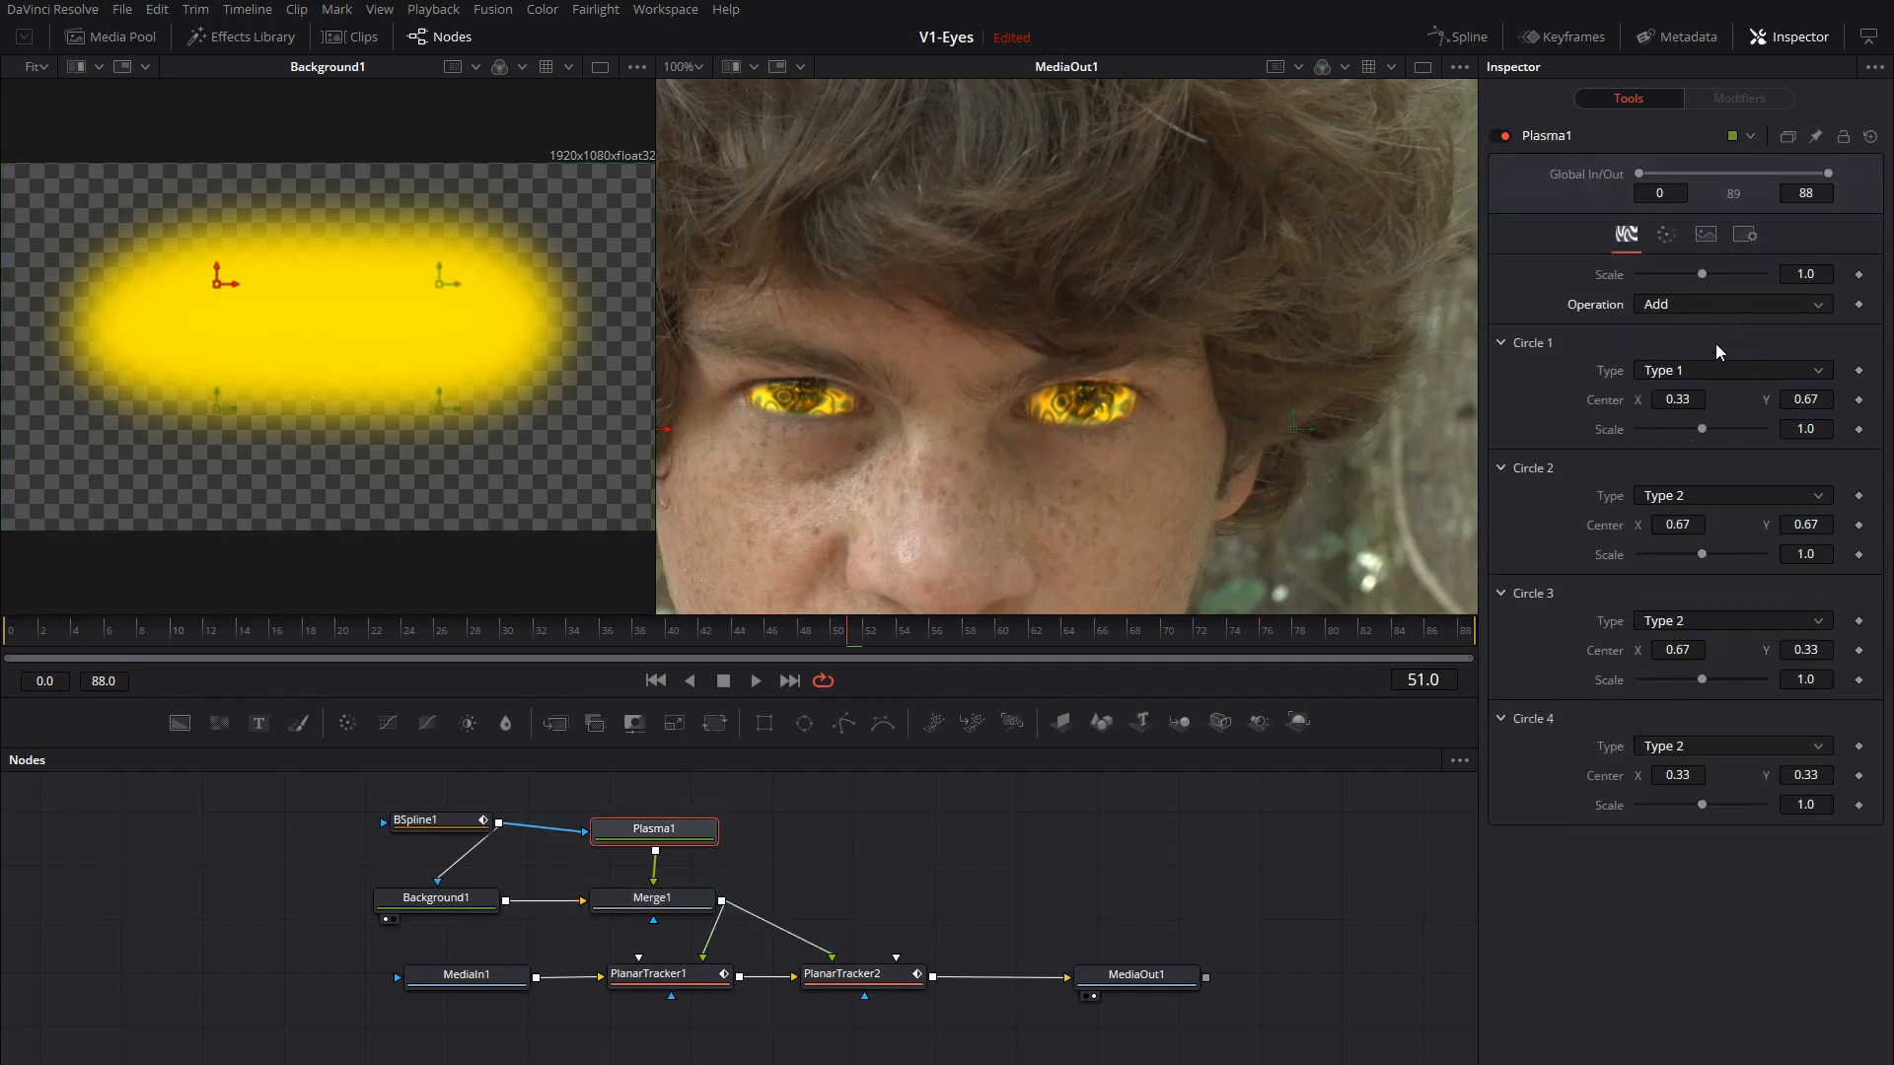
Cycle Plasma1's Operation through Subtract, Divide and Maximum and settle on Divide.
click(1730, 304)
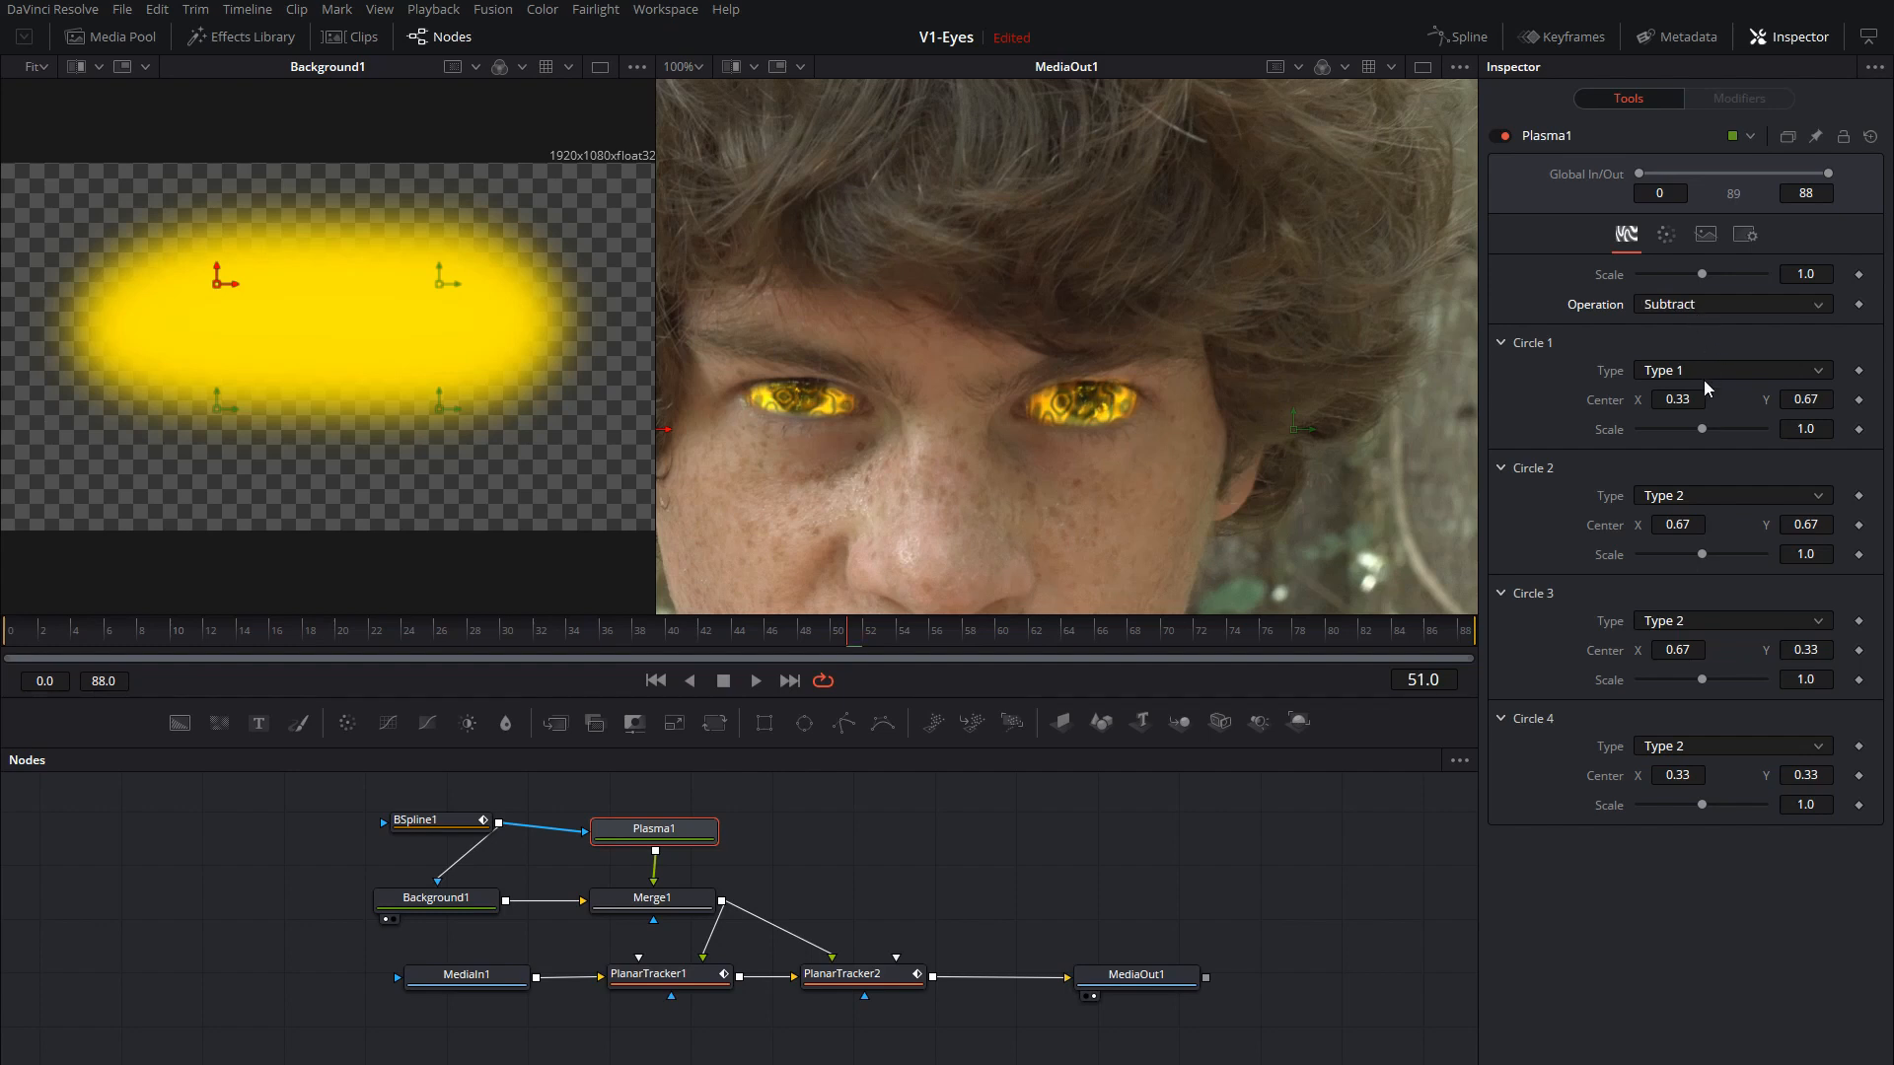
click(1730, 304)
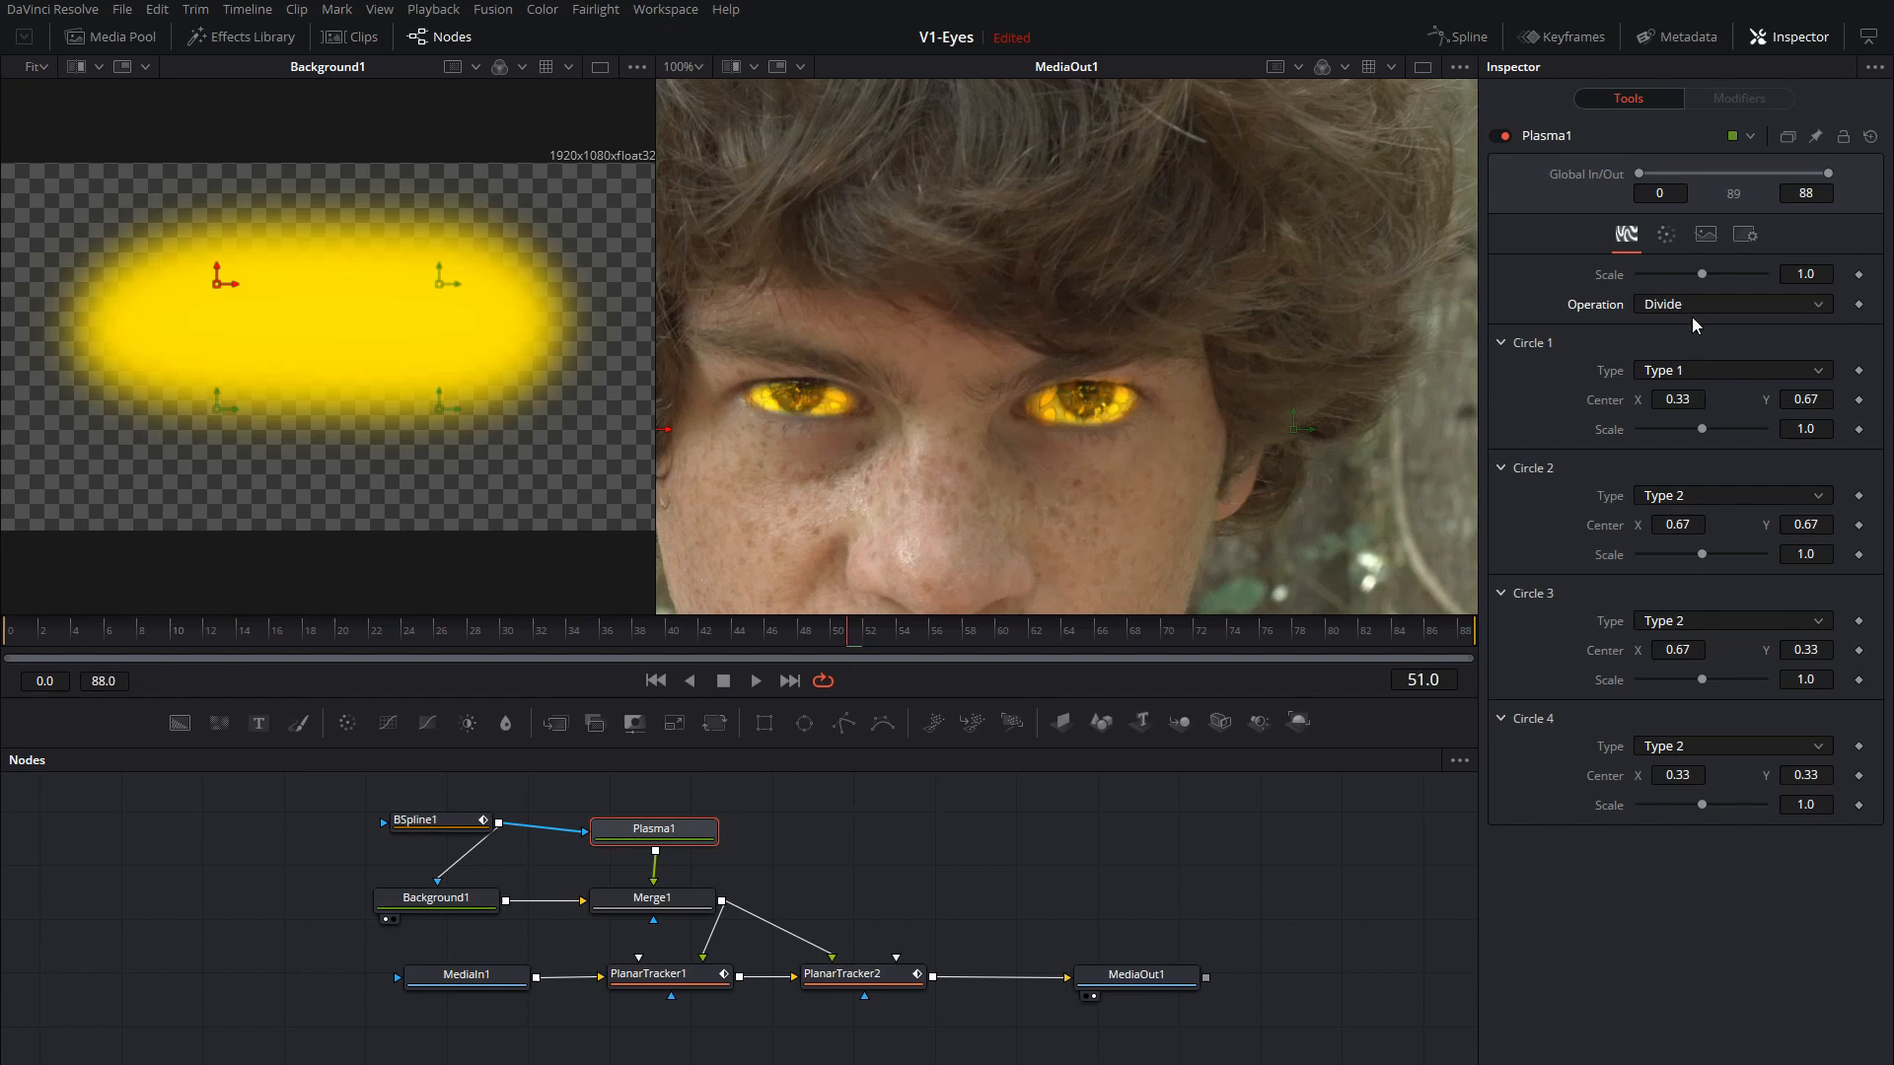
click(1730, 304)
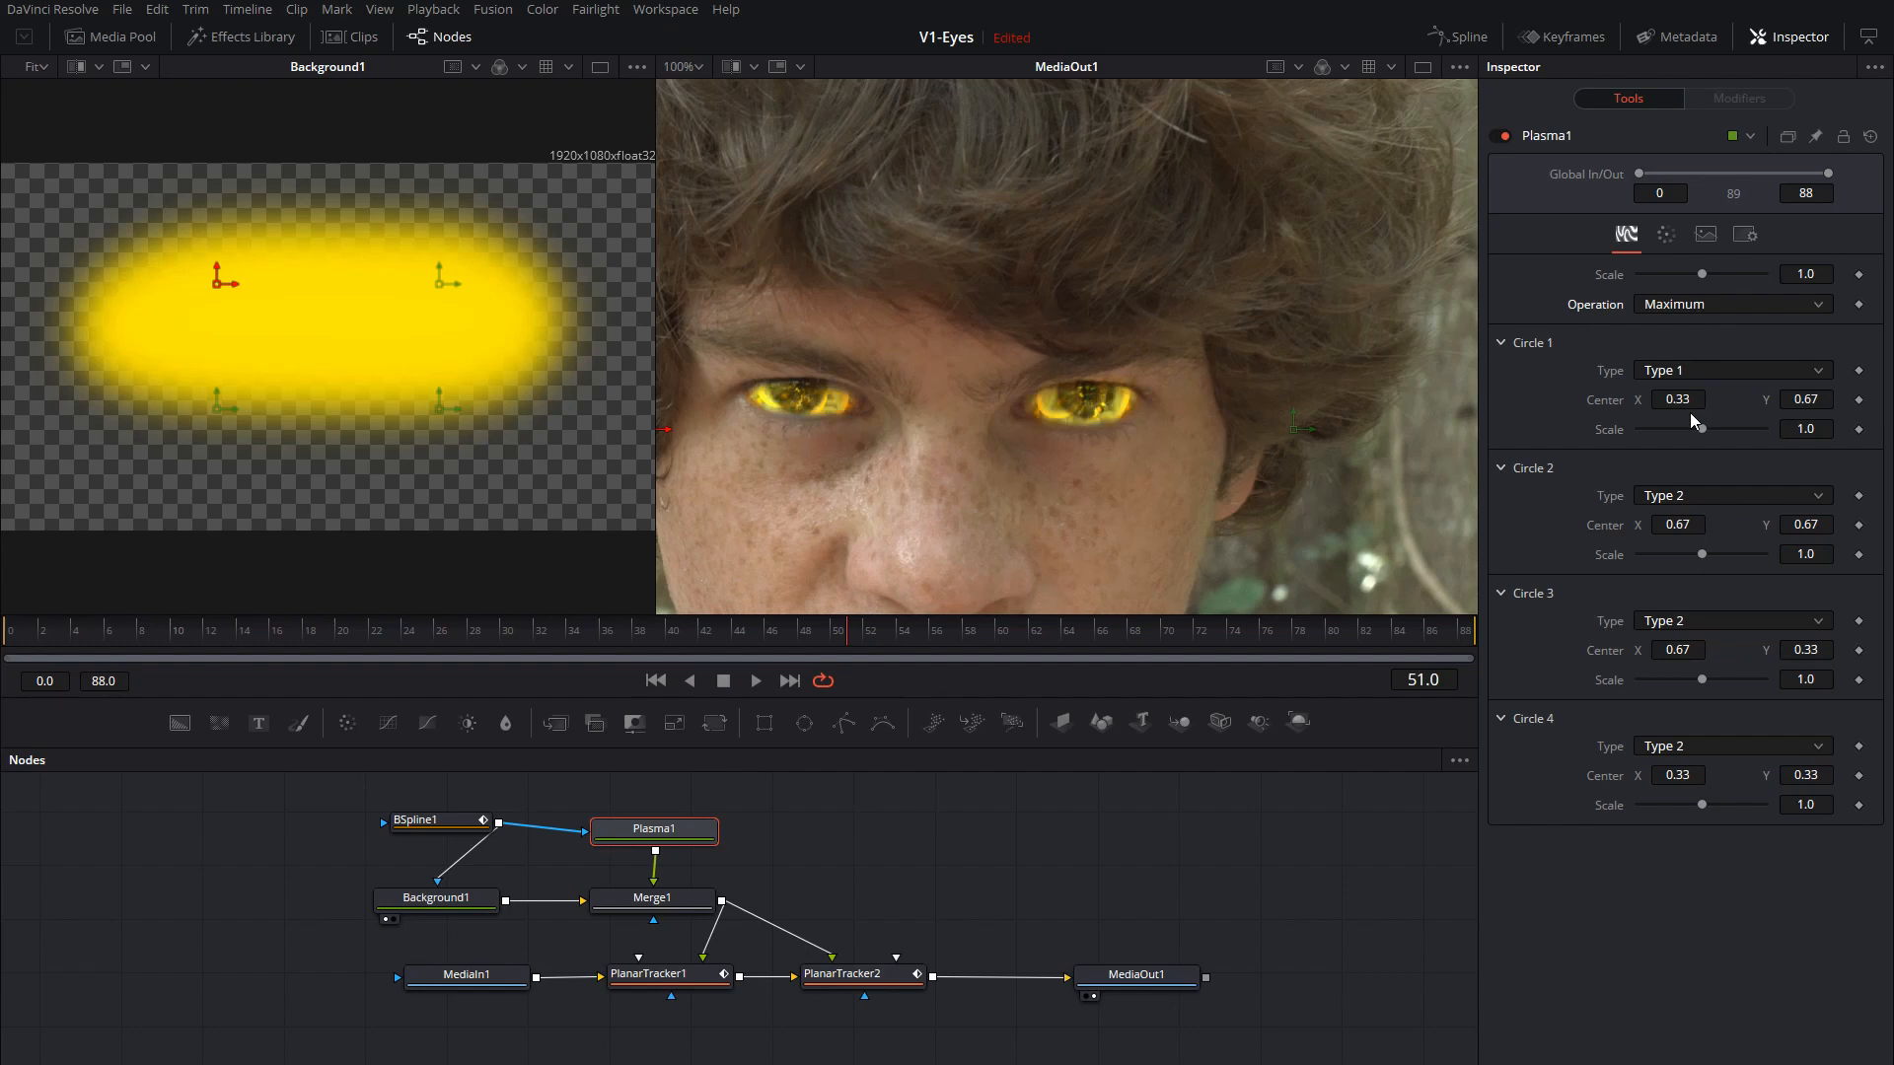
click(1730, 303)
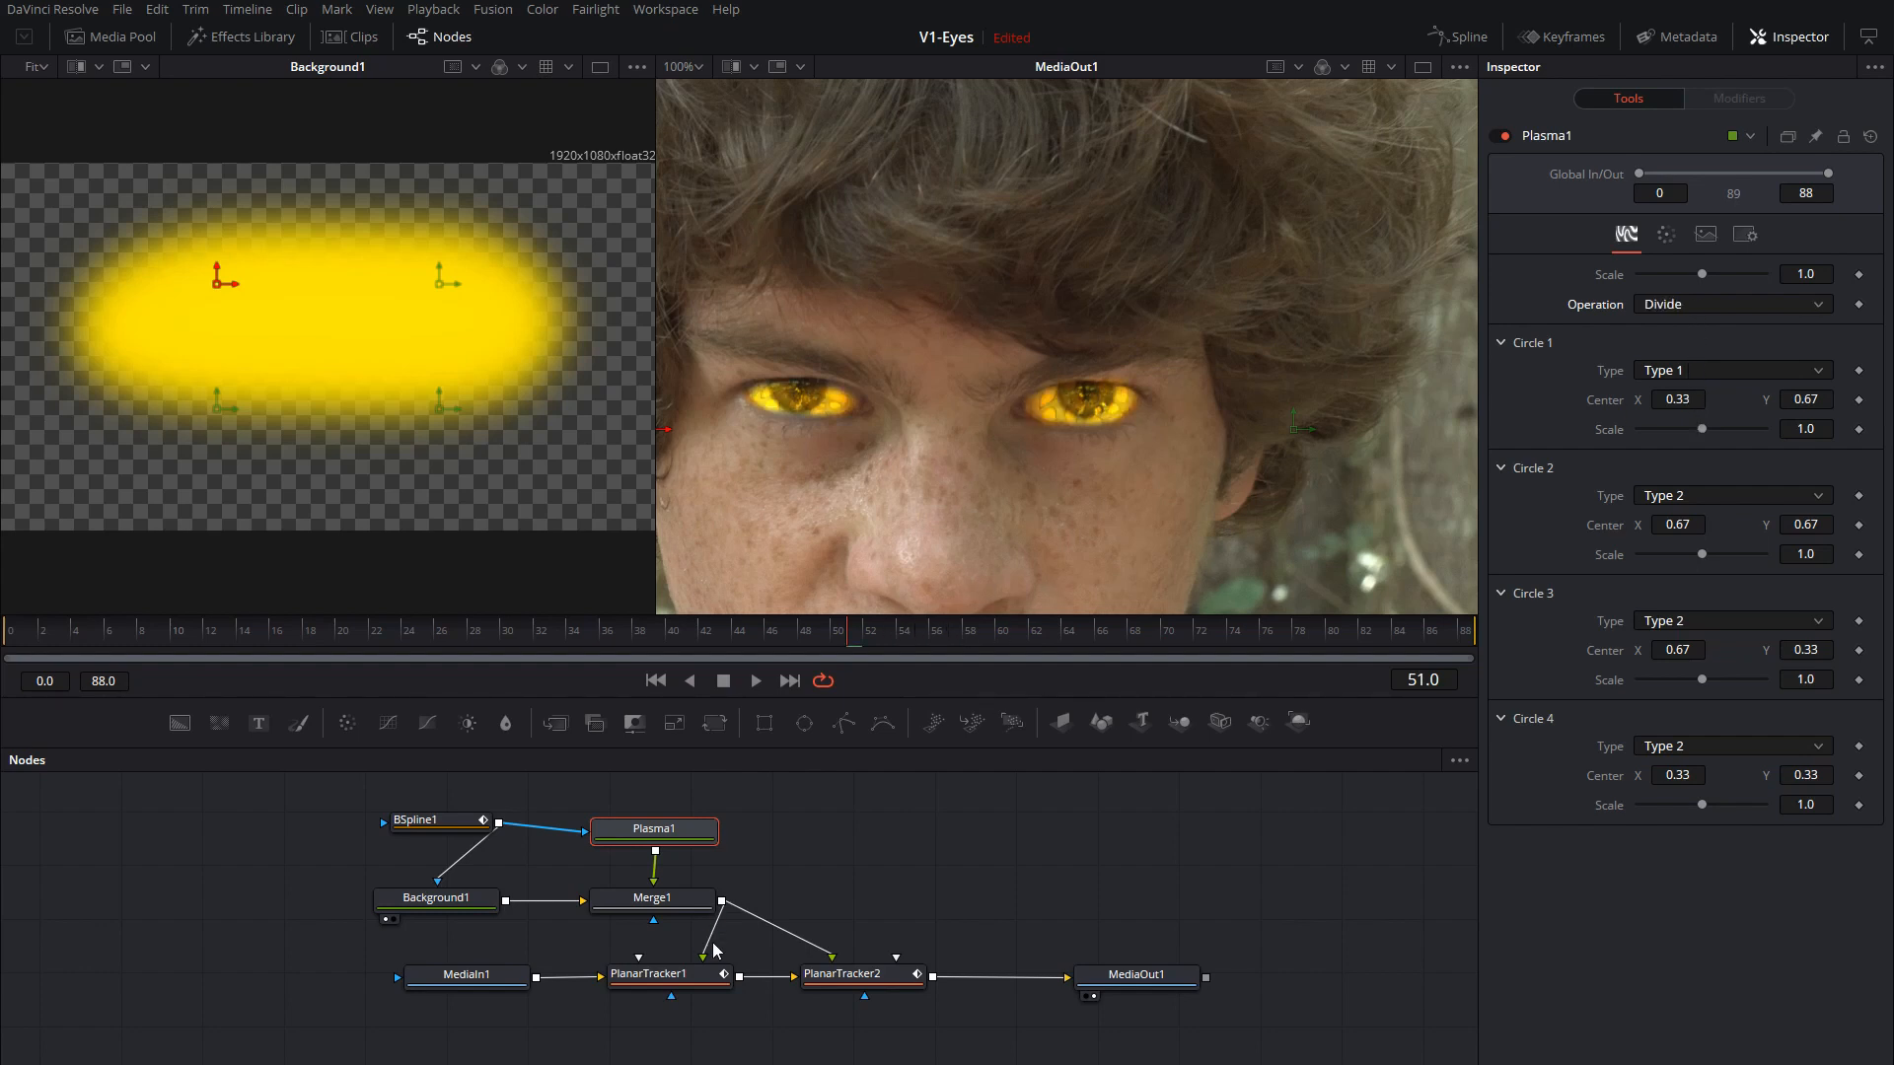
Raise Merge1's Blend to about 0.67 so the plasma shows more strongly.
click(653, 897)
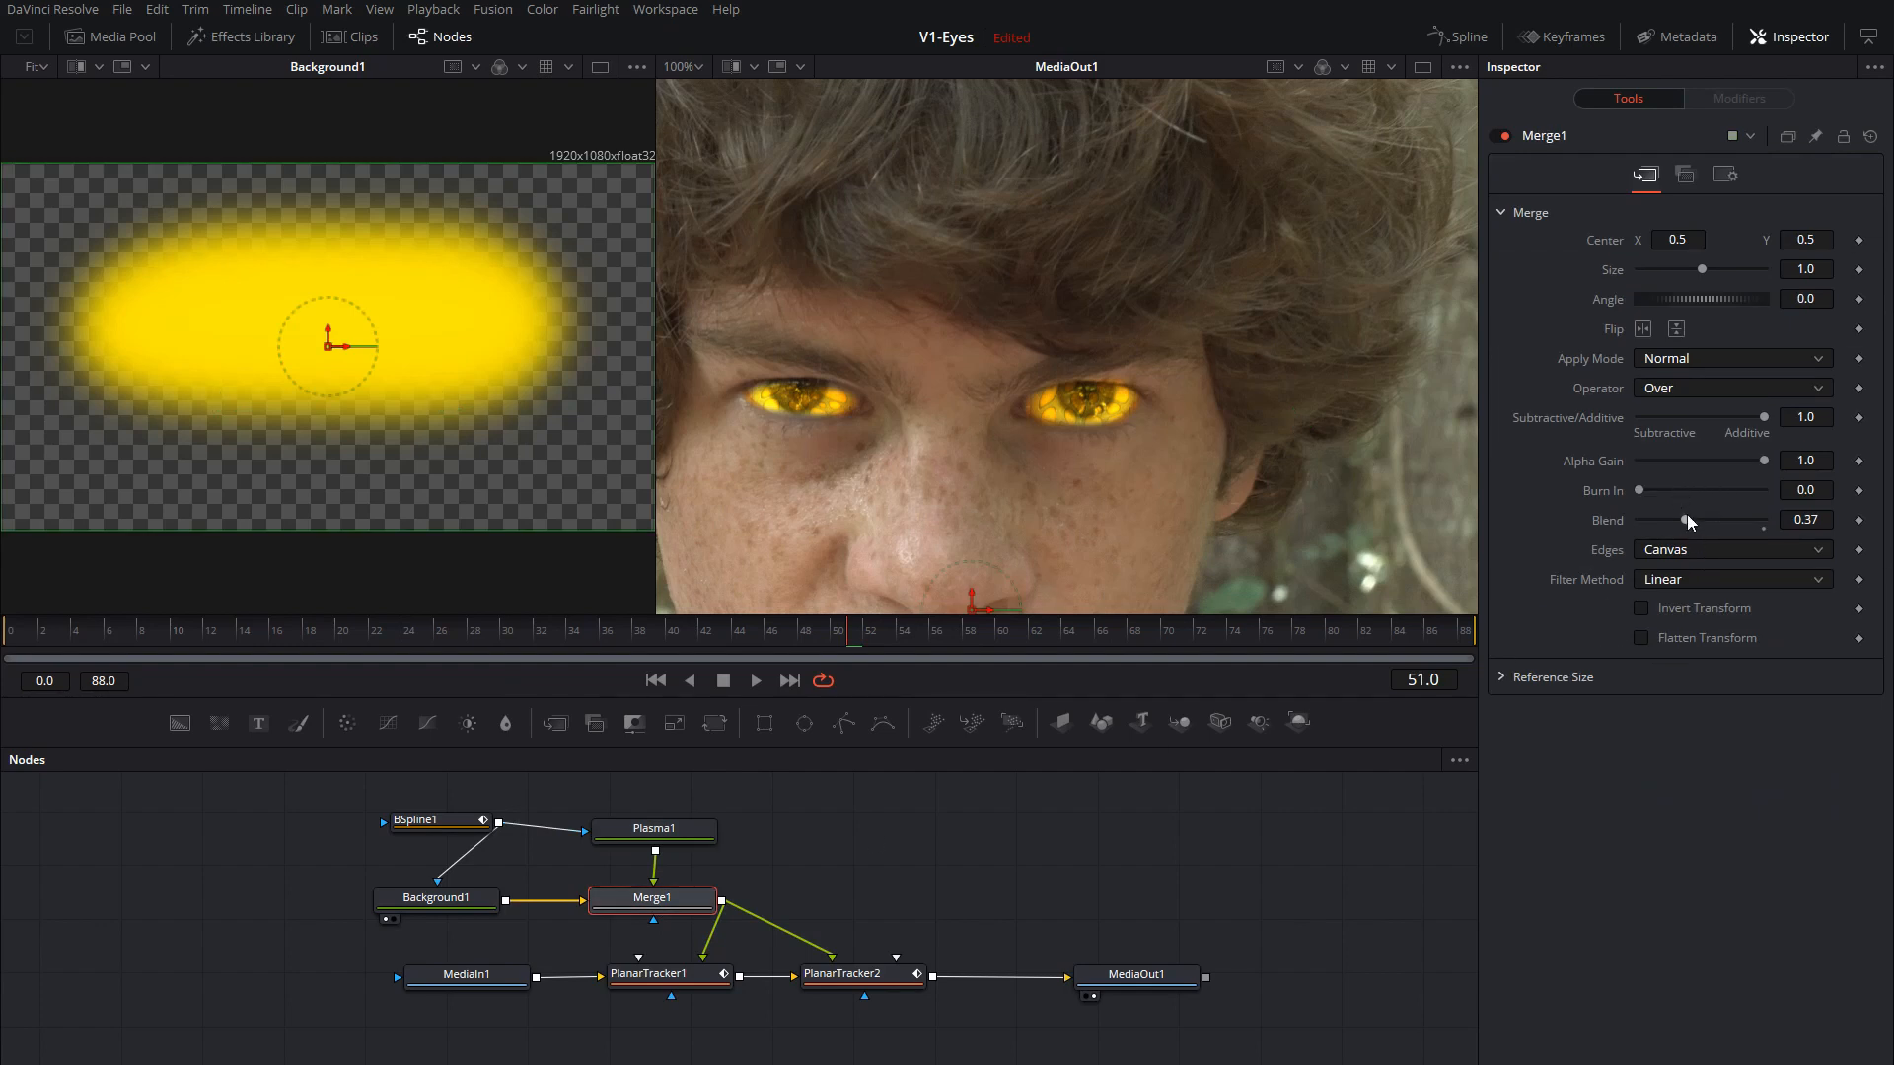
drag(1682, 519, 1722, 519)
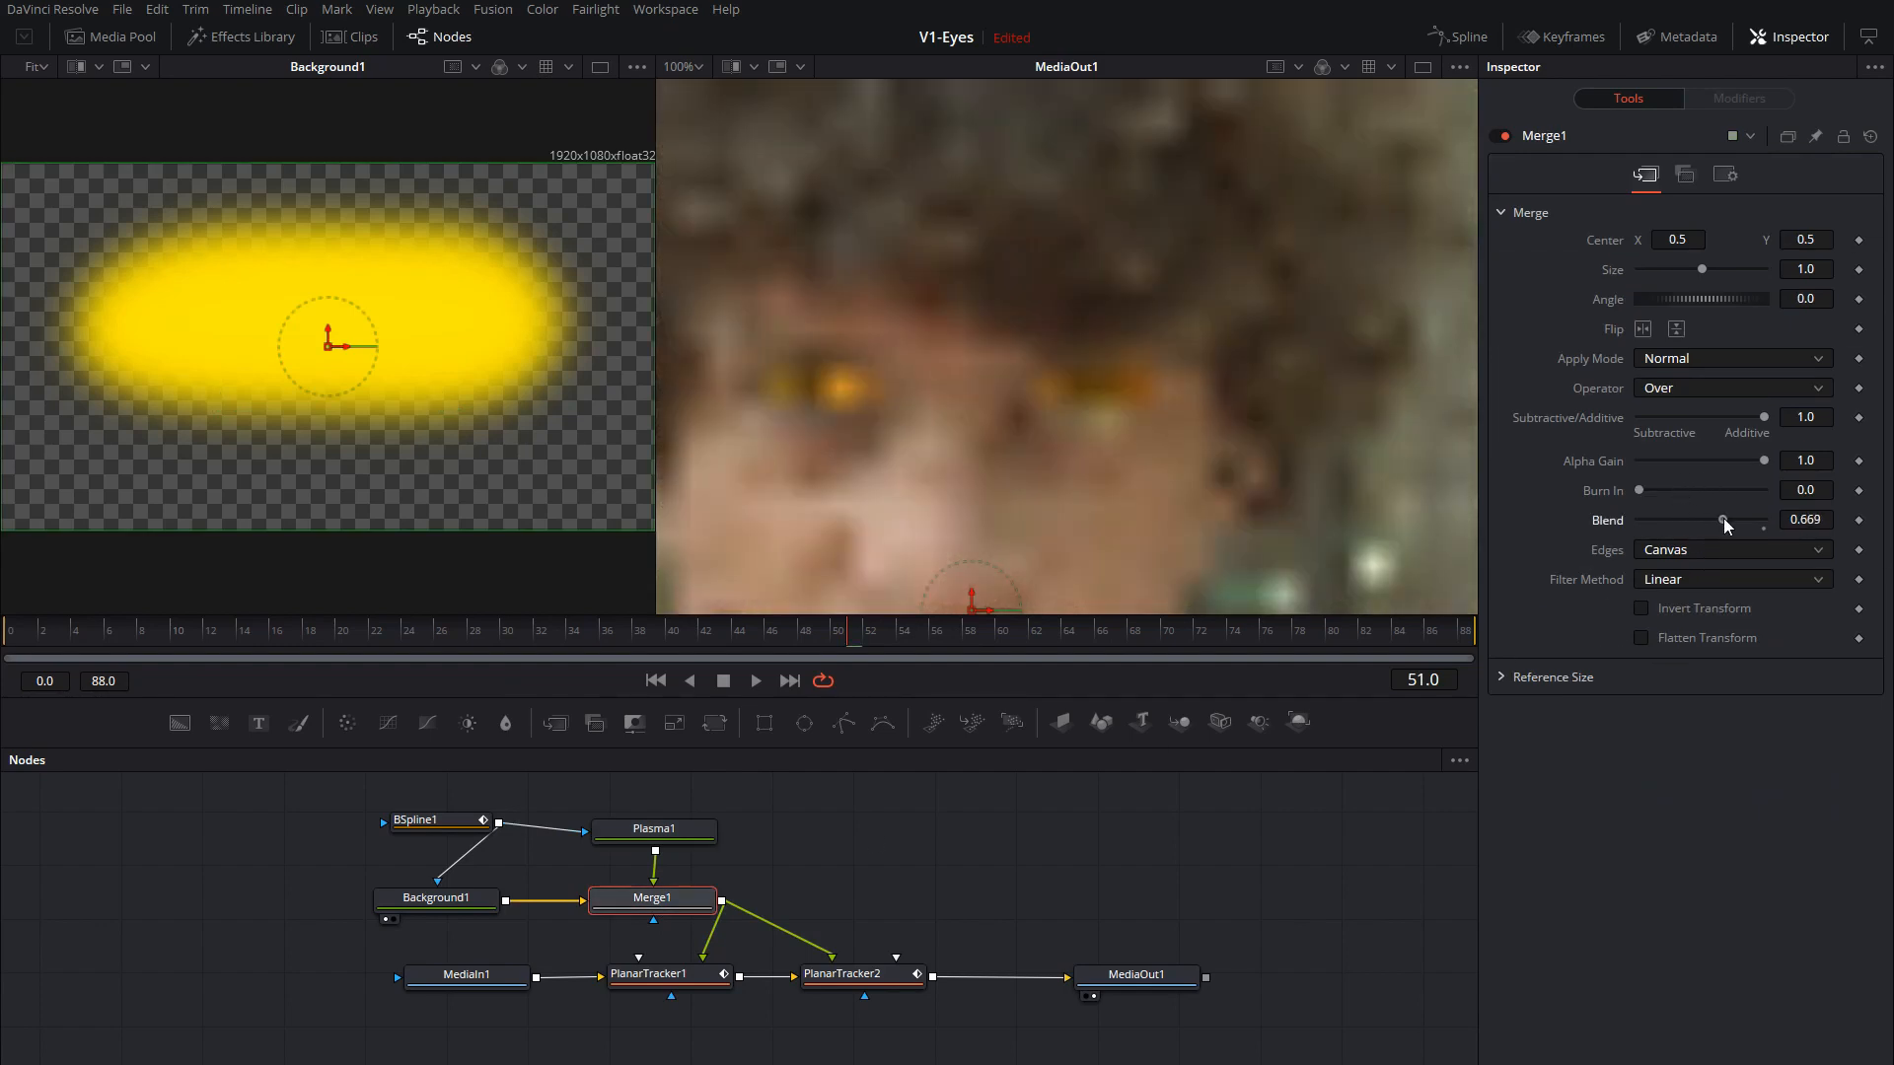
click(647, 831)
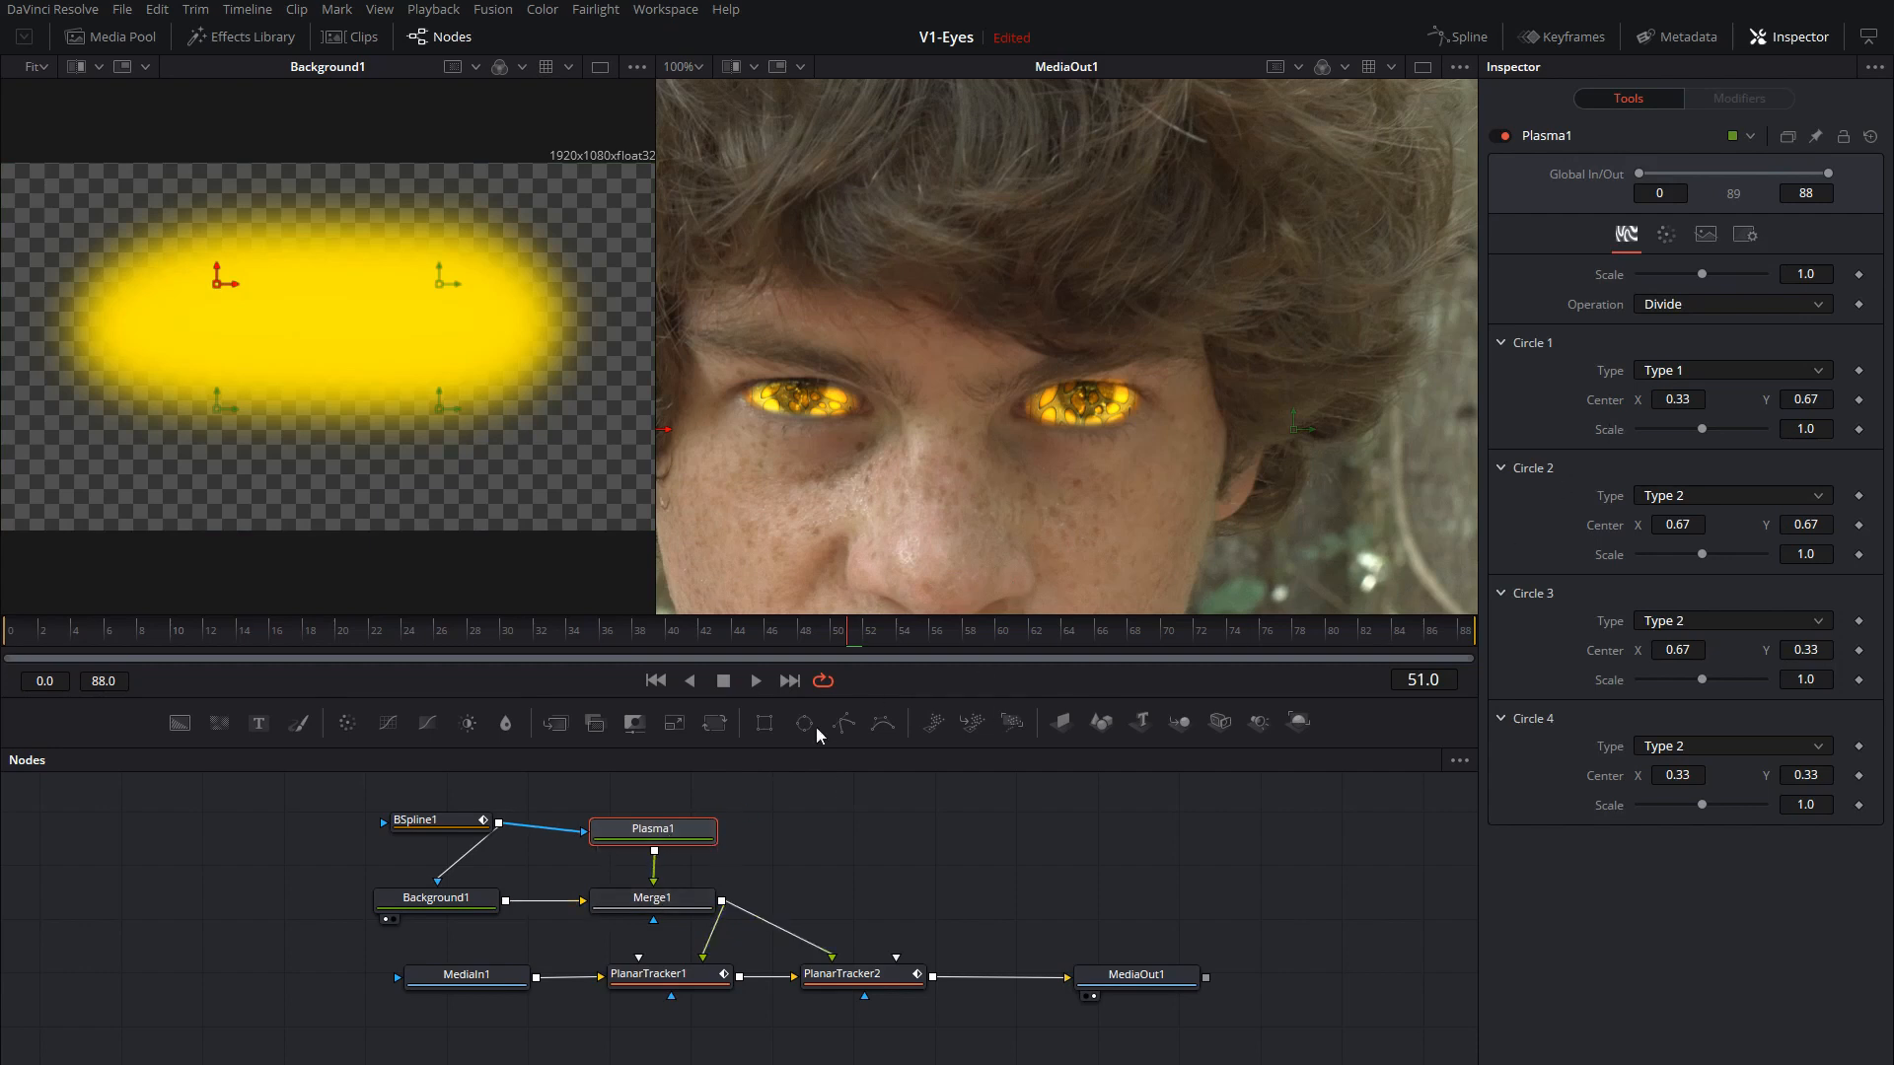
mouse_move(1708, 300)
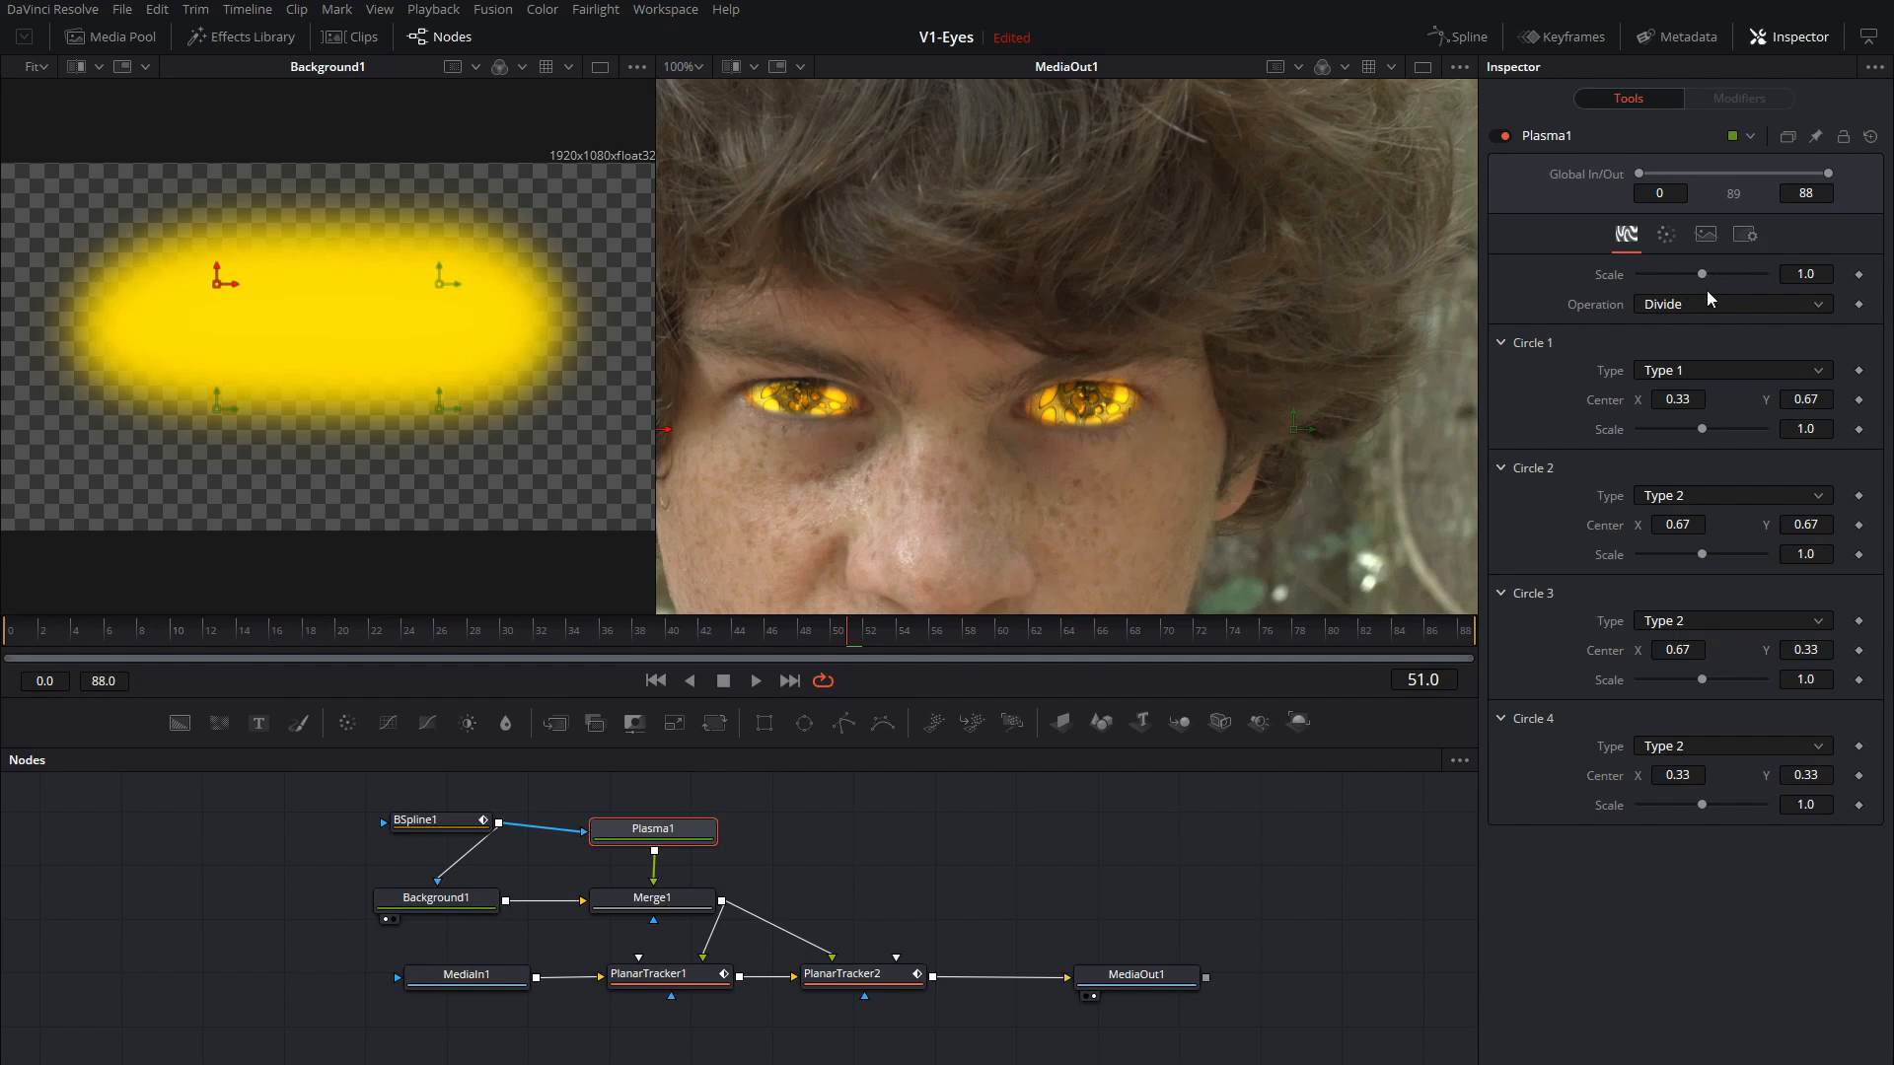
mouse_move(1787, 306)
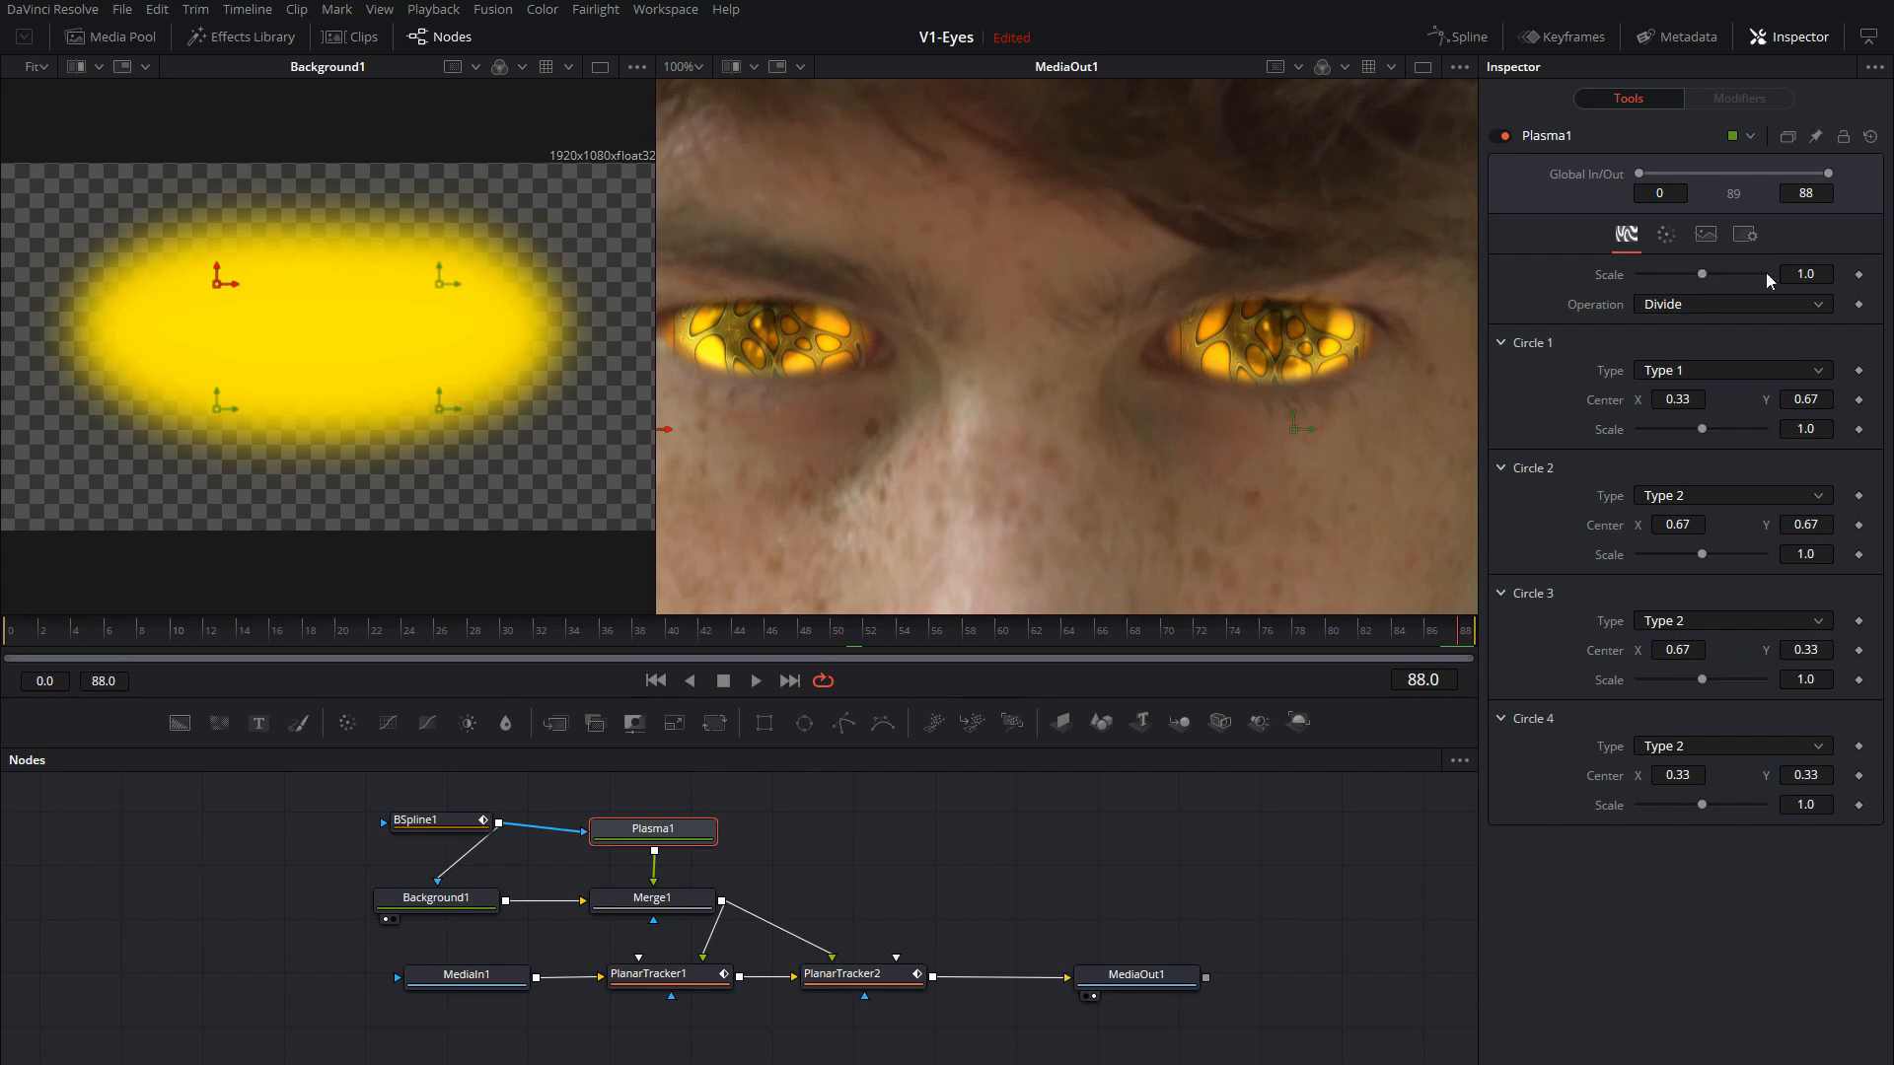
Set Plasma1's Scale to about 3.43 at frame 88 as a keyframe.
drag(1703, 274, 1709, 274)
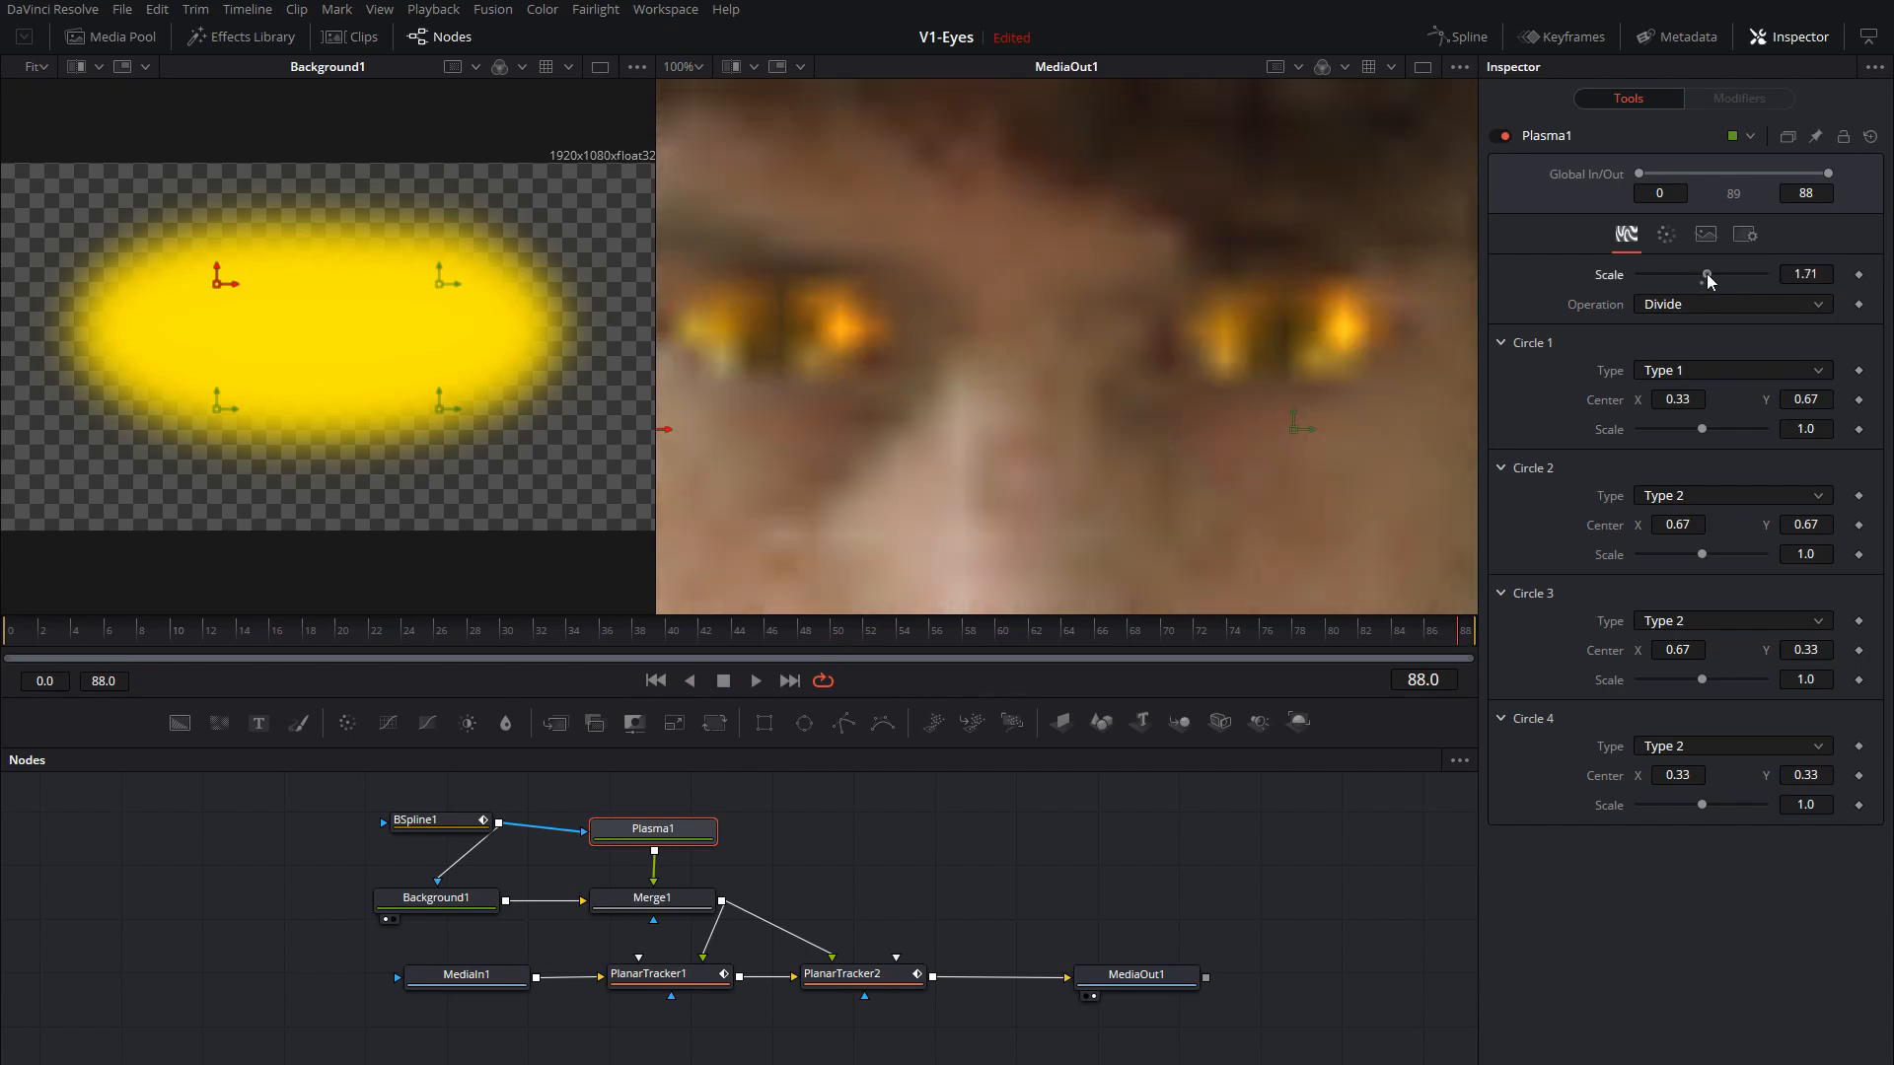
drag(1703, 274, 1714, 274)
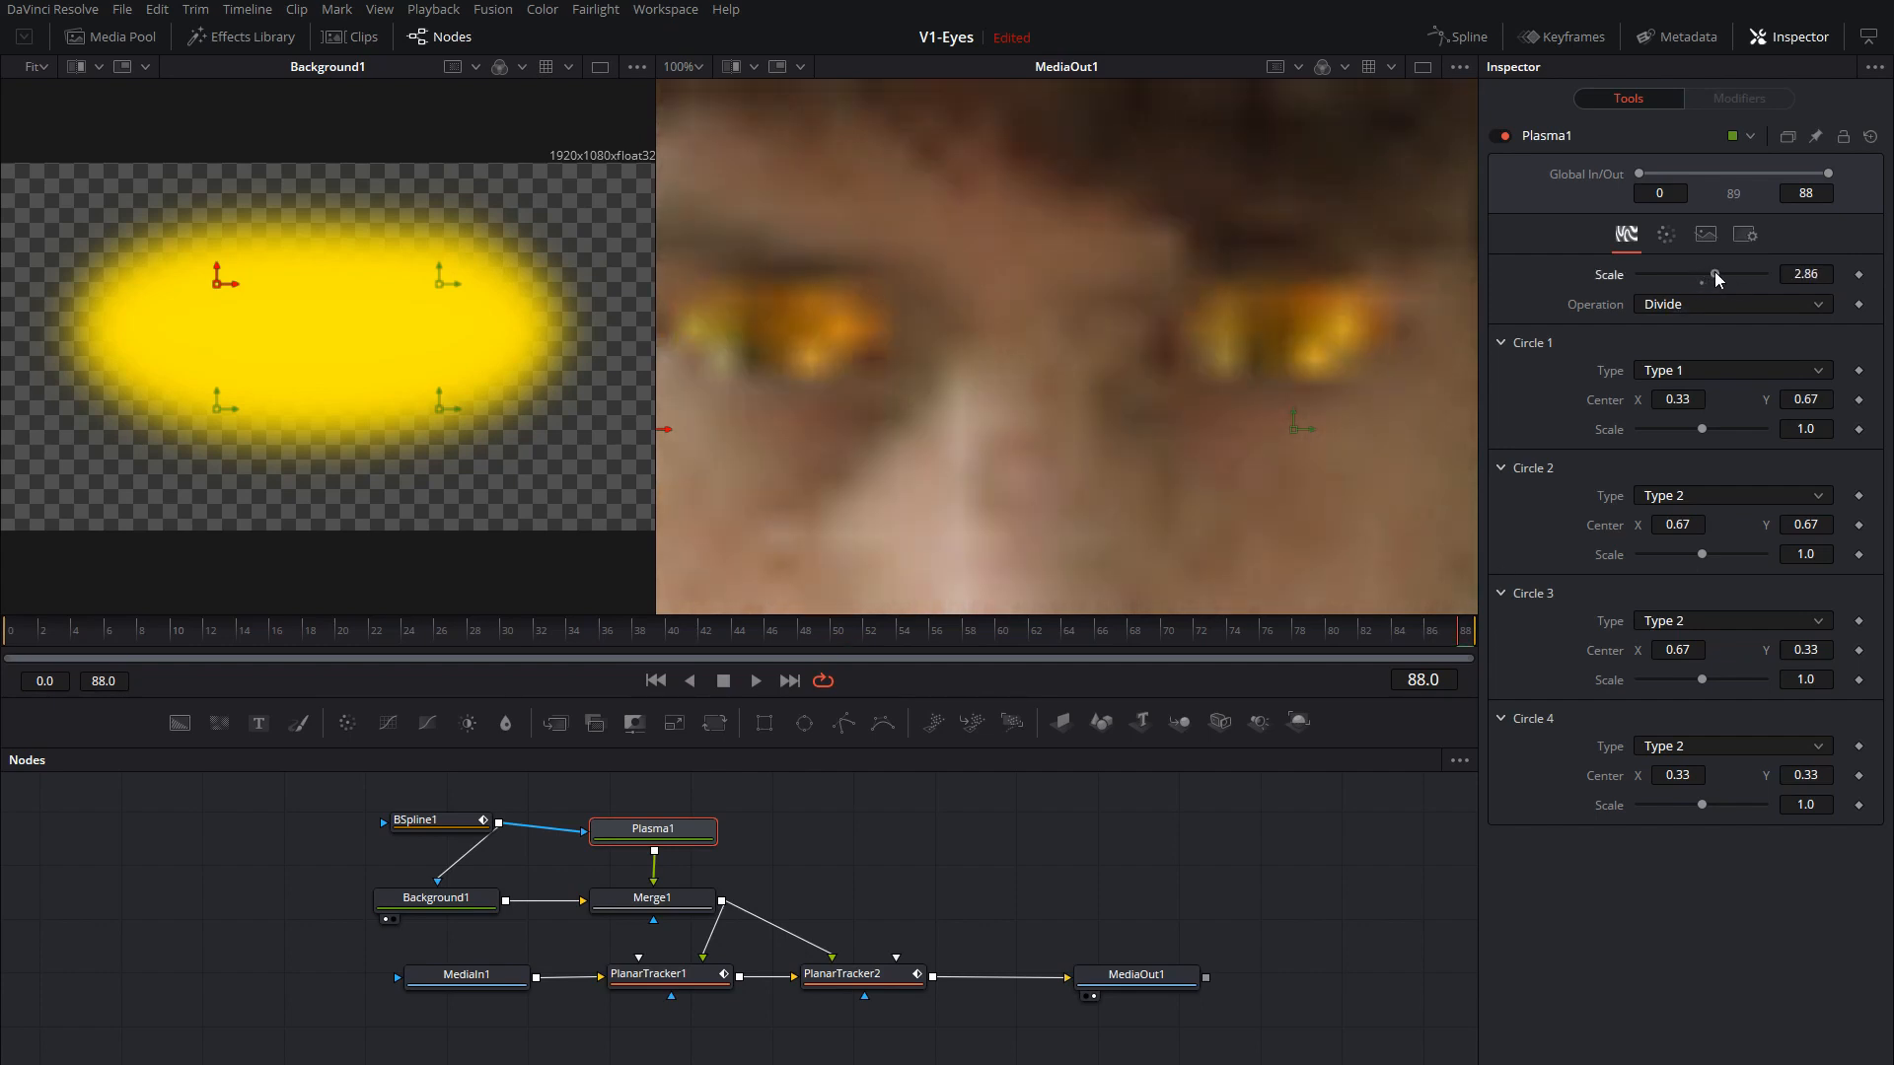
drag(1712, 274, 1724, 274)
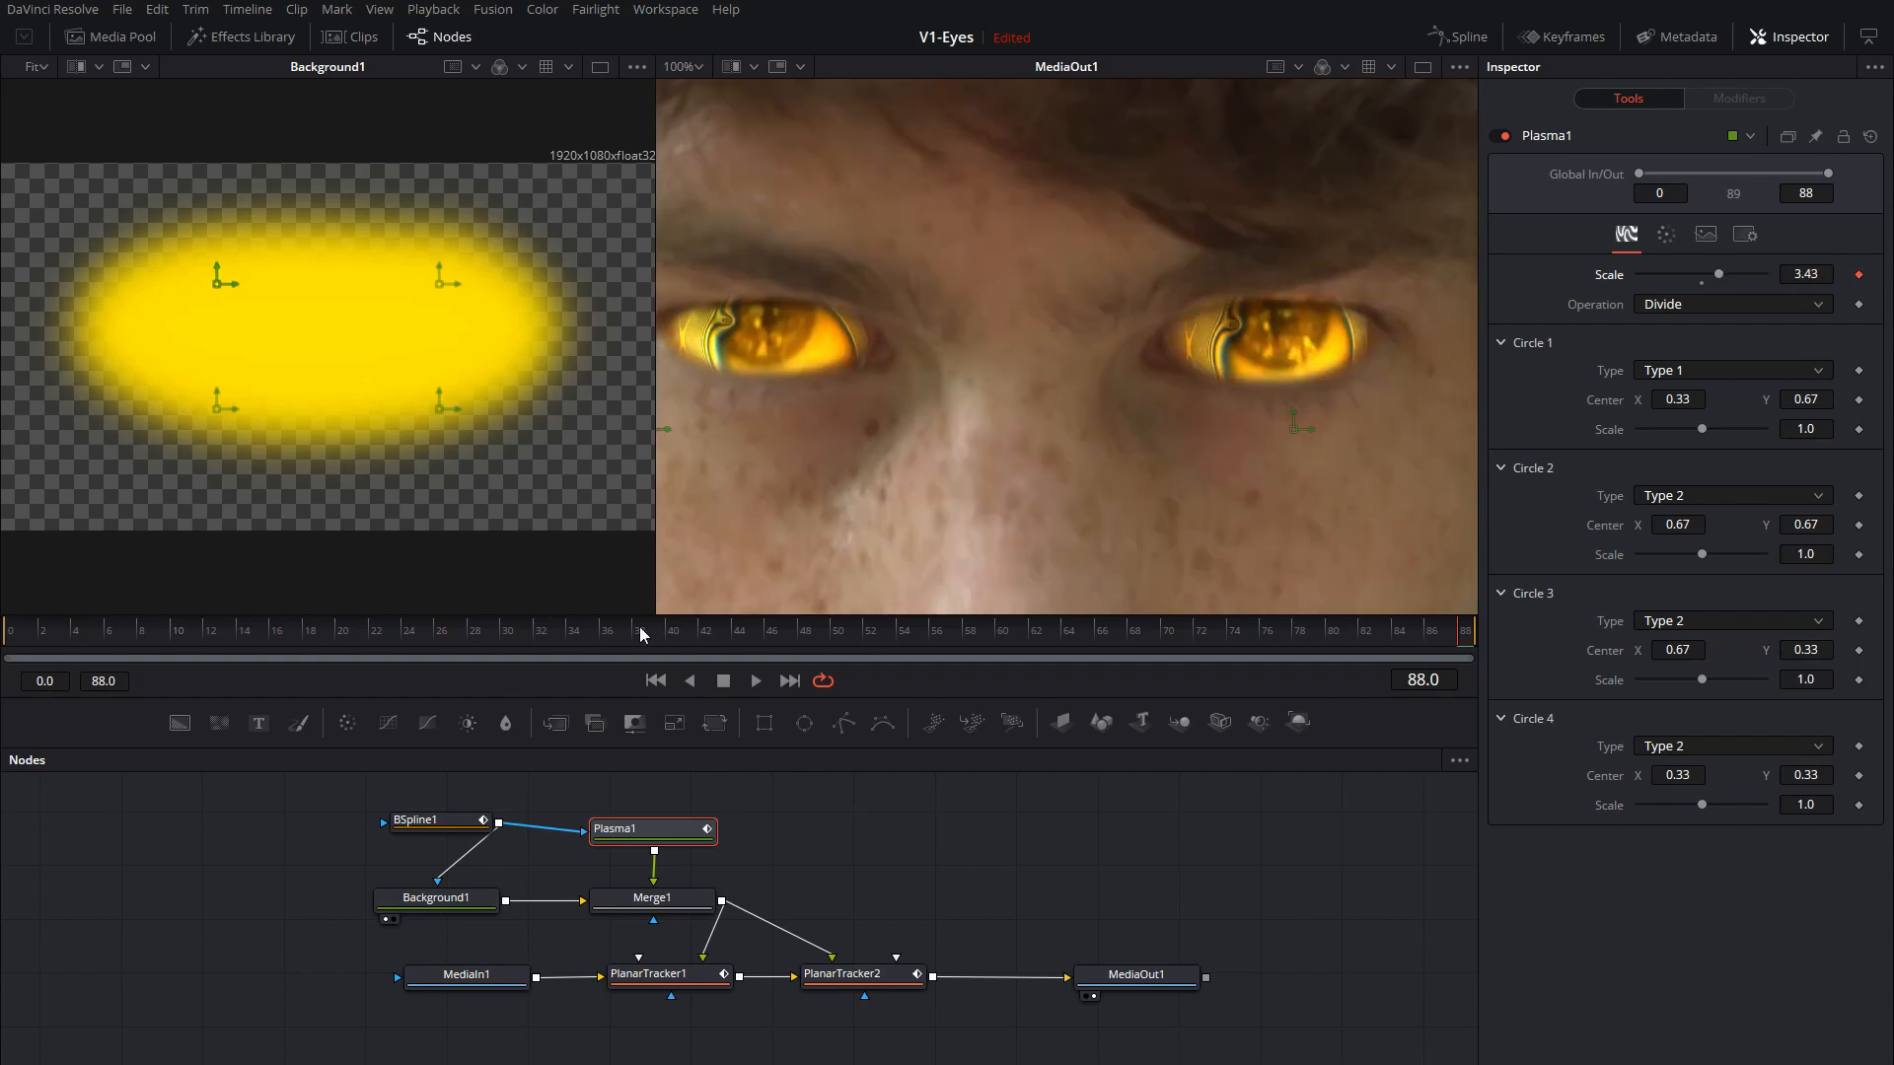
Keyframe Scale to about 0.672 at frame 32 and play back the animated eyes.
click(529, 630)
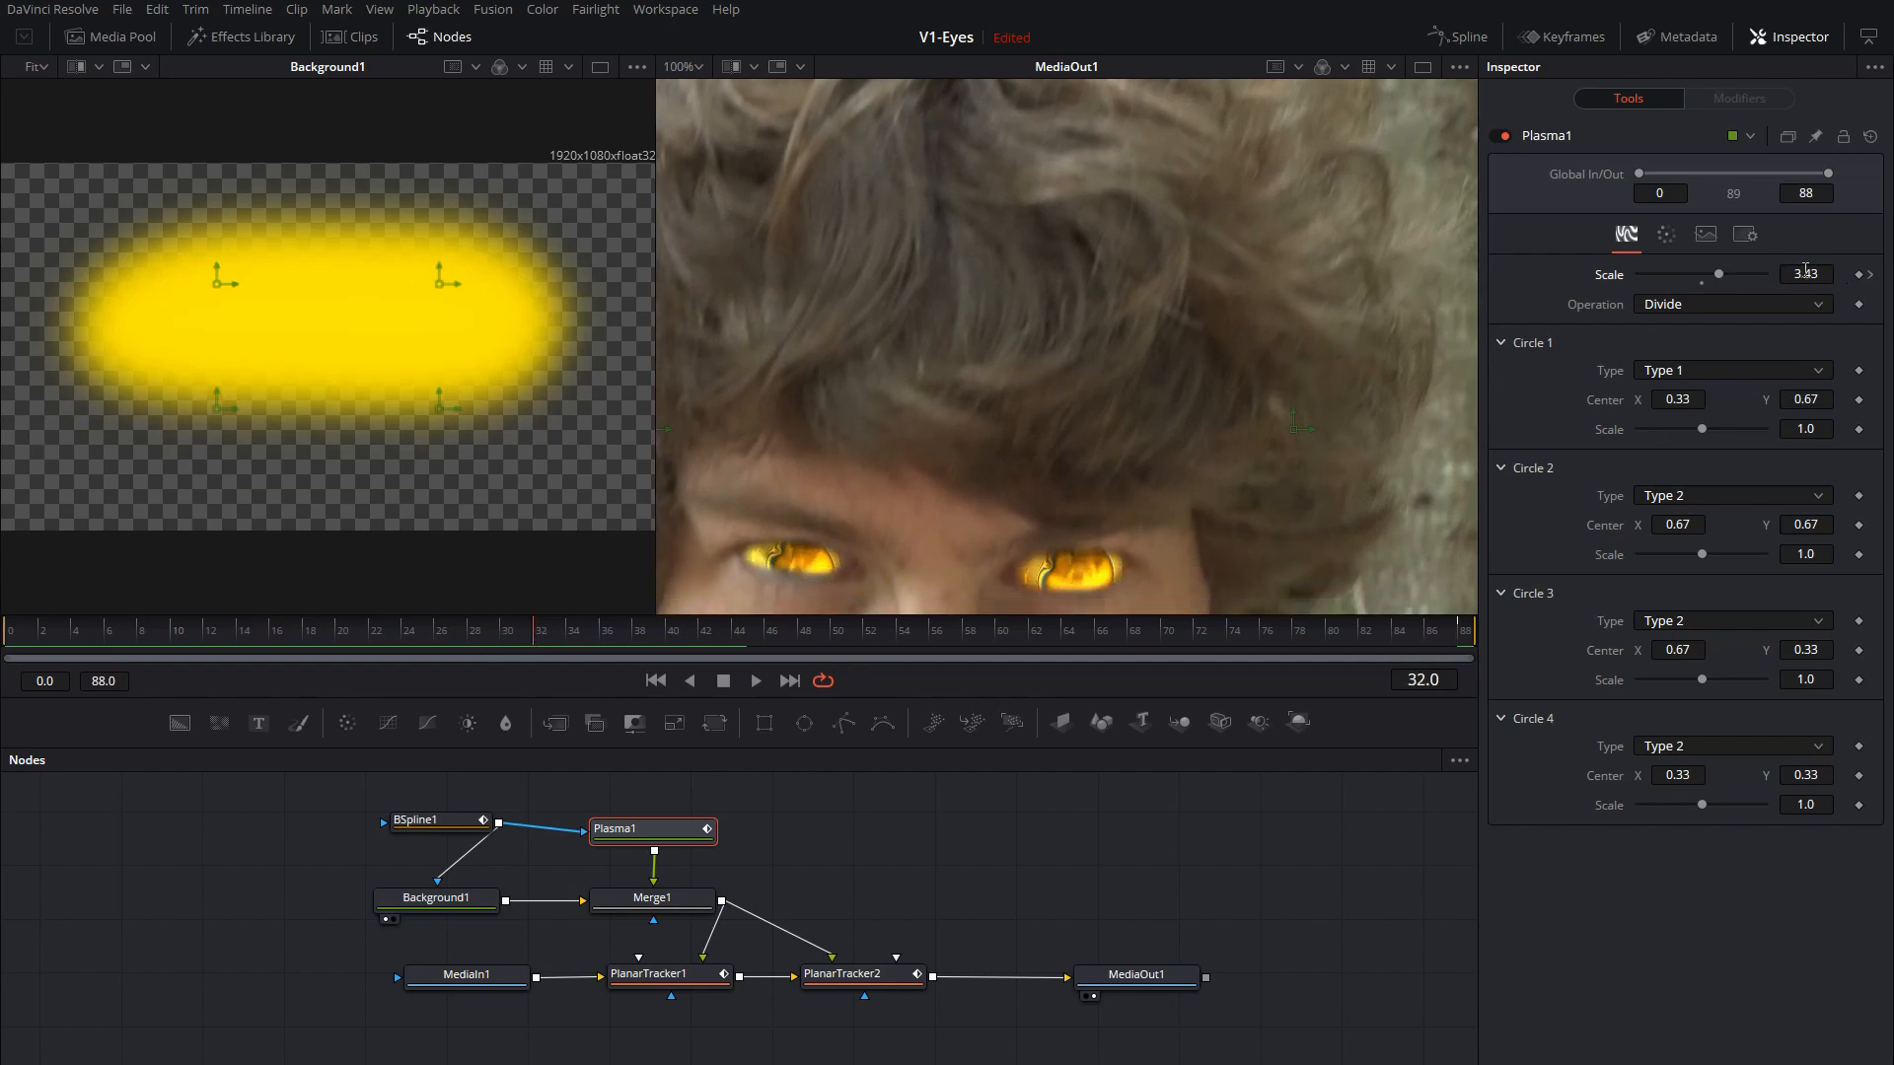
drag(1751, 274, 1683, 275)
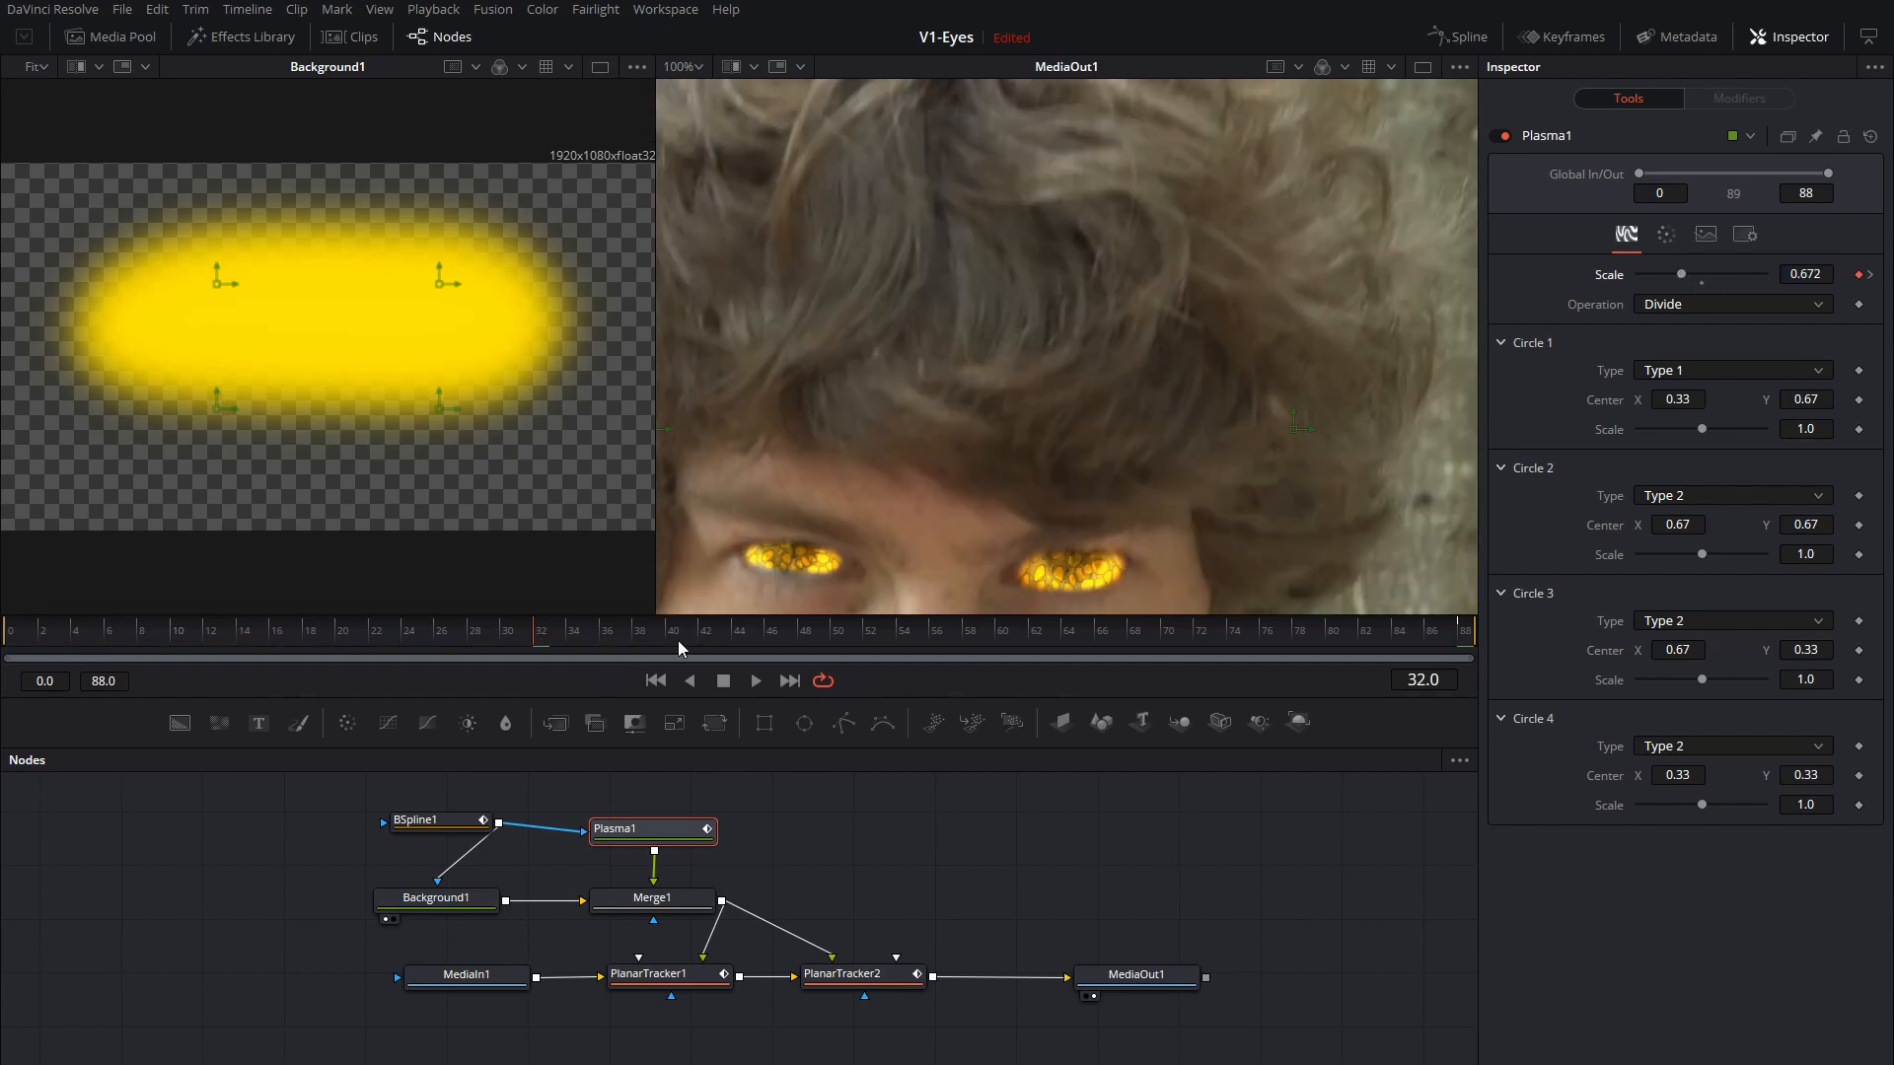
click(754, 680)
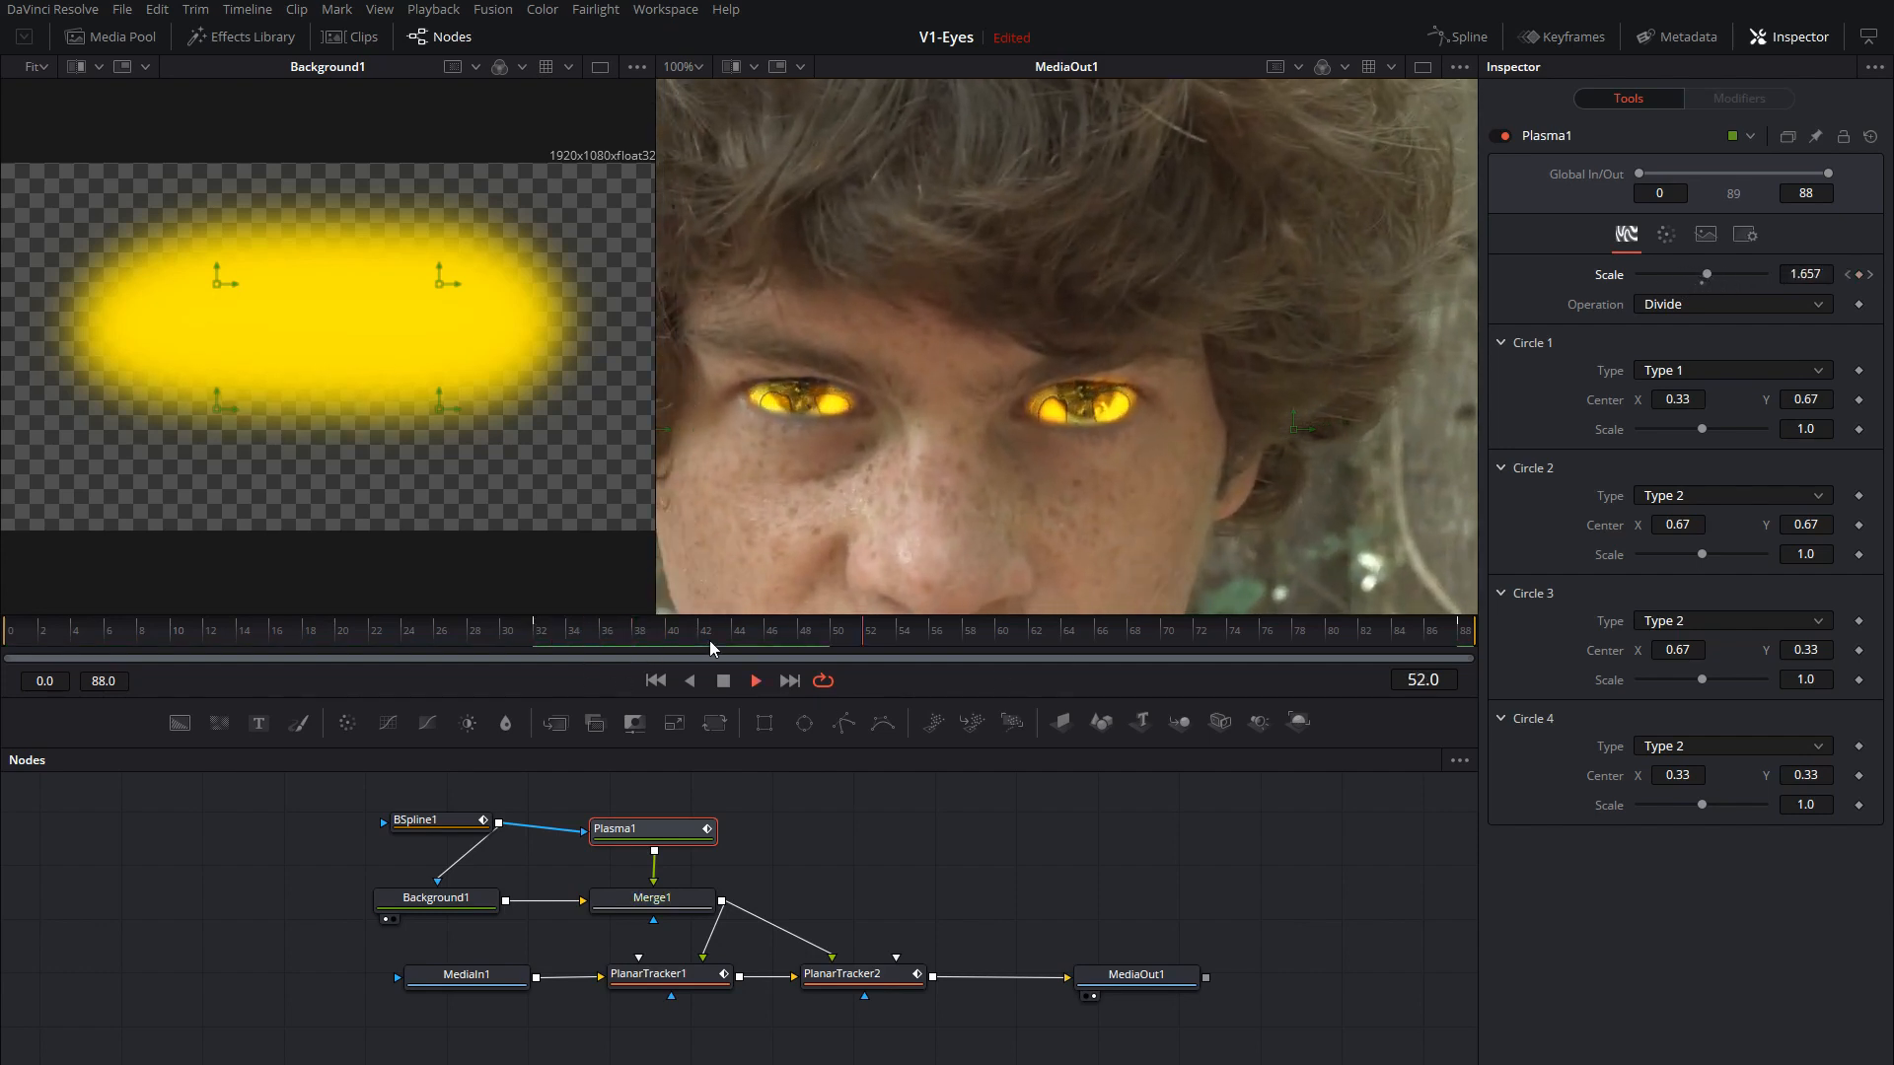